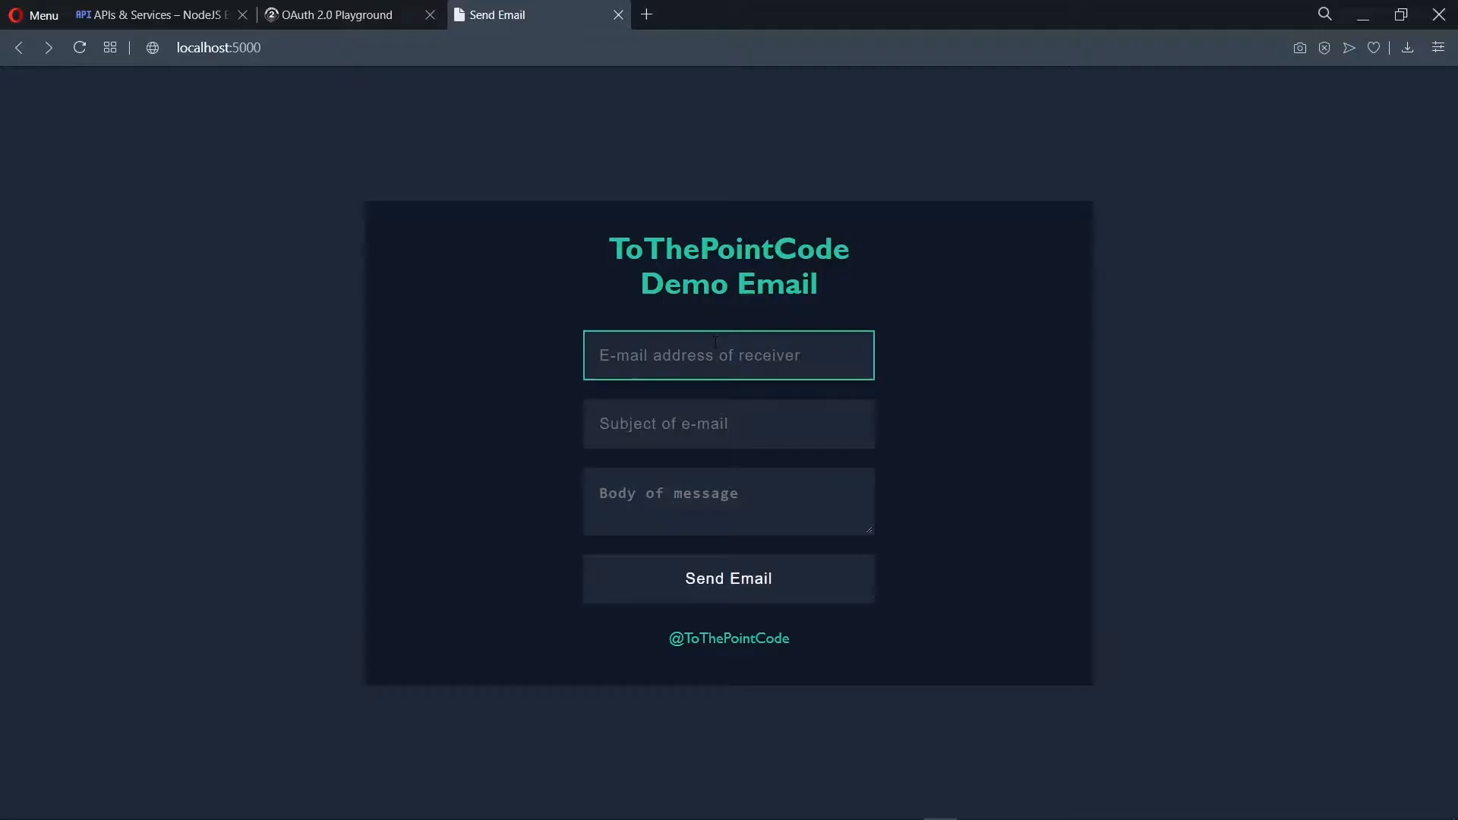
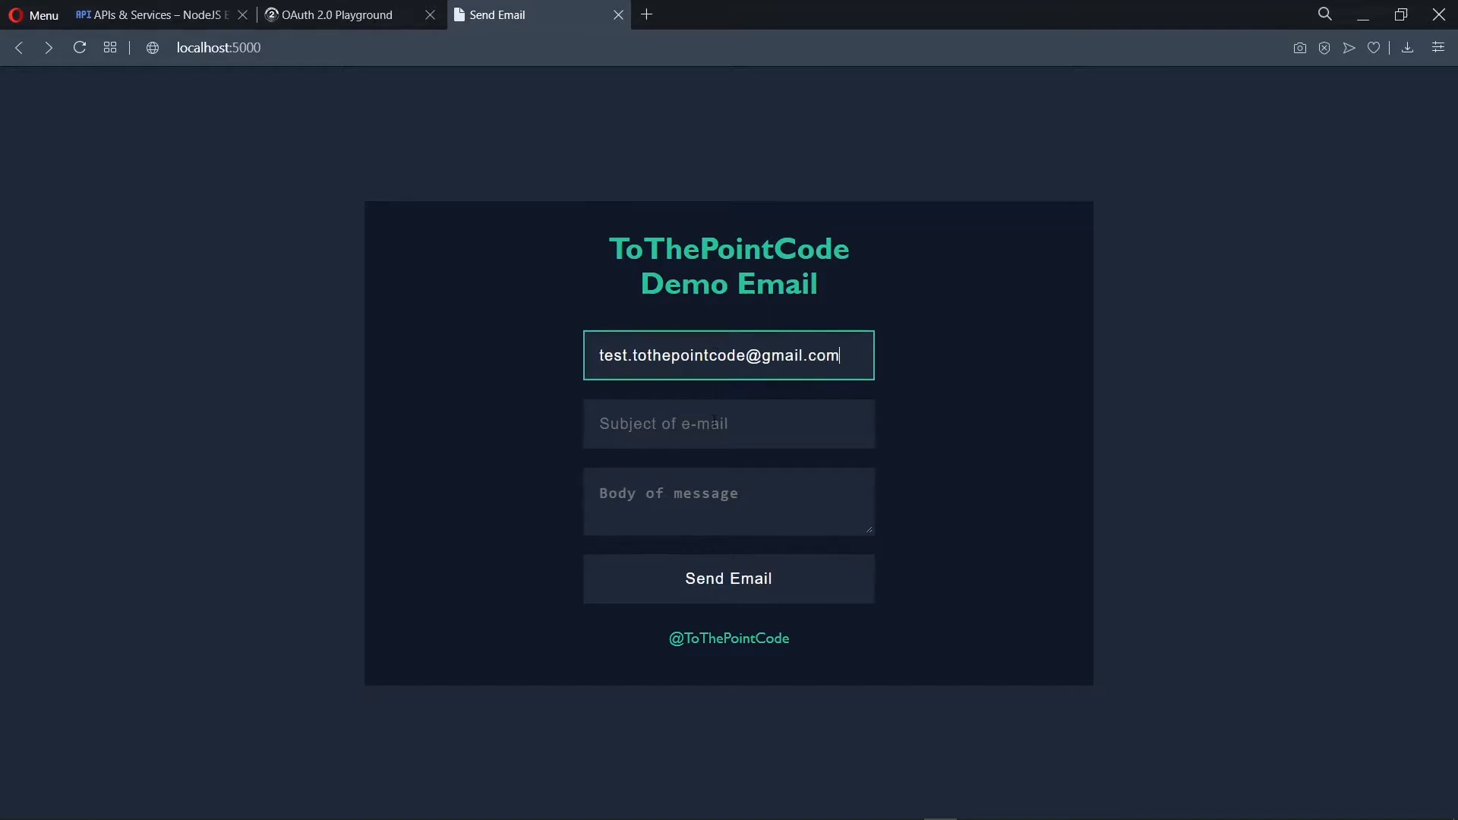
text(Testing email from interf)
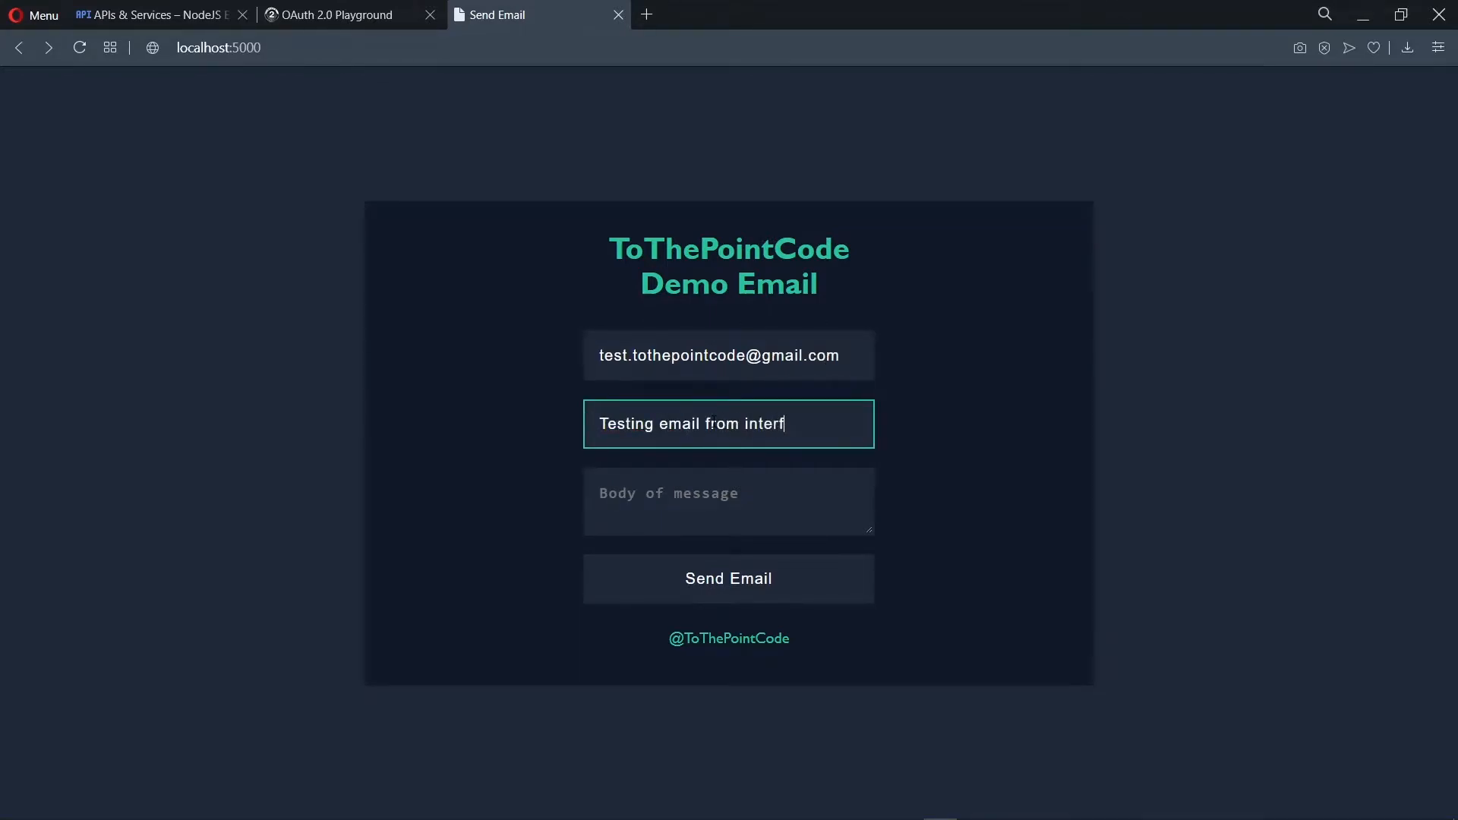
click(728, 578)
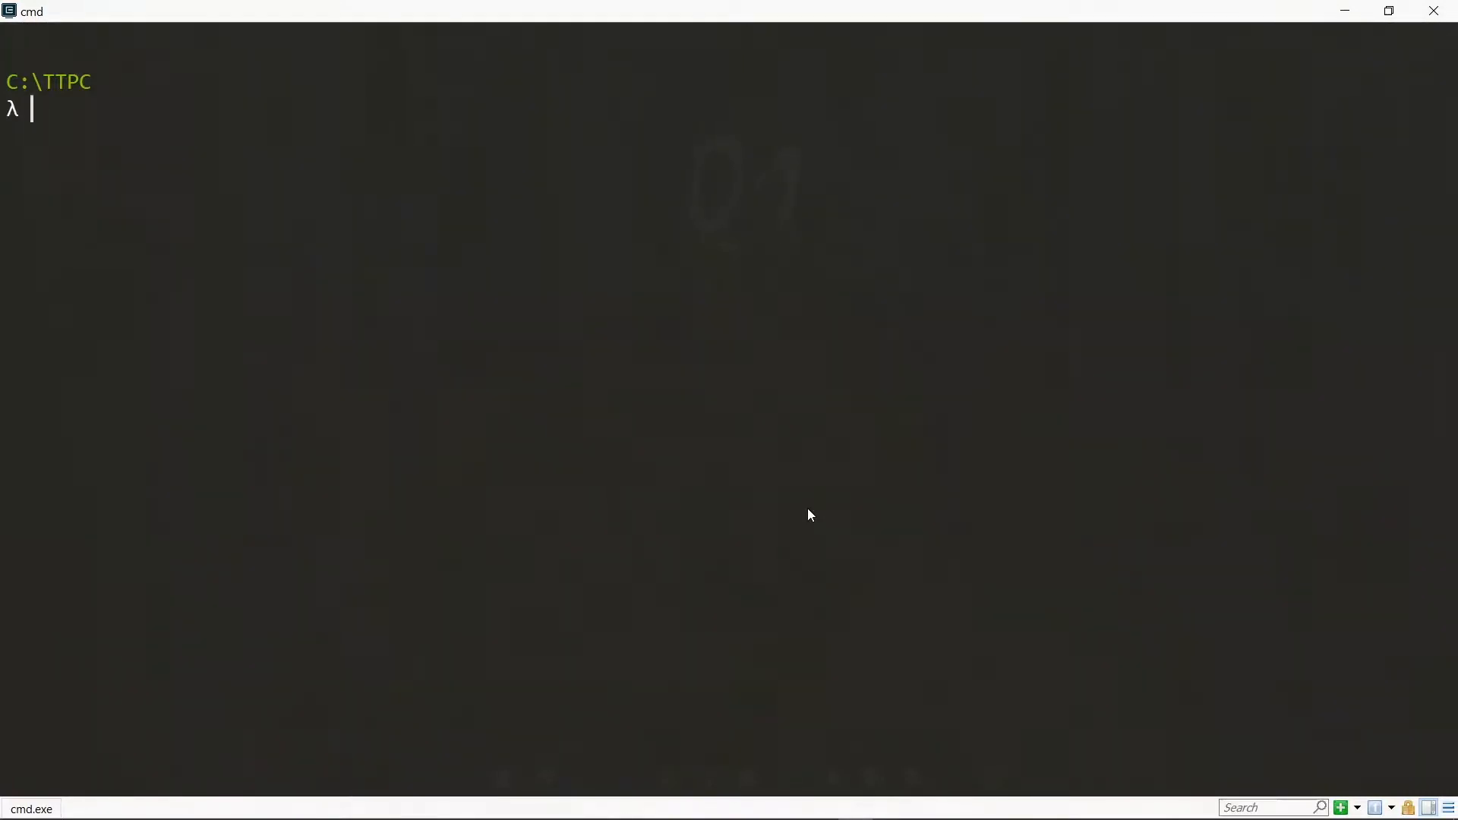
Create the nodejs_email_demo folder, cd into it, and start npm init
text(mkdir nodejs_email_demo)
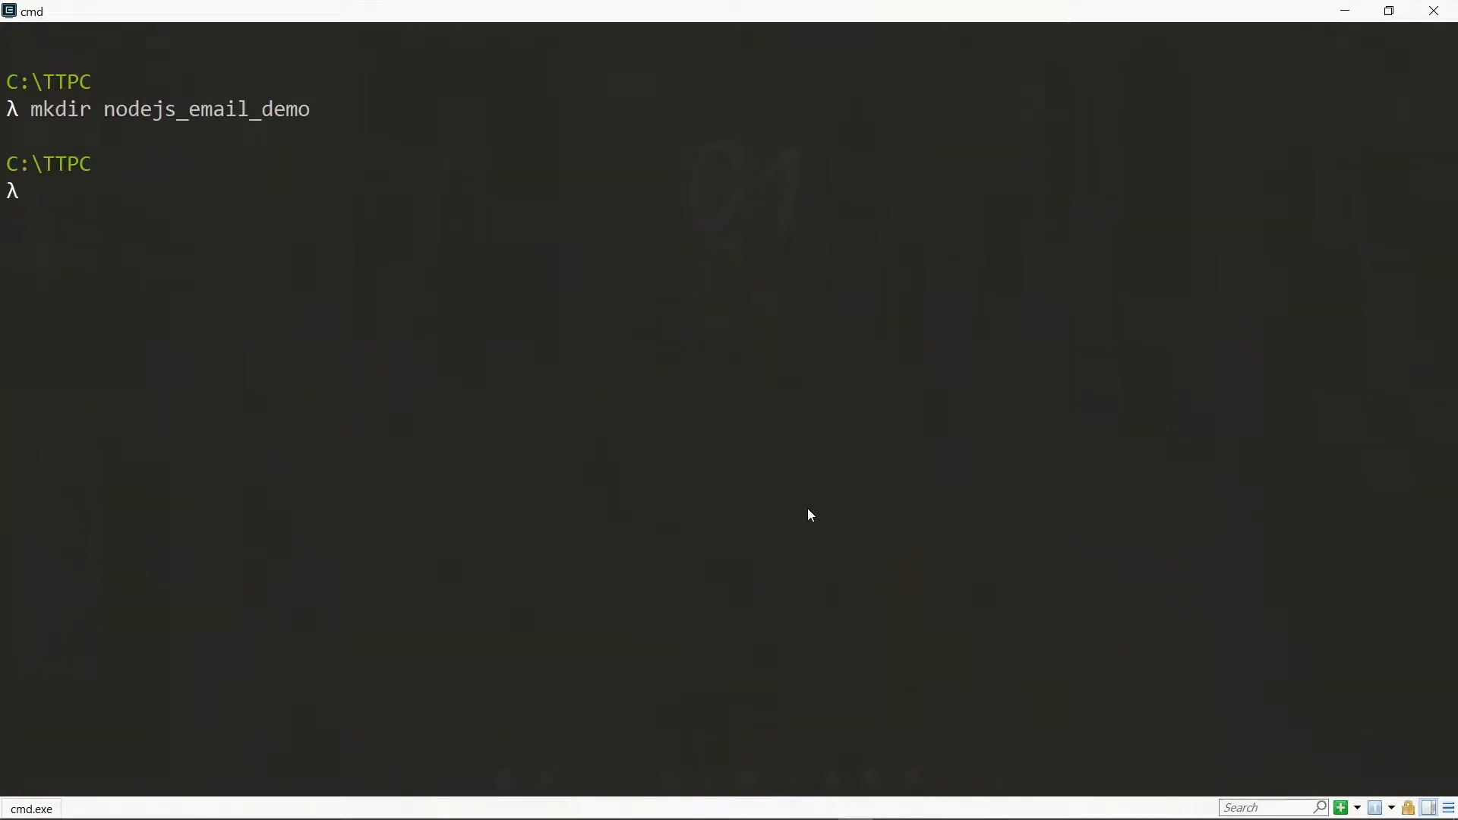
text(cd node)
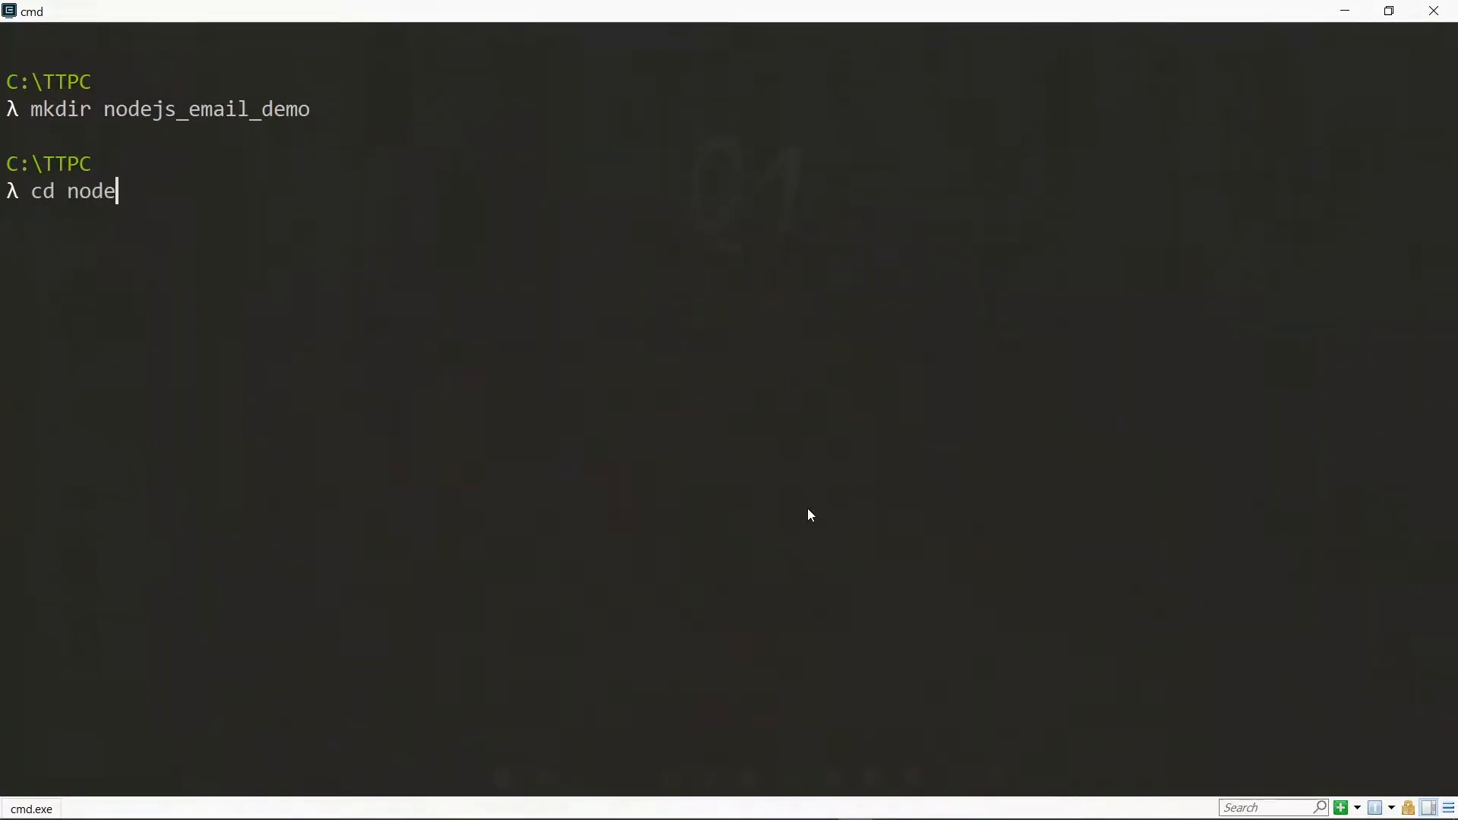
text(js_ema)
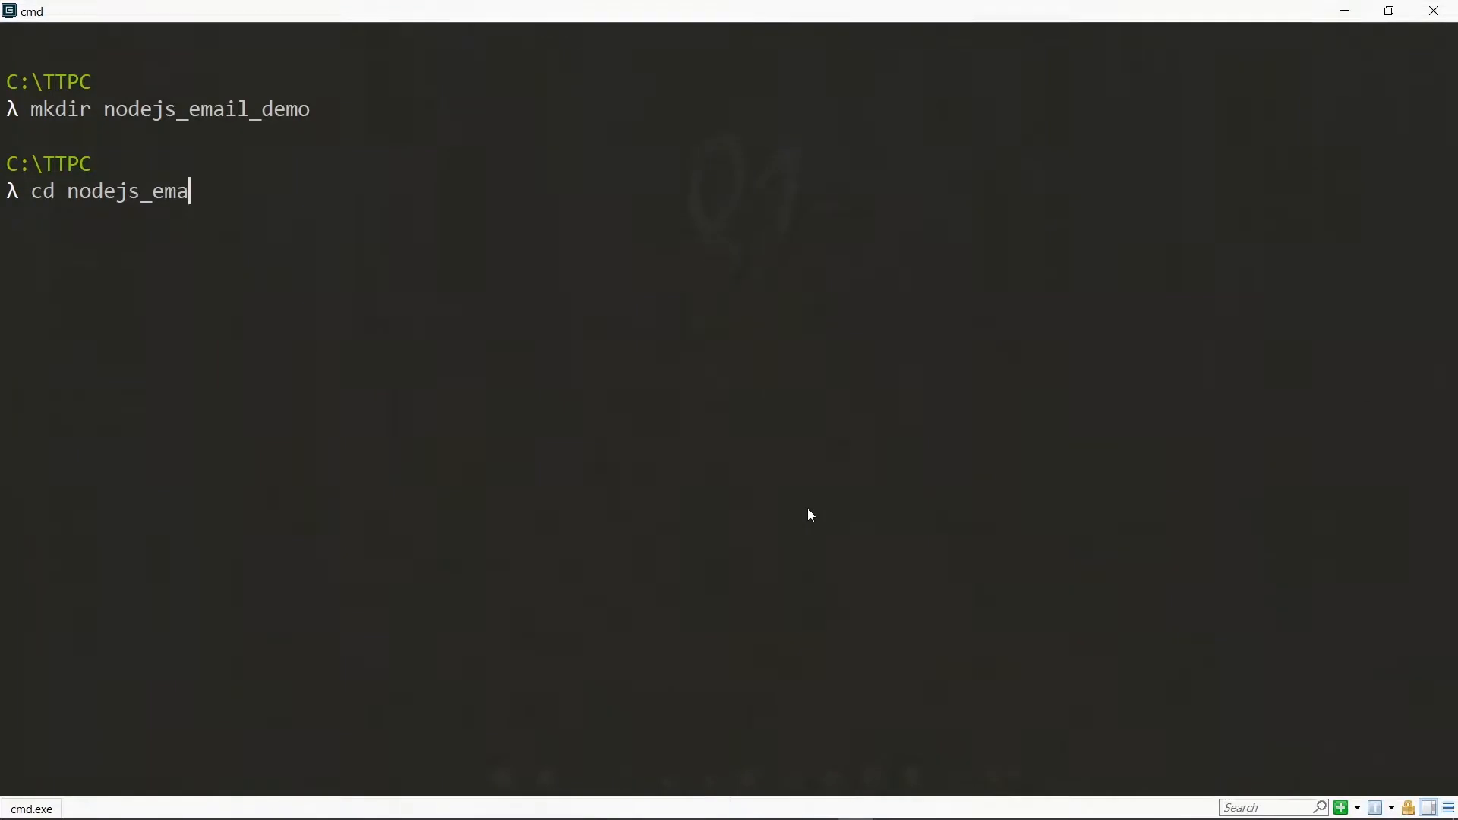
text(il_demon)
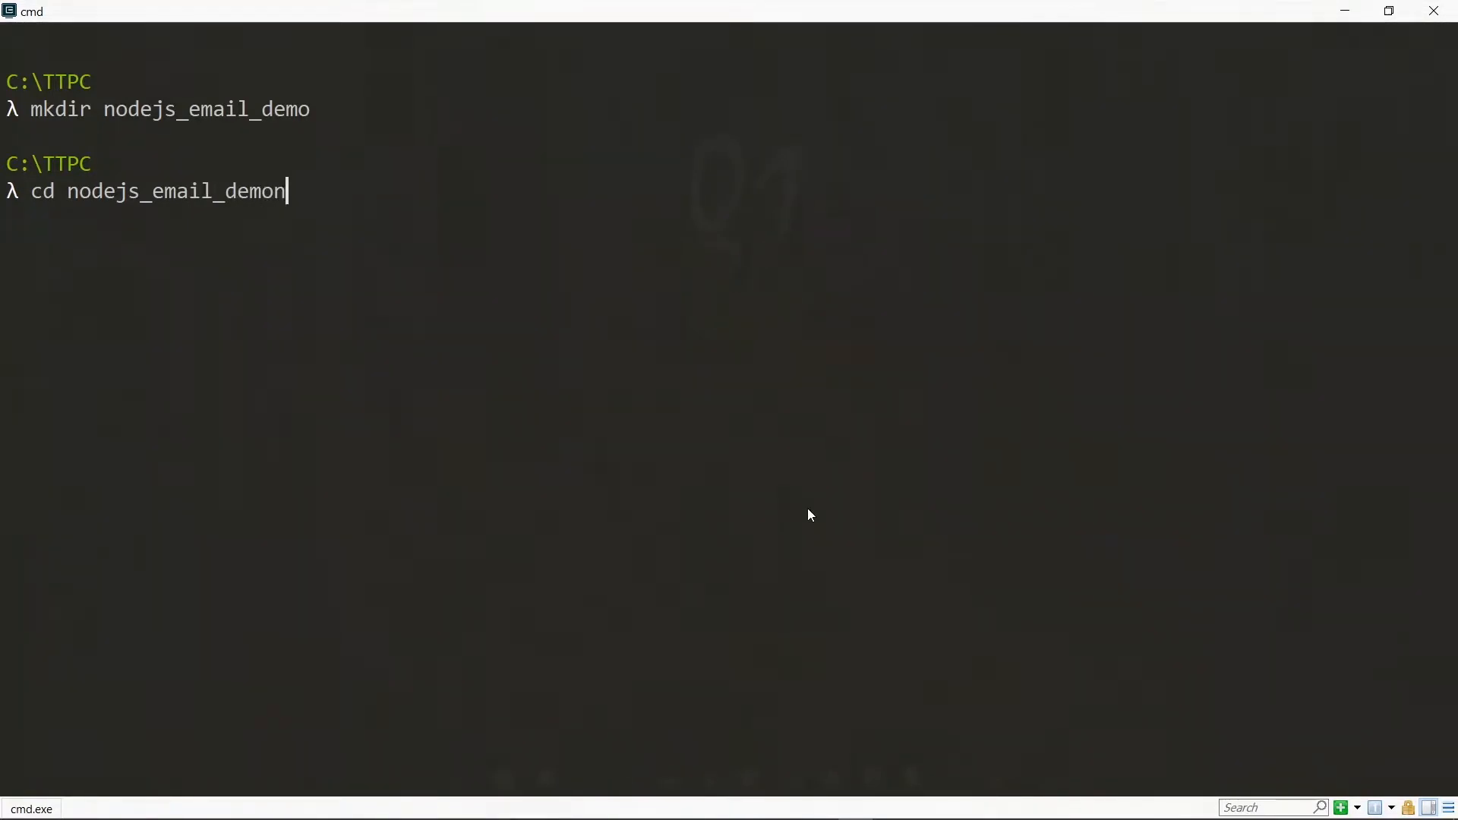
key(Enter)
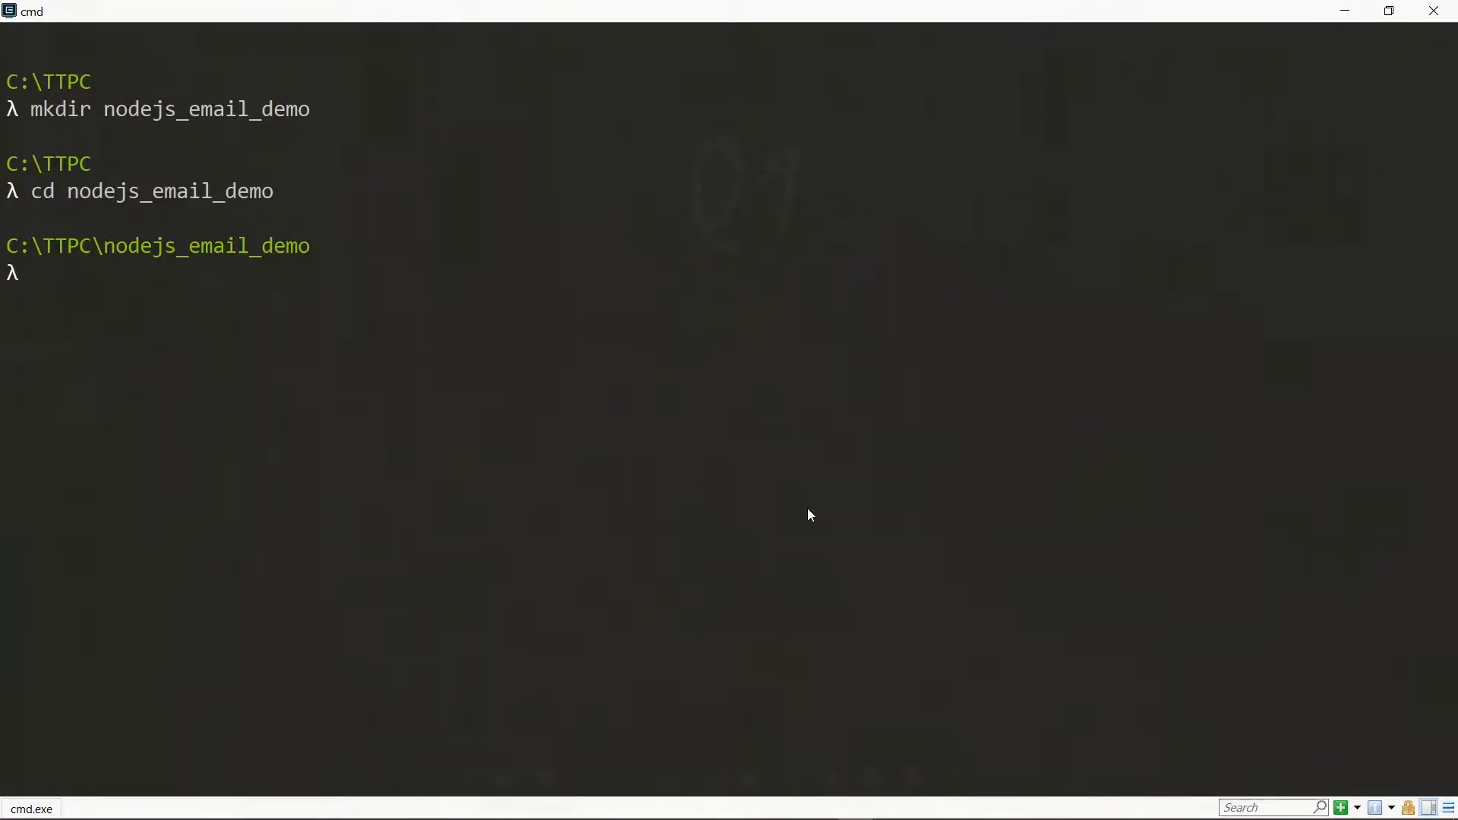
text(npm init)
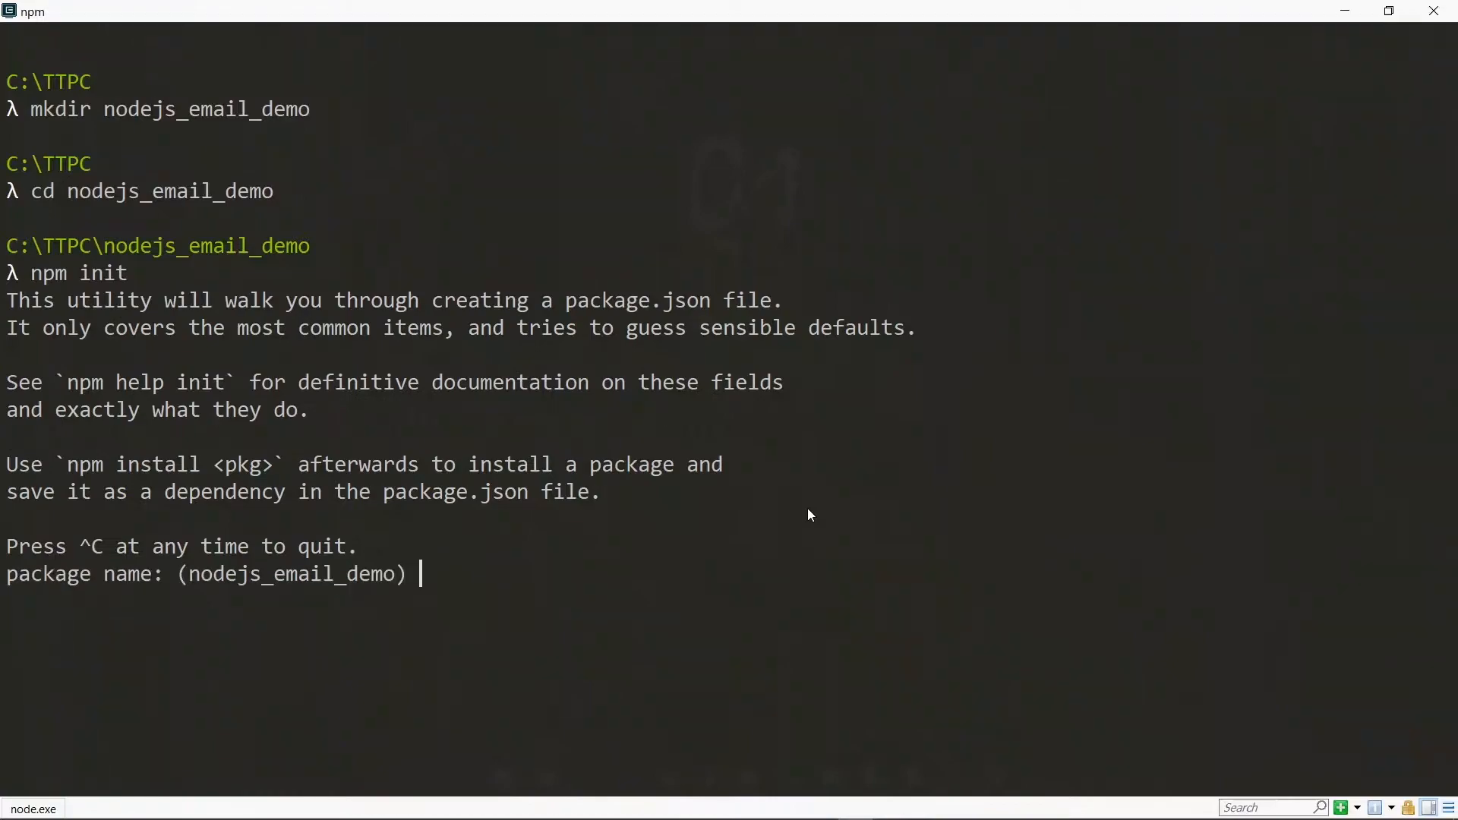
mouse_move(470, 562)
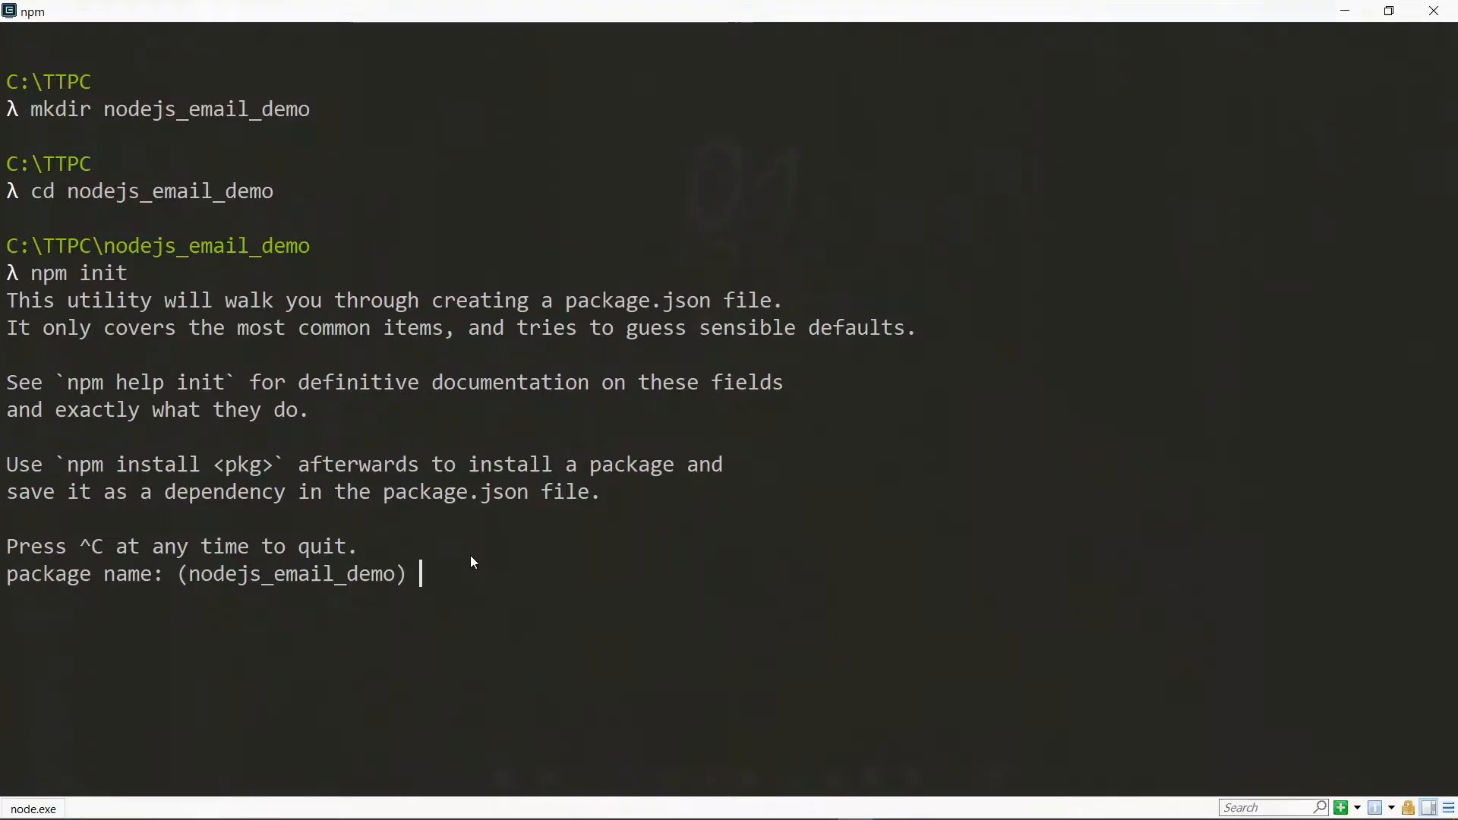
Answer npm init with a 'Demonstrating sen...' description and server.js entry point, accepting other defaults
text(D)
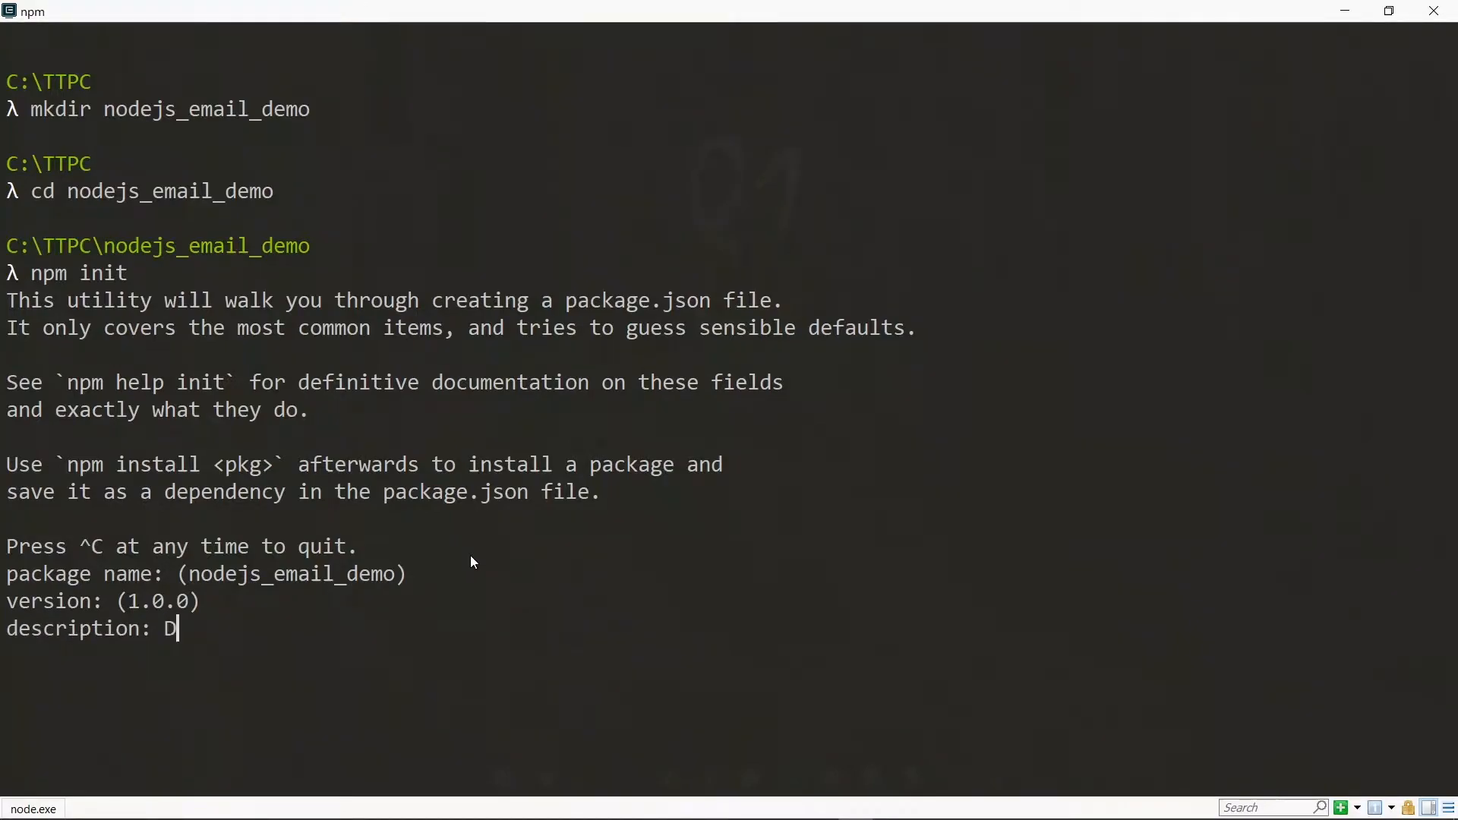
text(emonstrating sending emails i)
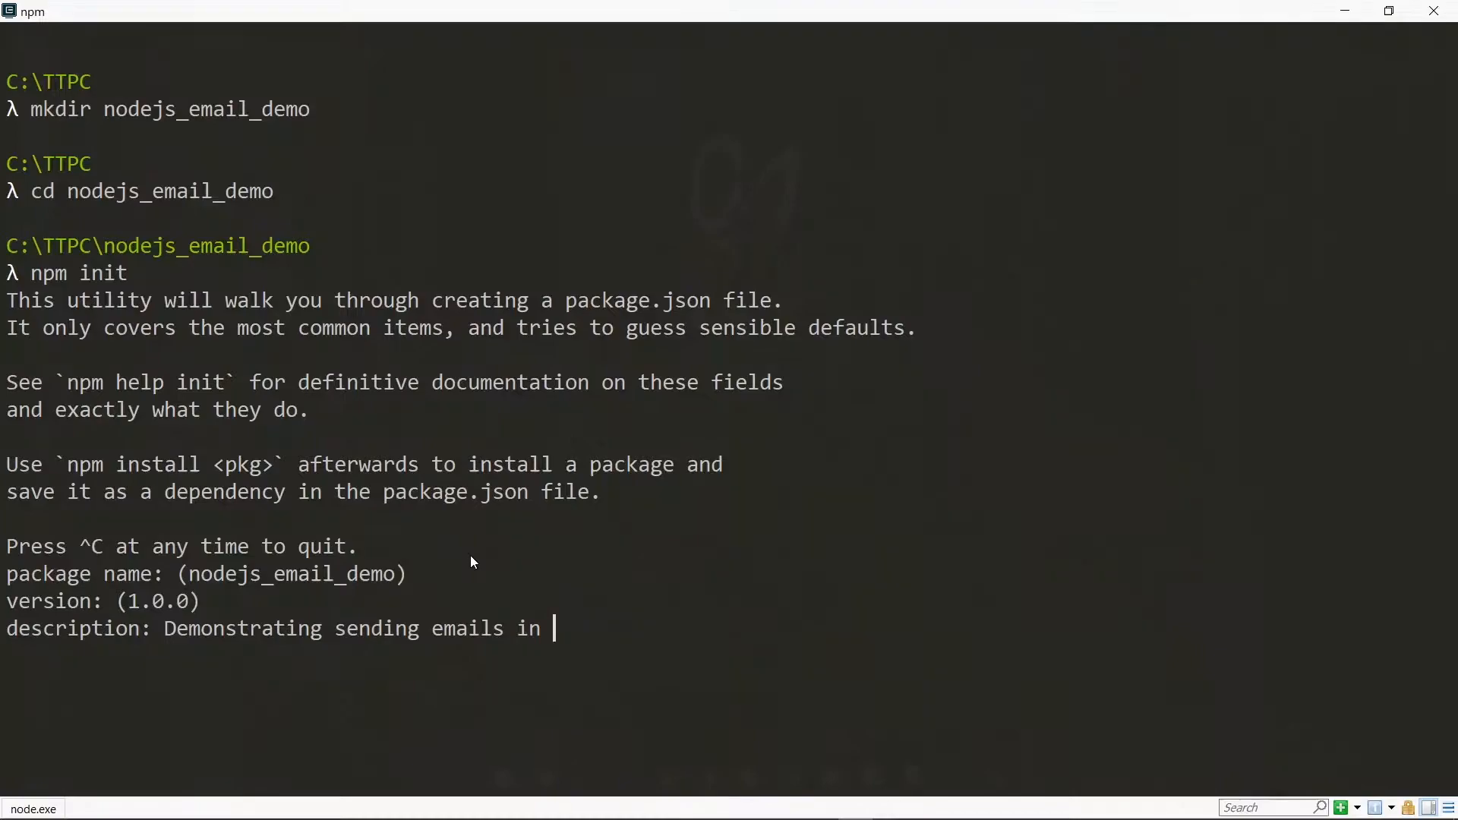
text(nodejs)
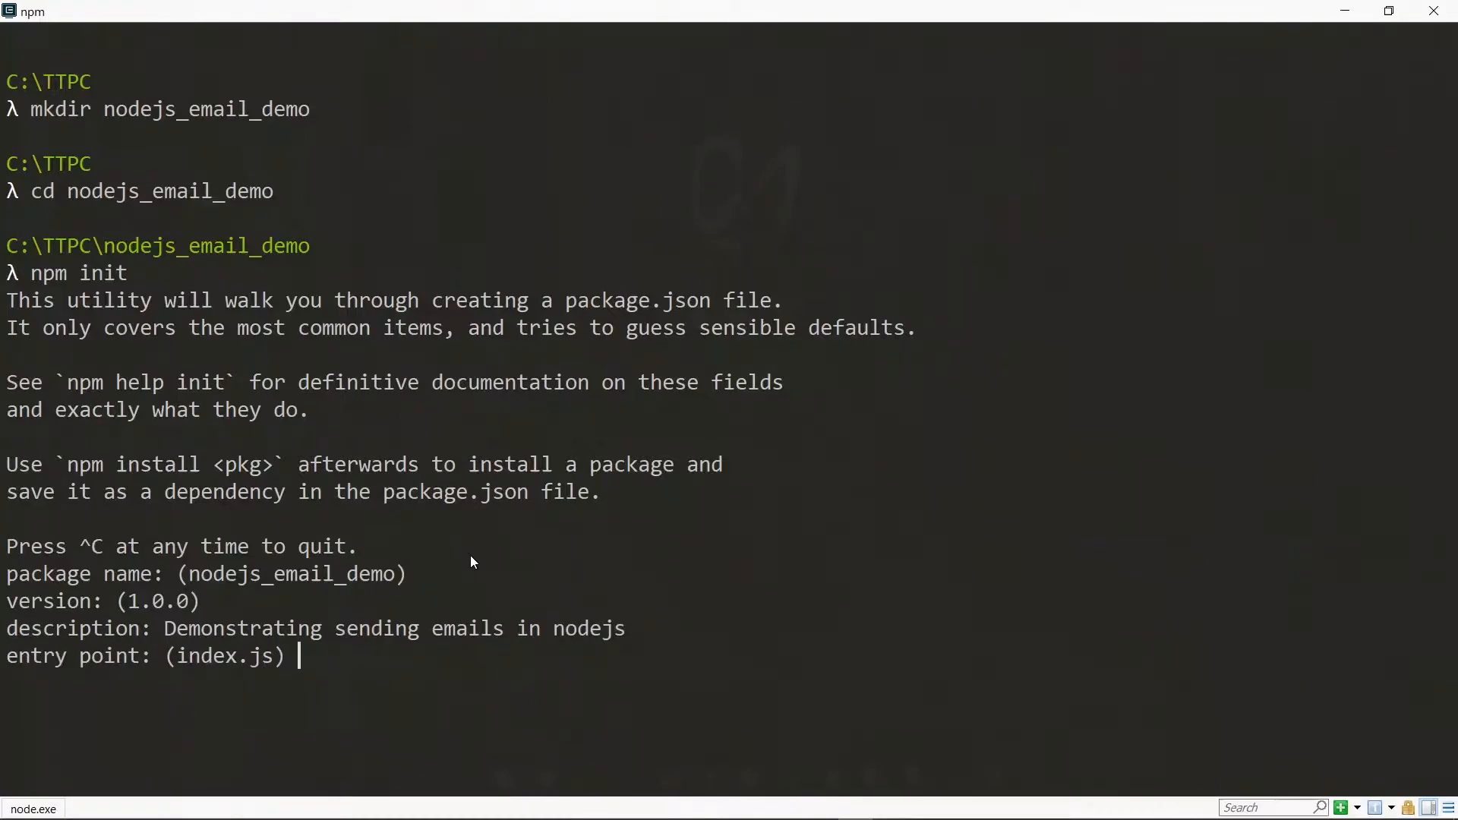
text(server.js)
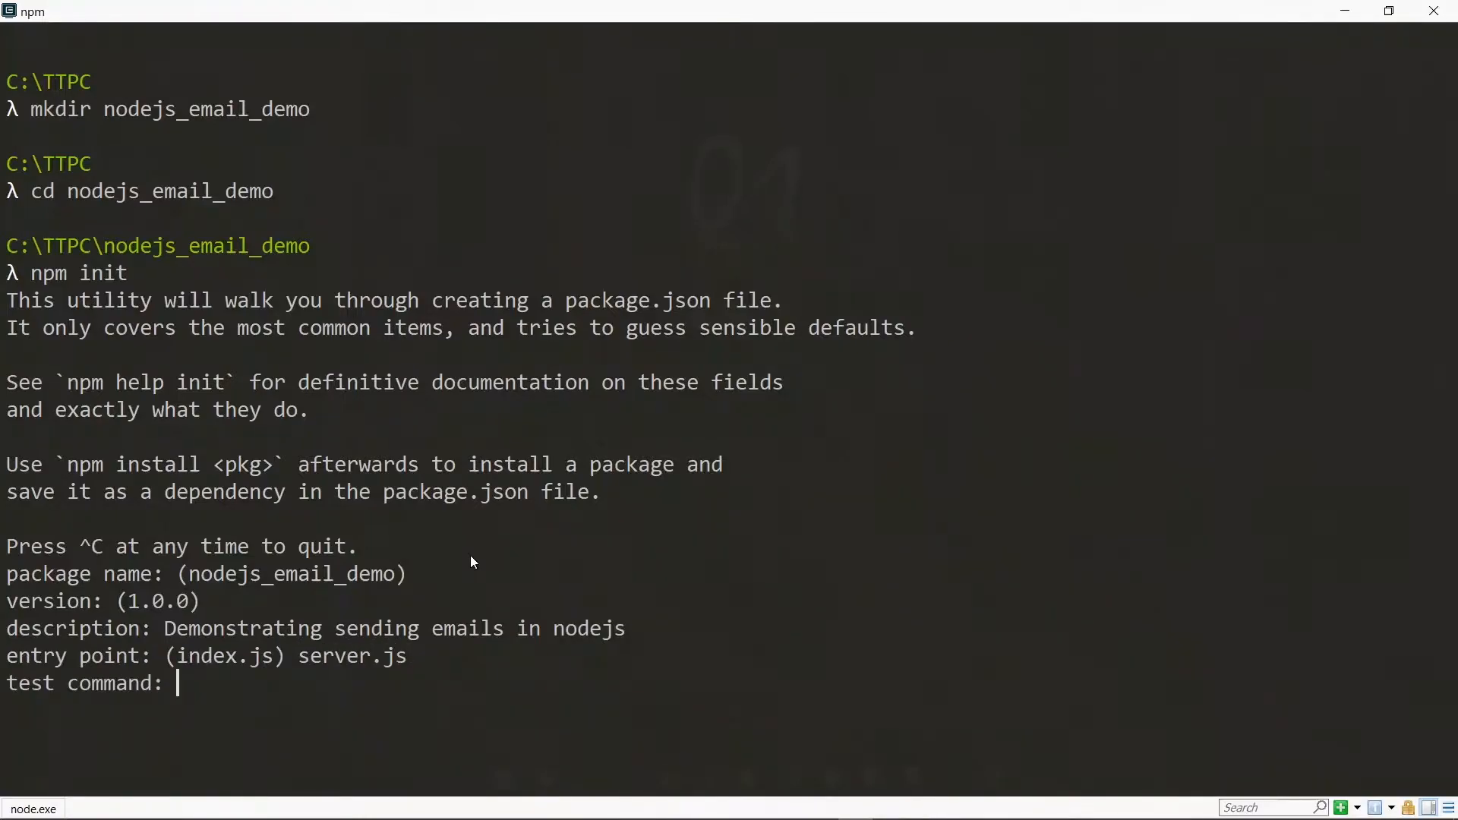
key(Enter)
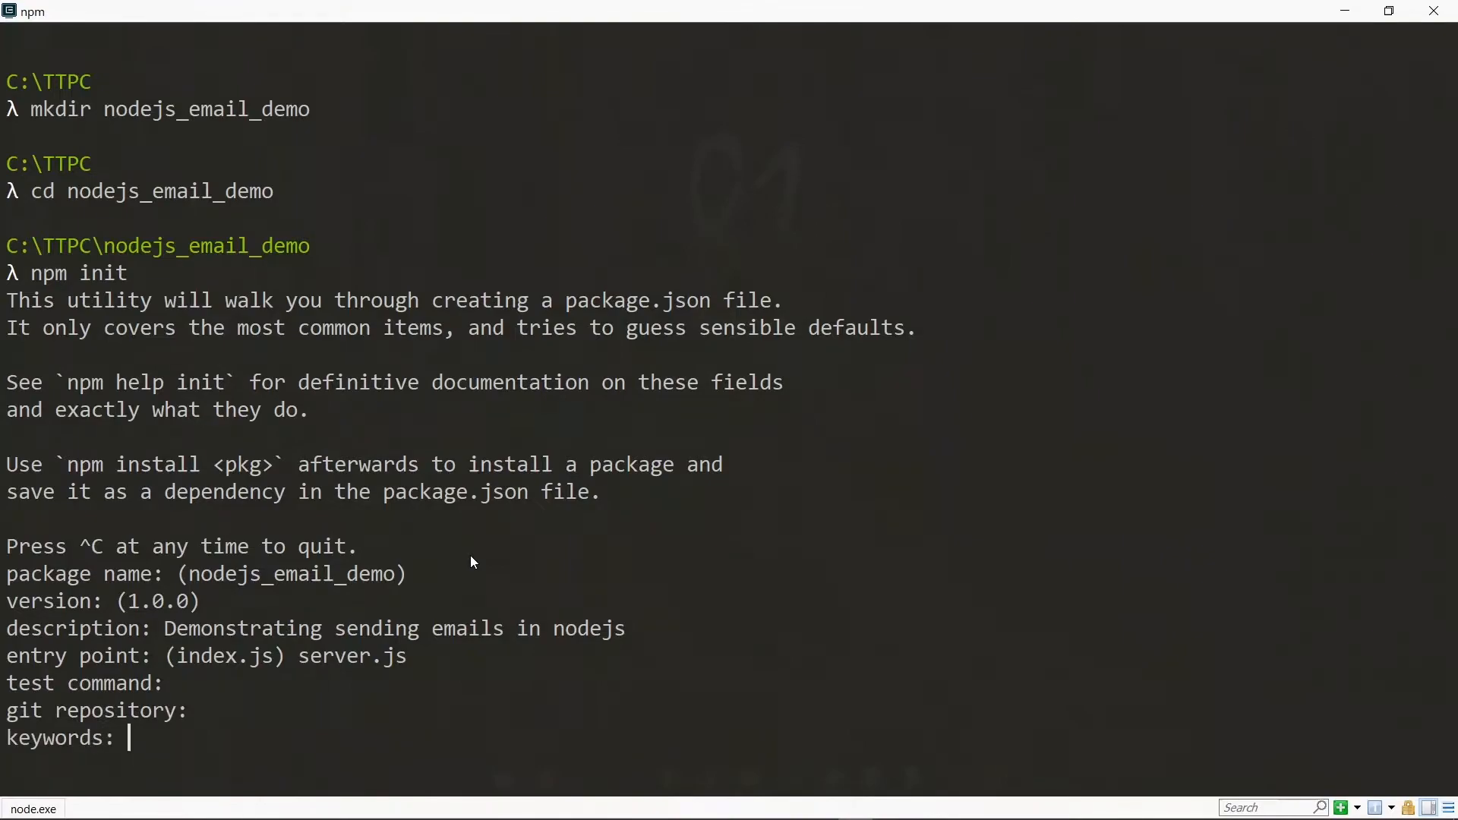
Add keywords NodeJS, Email and confirm writing package.json with yes
text(NodeJS,)
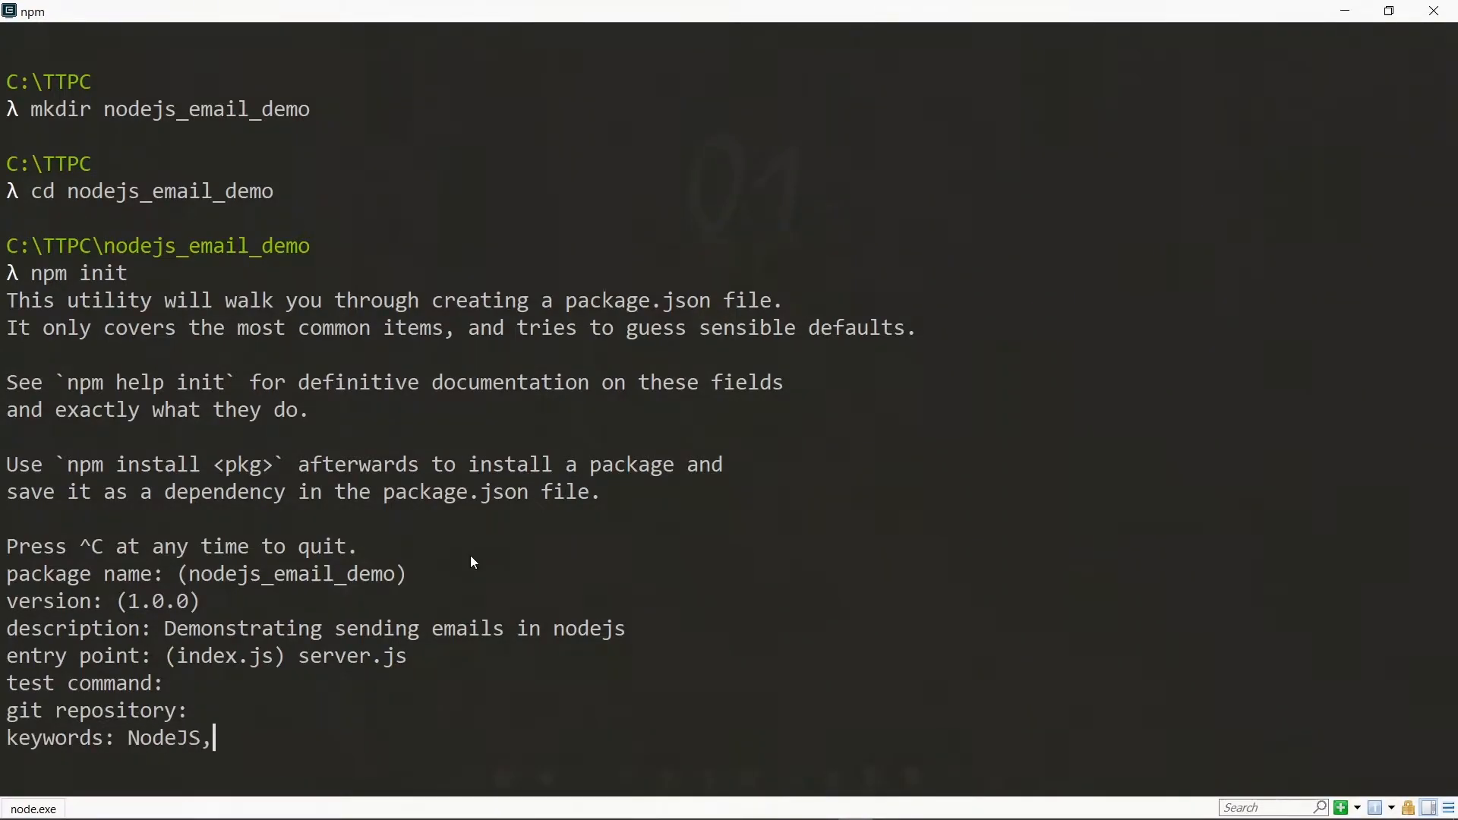
text(Email)
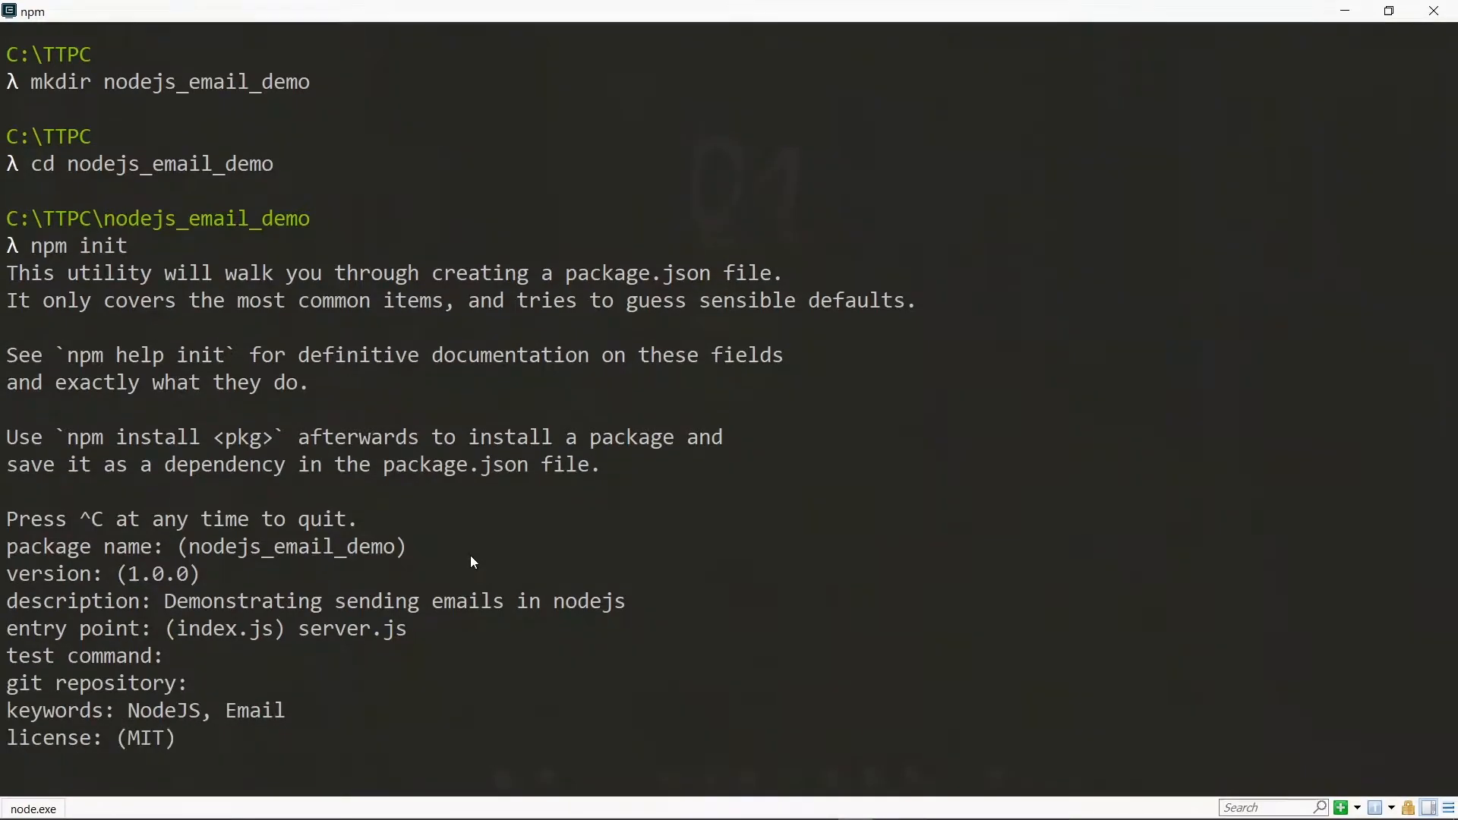
text(yes) yes)
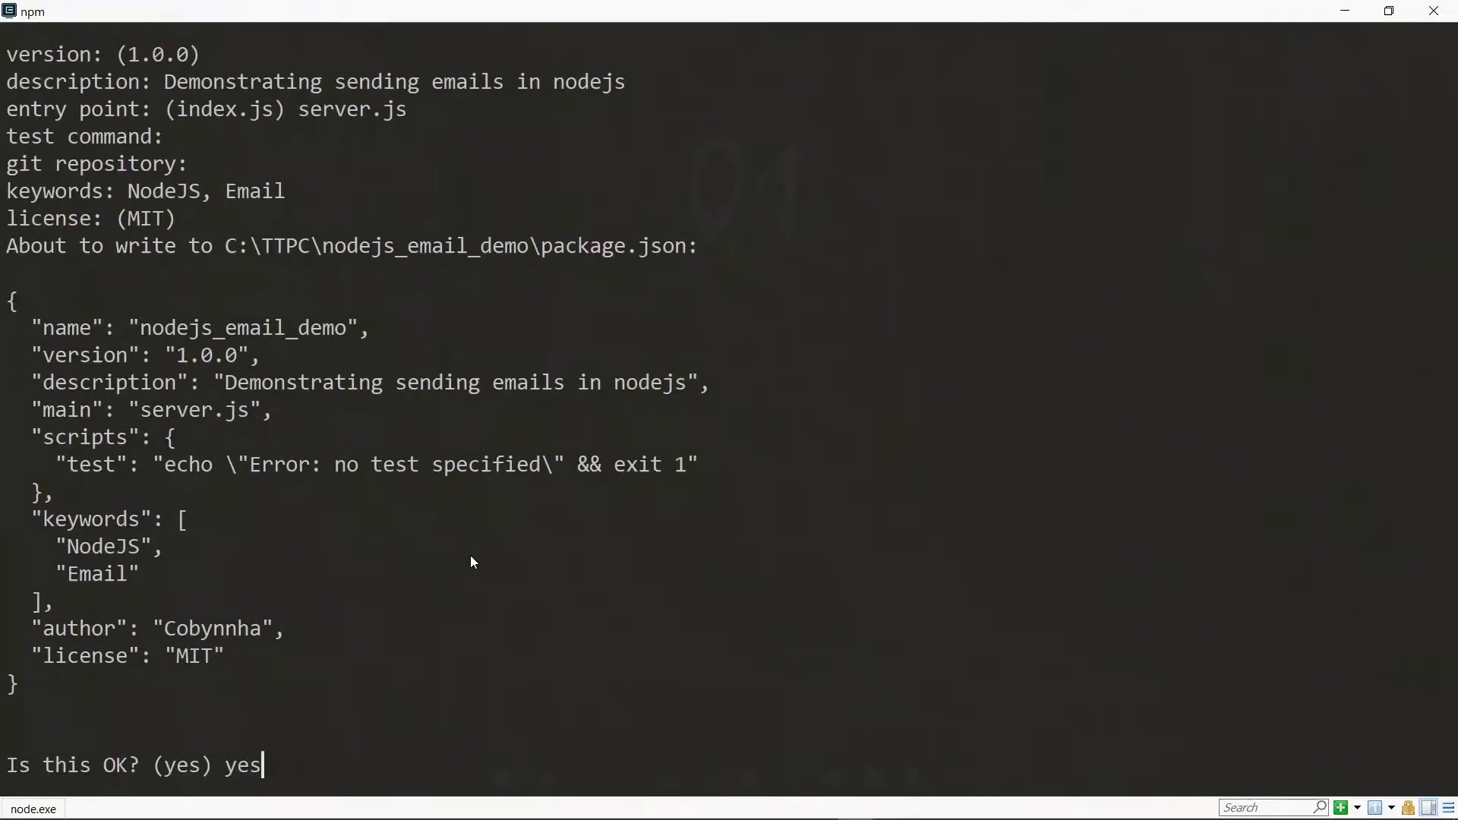
key(enter)
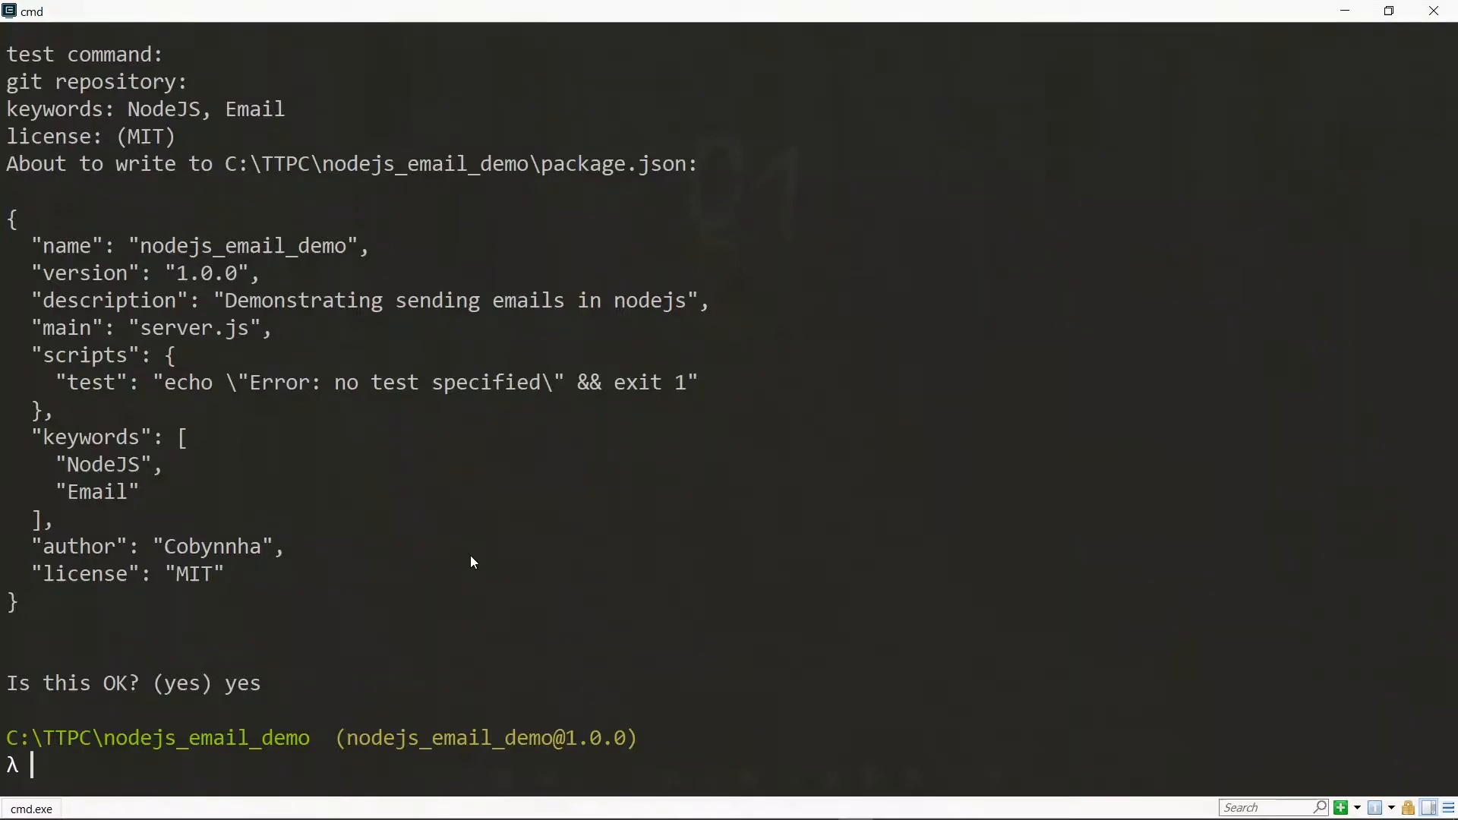
Install express, nodemon, nodemailer and dotenv with npm install
text(npm install)
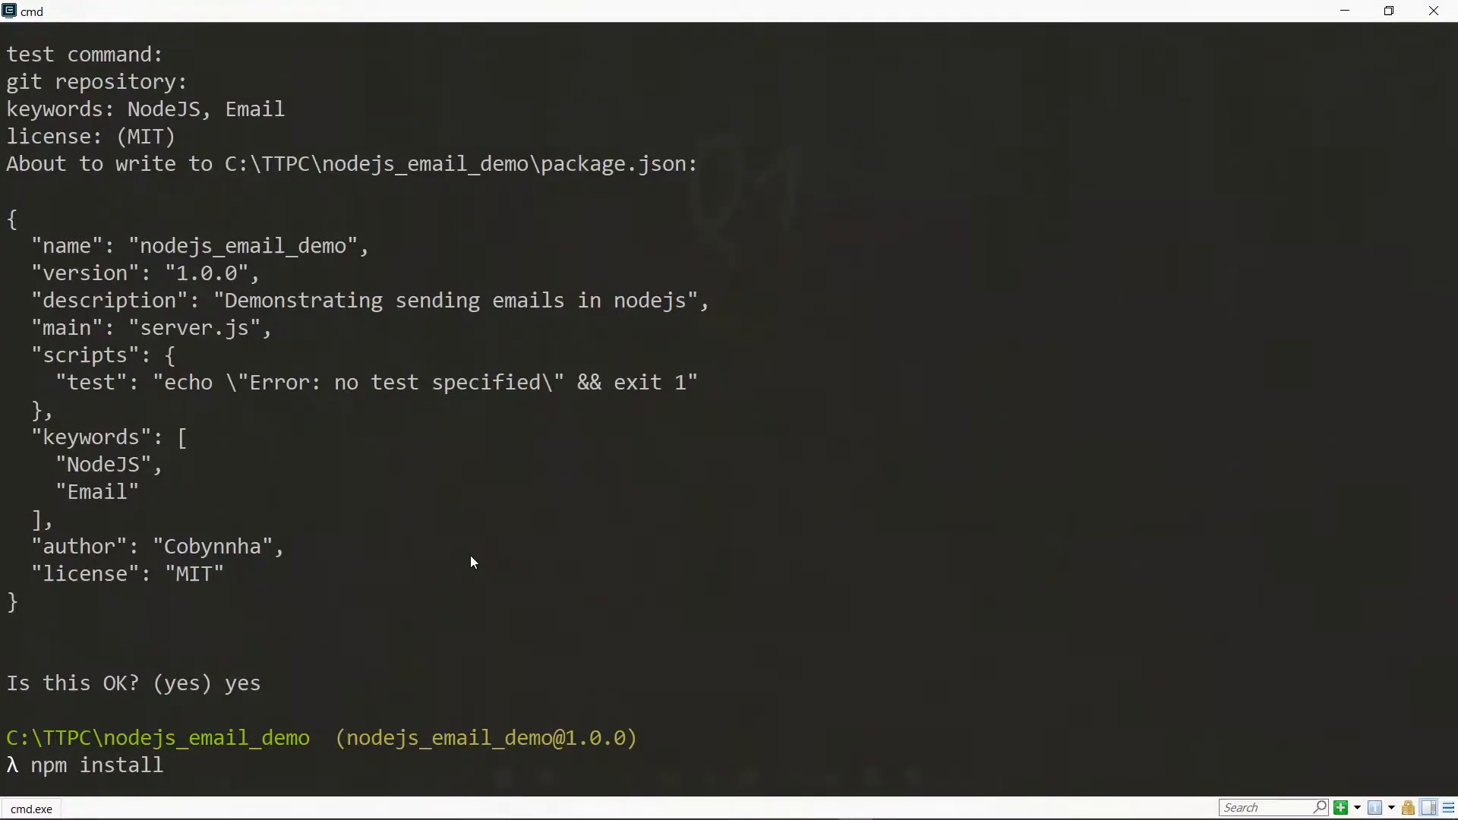
text(e)
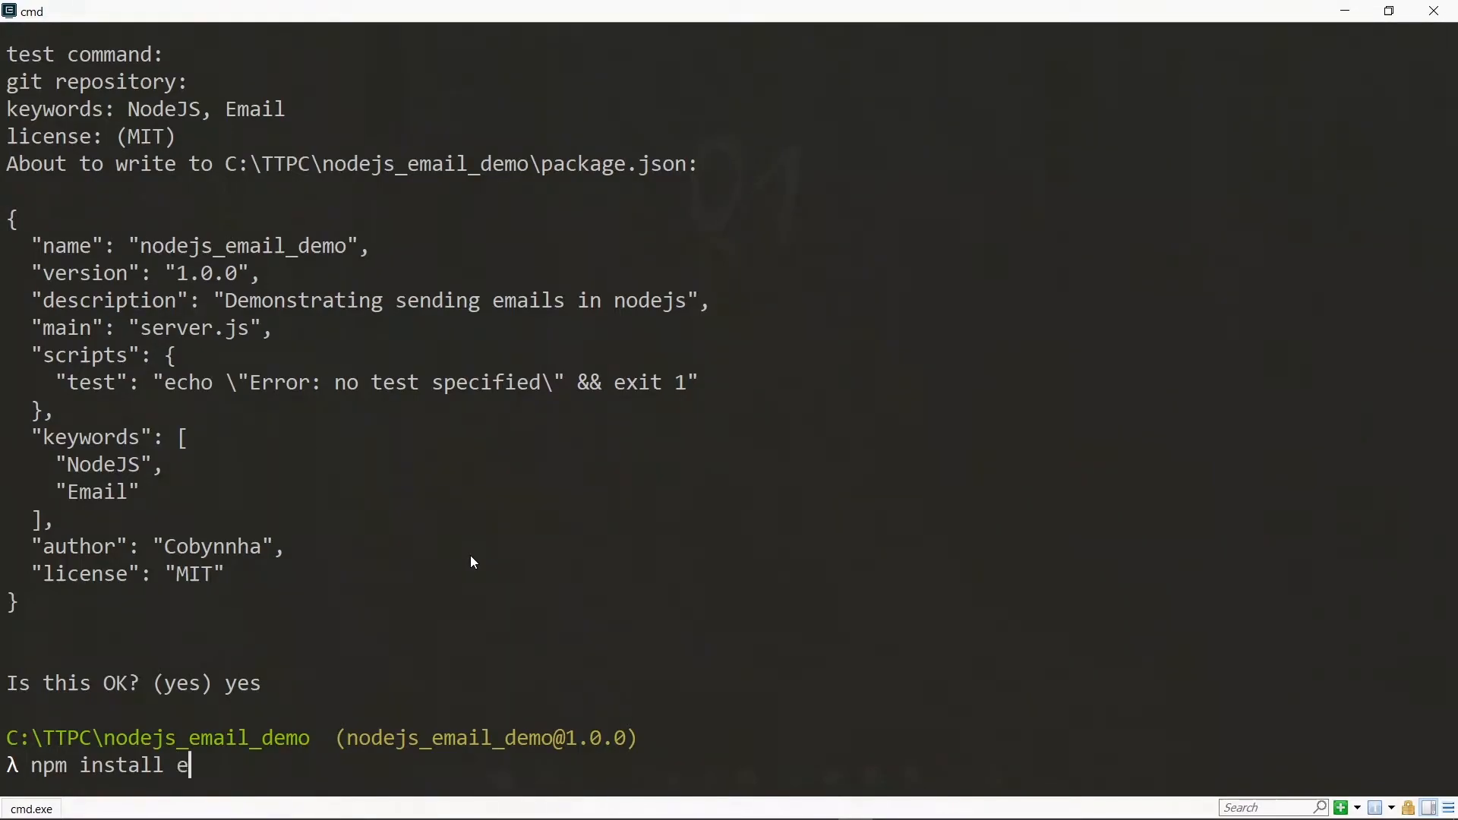
text(xpress)
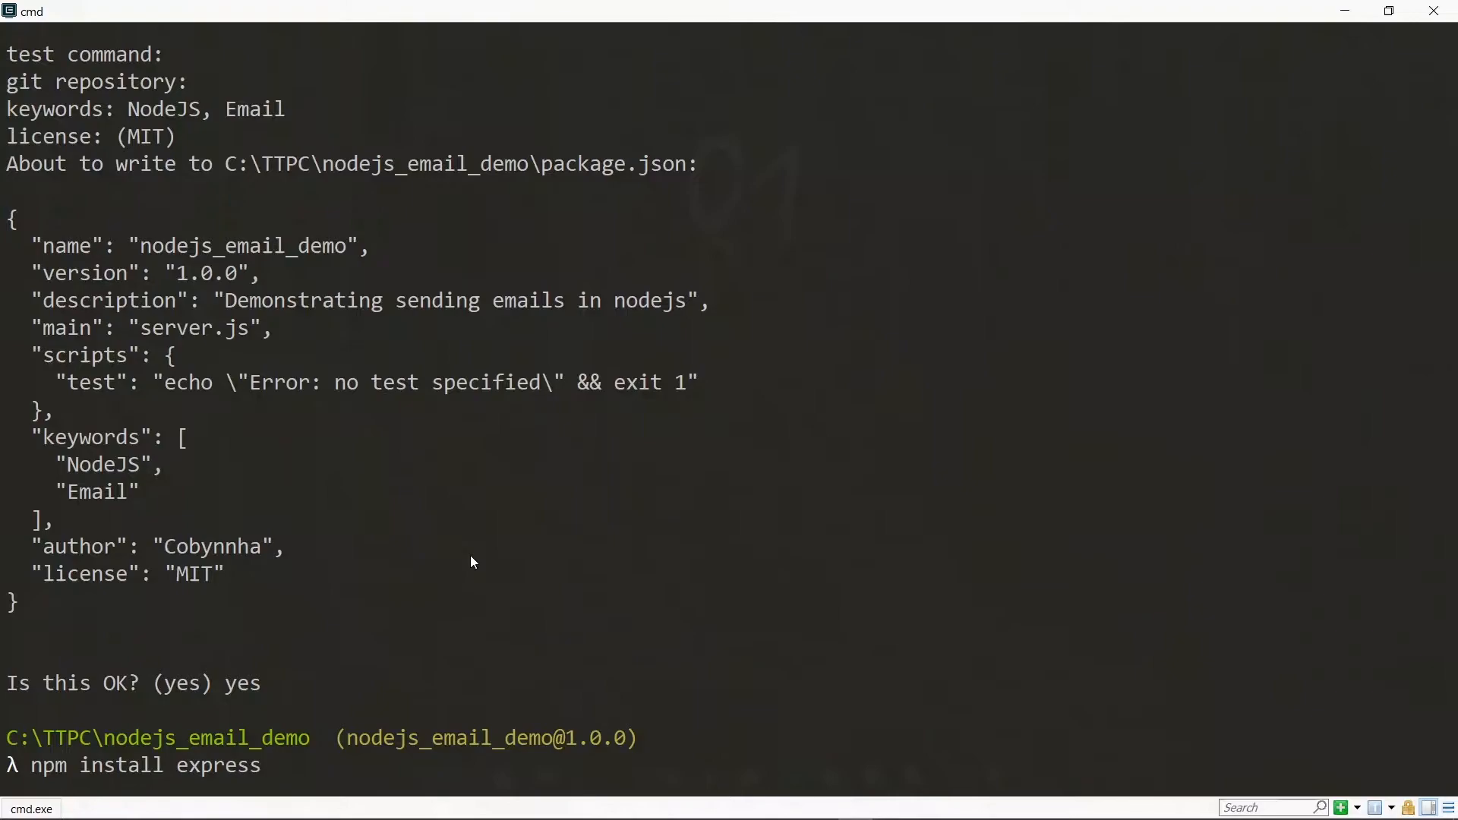
text(nod)
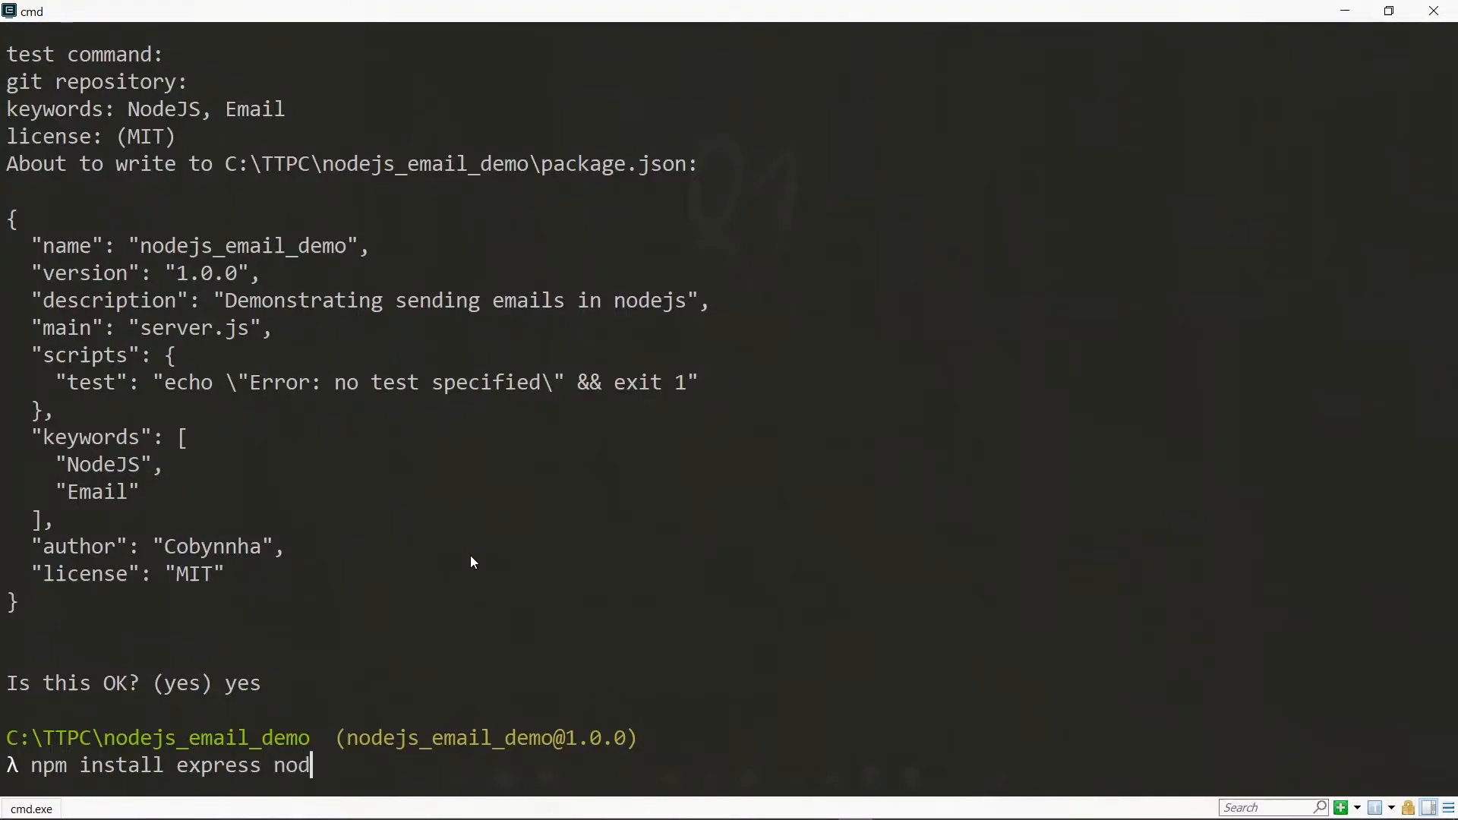
text(emon)
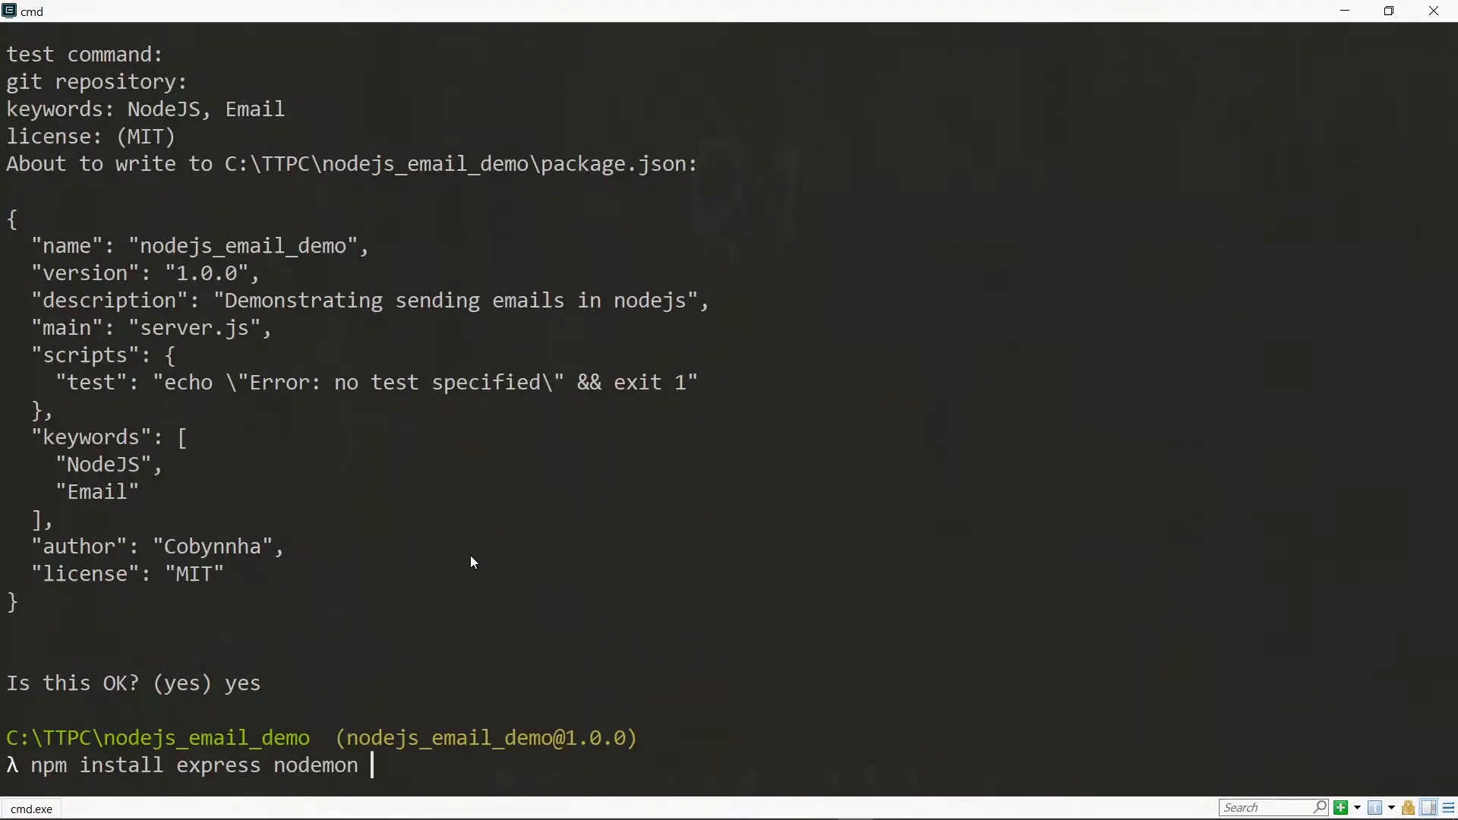
text(no)
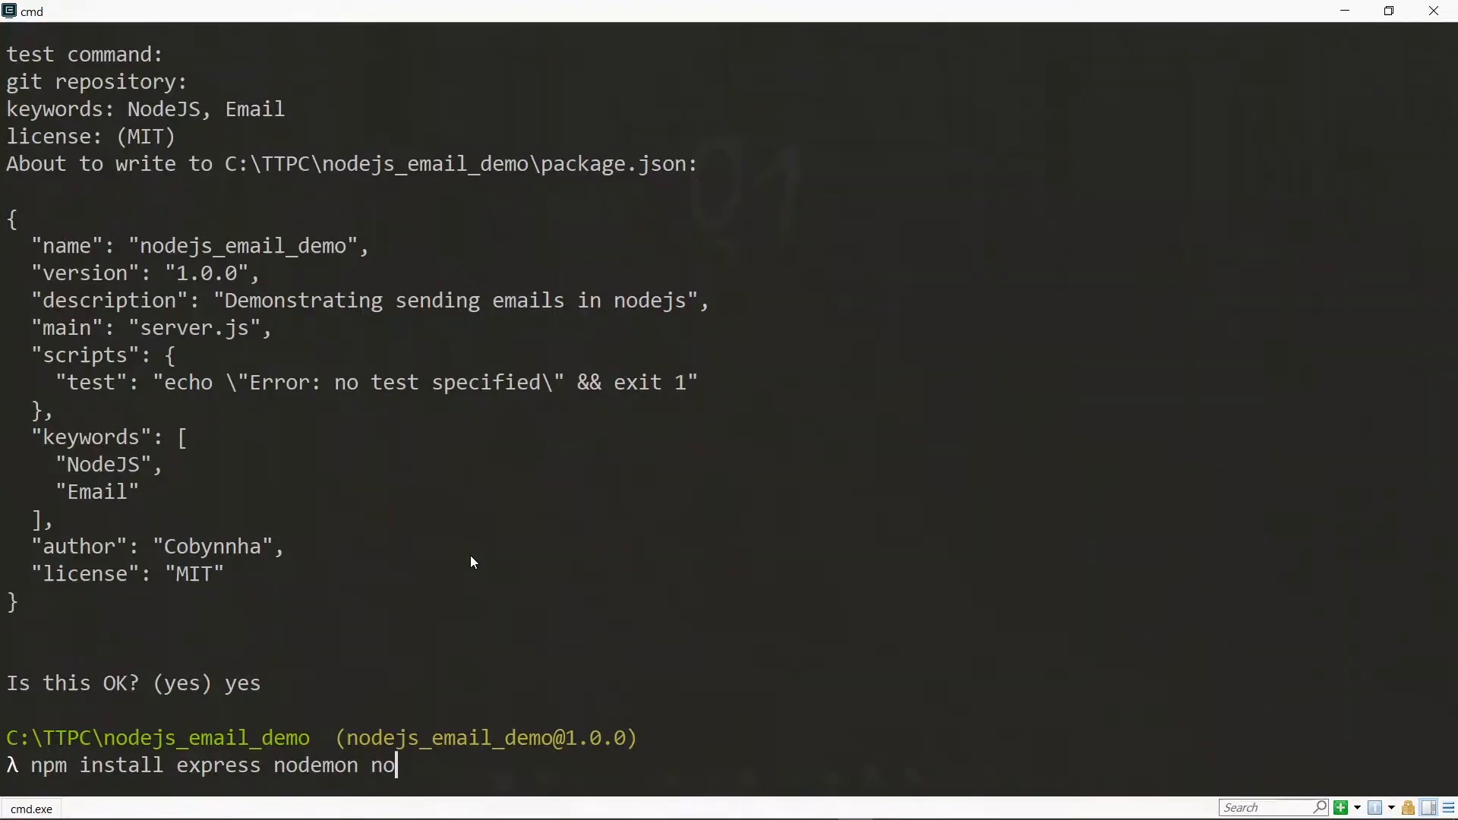
text(demailer)
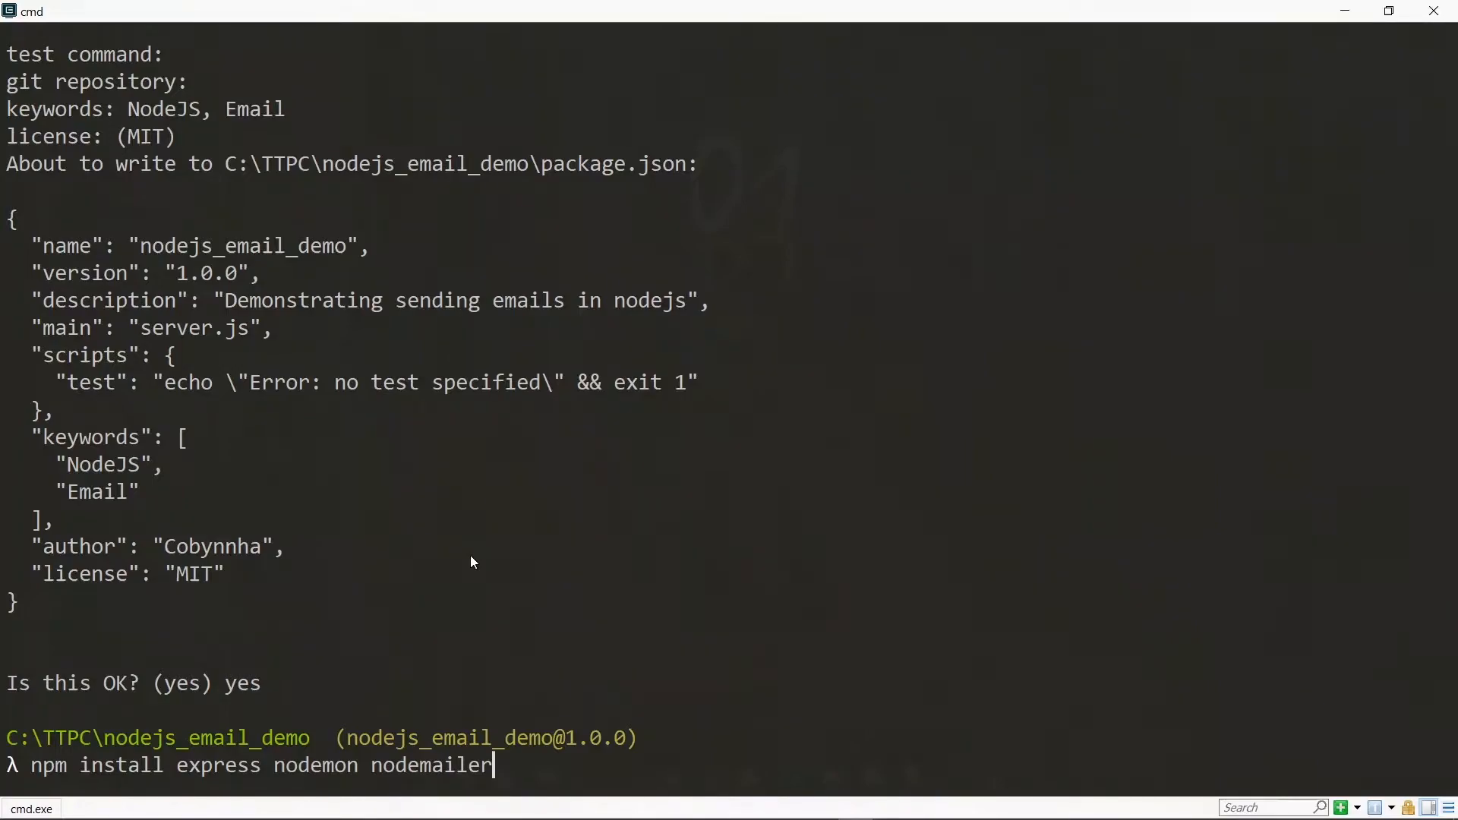
text(dotenv)
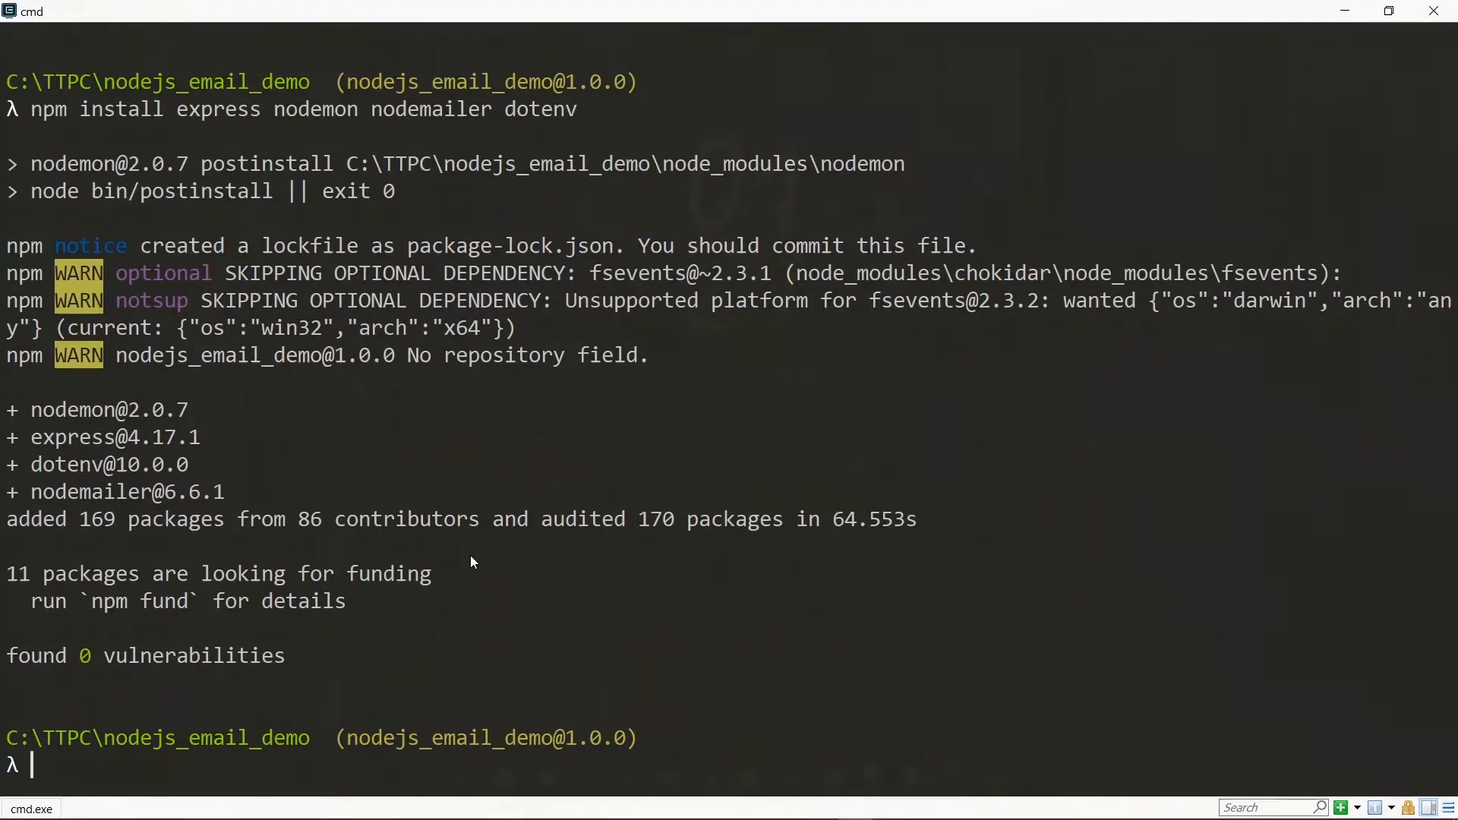
Install cors with npm and launch VS Code in the project via code
text(npm)
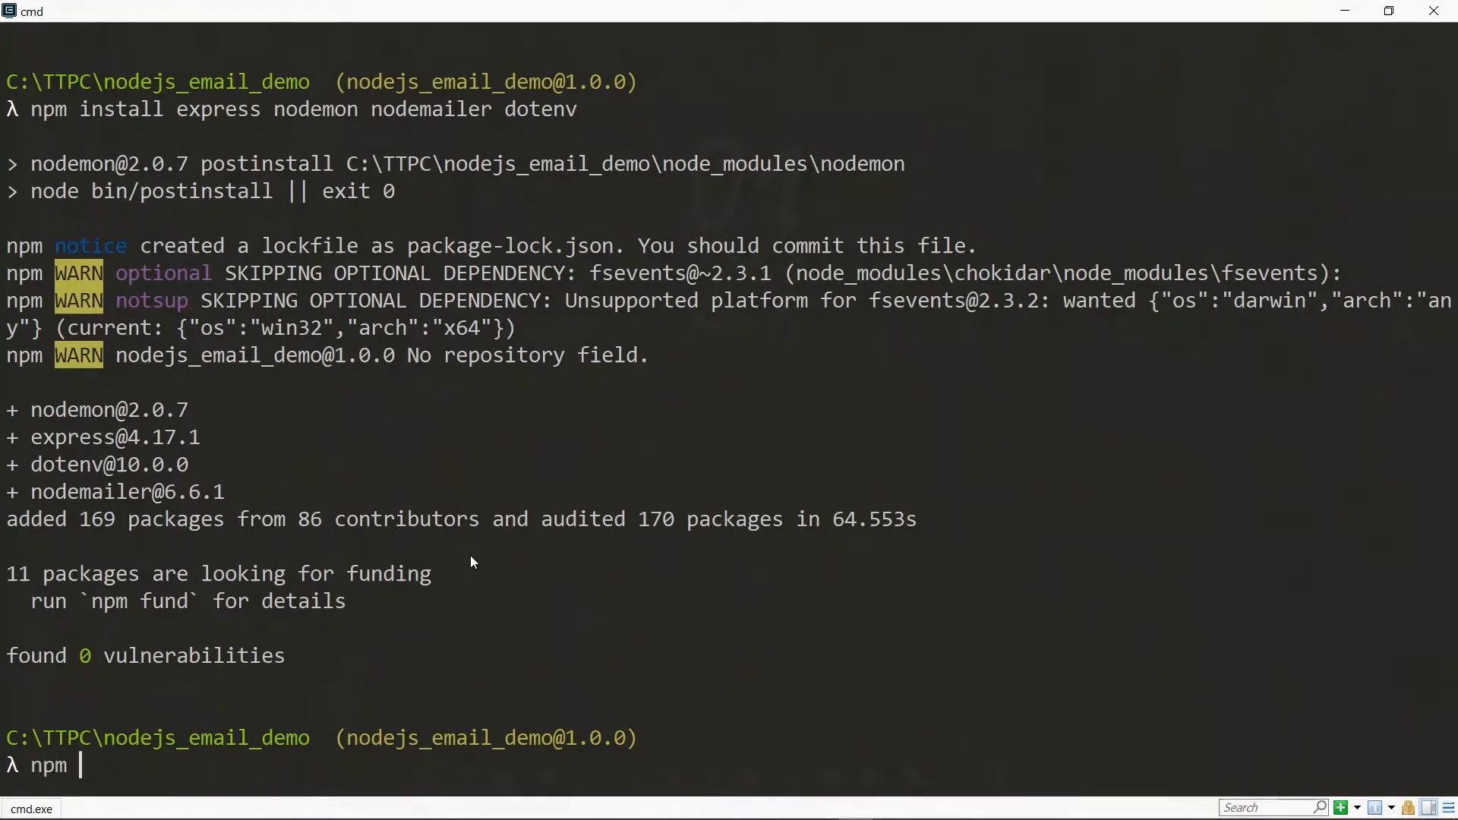
text(install cors)
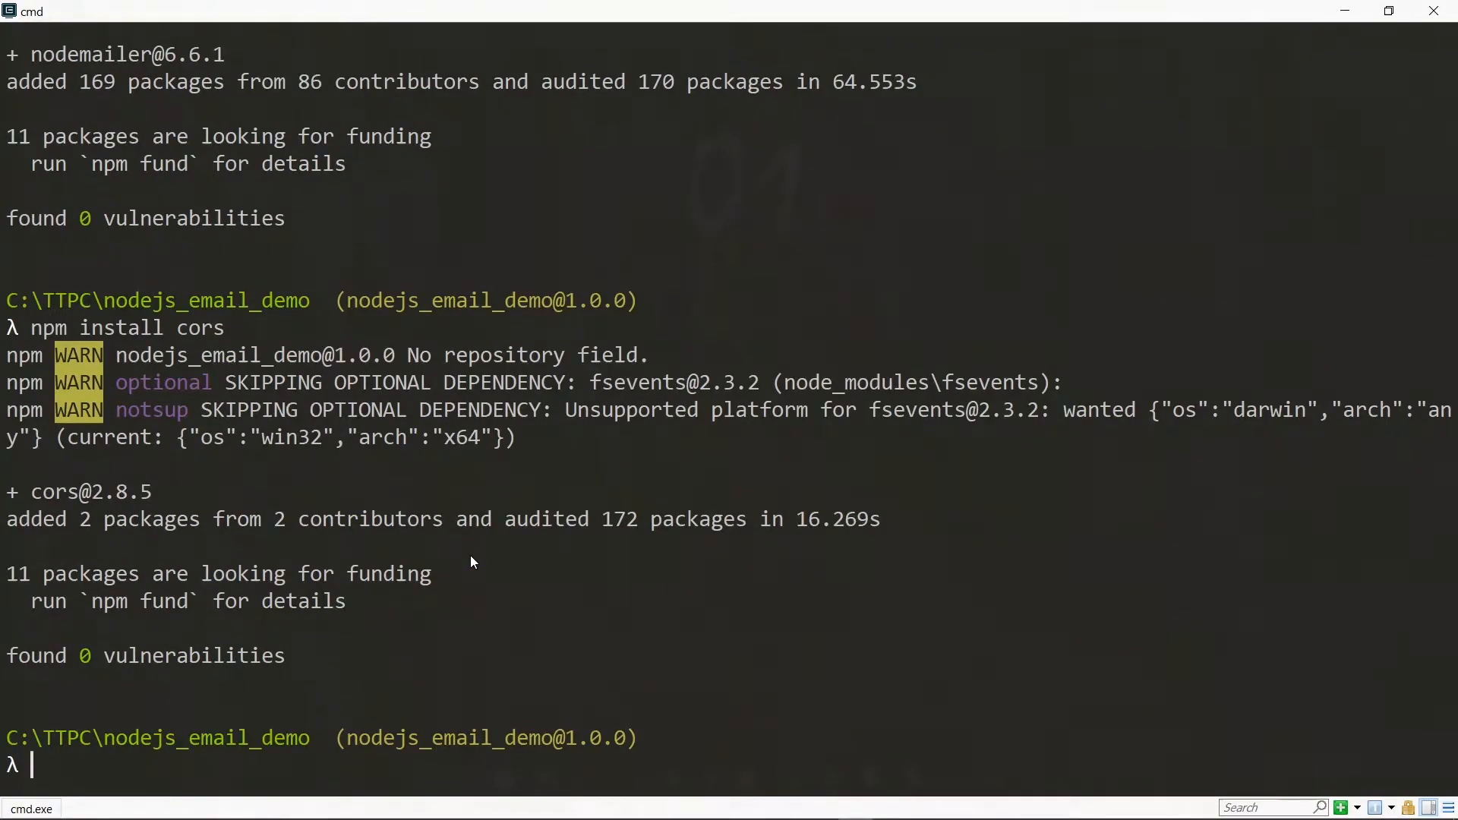
text(code)
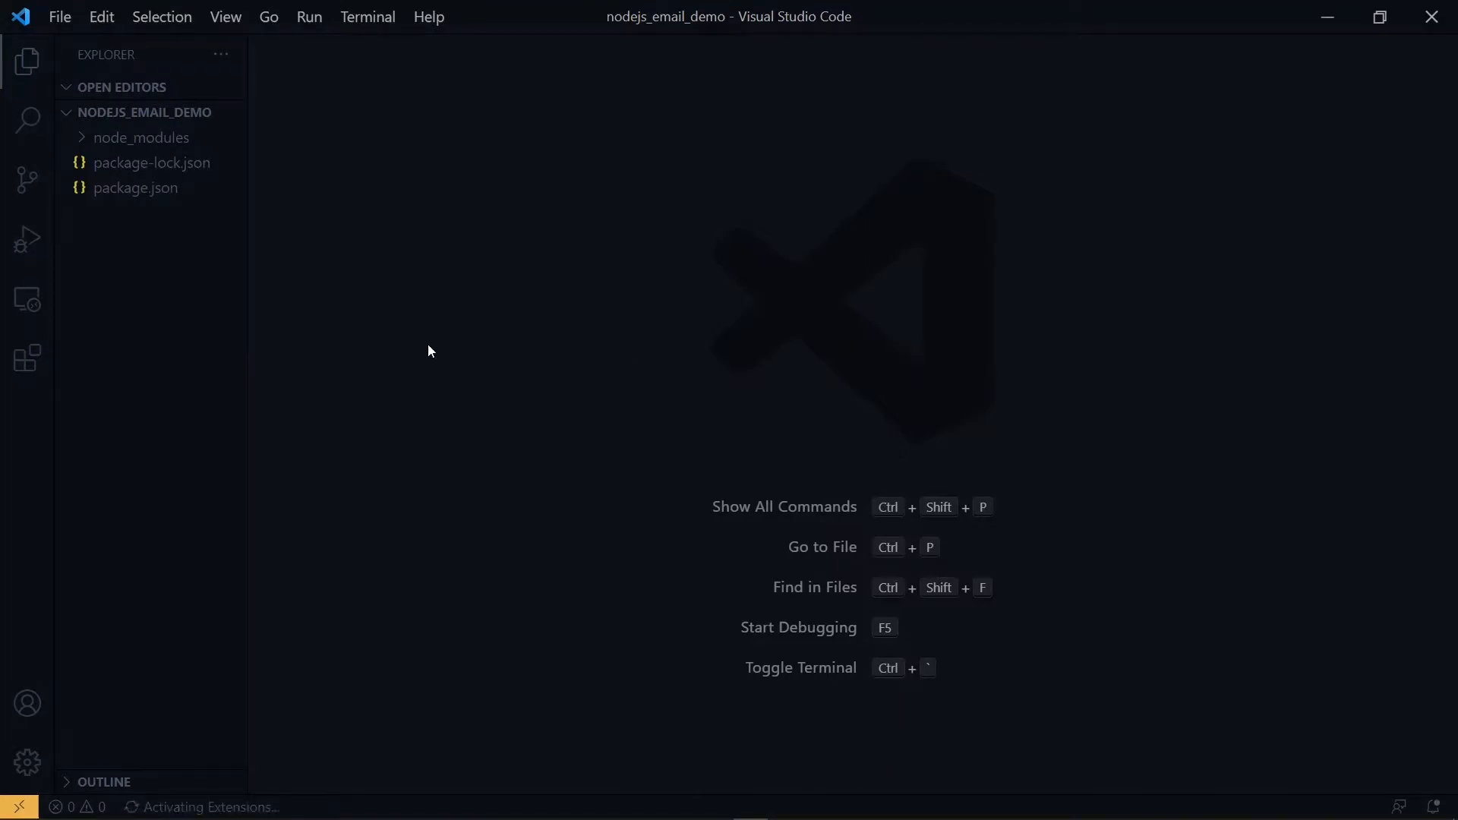
Create server.js and an empty .env file in the project Explorer
click(150, 113)
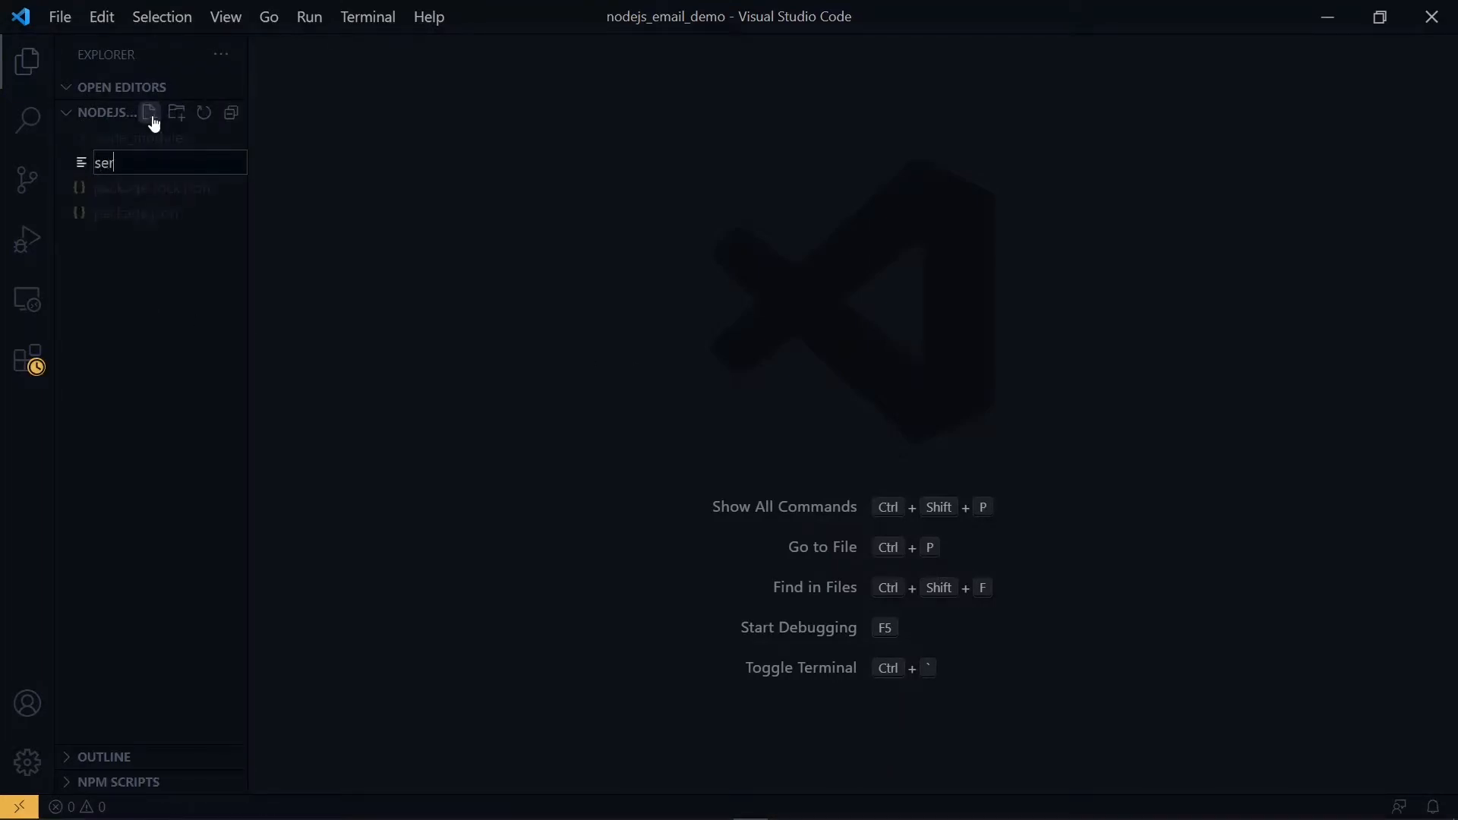
key(Enter)
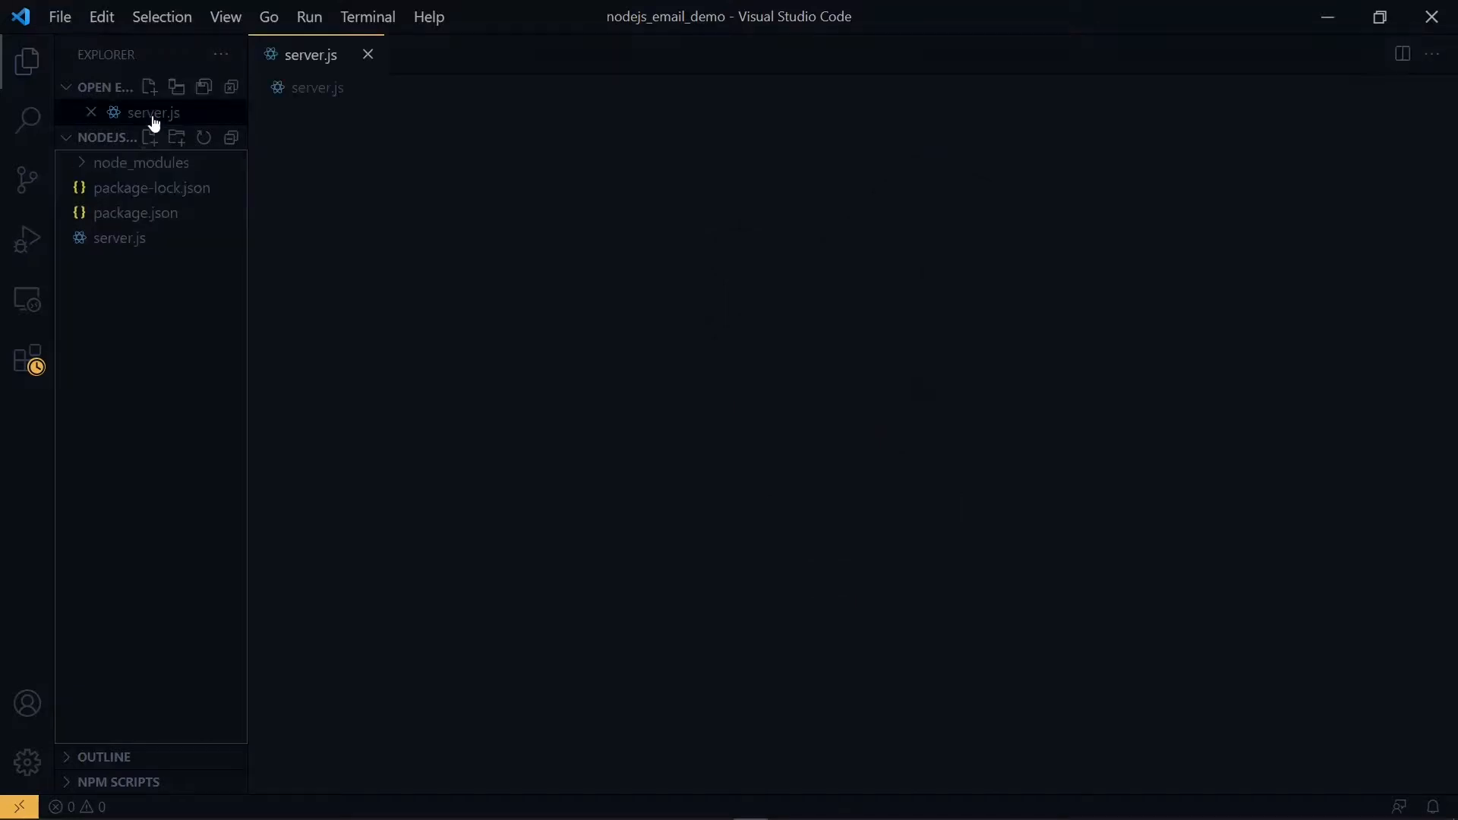
click(152, 112)
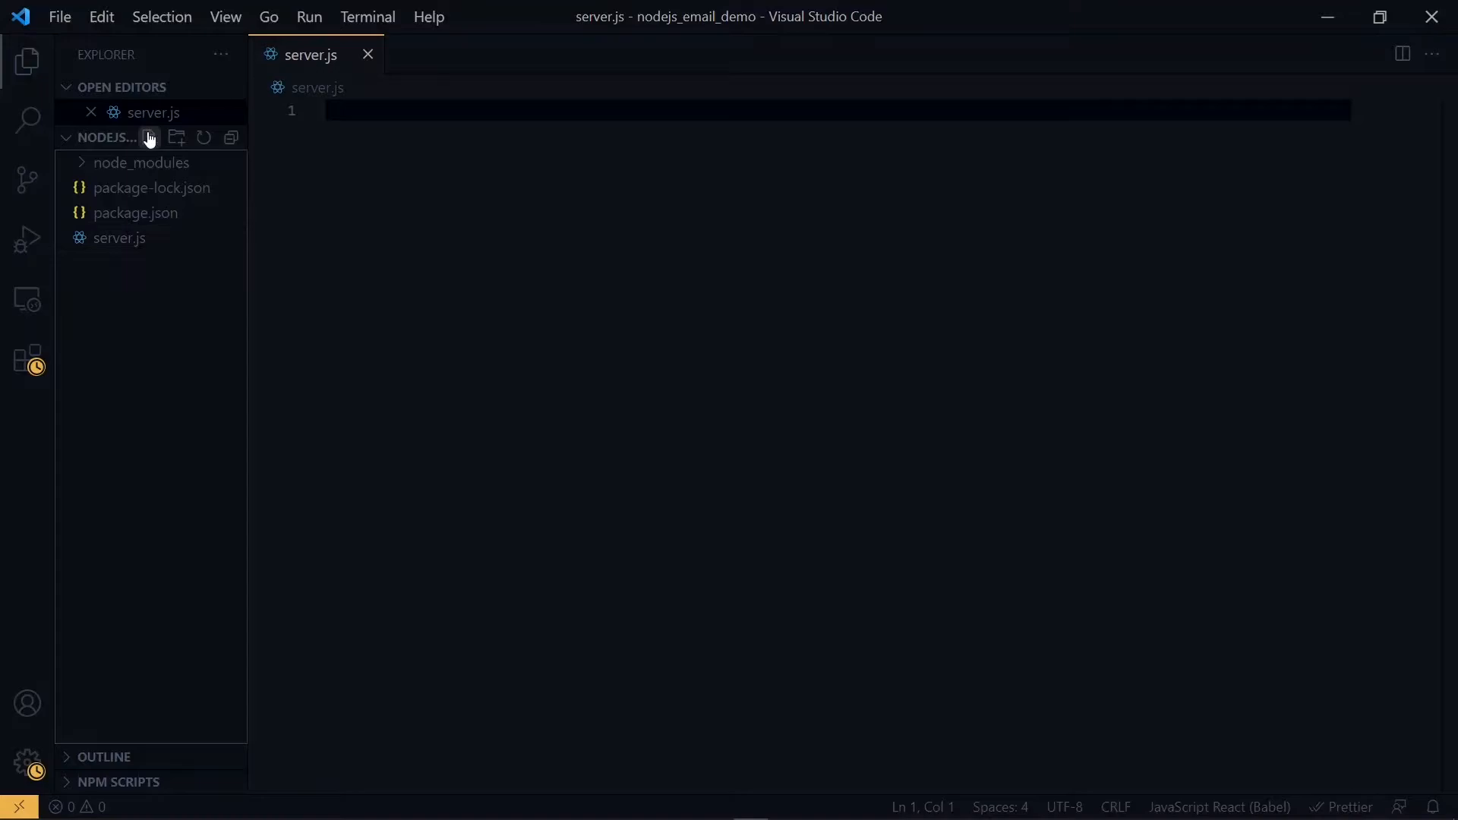
click(177, 139)
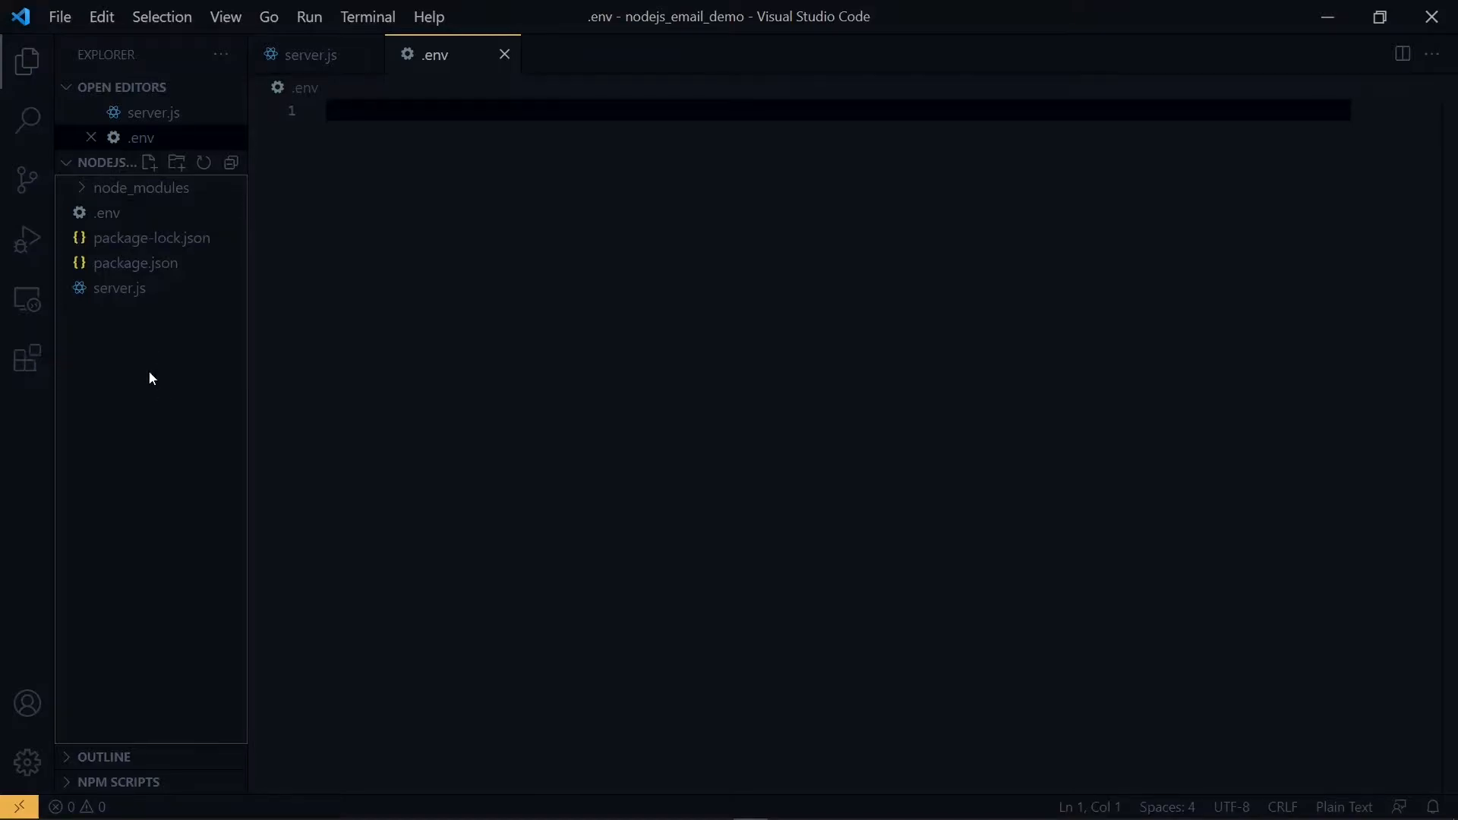
Create .gitignore listing .env and node_modules, then return to server.js
click(107, 213)
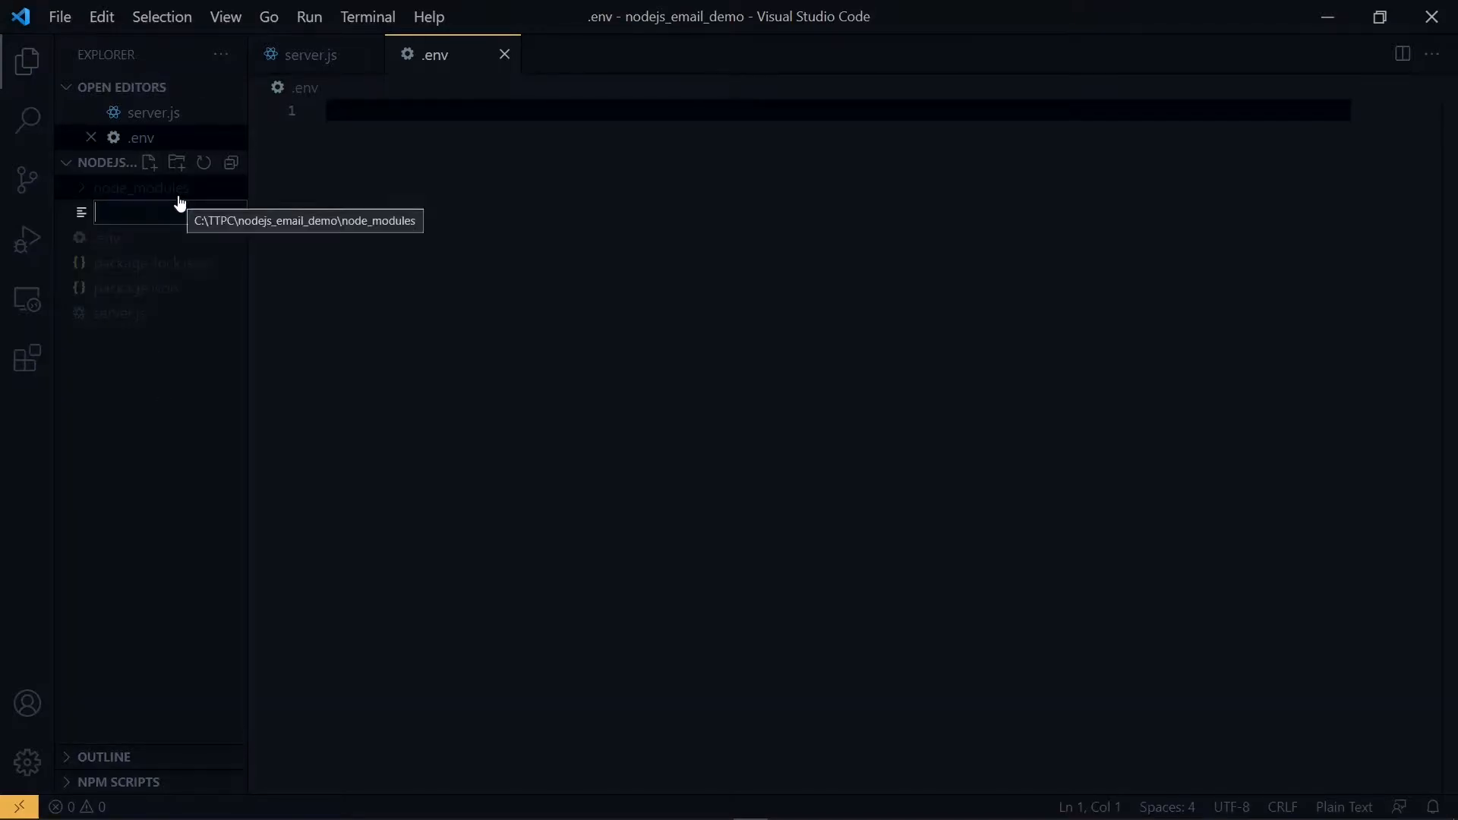
text(.gitignore)
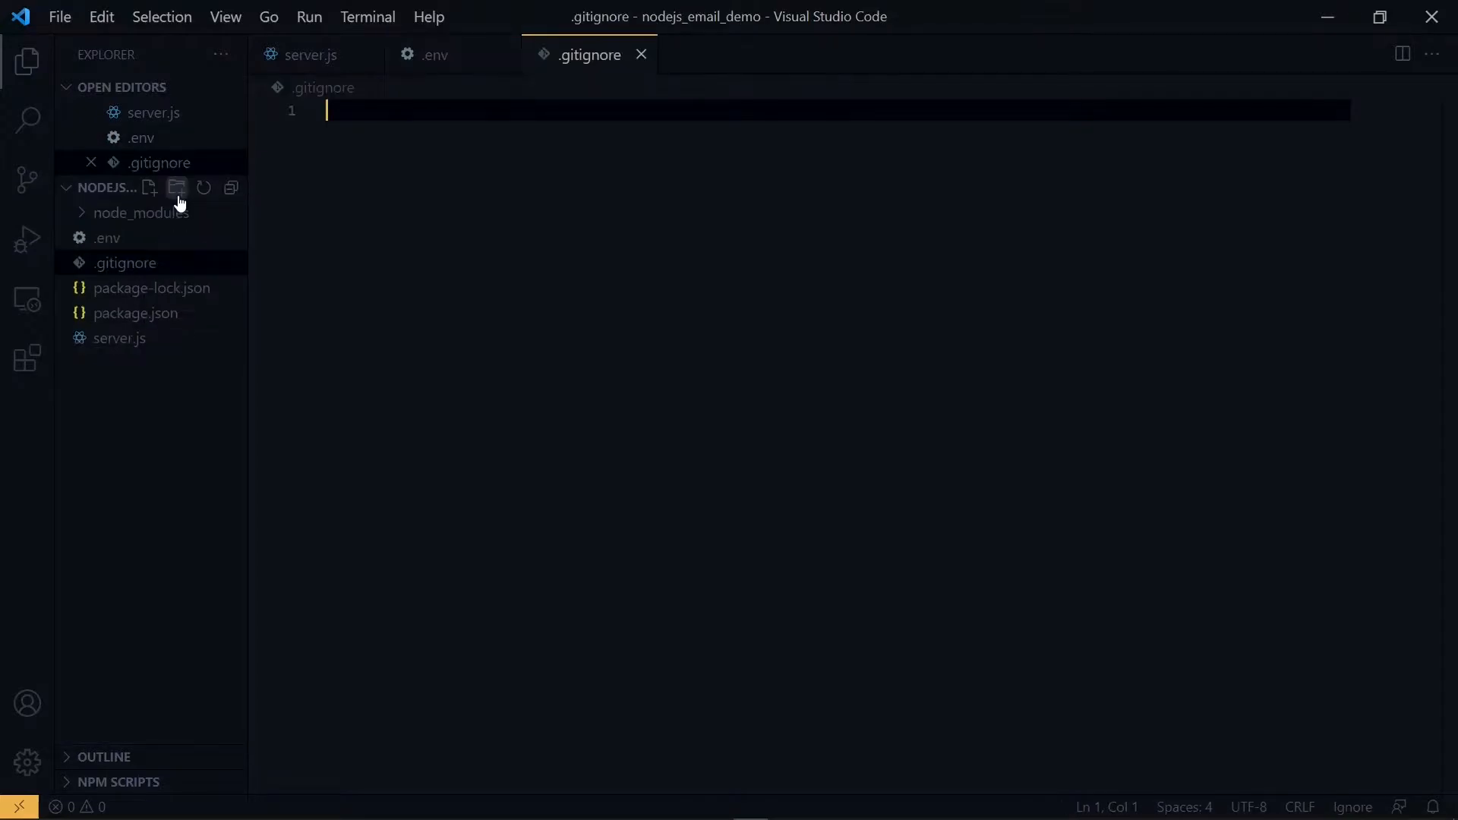
text(.env)
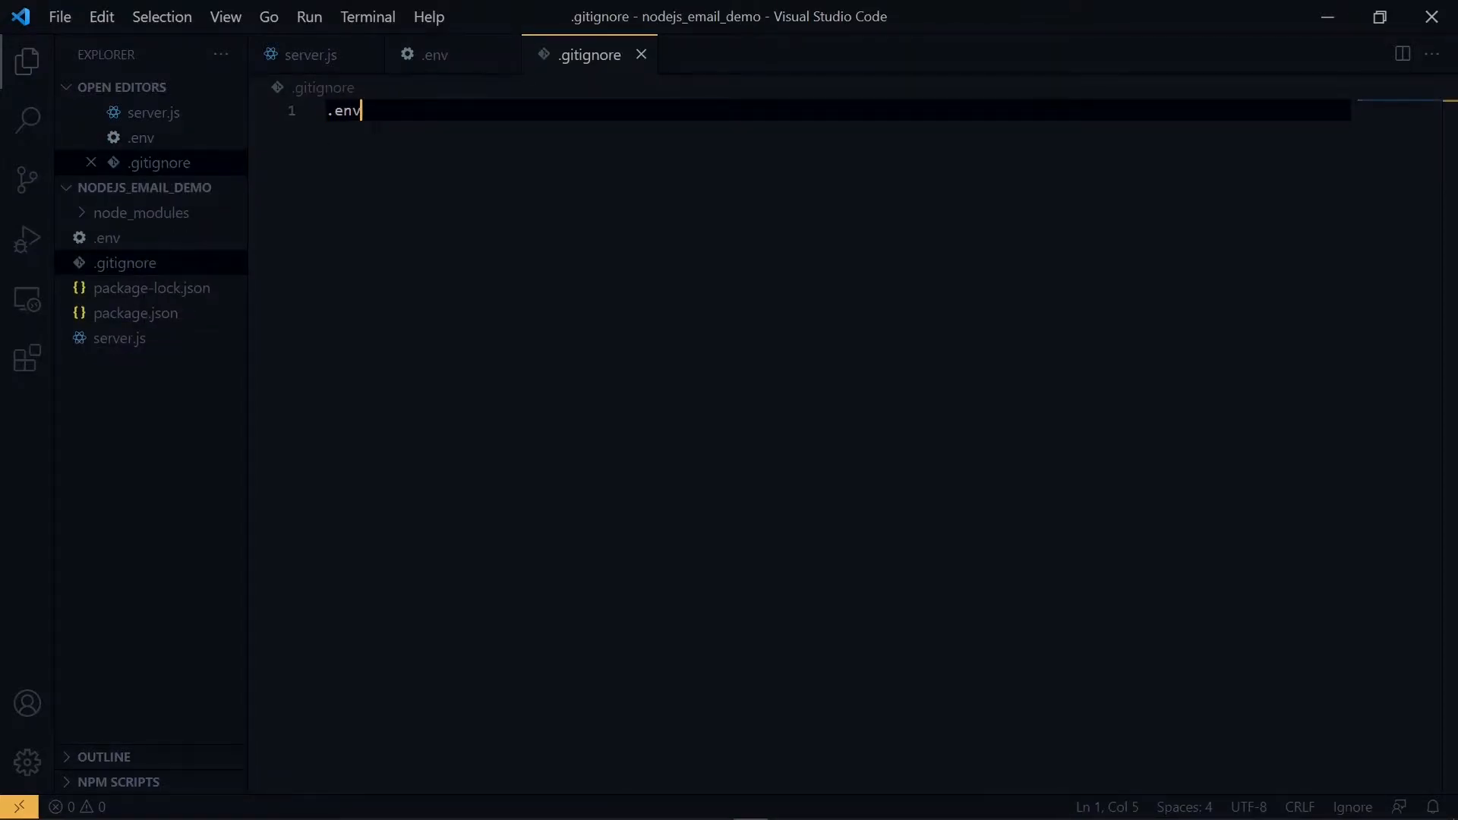
text(node_module)
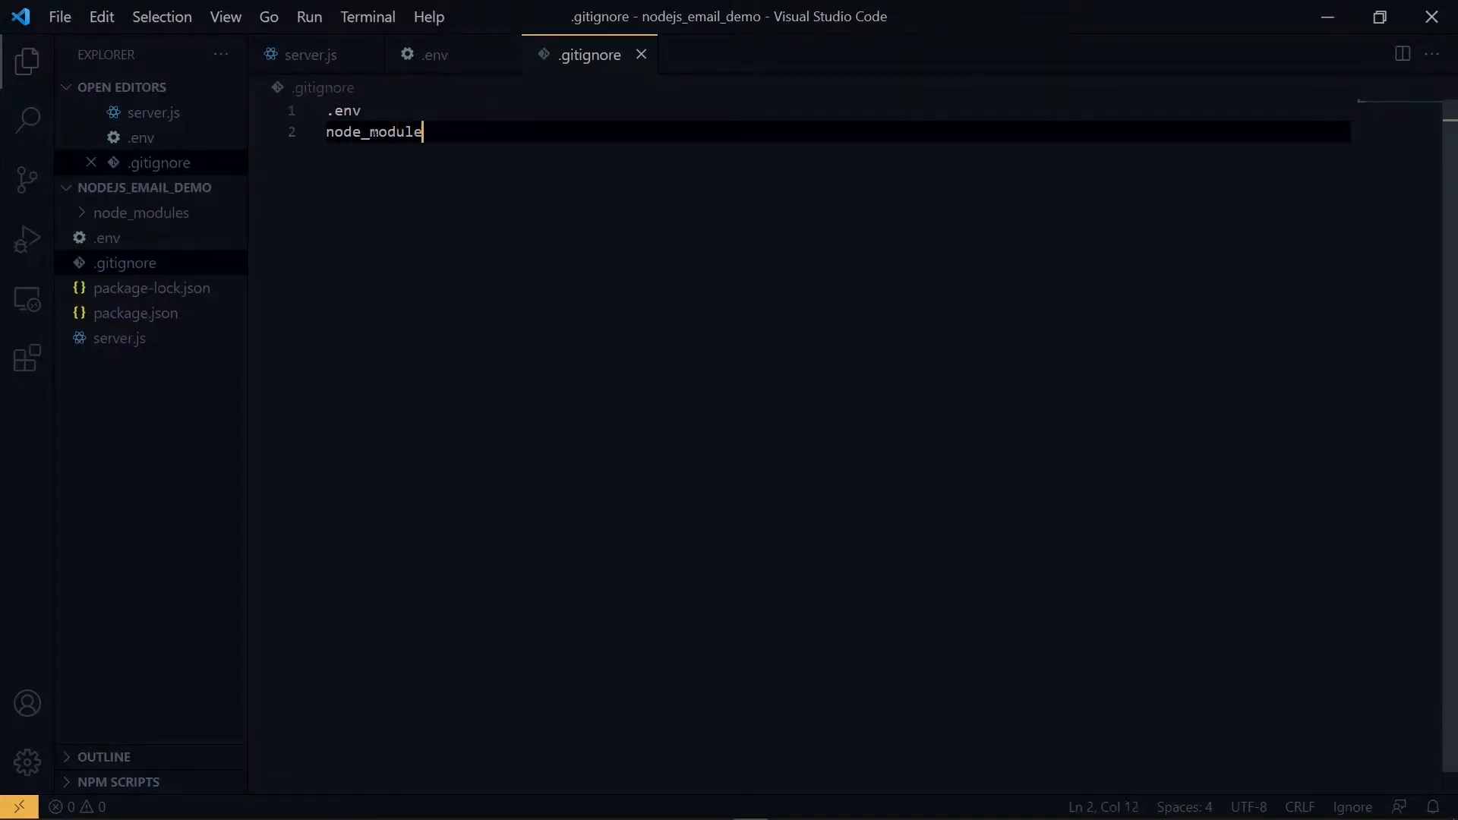
text(s)
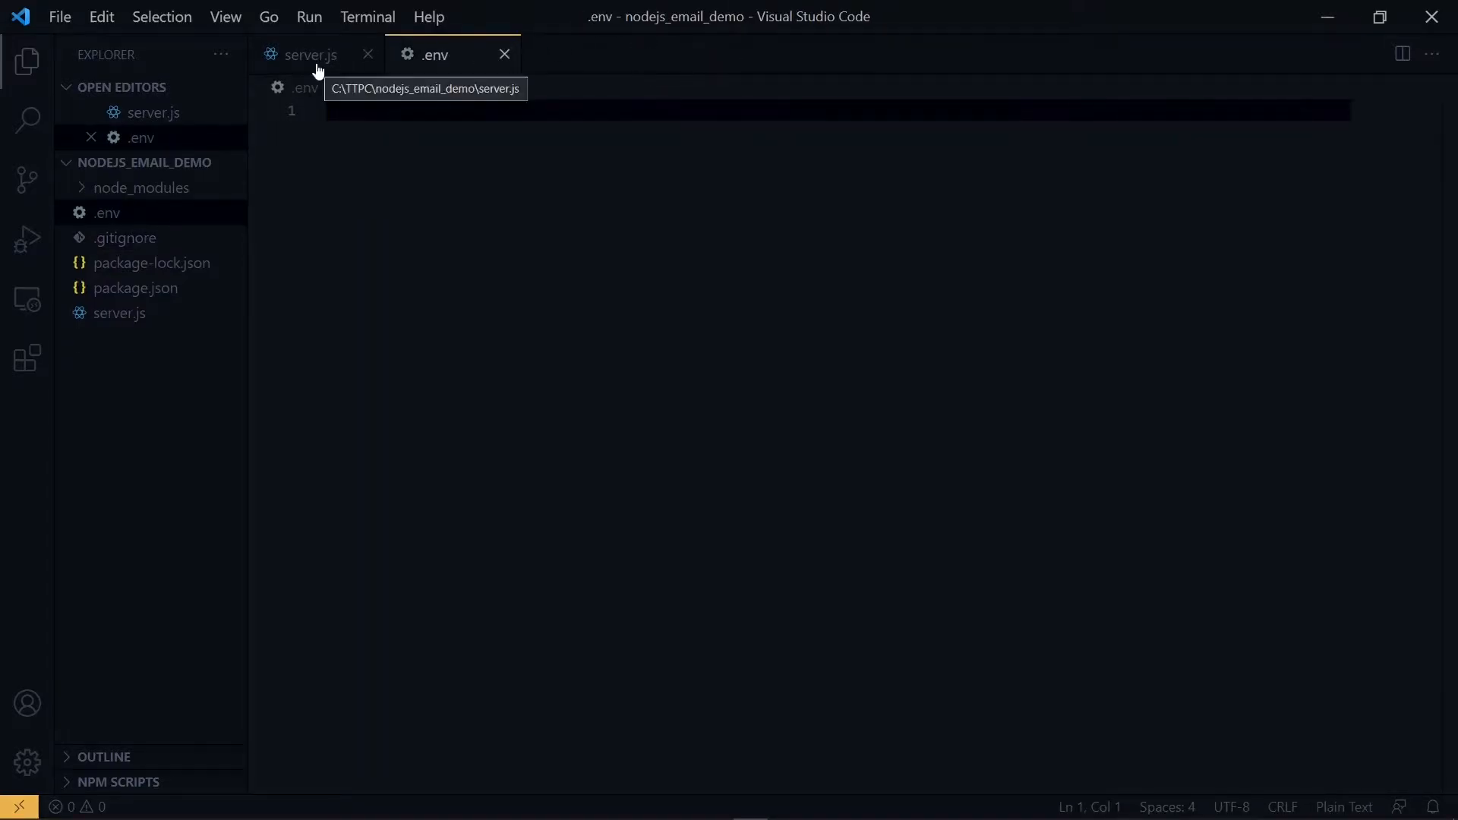
click(505, 55)
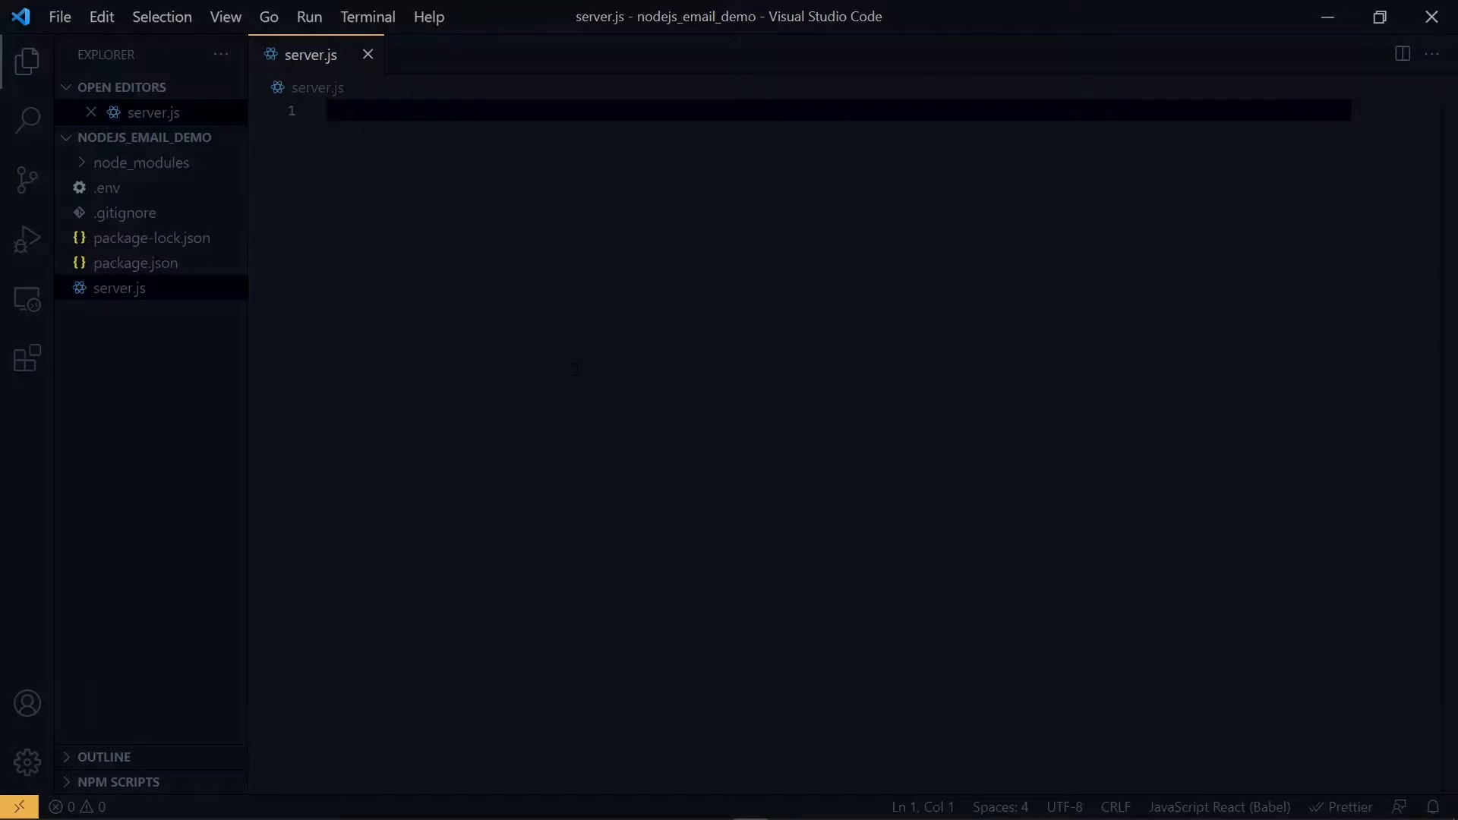
Require express, create the app and declare the port constant in server.js
text(const e)
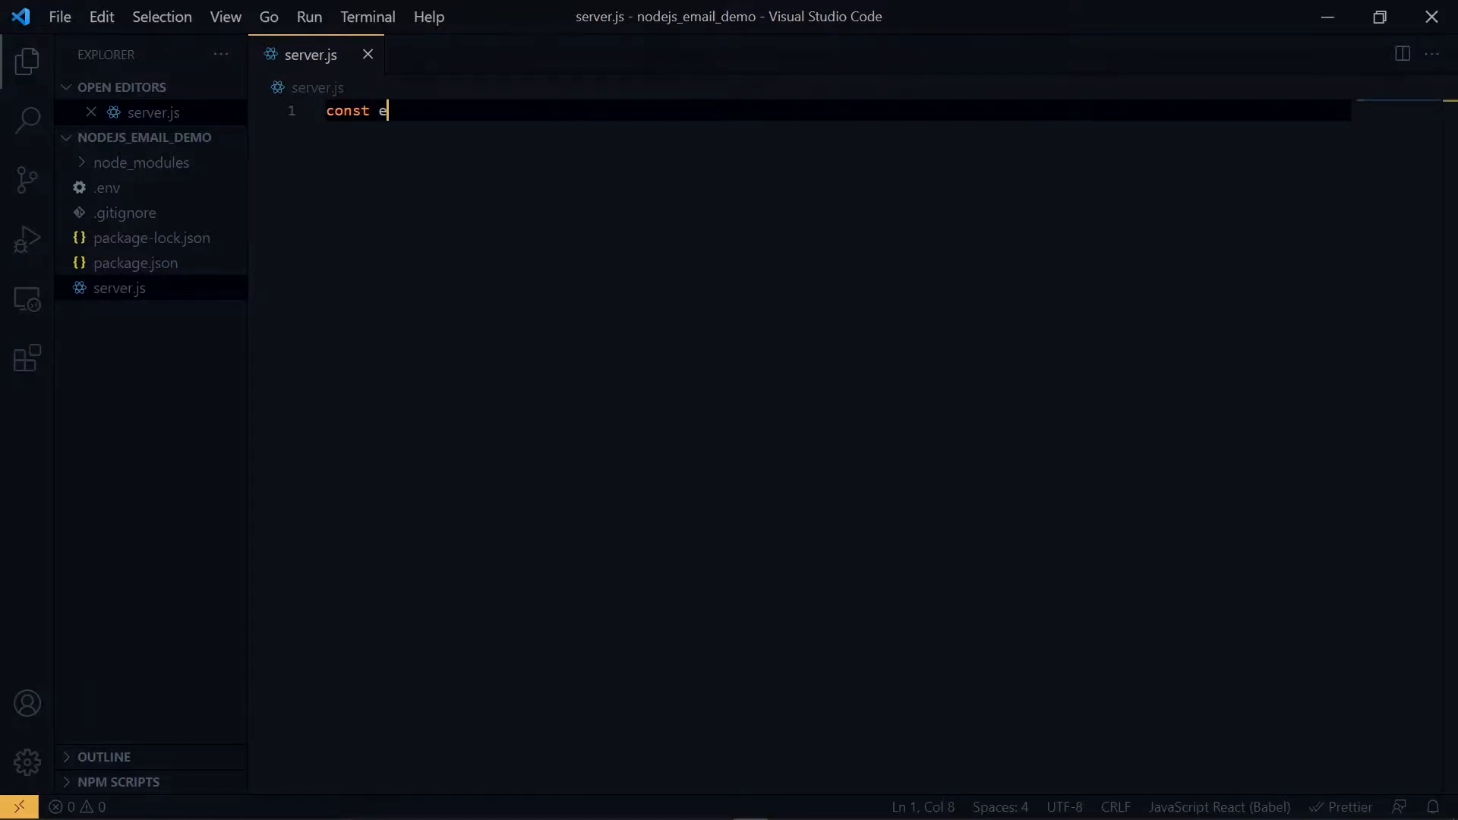
text(xpress =)
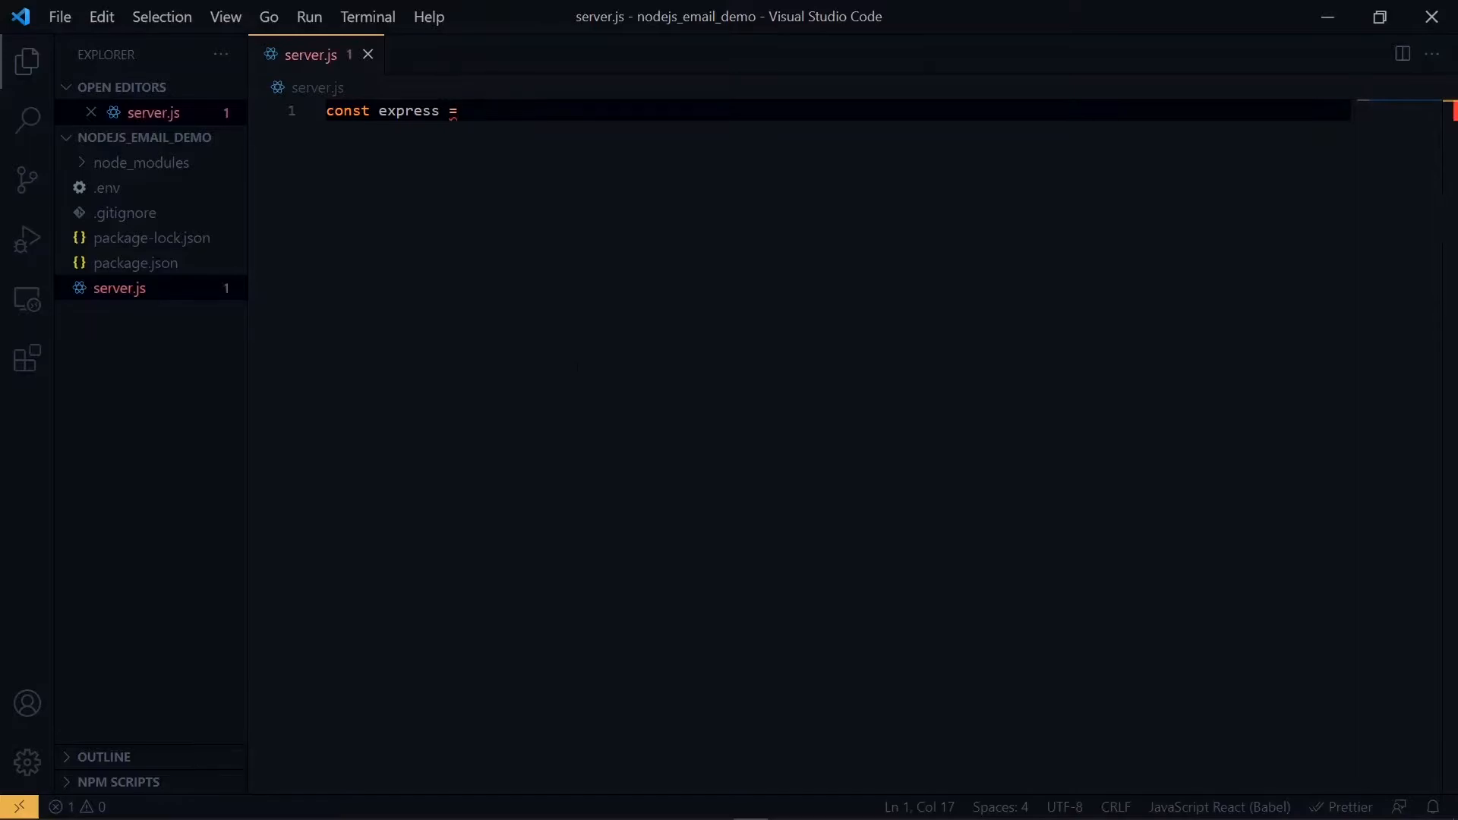
text(require())
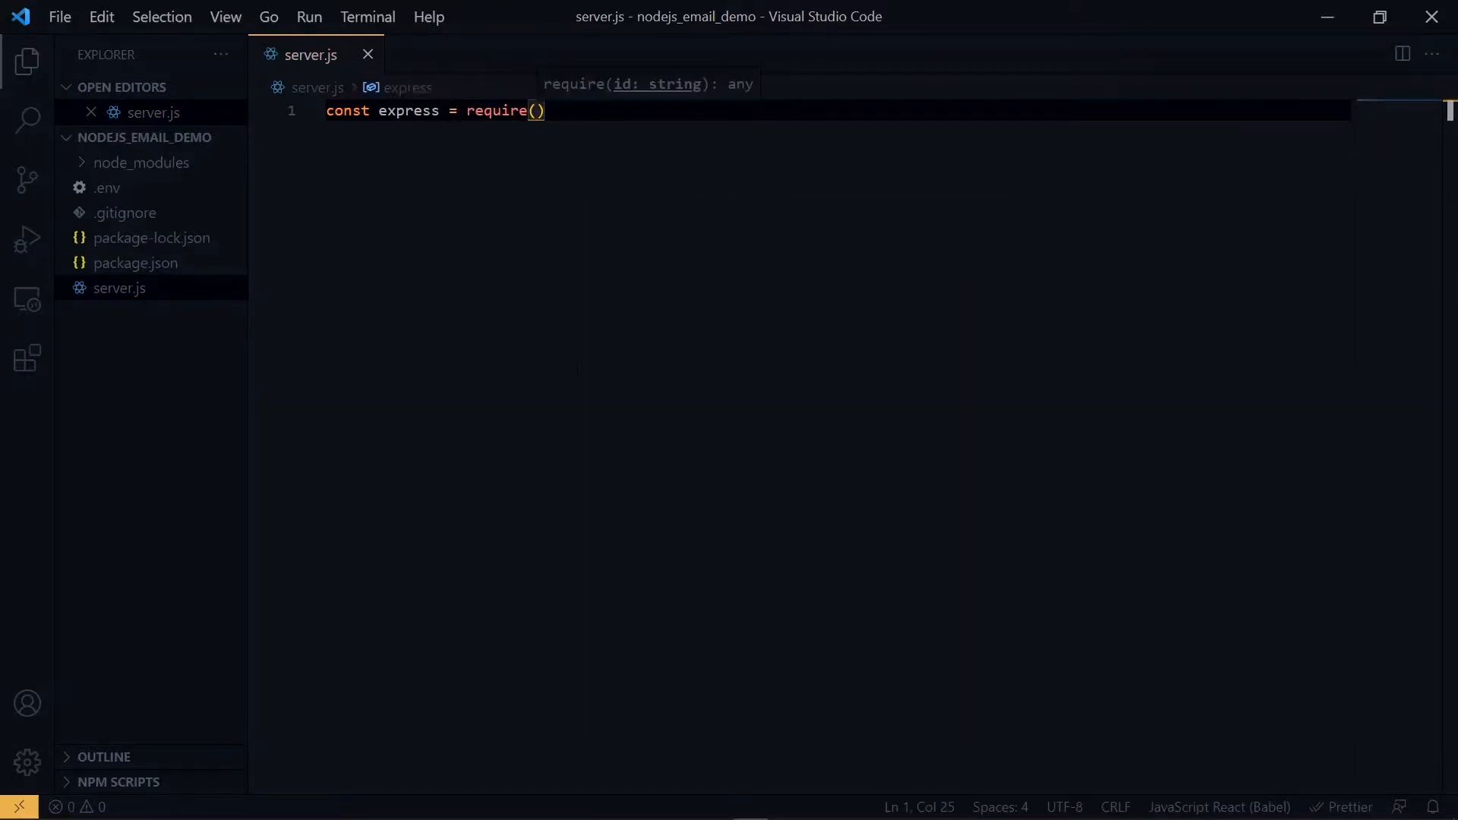
text("express")
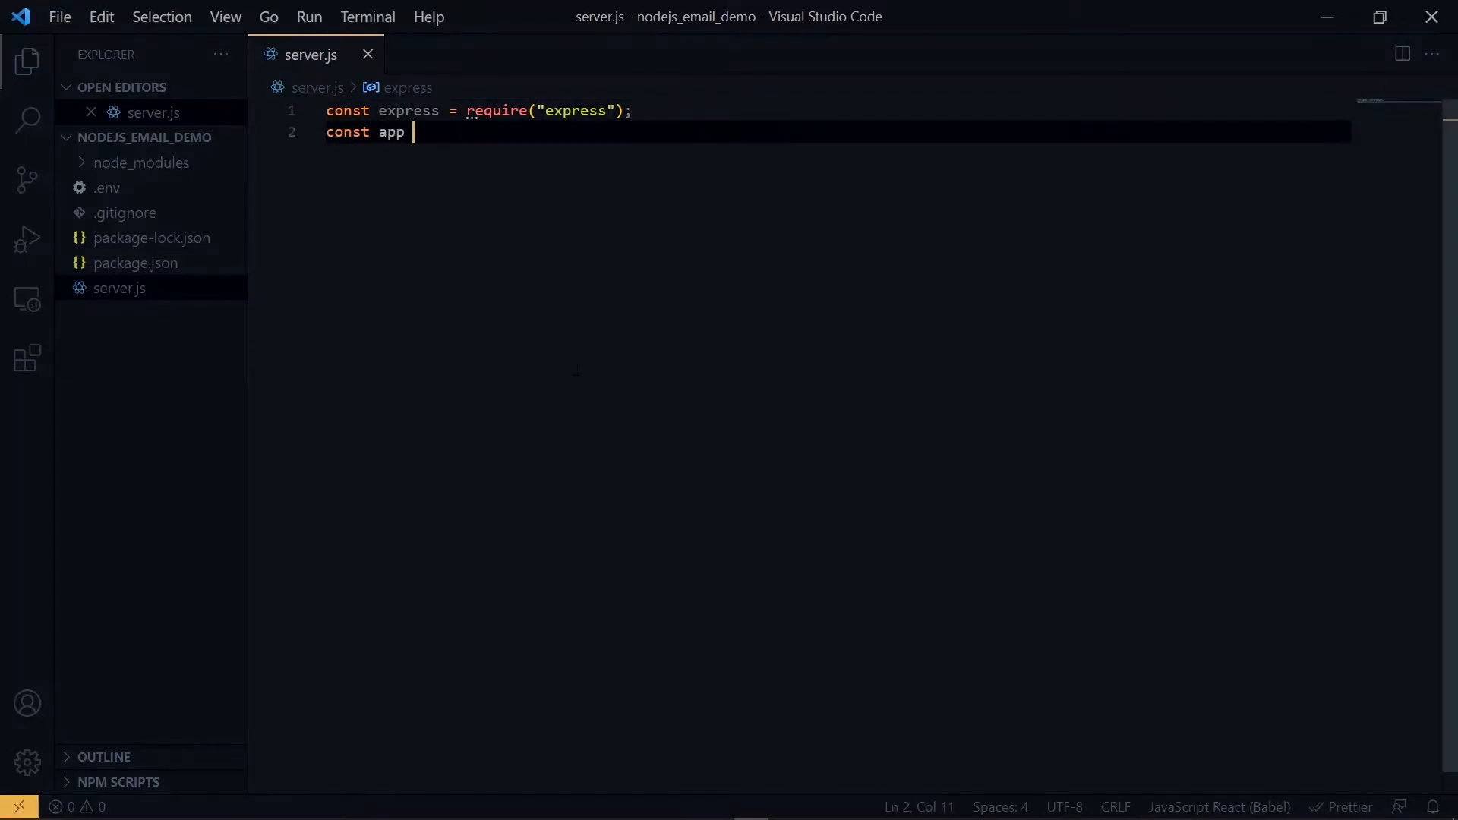
text(= express)
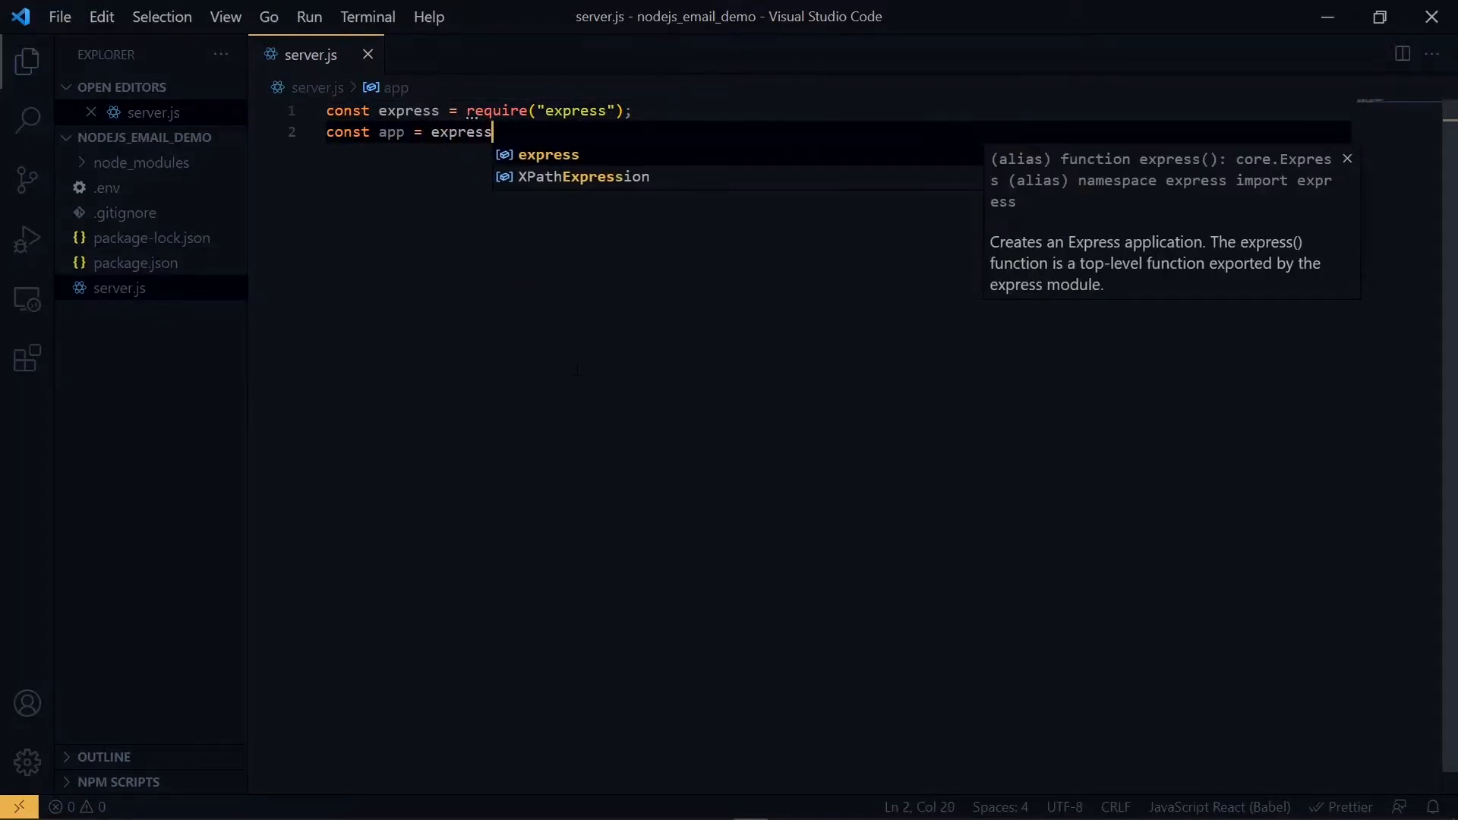
text(();)
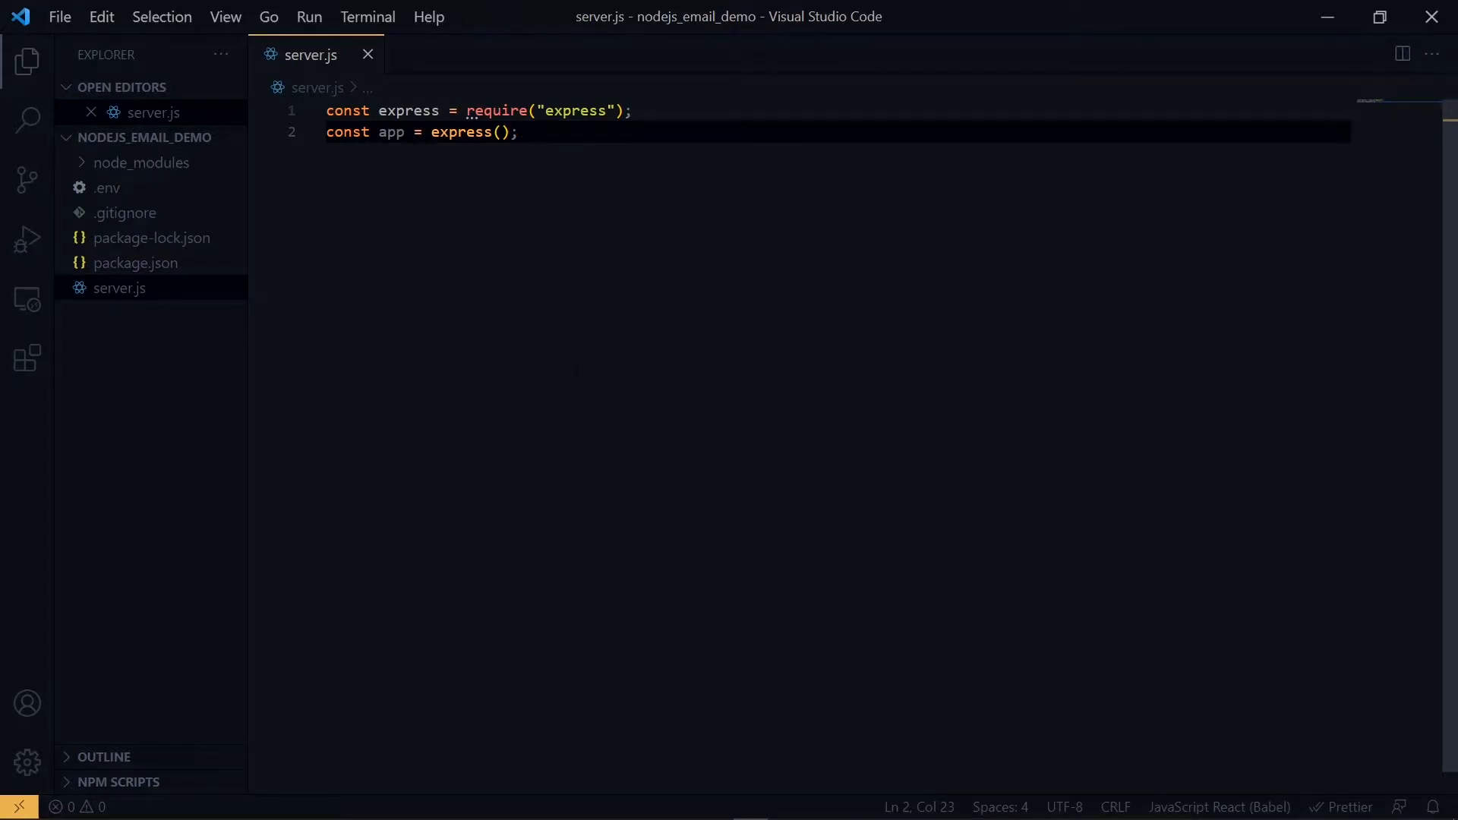
text(const pr)
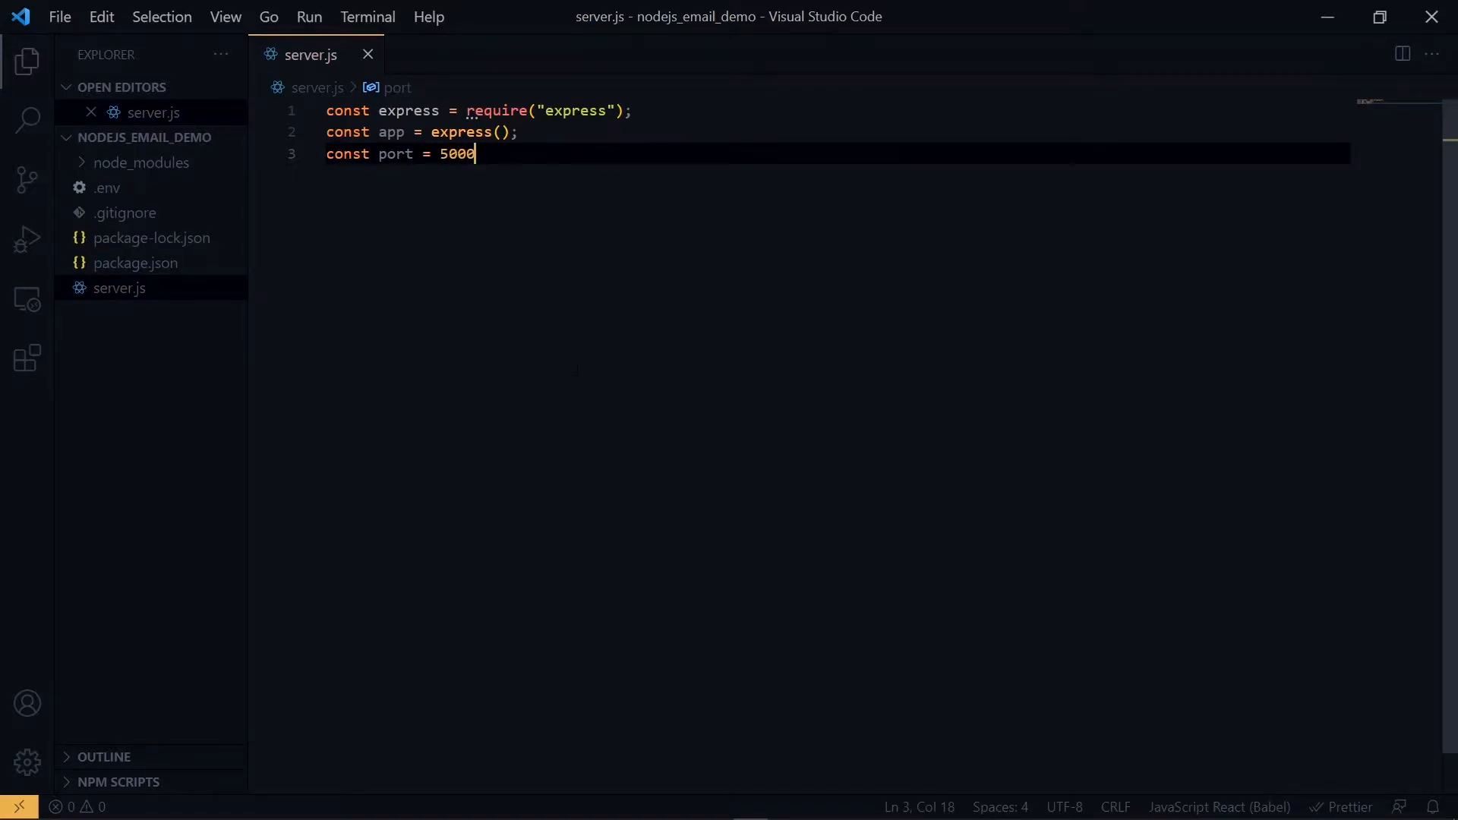
text(;)
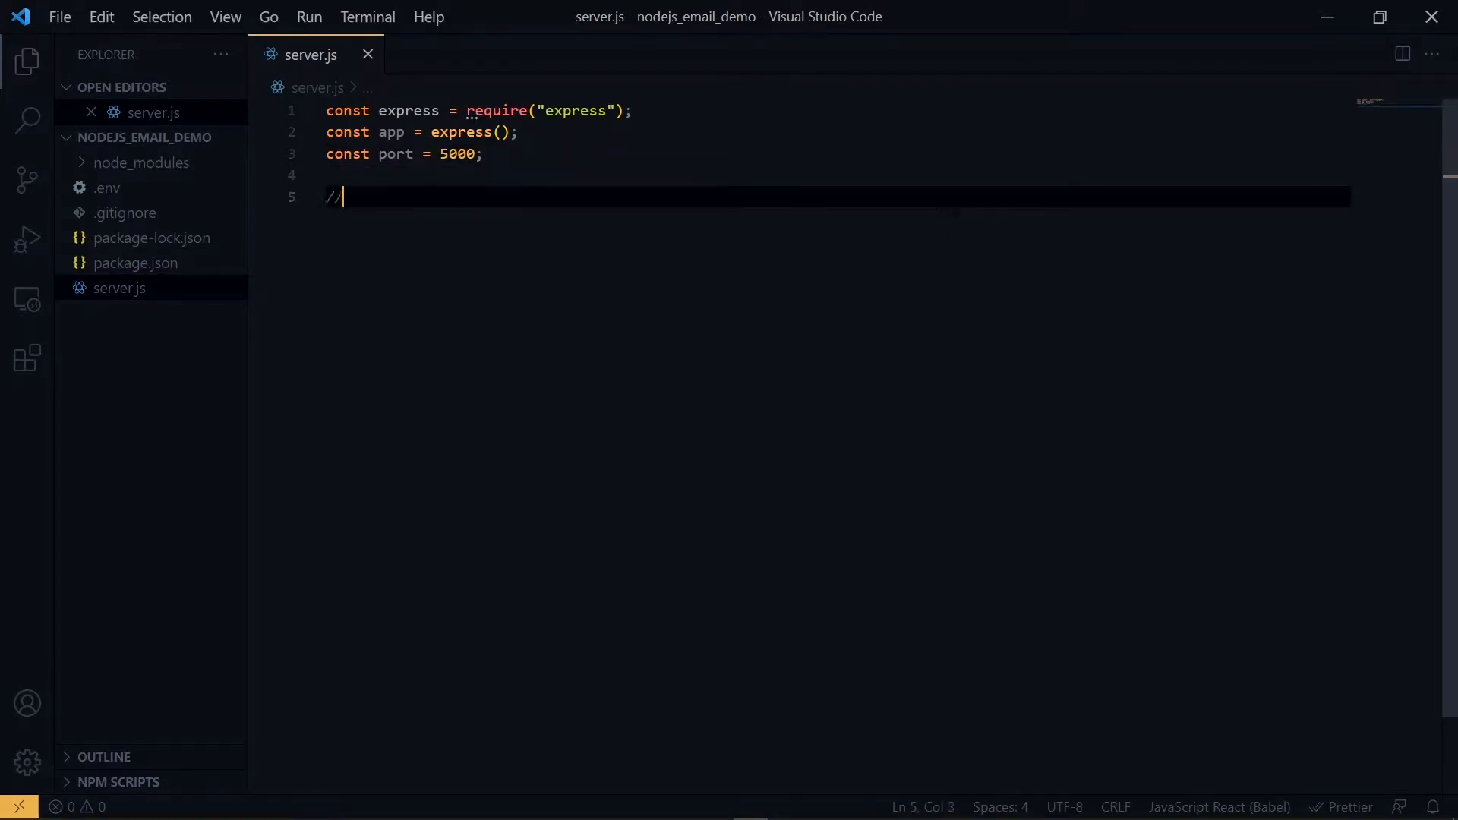
Load env variables with require("dotenv").config() under a comment
text(env variables)
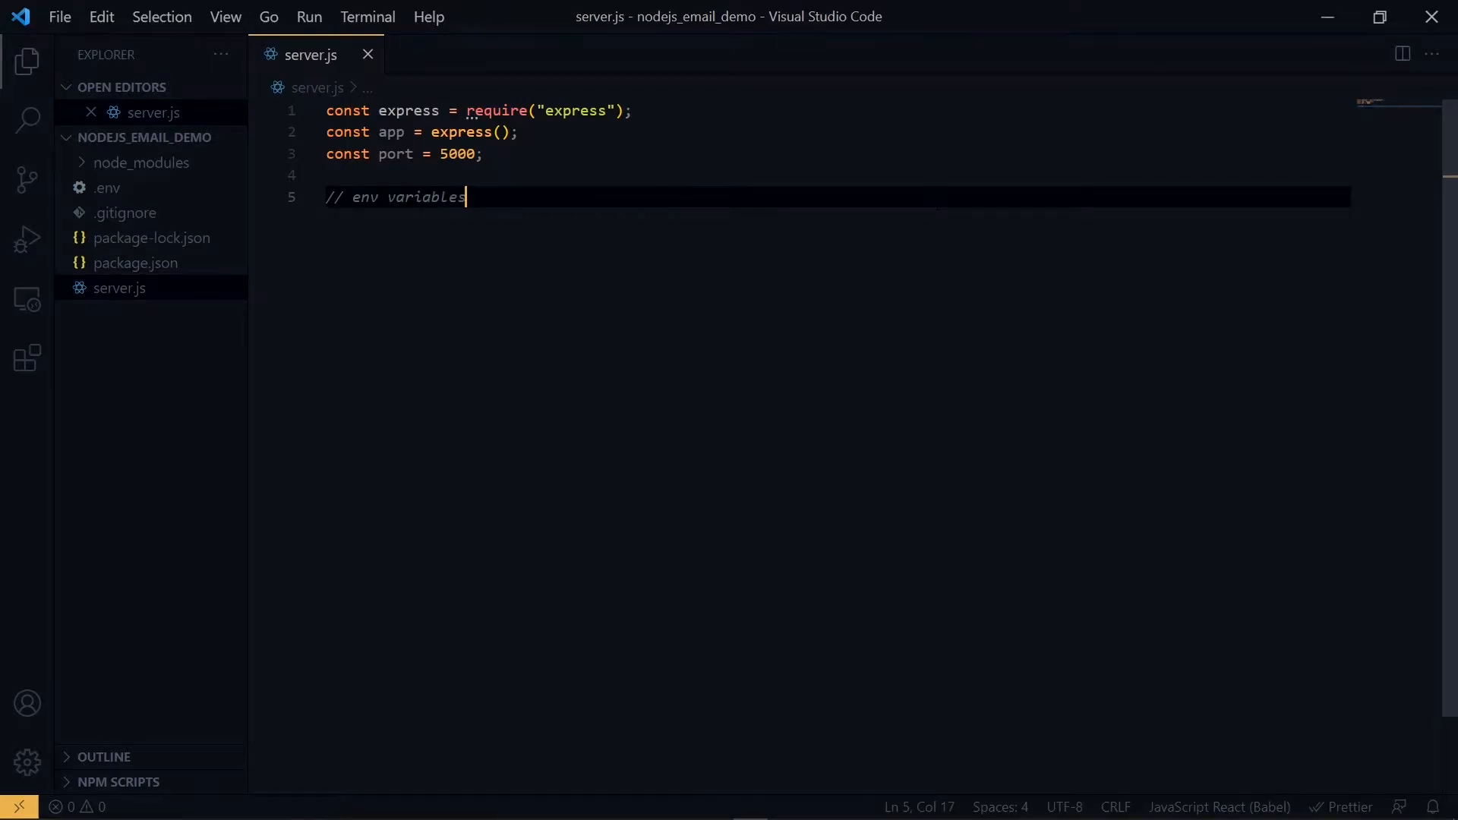
text(require("doten)
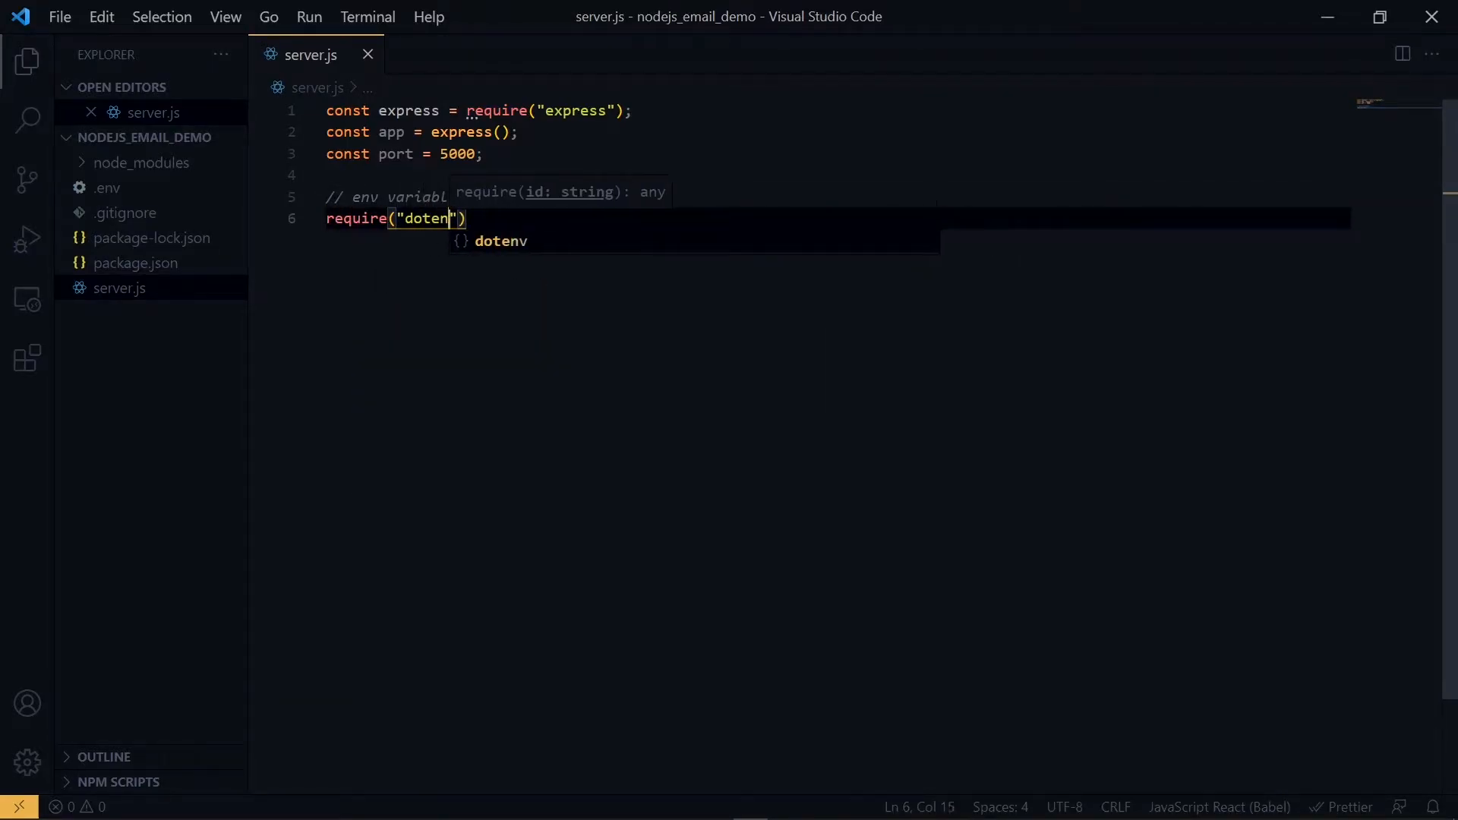
text(v").con)
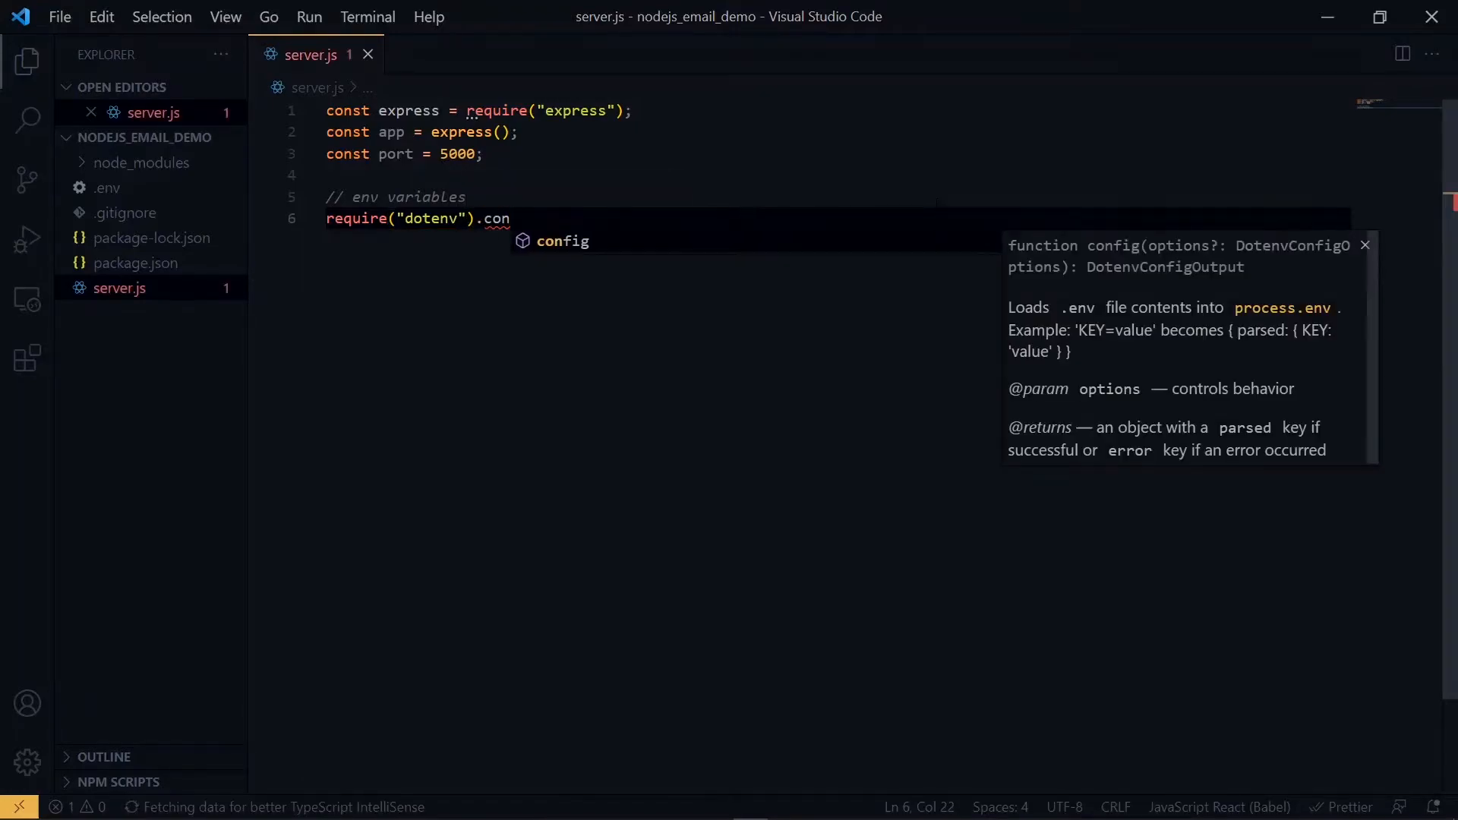
text(fig();)
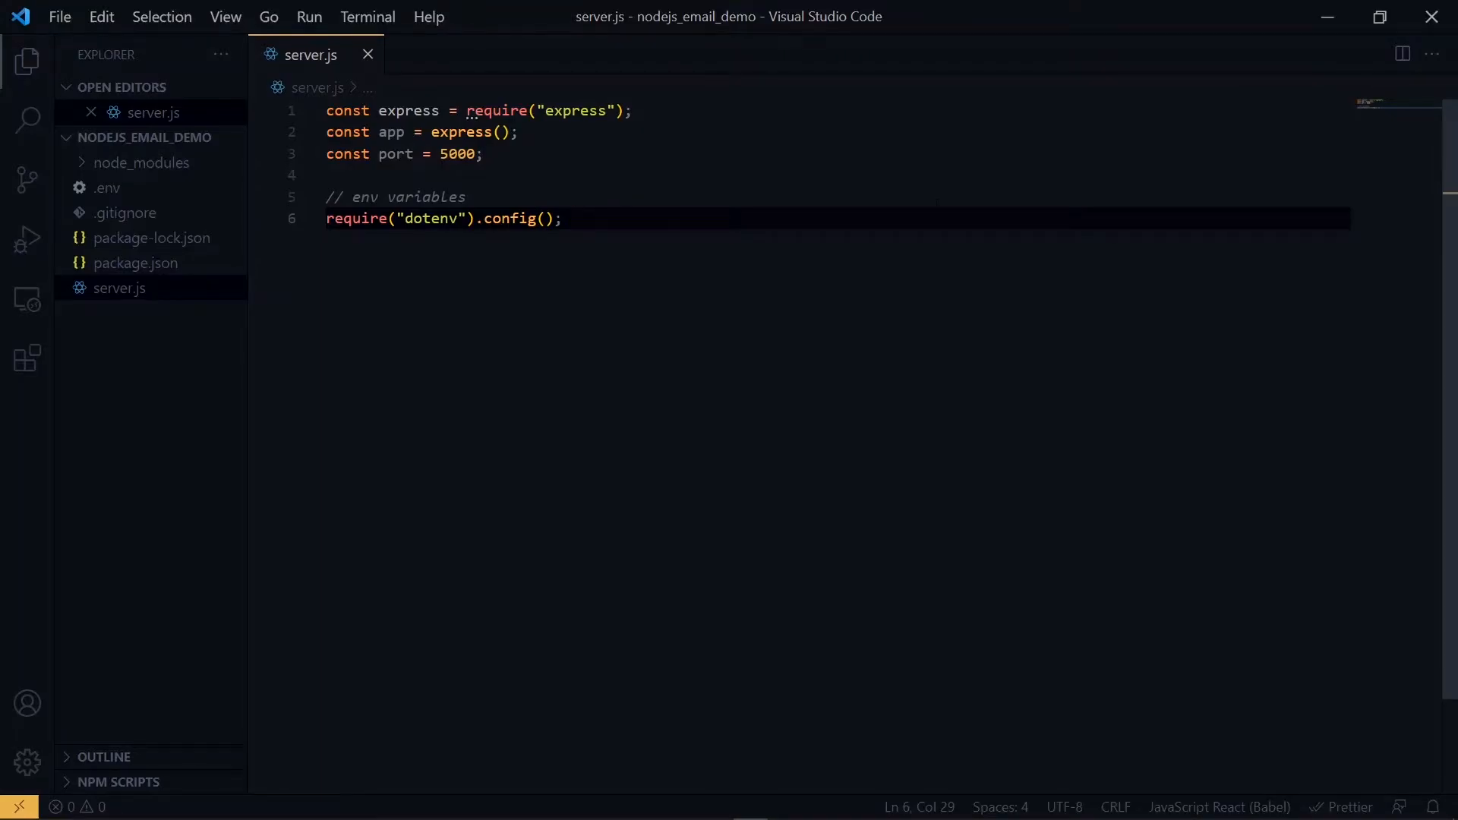
key(Enter)
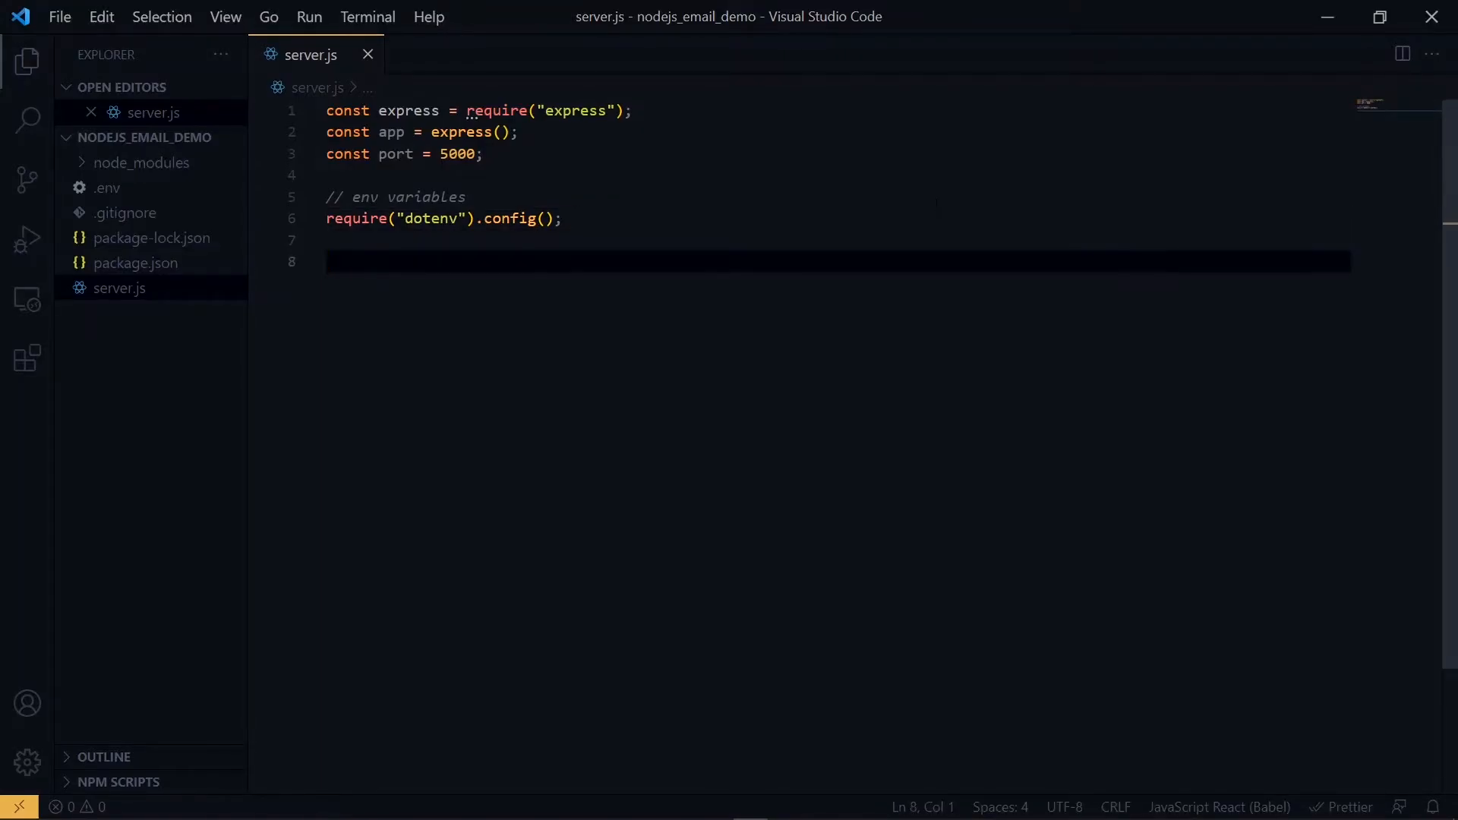
Add a bodyParser from express.json and register it with app.use for accepting JSON
text(// For accepting post form data)
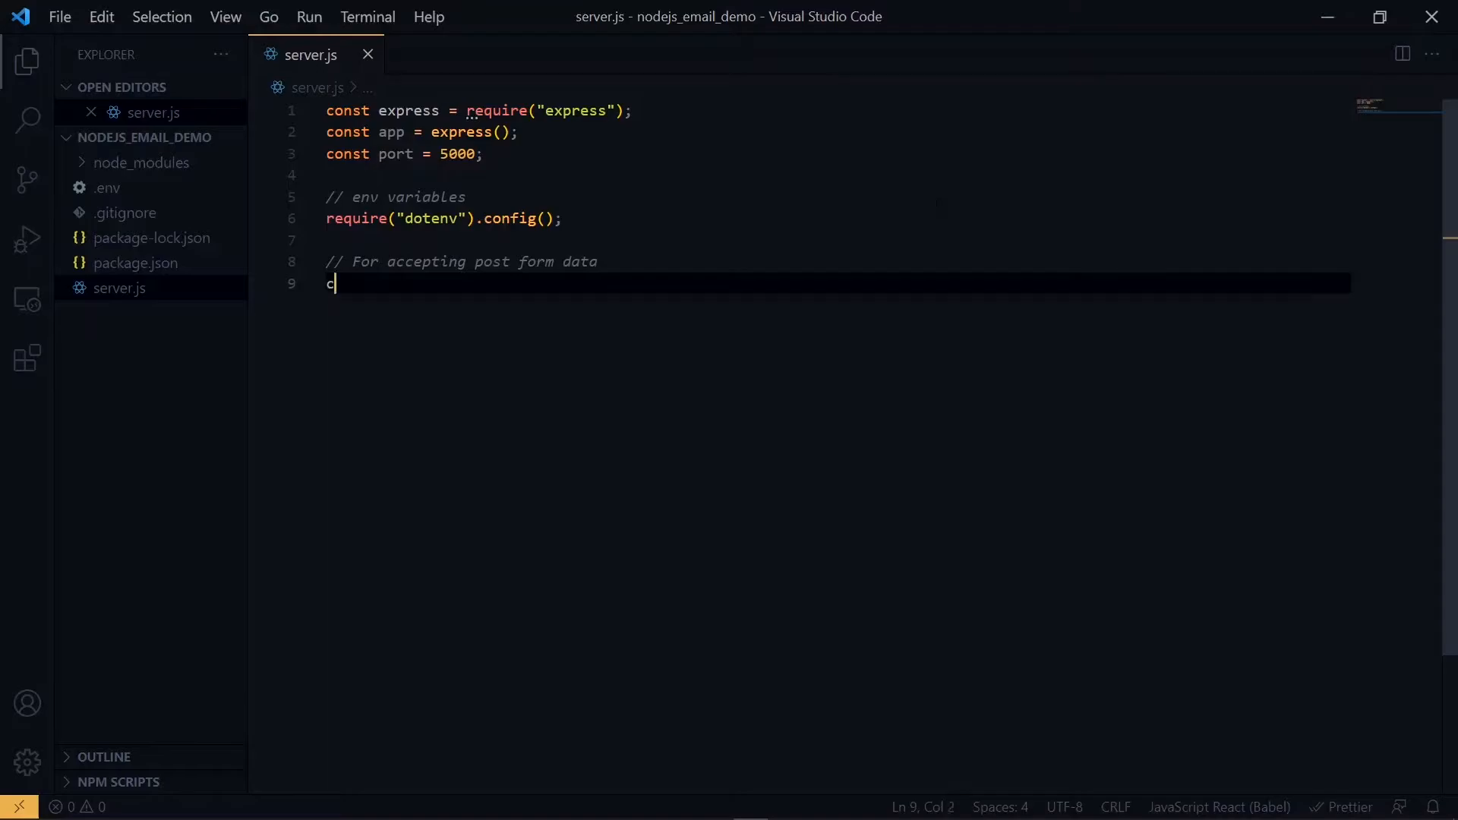
text(onst bodyParser =)
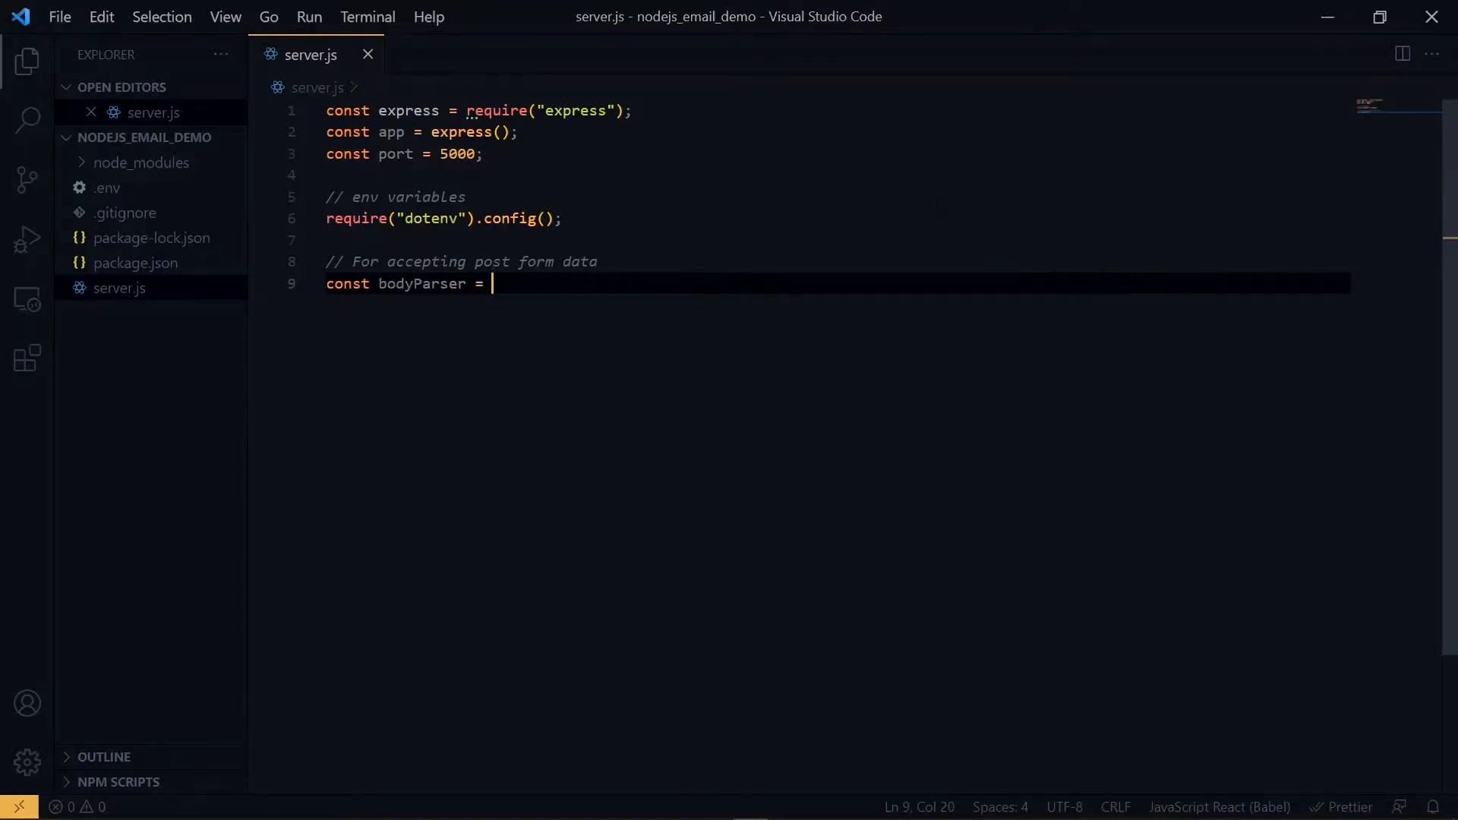
text(require())
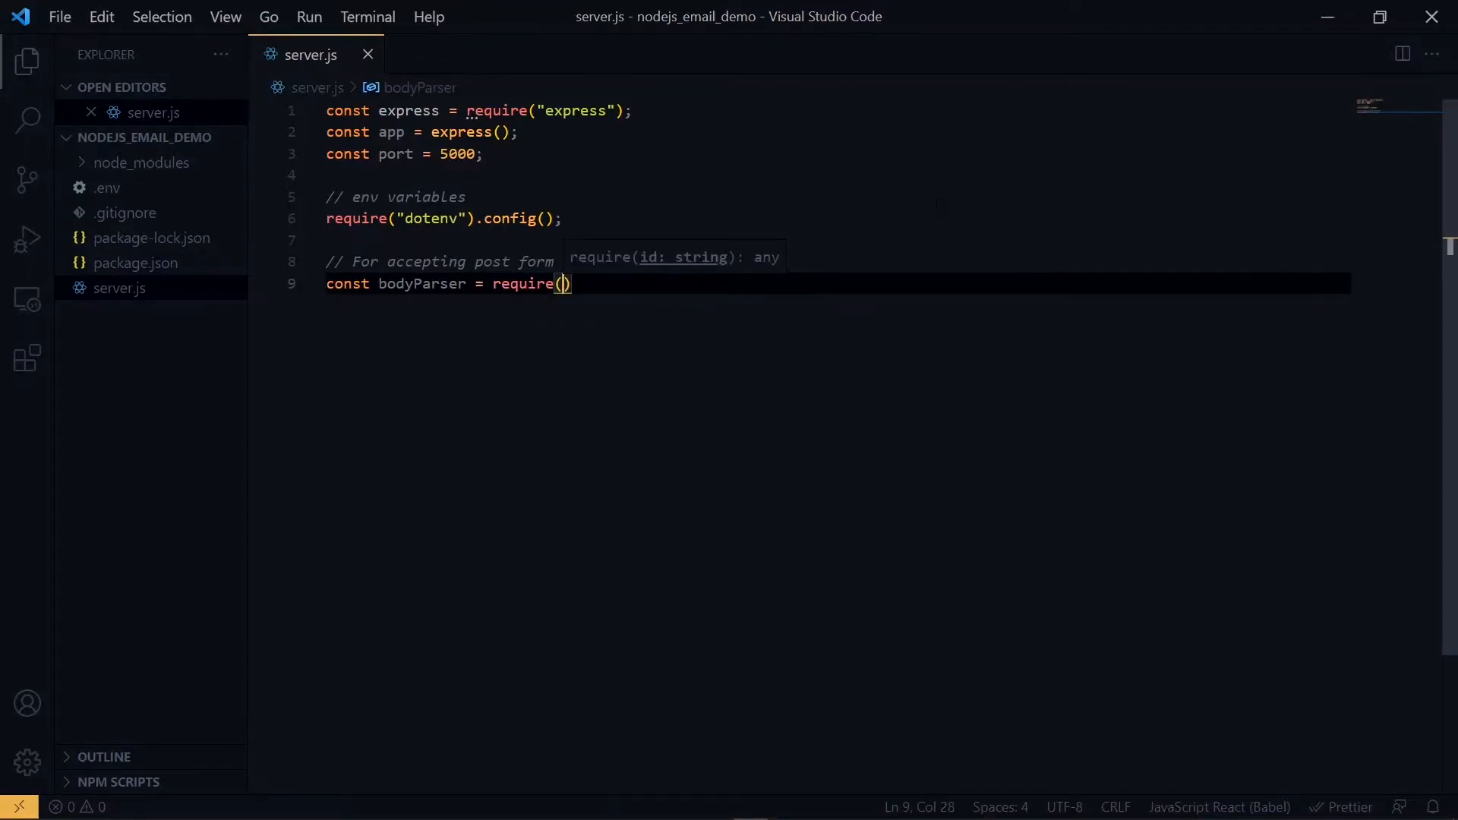
text("express")
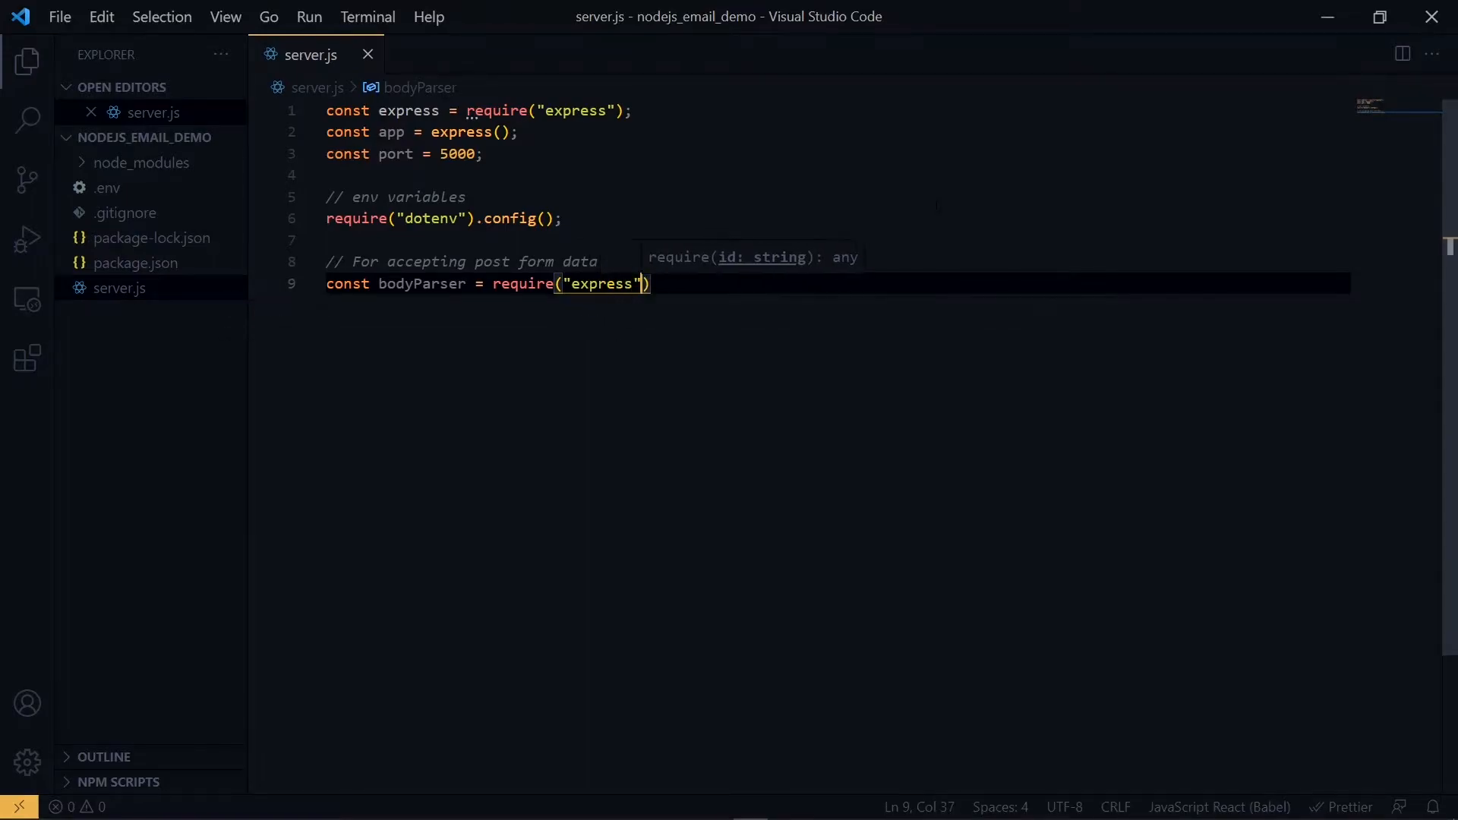
text(.json;)
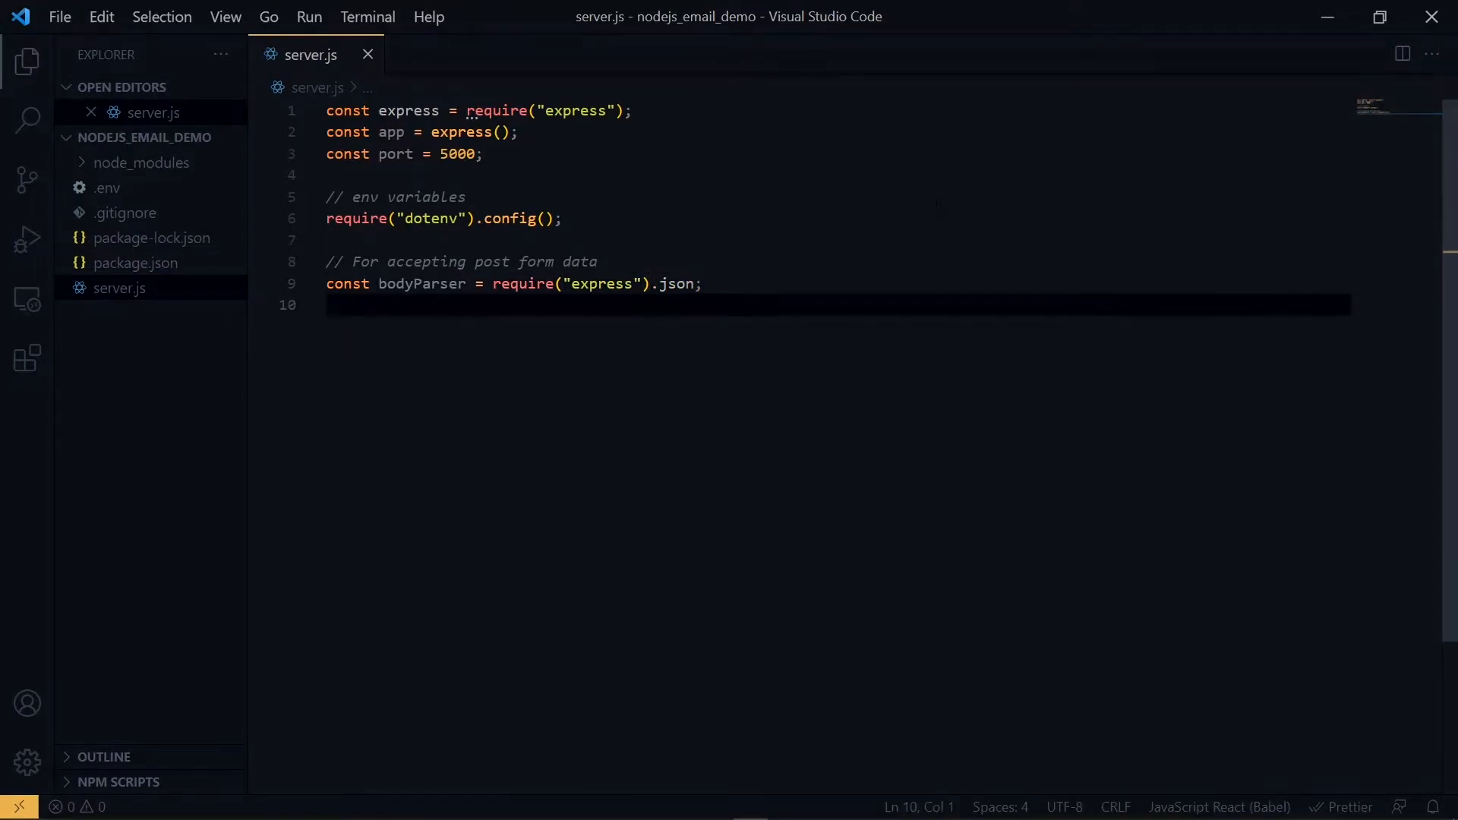
text(app.use()
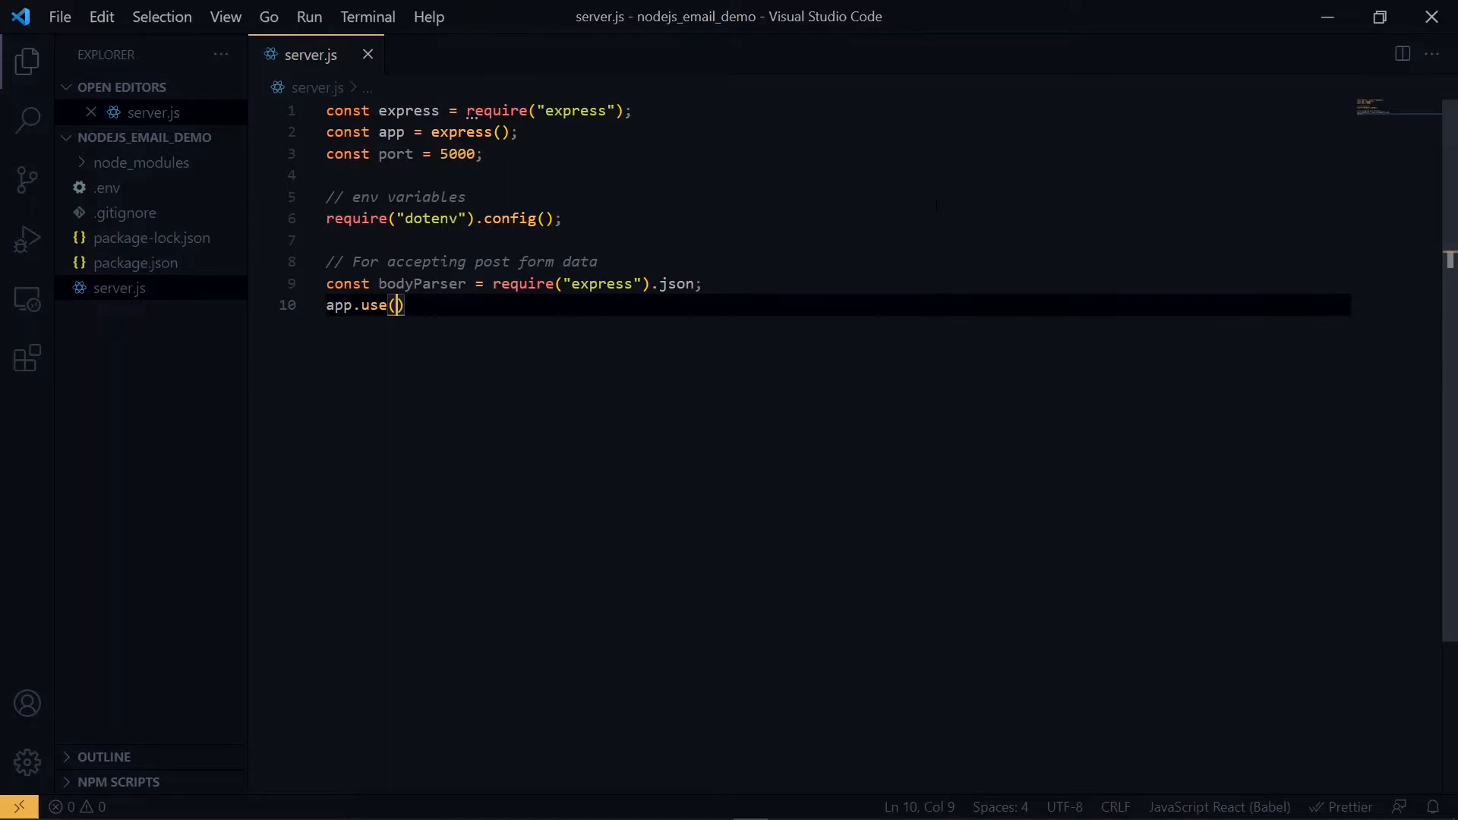
text(bodyParser())
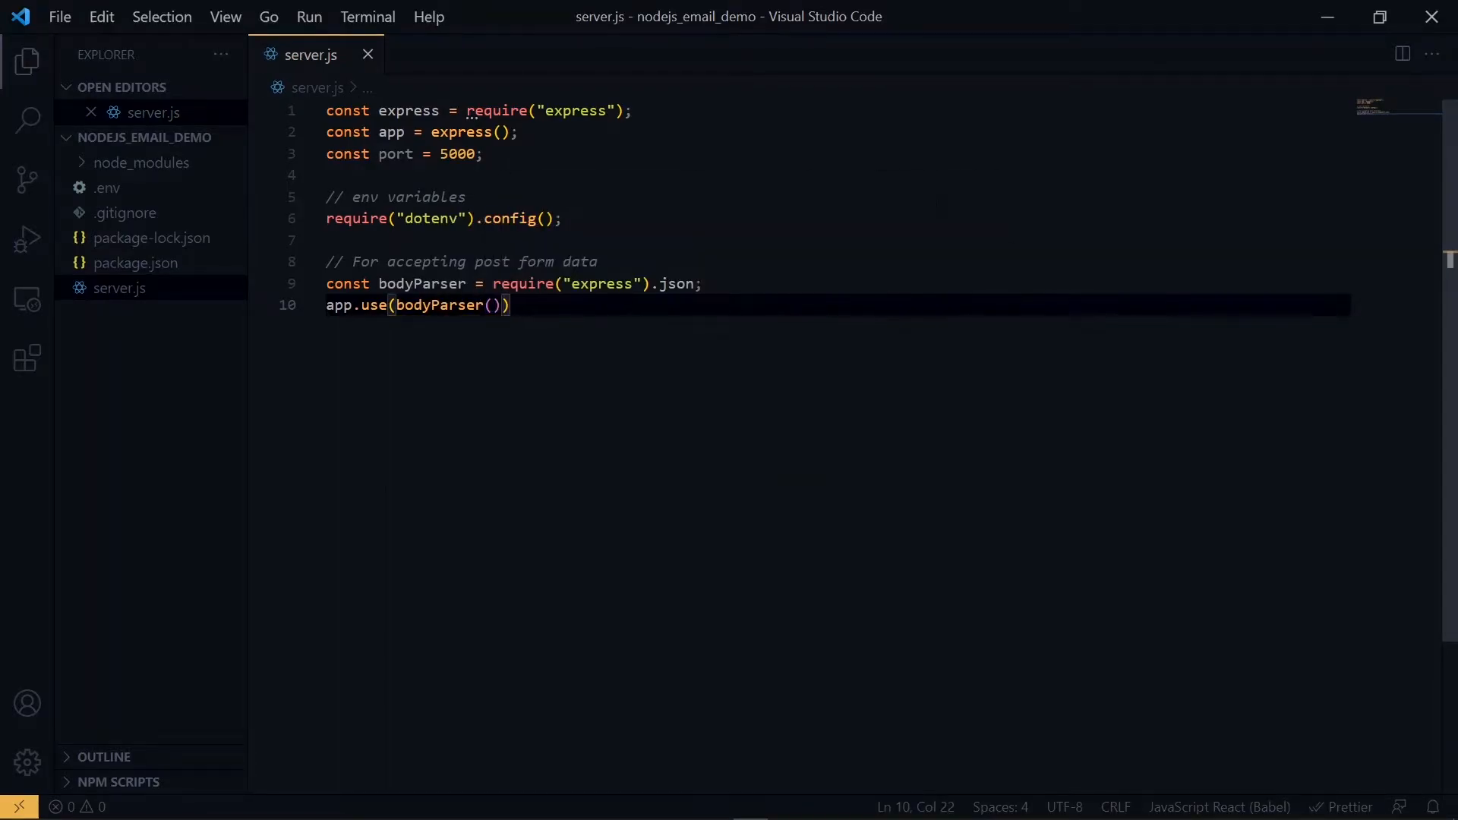
key(Enter)
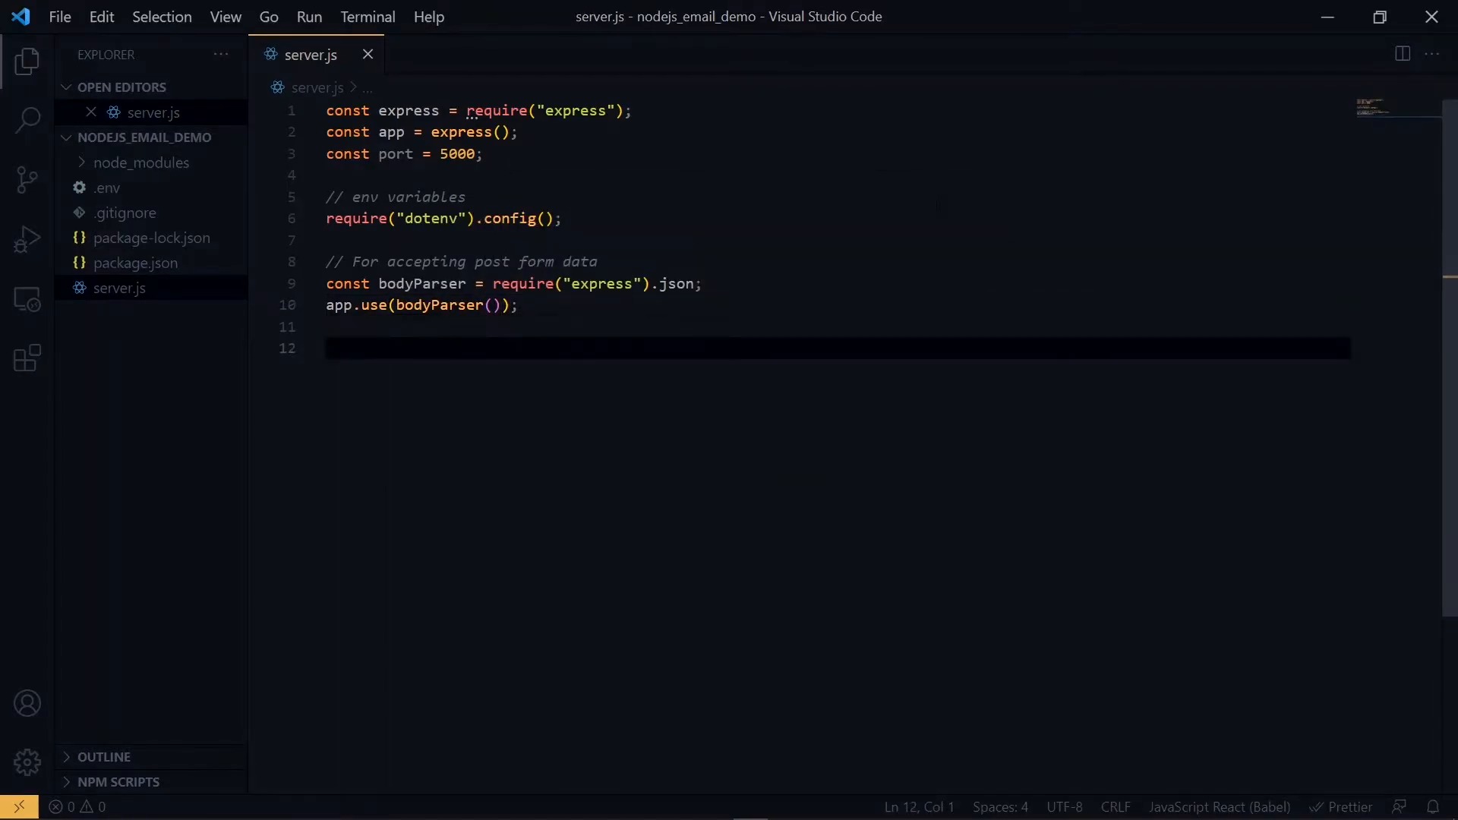
Add app.listen with a callback logging `Server running on port ${port}`
text(app.listen(port, ())
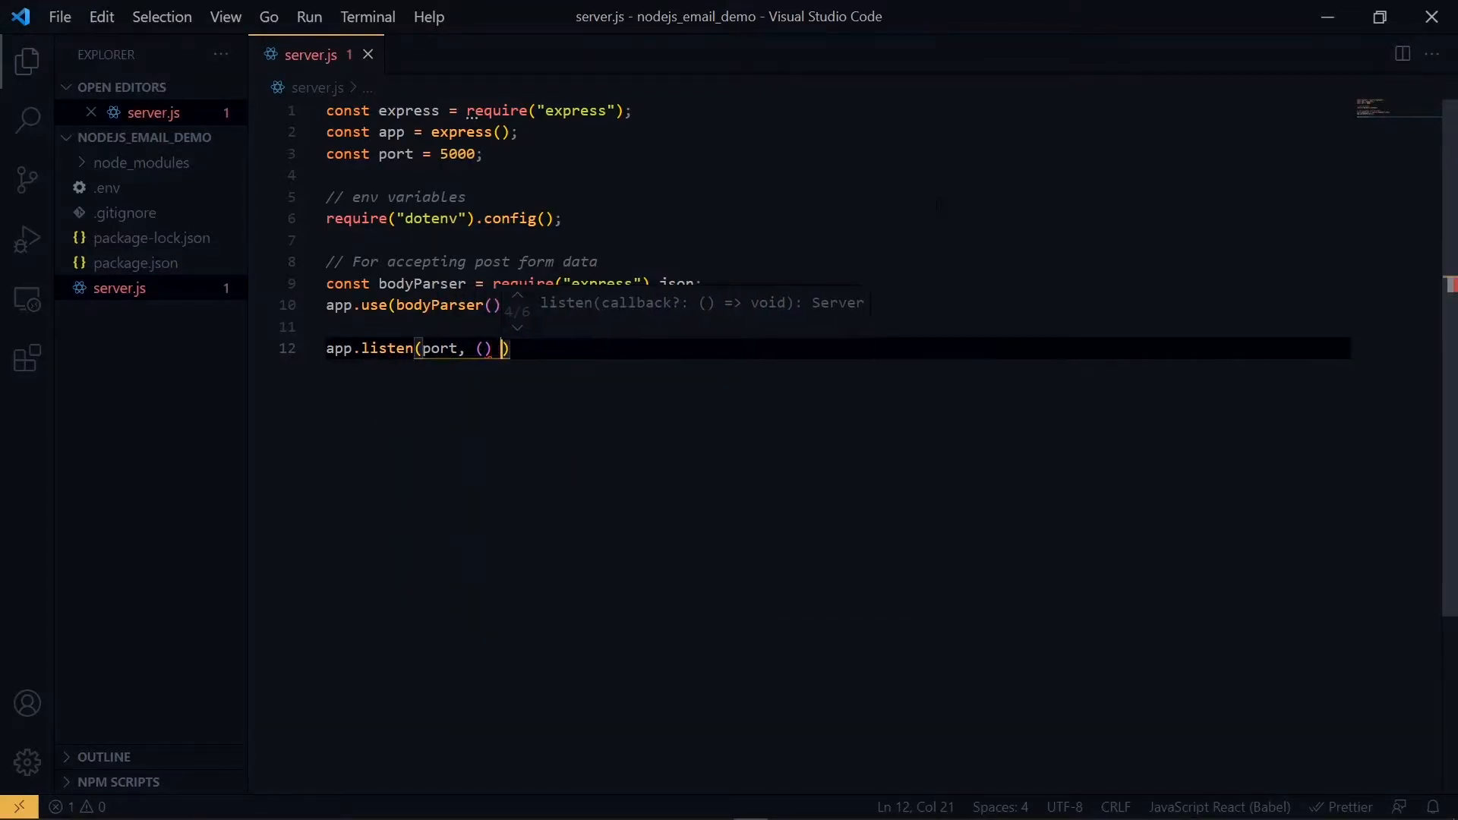
text(=> {)
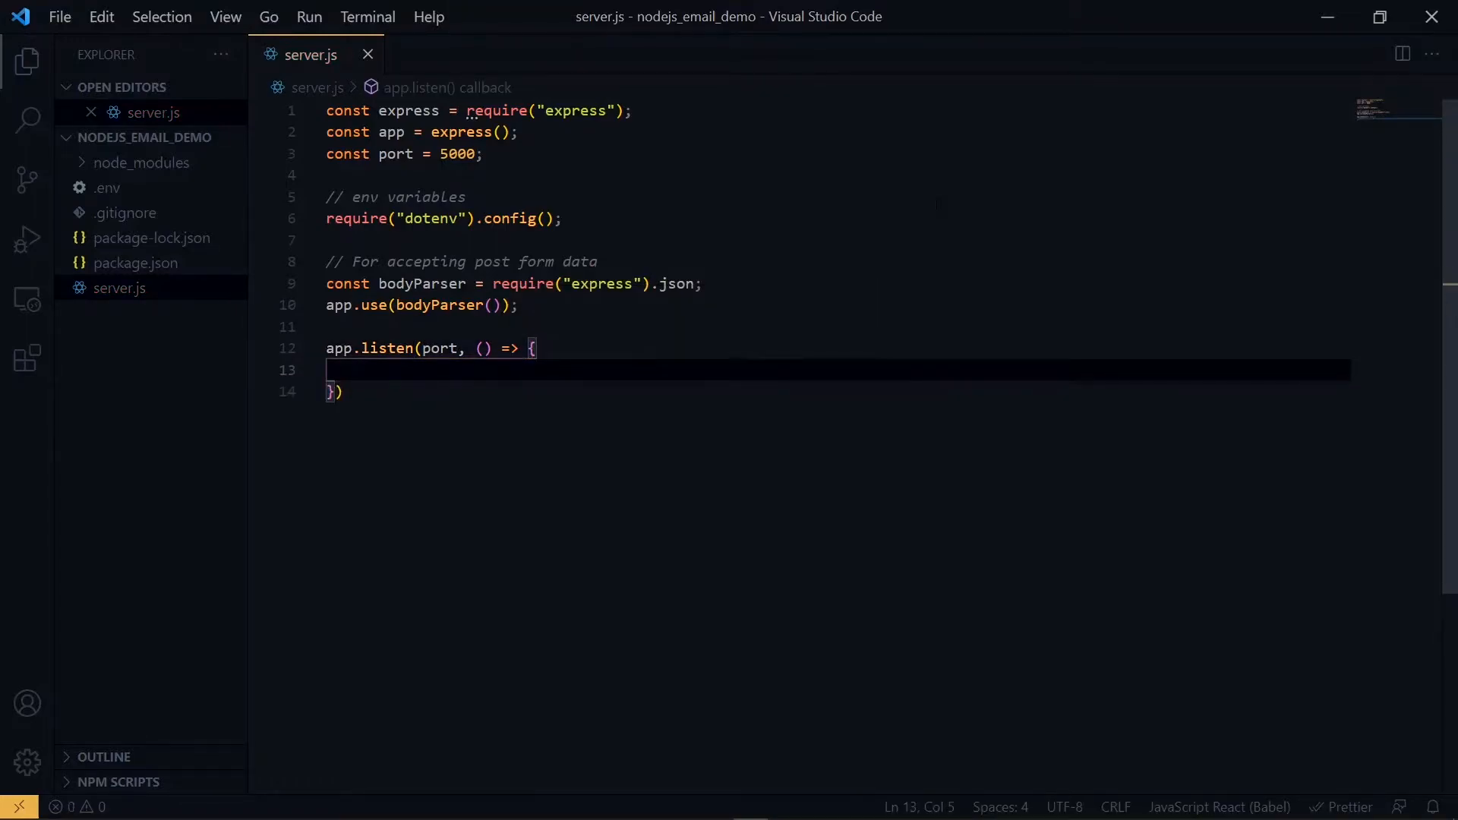
text(console.)
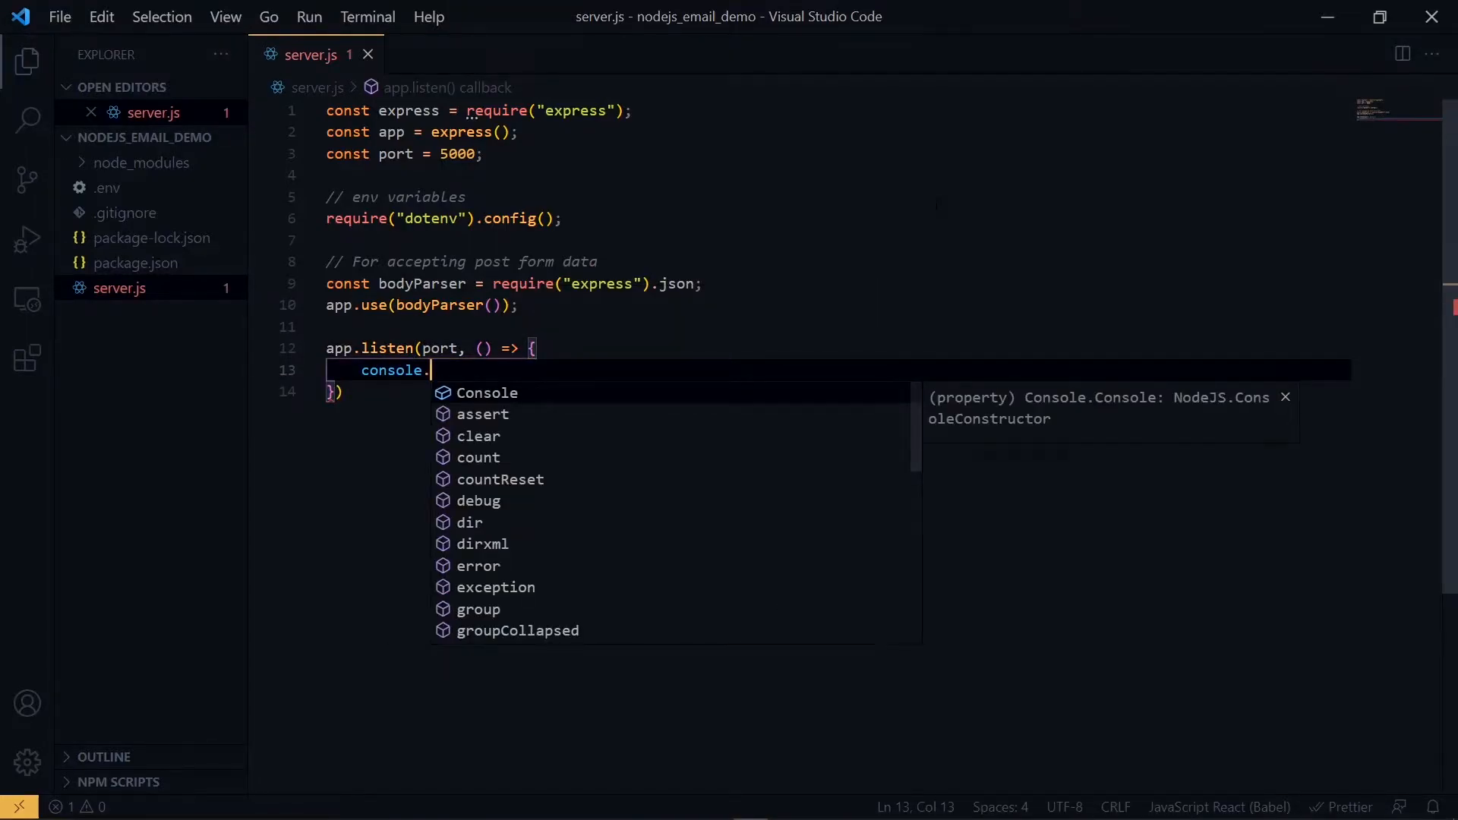
text(log(`)
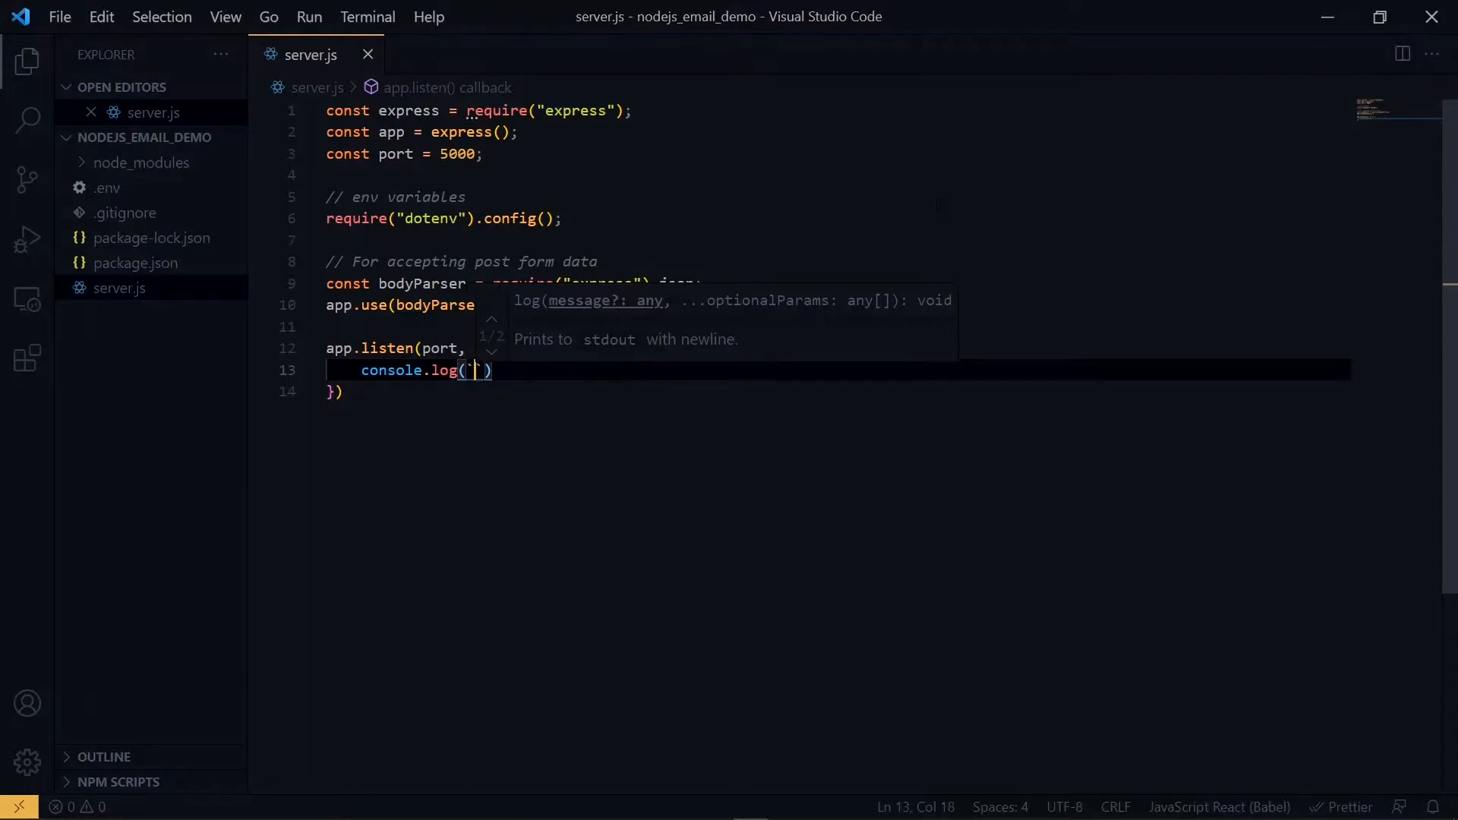
text(Server running)
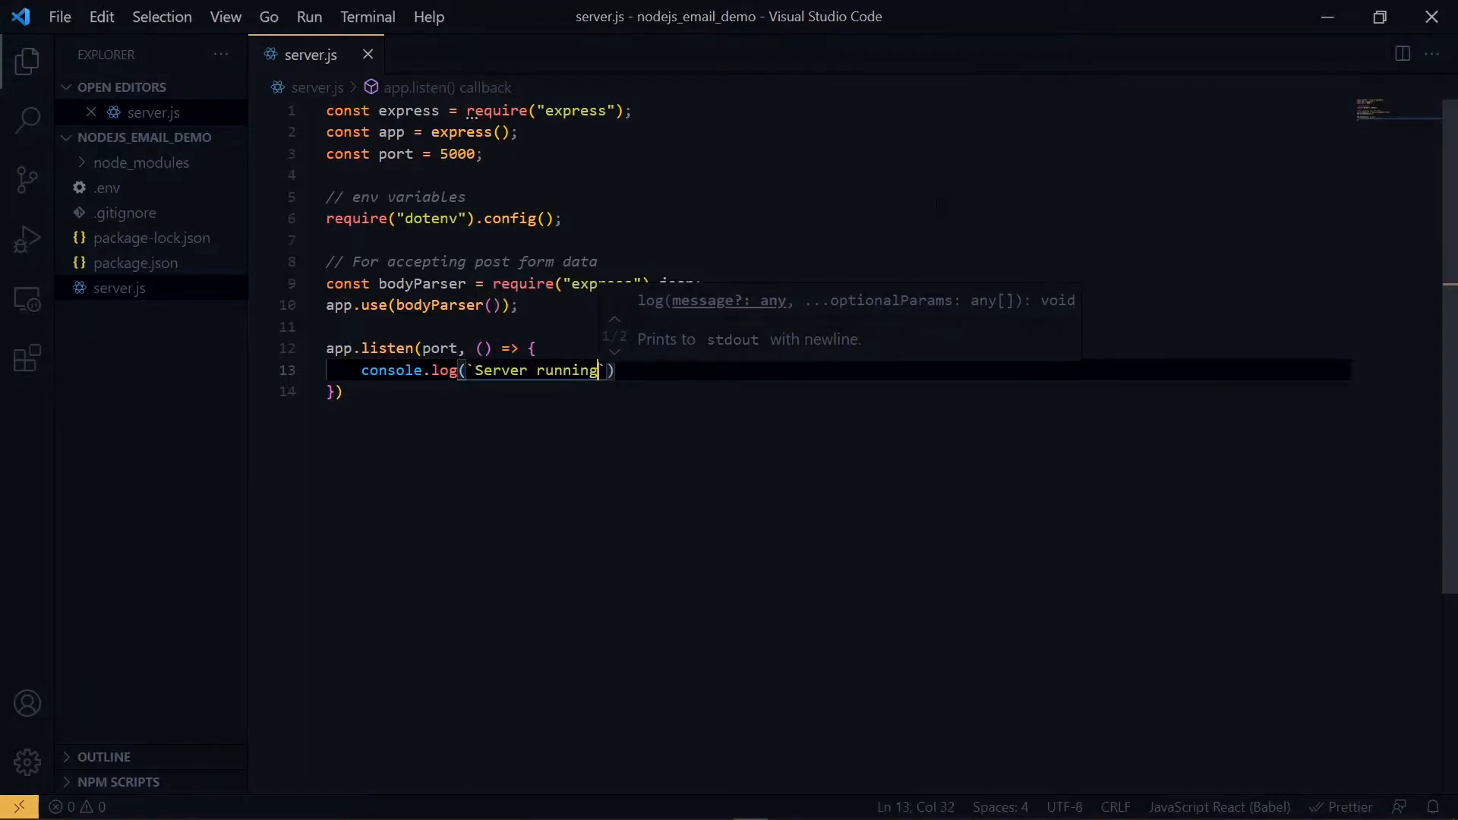
text(on port ${port)
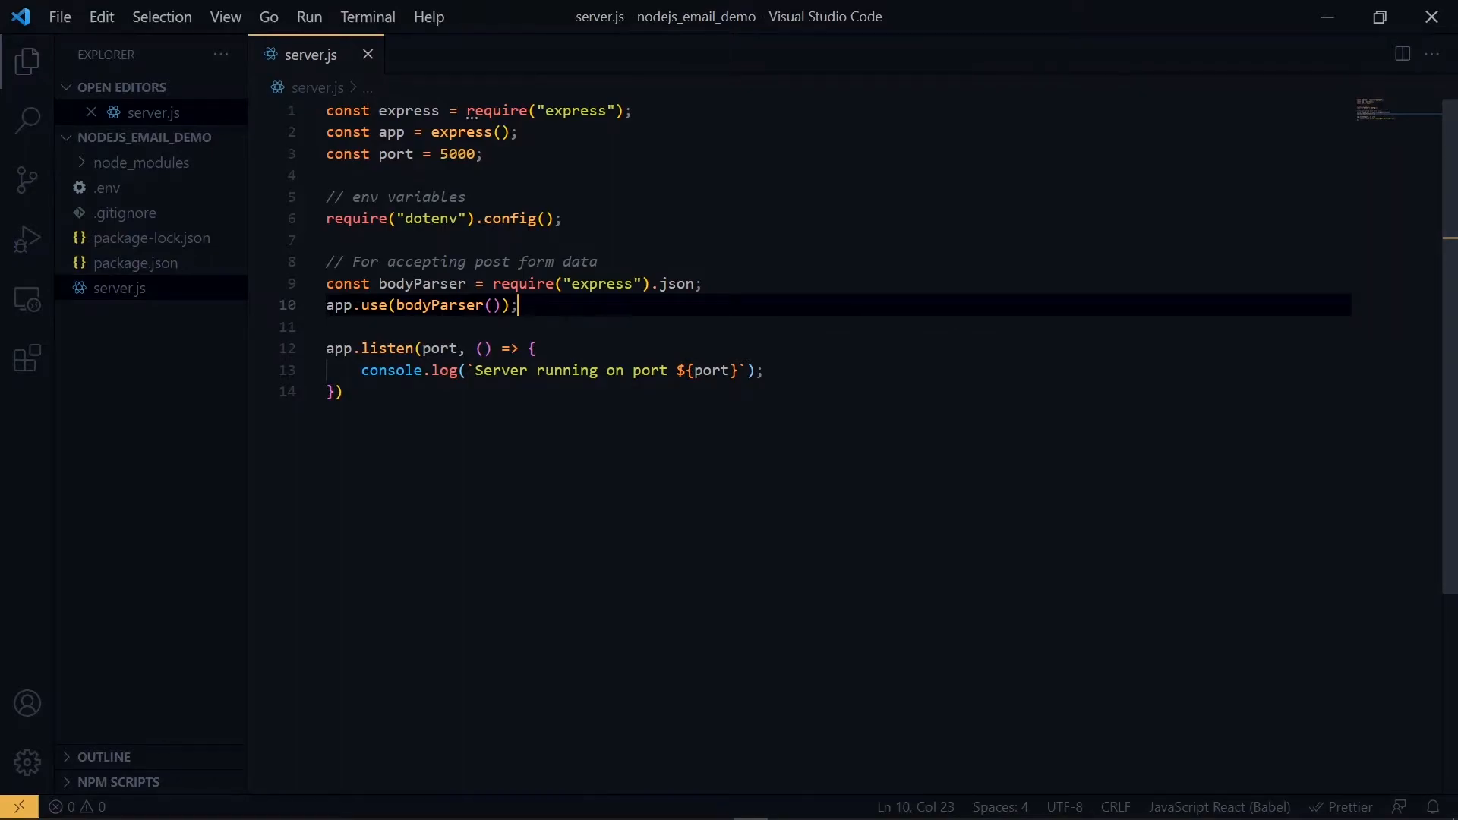
In package.json, replace the test script with "dev": "nodemon server.js" and return to server.js
click(135, 263)
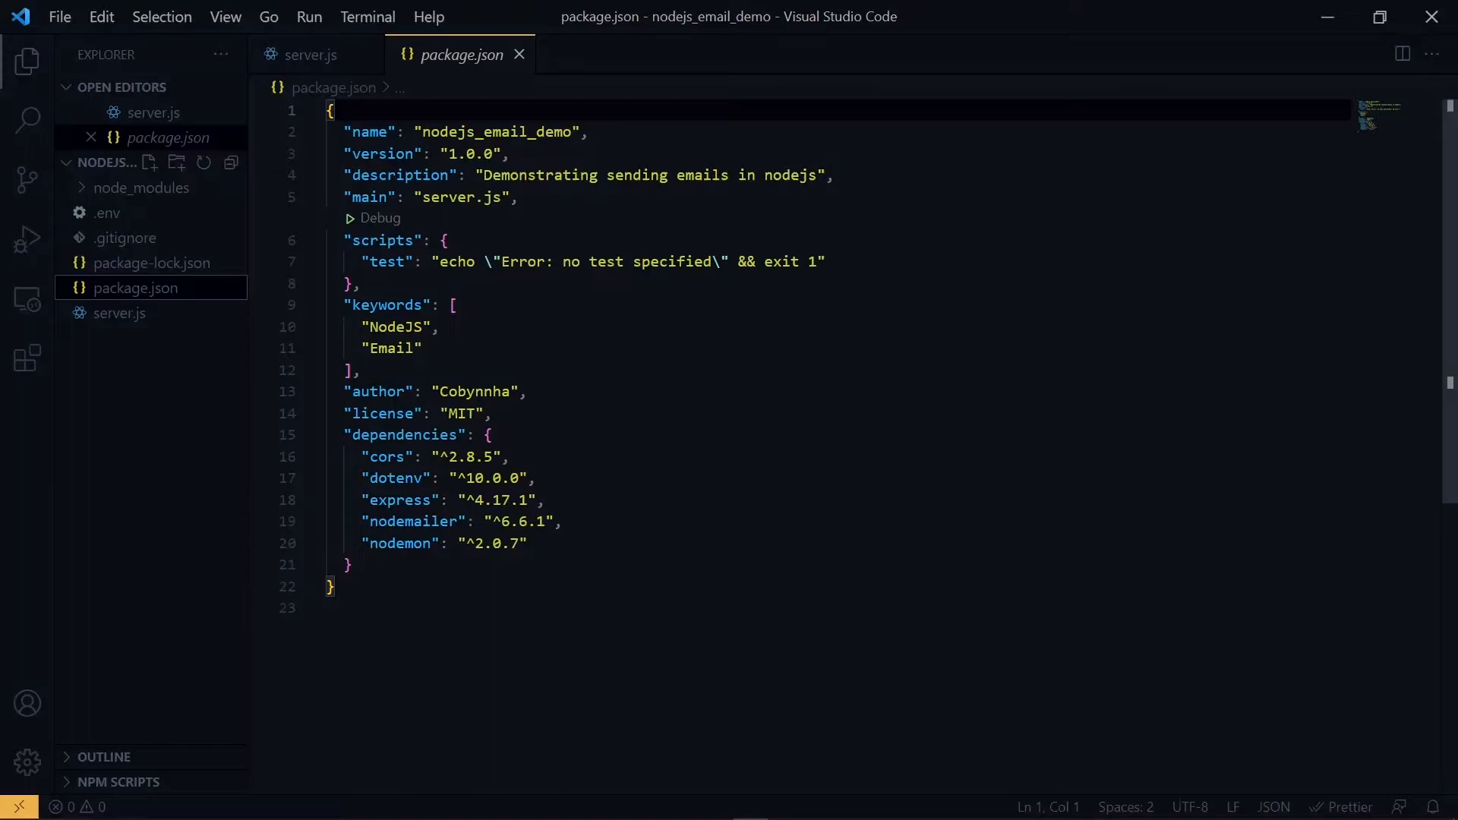
double_click(627, 261)
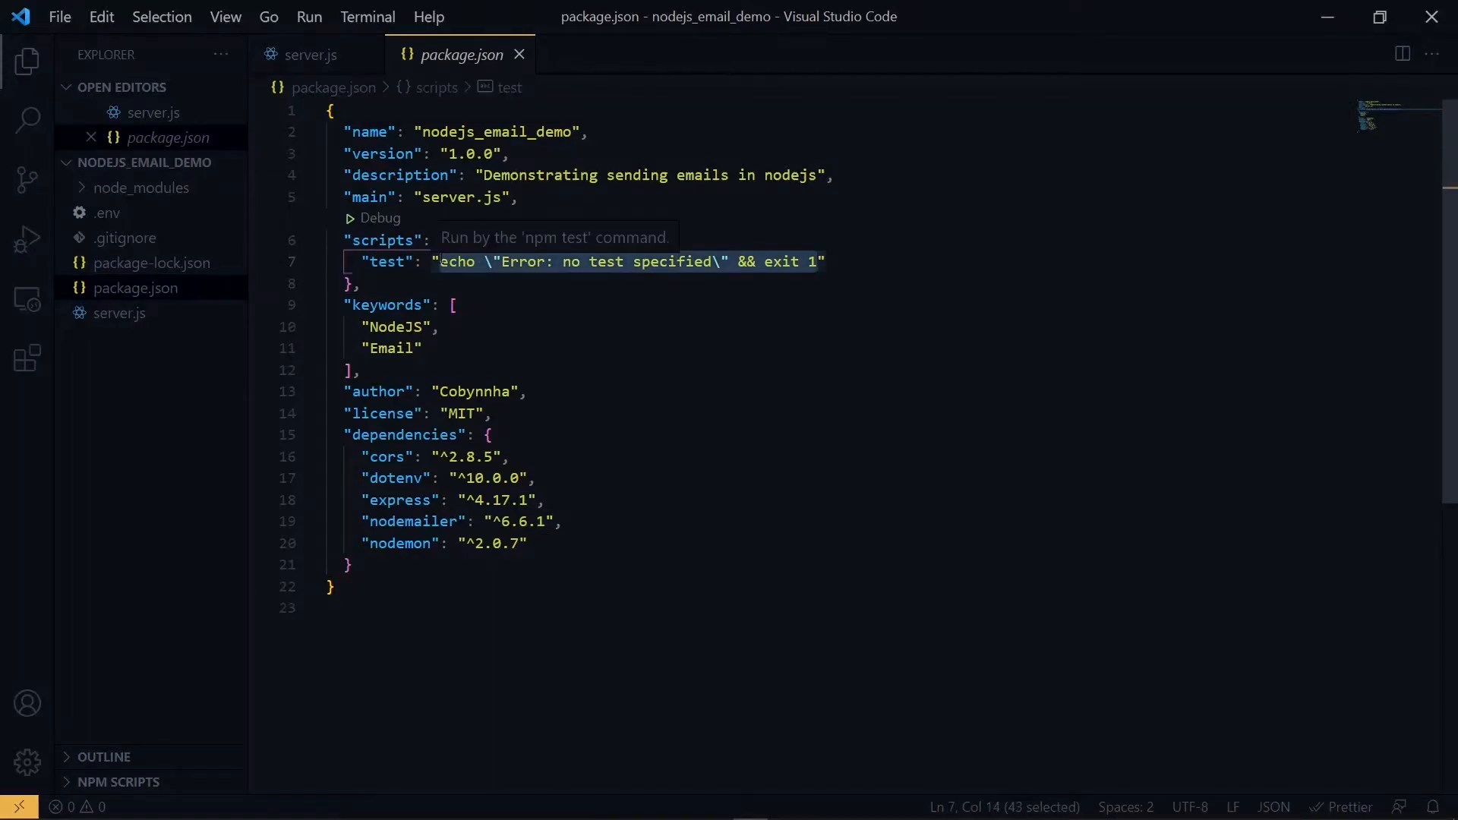
text(nodemon server.js")
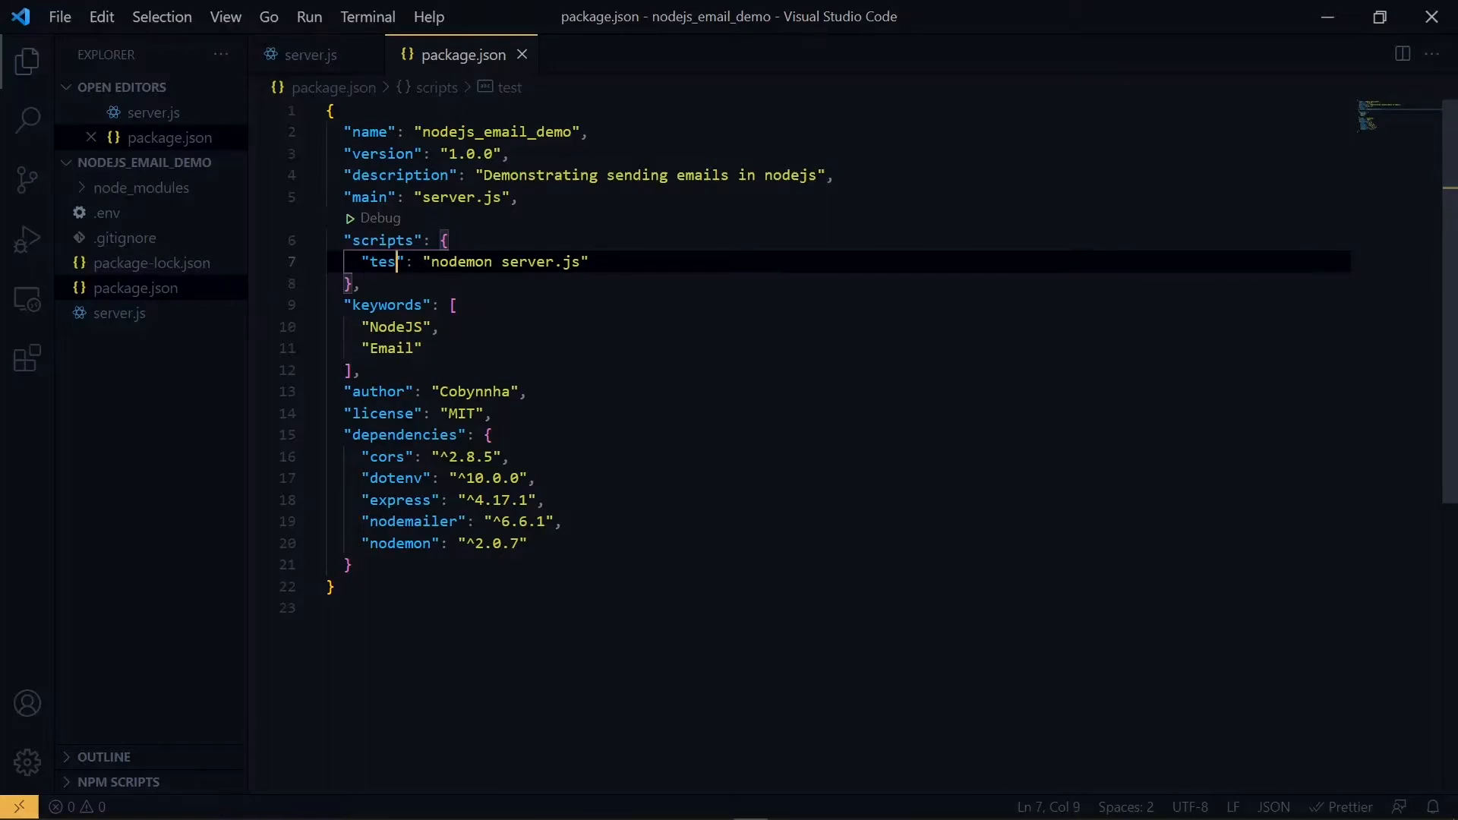
text(dev)
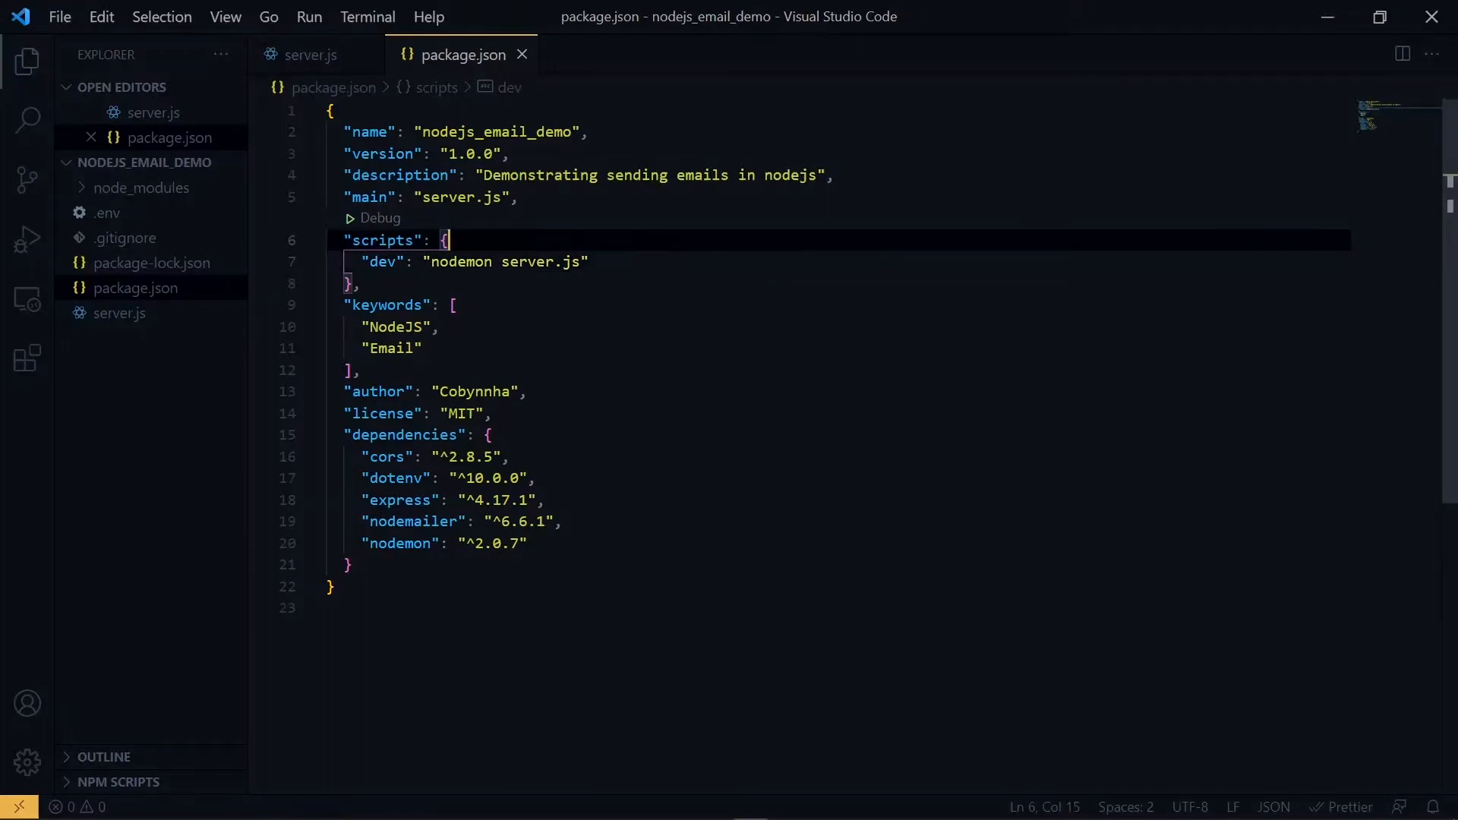
click(309, 55)
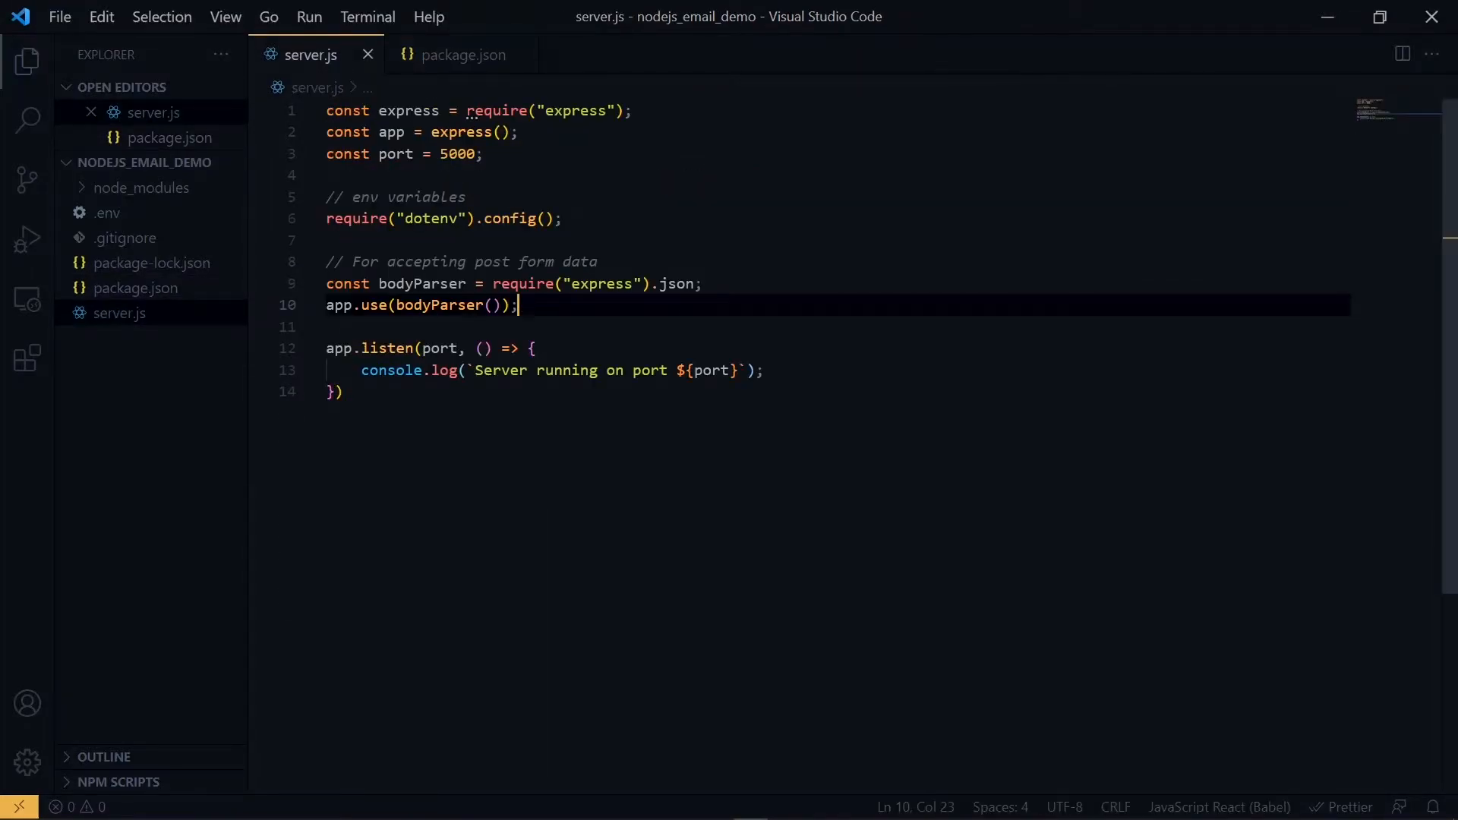
Run npm run dev in the command prompt to start the server under nodemon
click(343, 391)
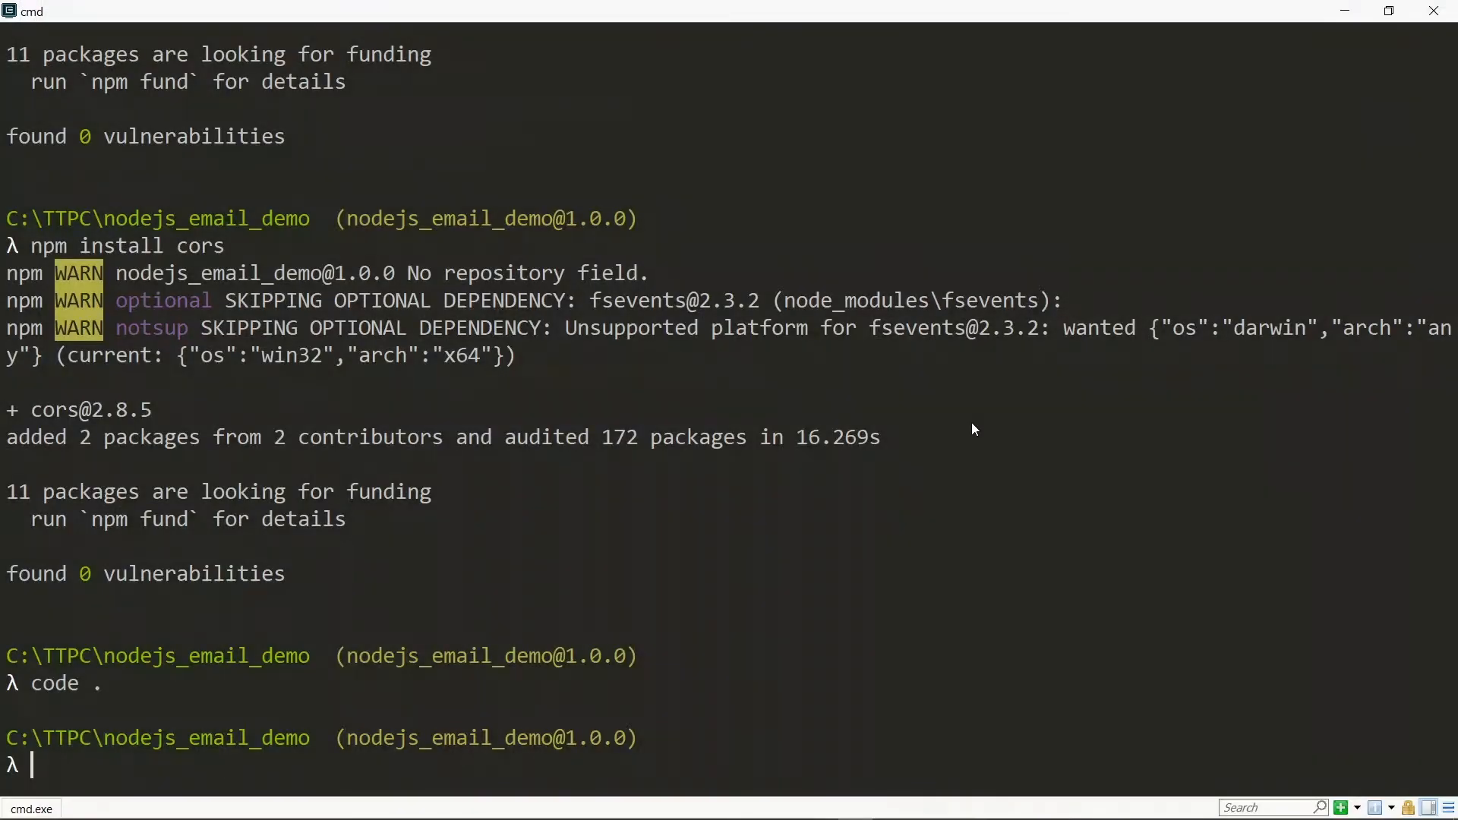
text(npm)
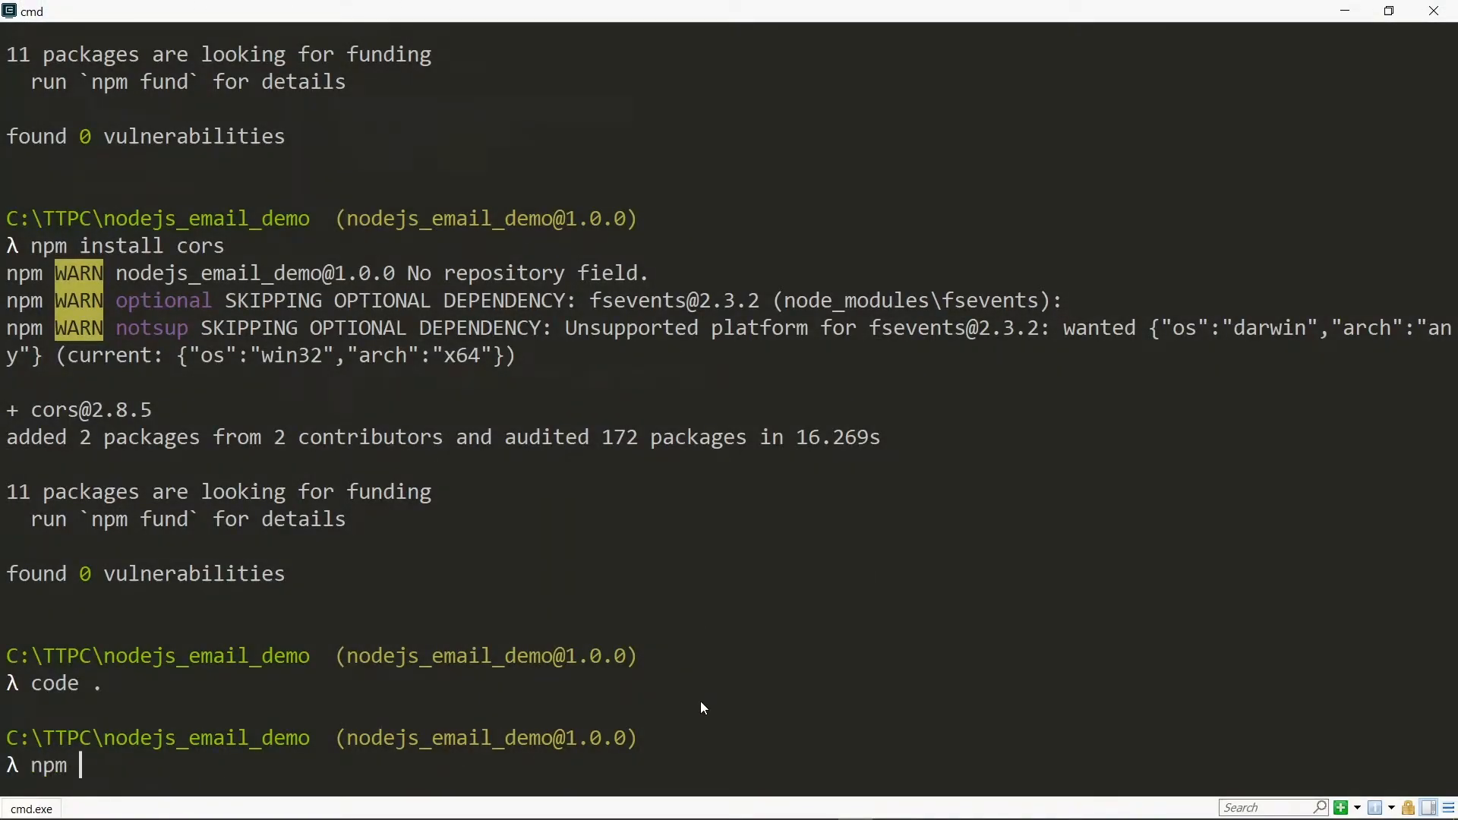
text(run dev)
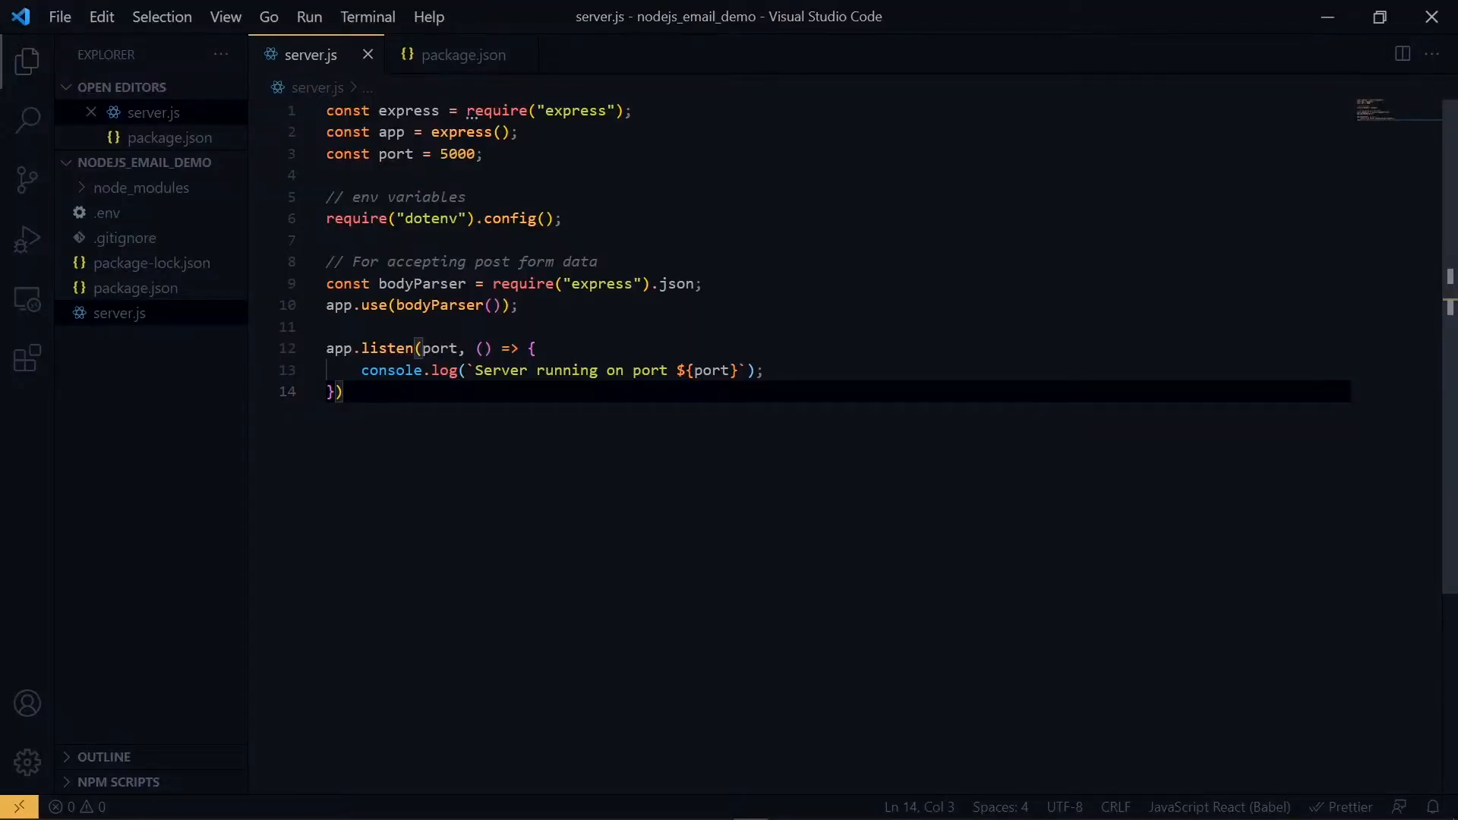
Under a nodemailer config comment, require nodemailer and start const transporter = nodemailer.createTransport(
text(//)
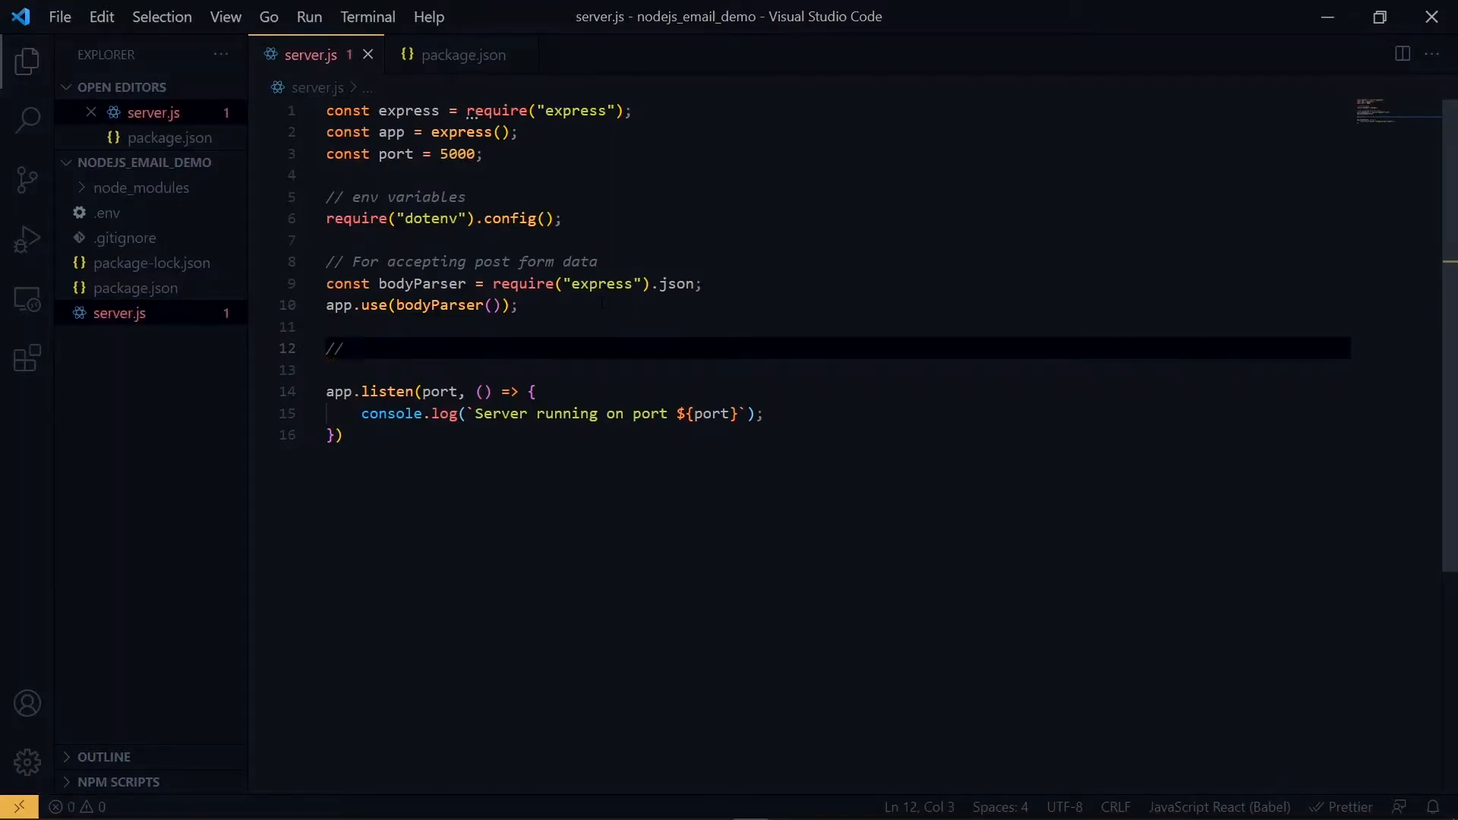
text(nodemailer config)
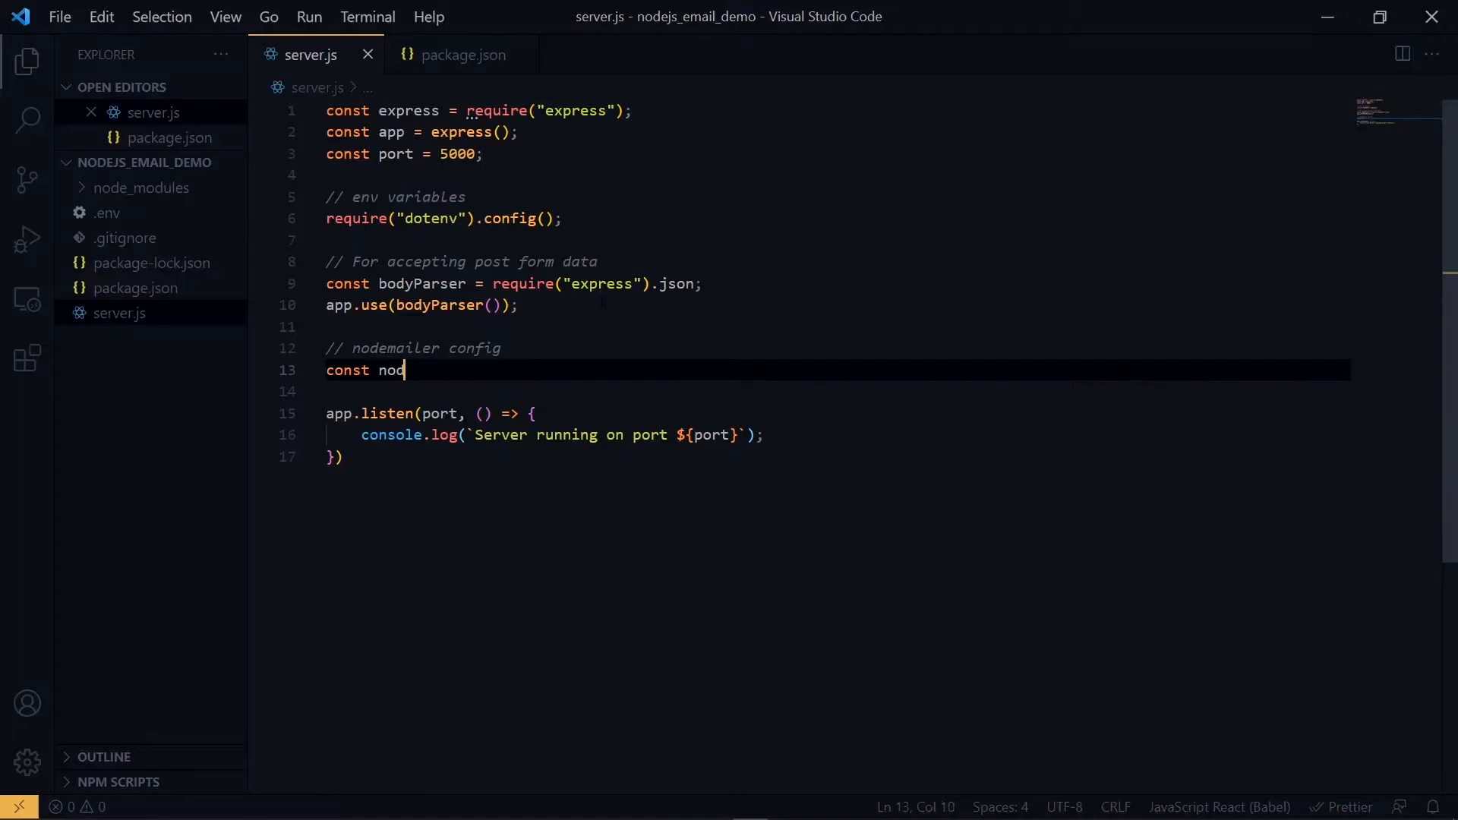
text(emailer = require("nodemailer");)
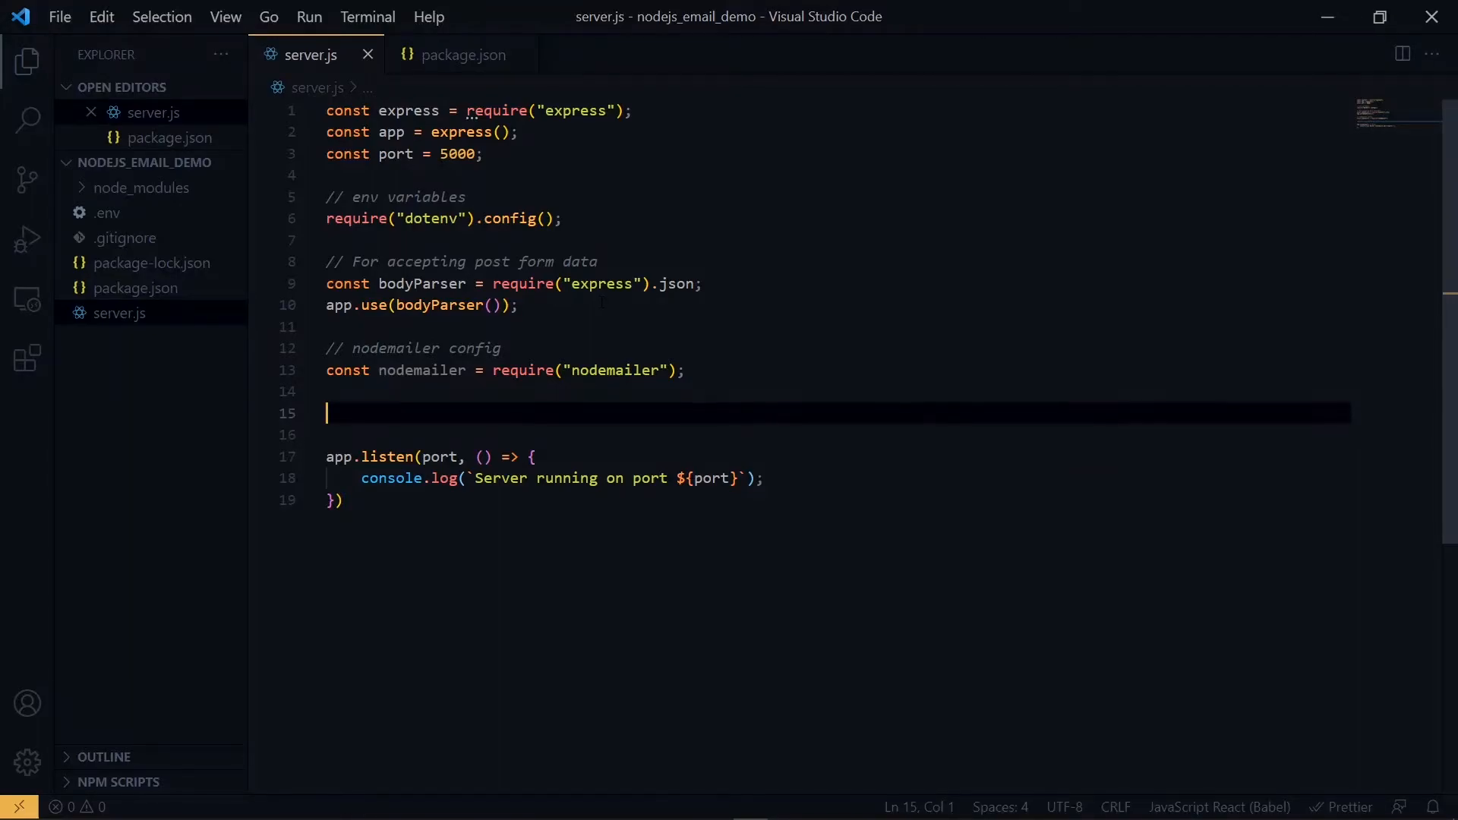
text(const tran)
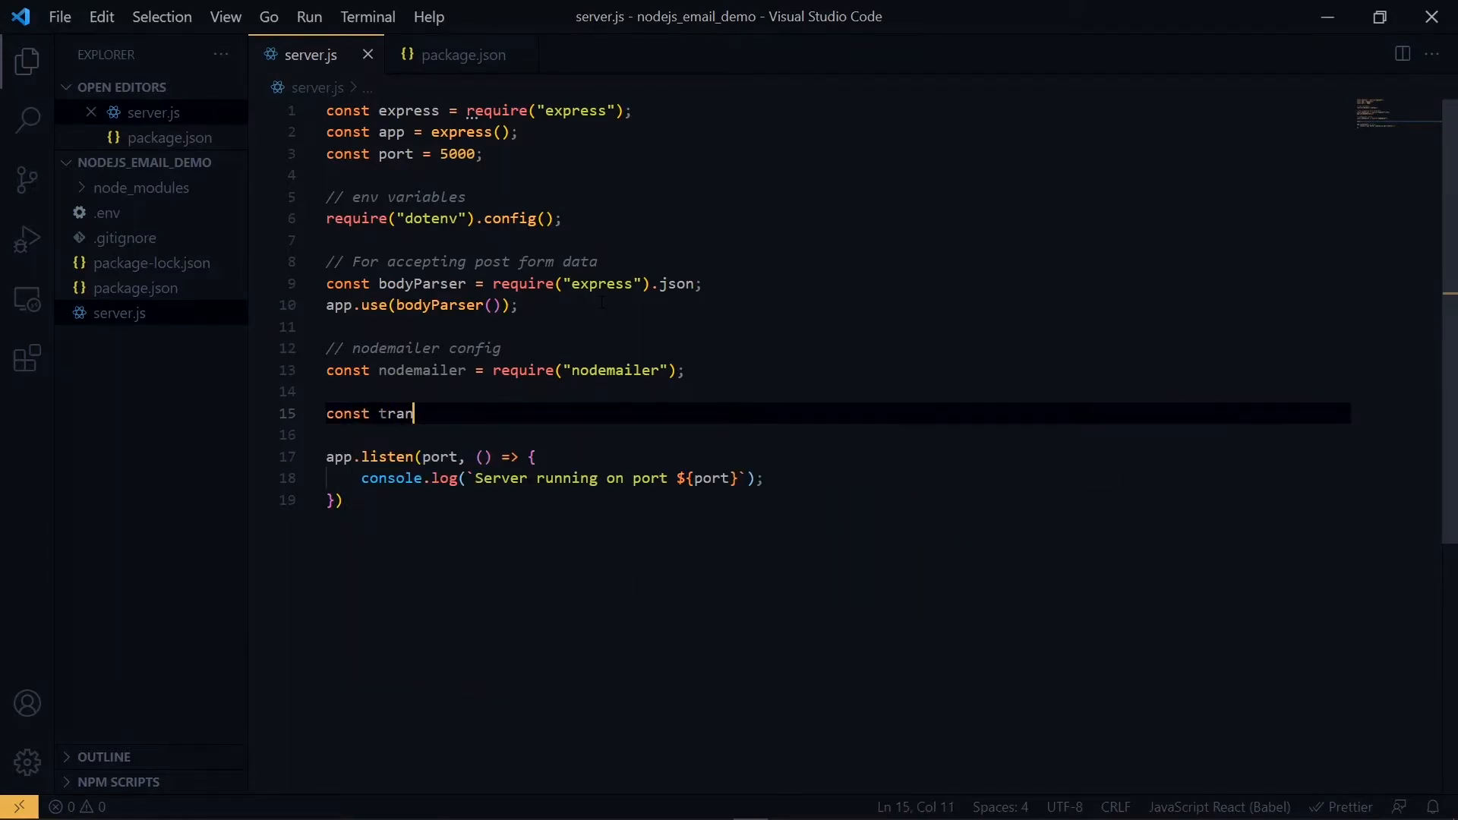
text(sporter = nod)
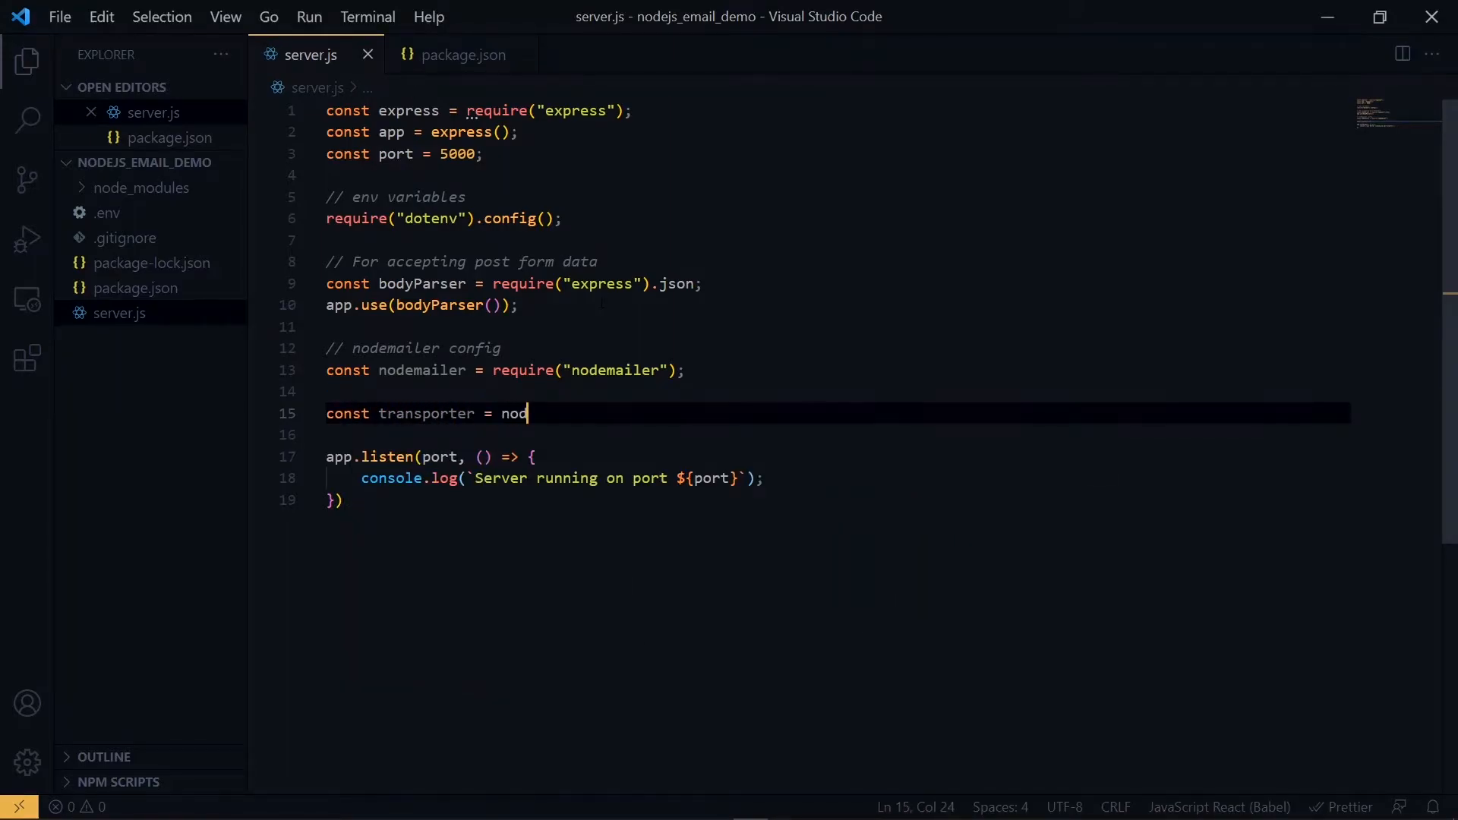
text(emailer.crateTr)
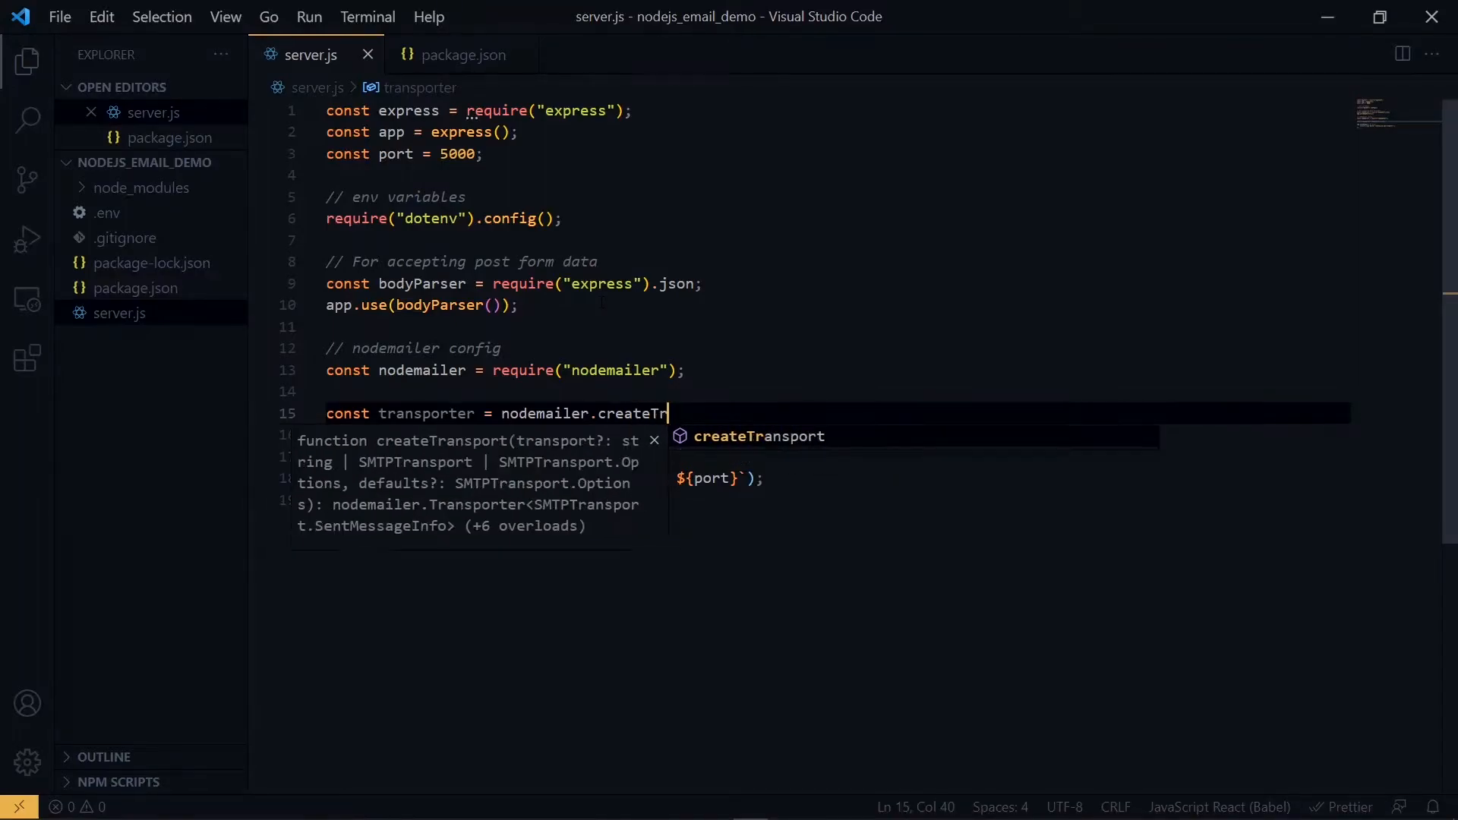
text(ansport)
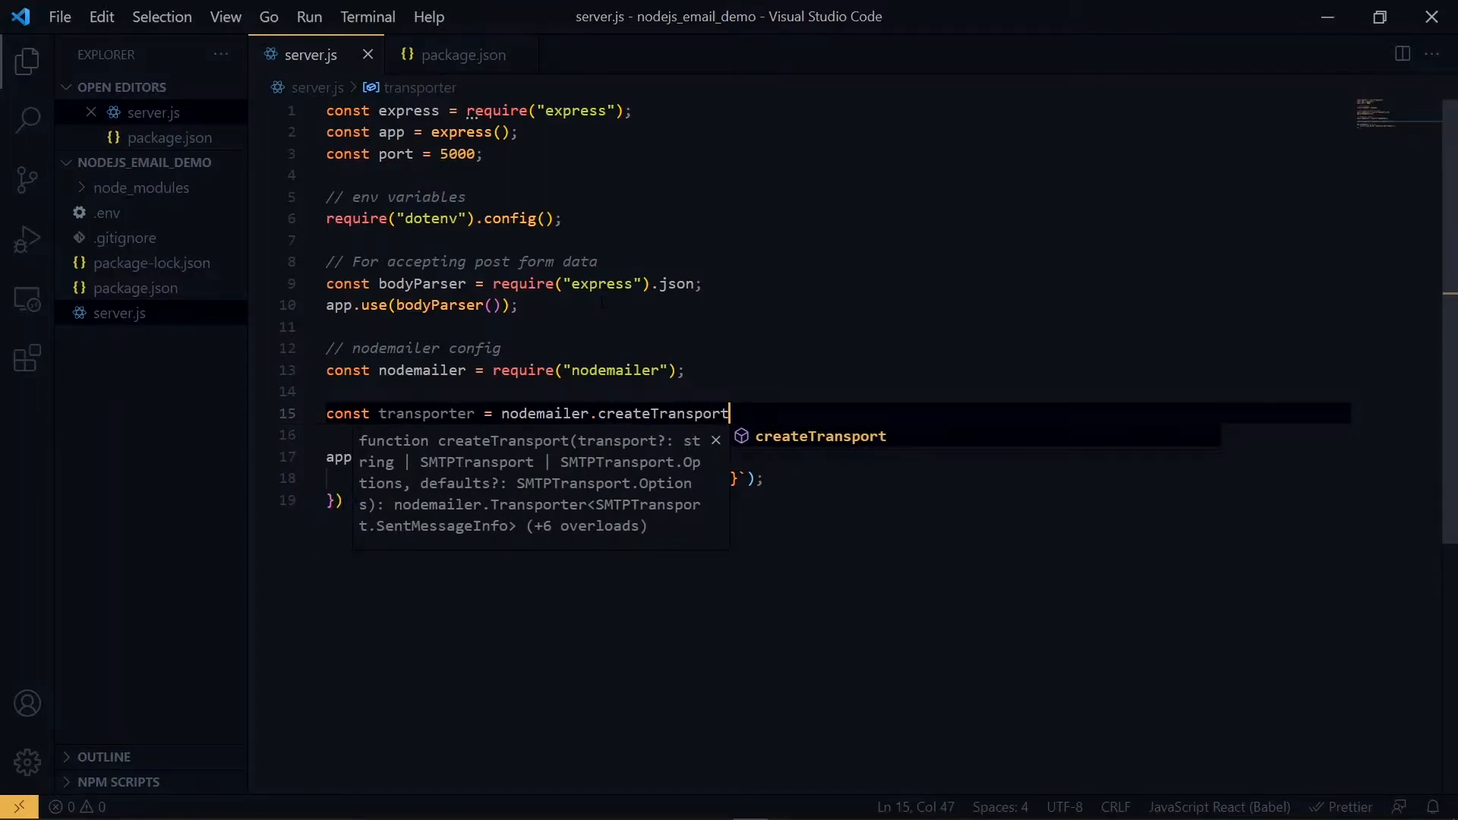
text(()
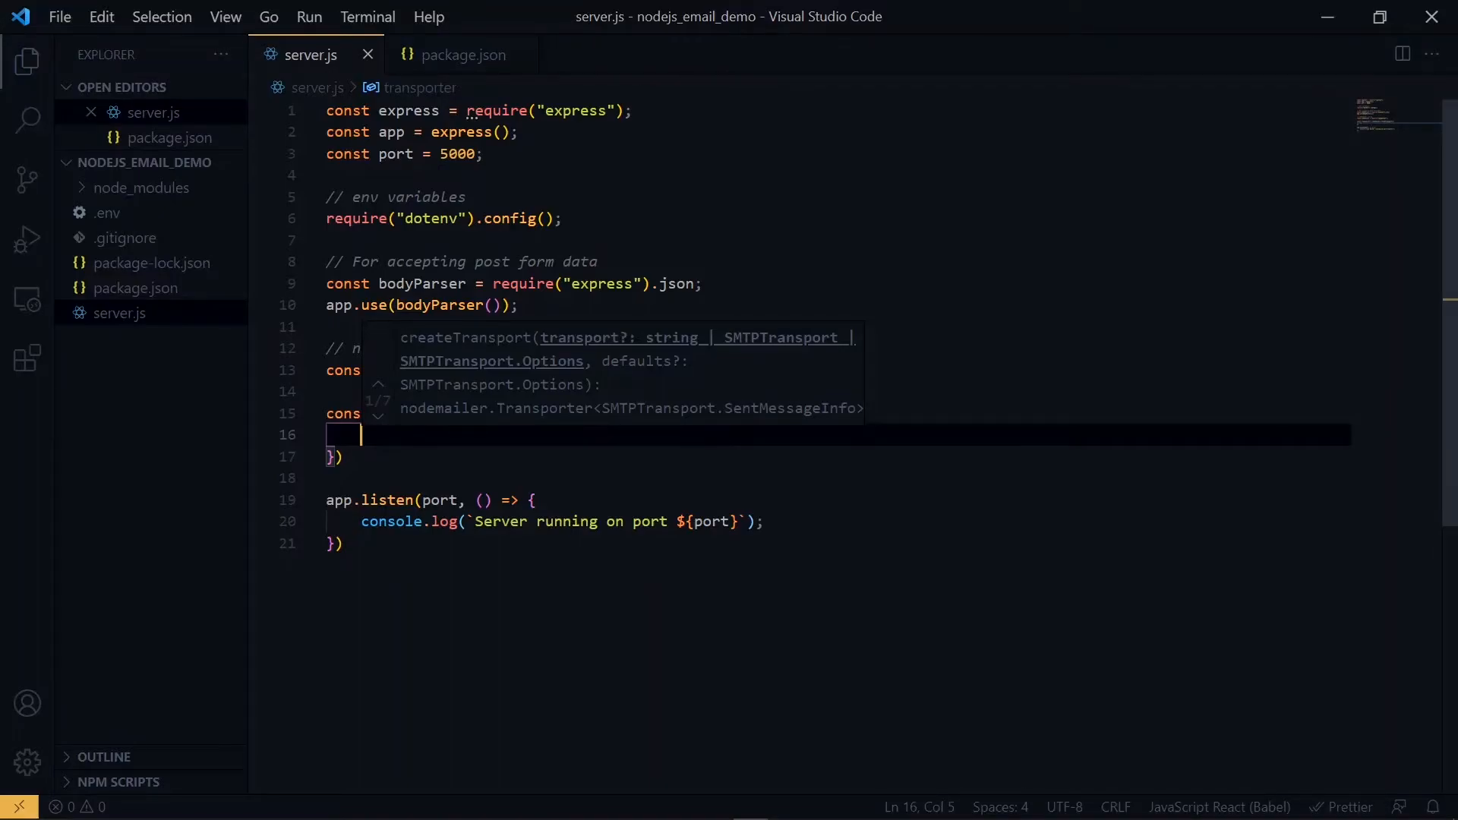
Set service: "gmail" and begin an auth block with a user: field in the transporter
text(ser)
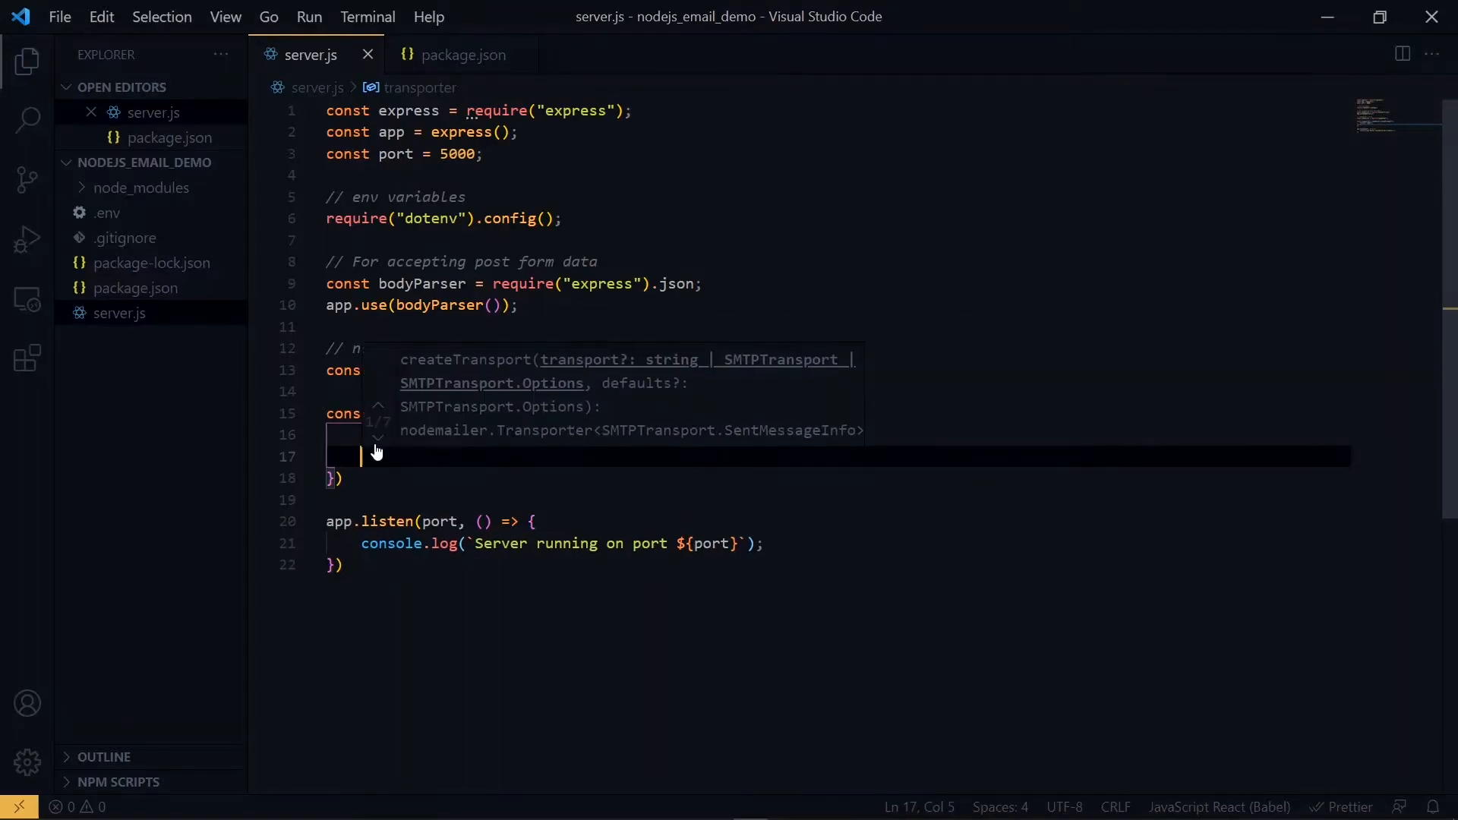
text(a)
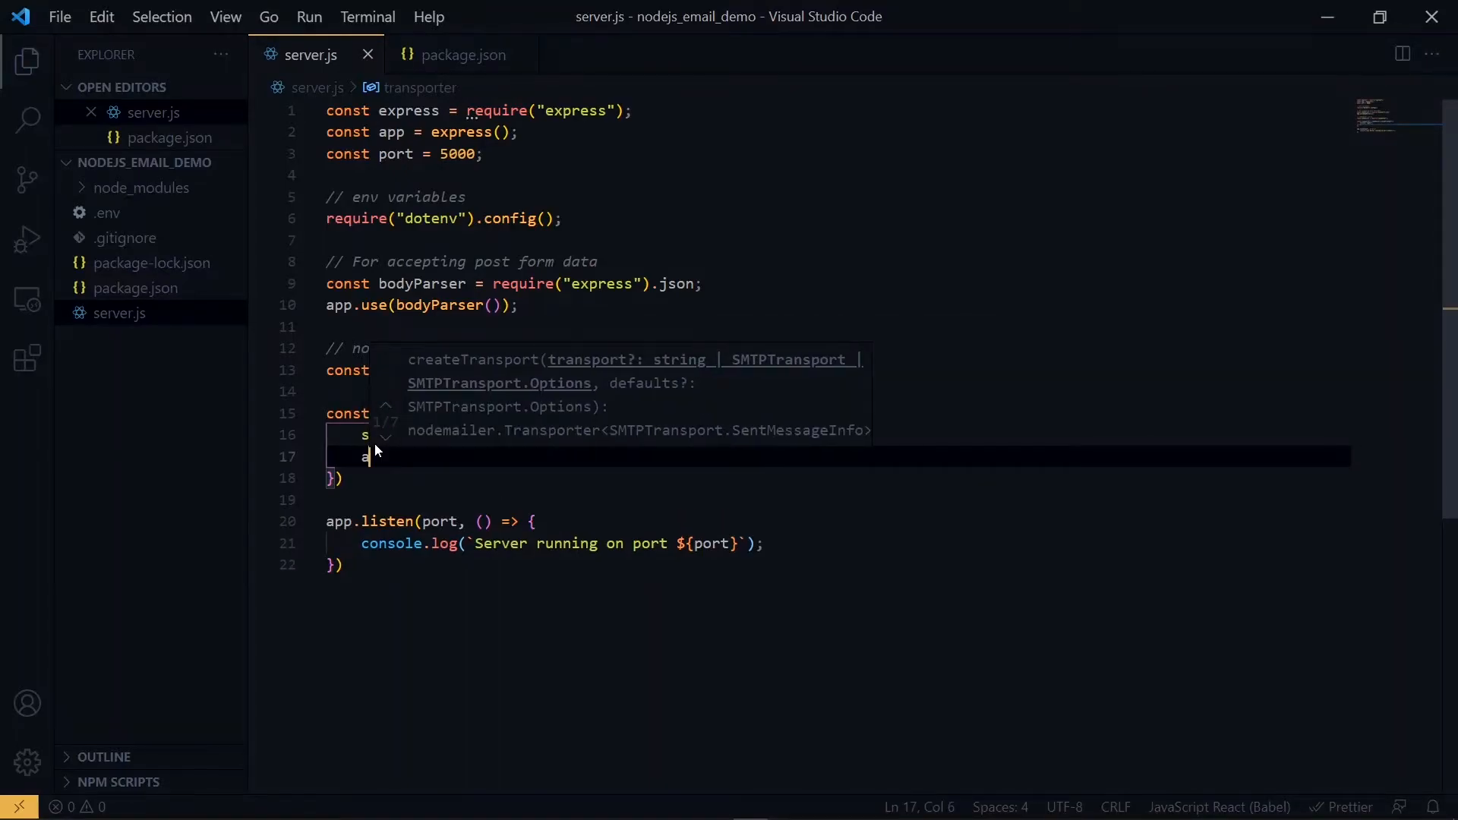
text(service,)
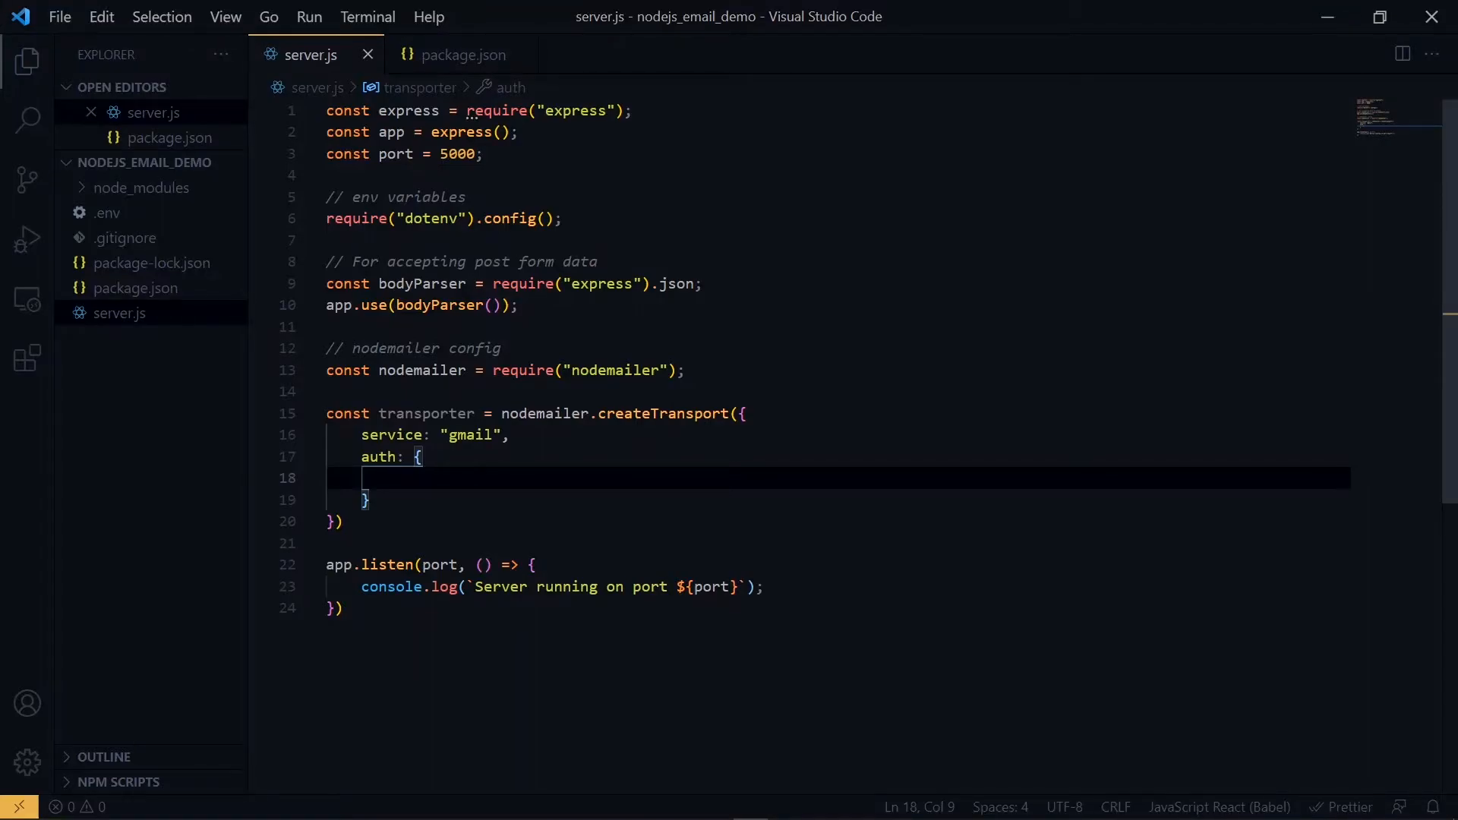
text(u)
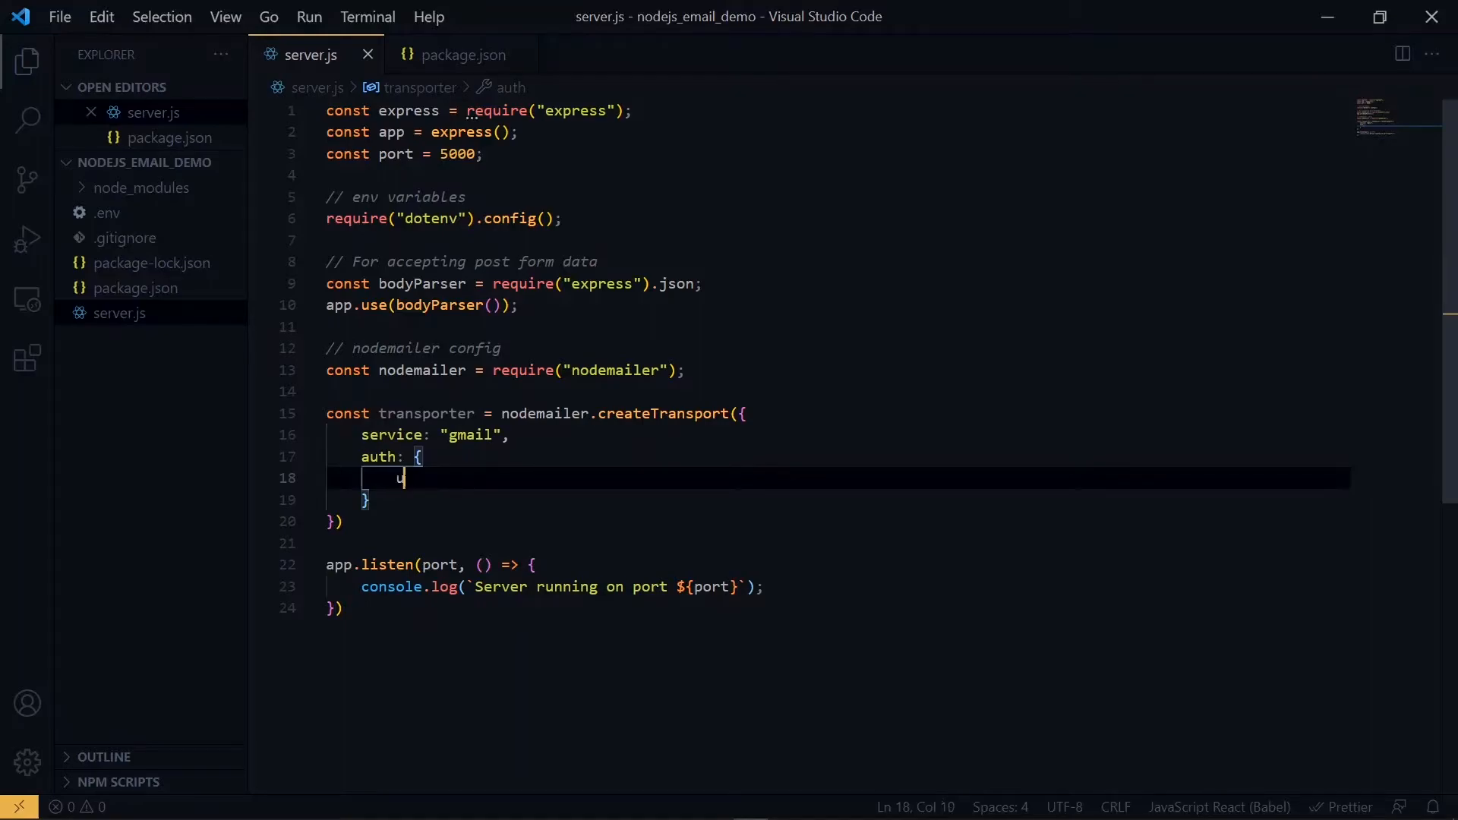
text(ser:)
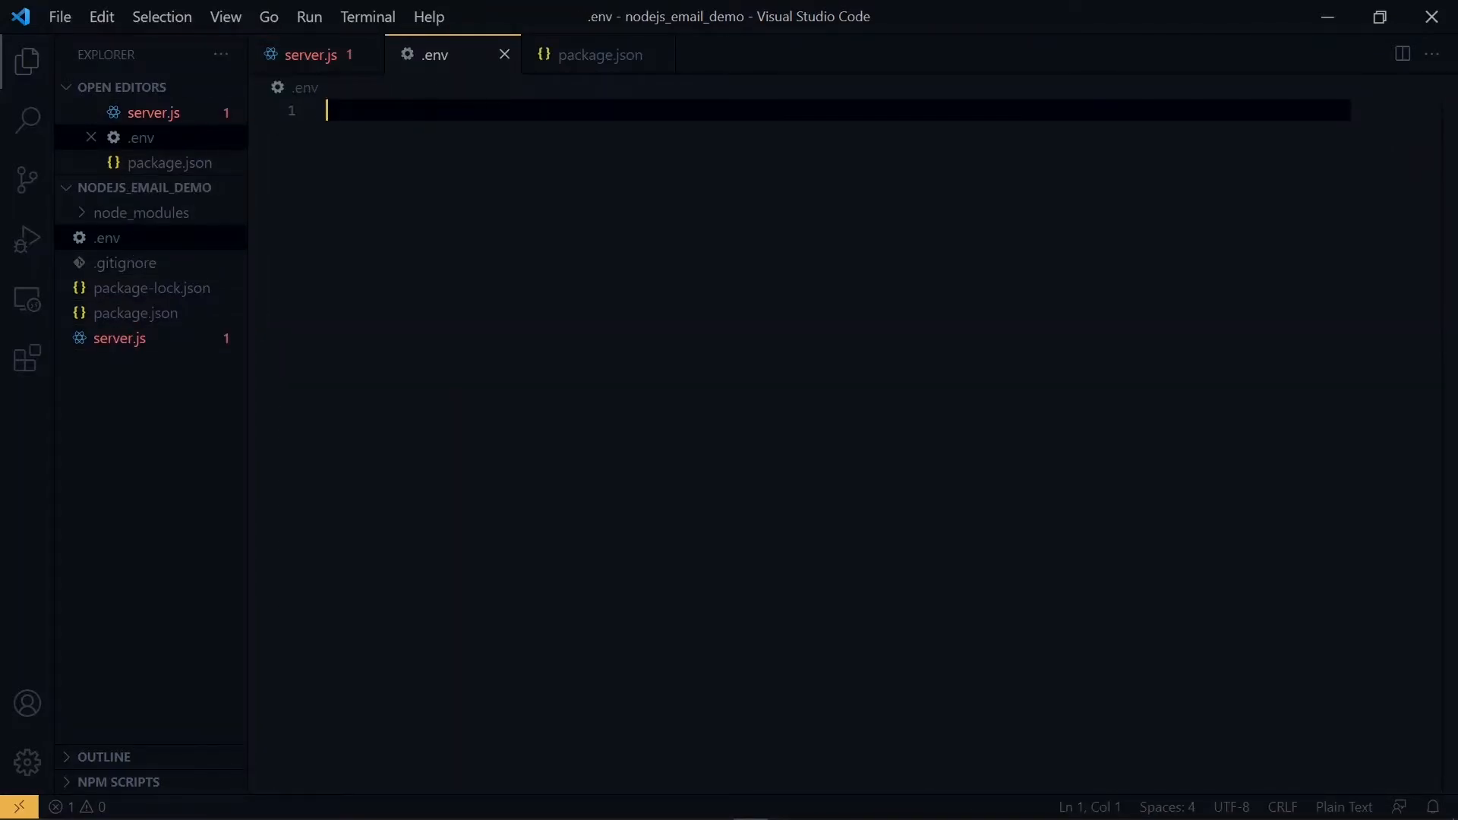
text(AUTH)
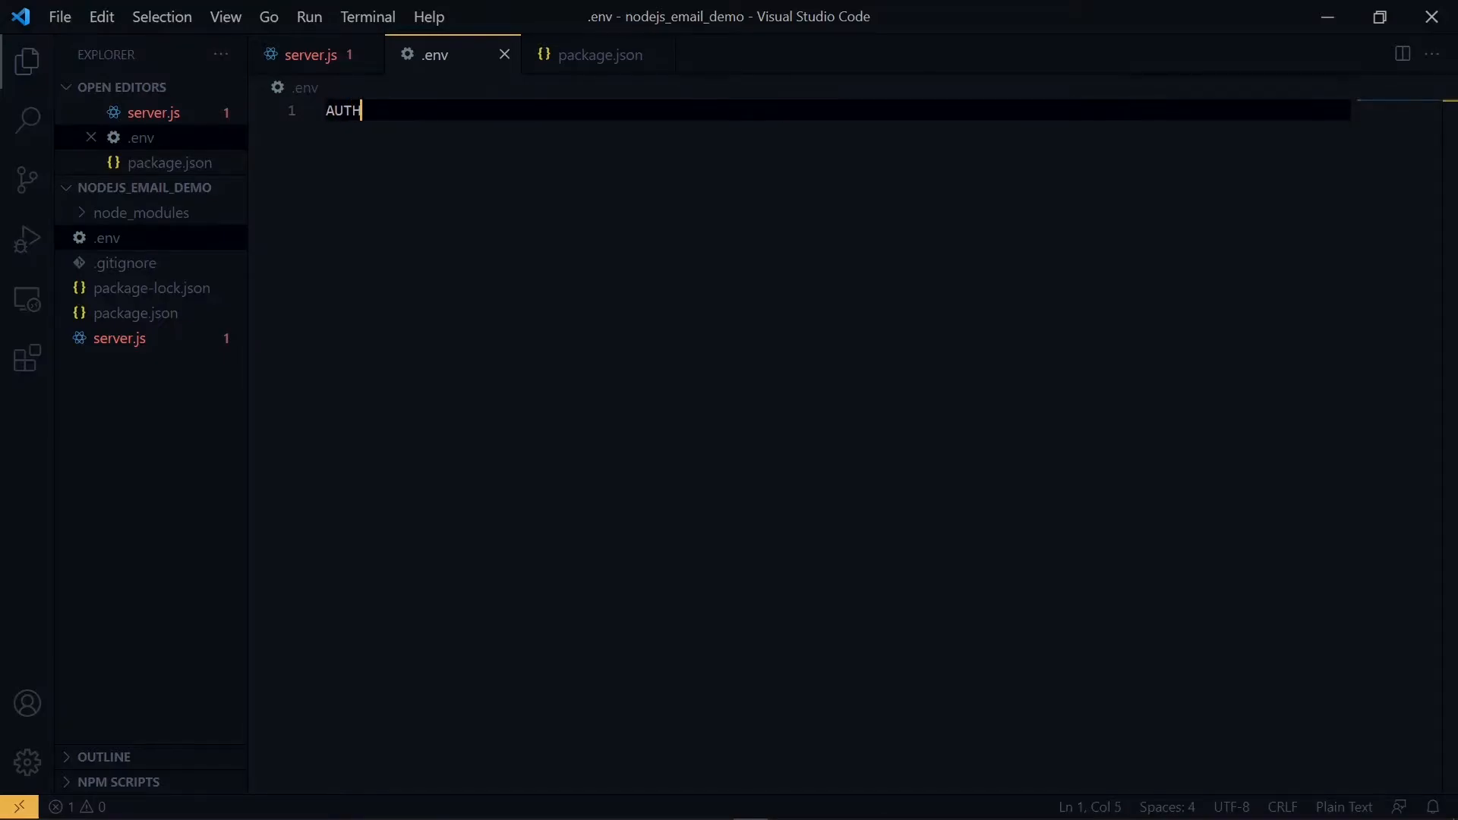
text(_EMAIL)
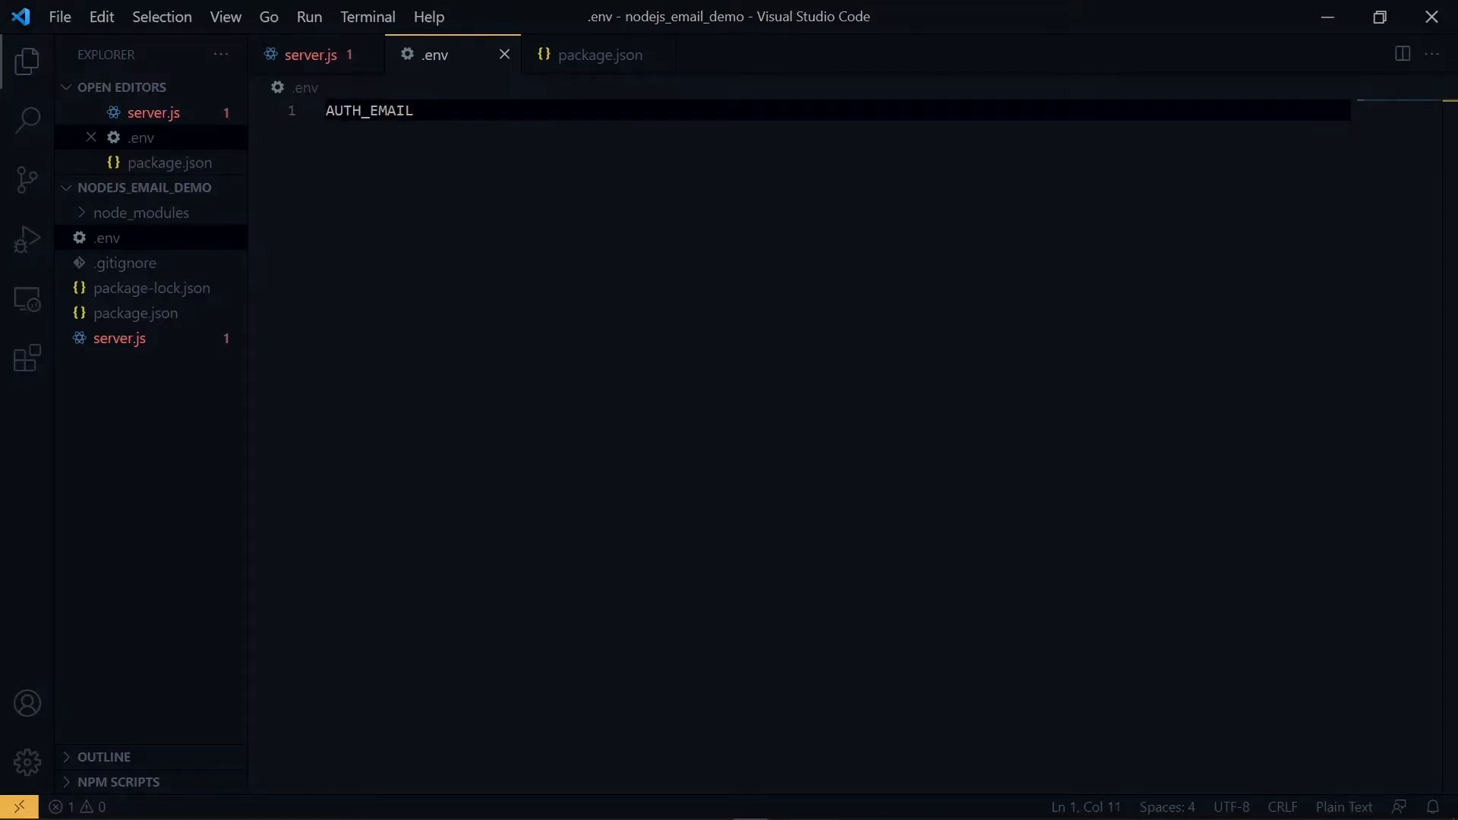
text(=)
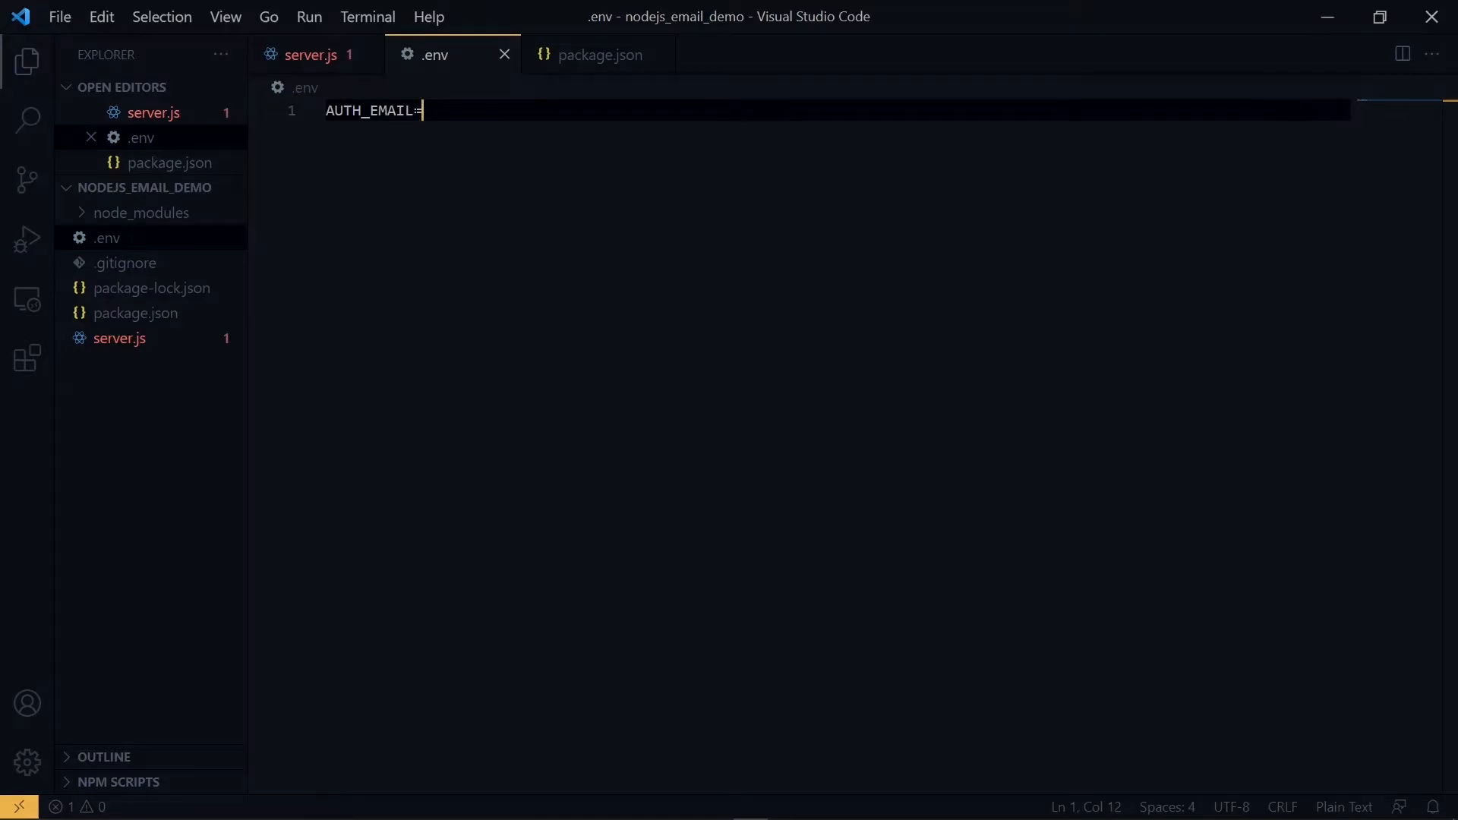
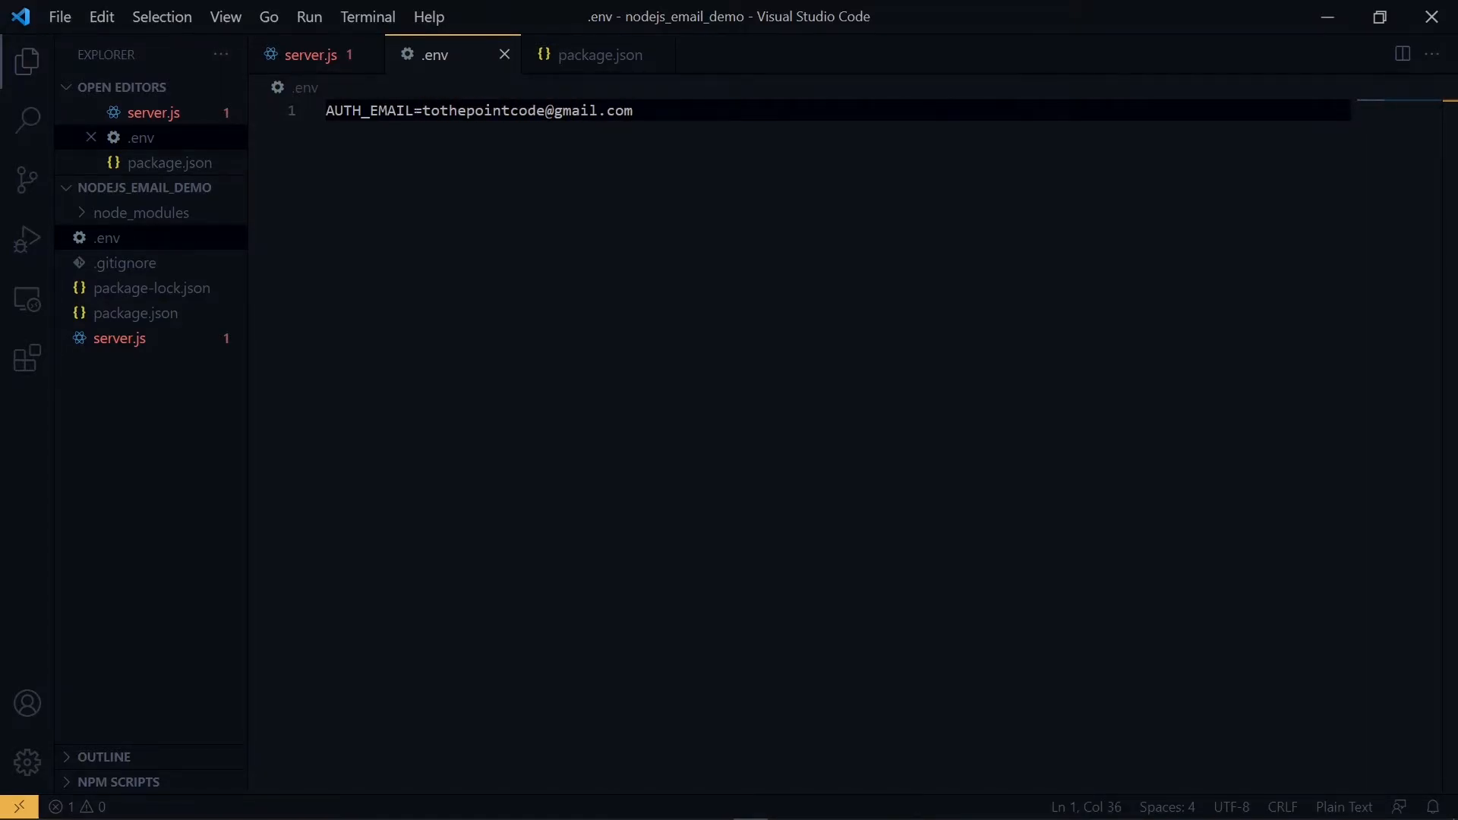
key(enter)
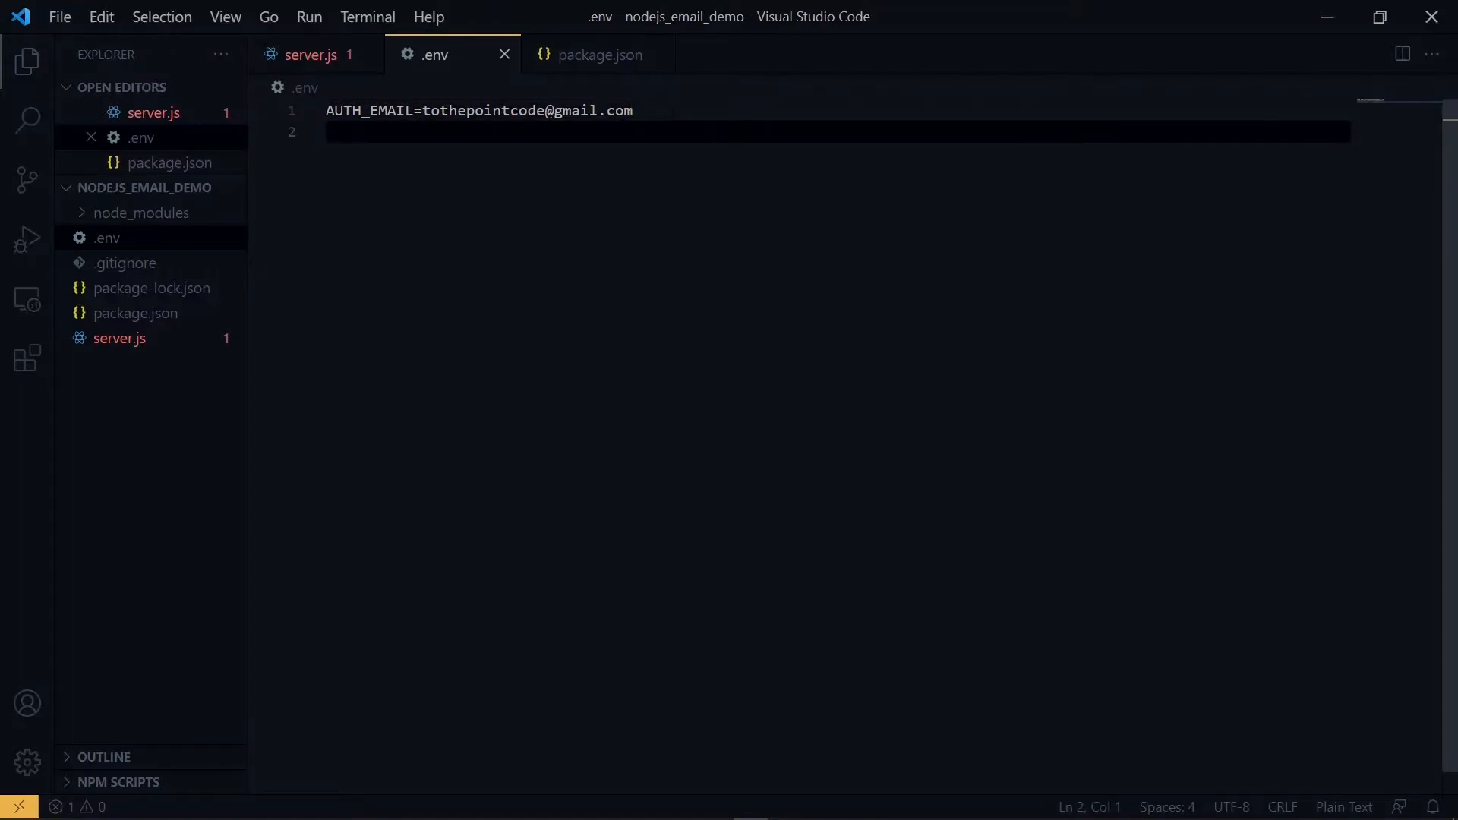
text(AUTH_P)
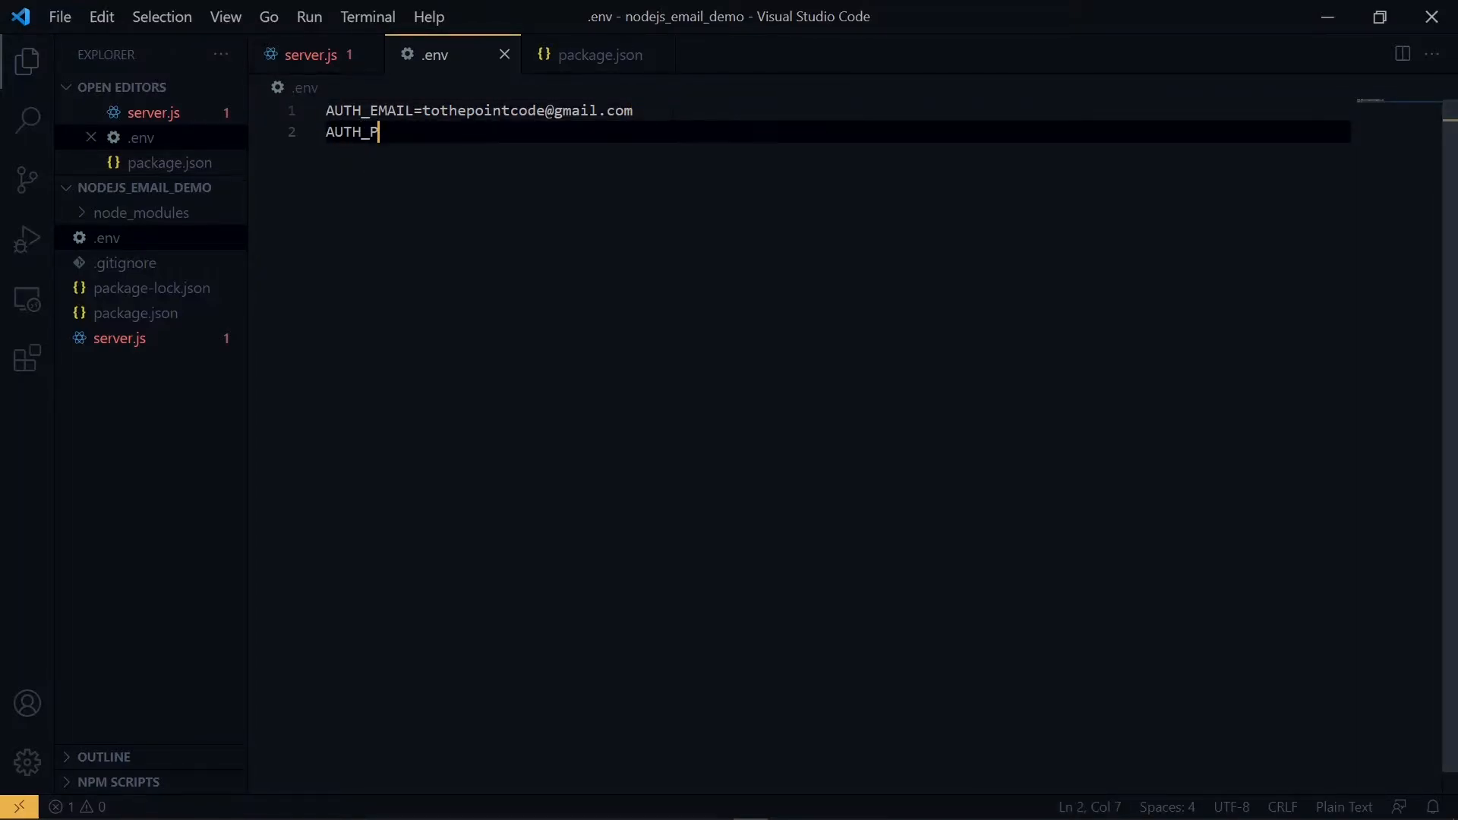
text(ASS=)
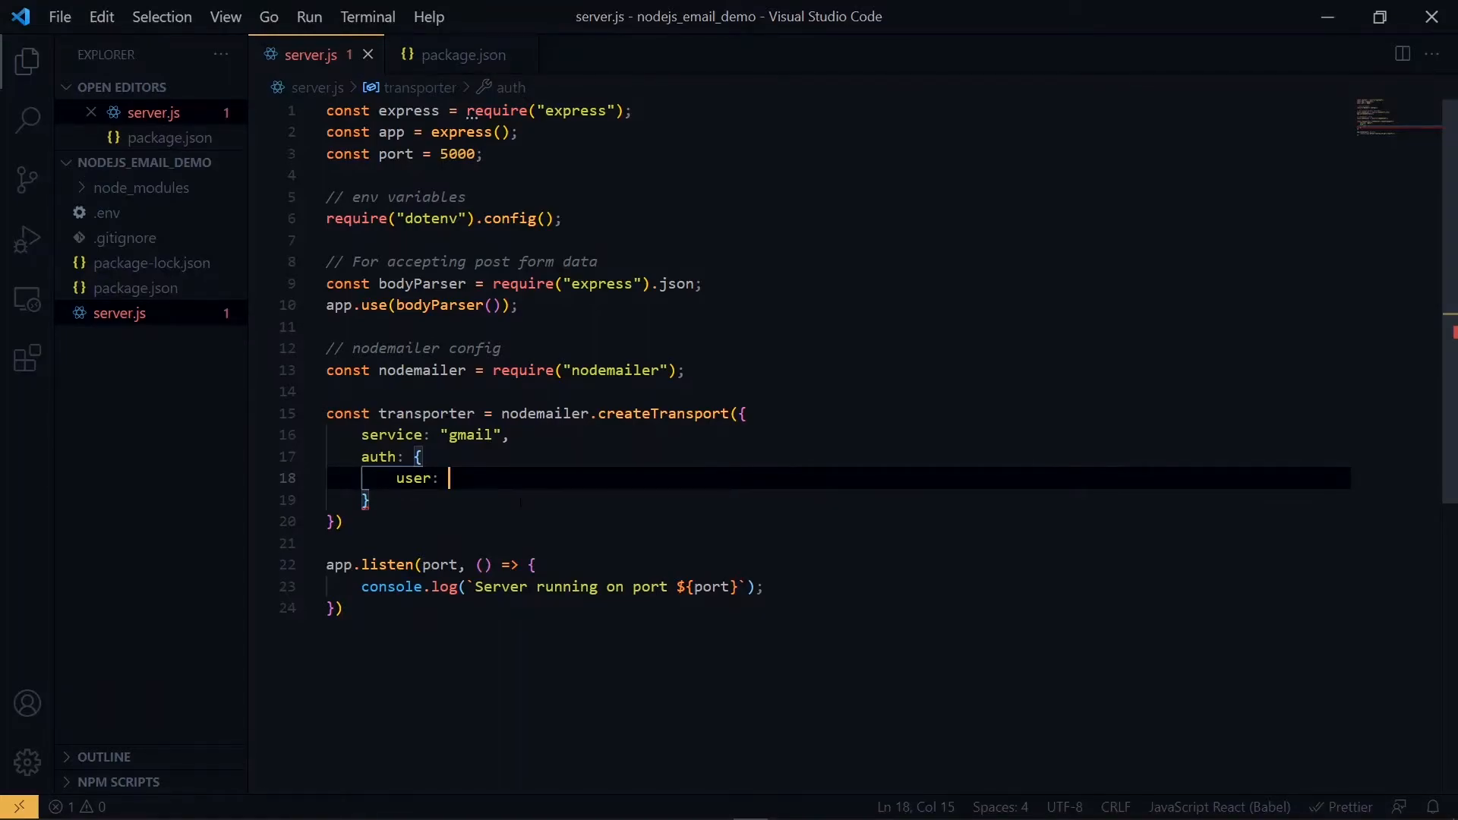
Set auth user to process.env.AUTH_EMAIL and pass to process.env.AUTH_PASS
text(process.env.A)
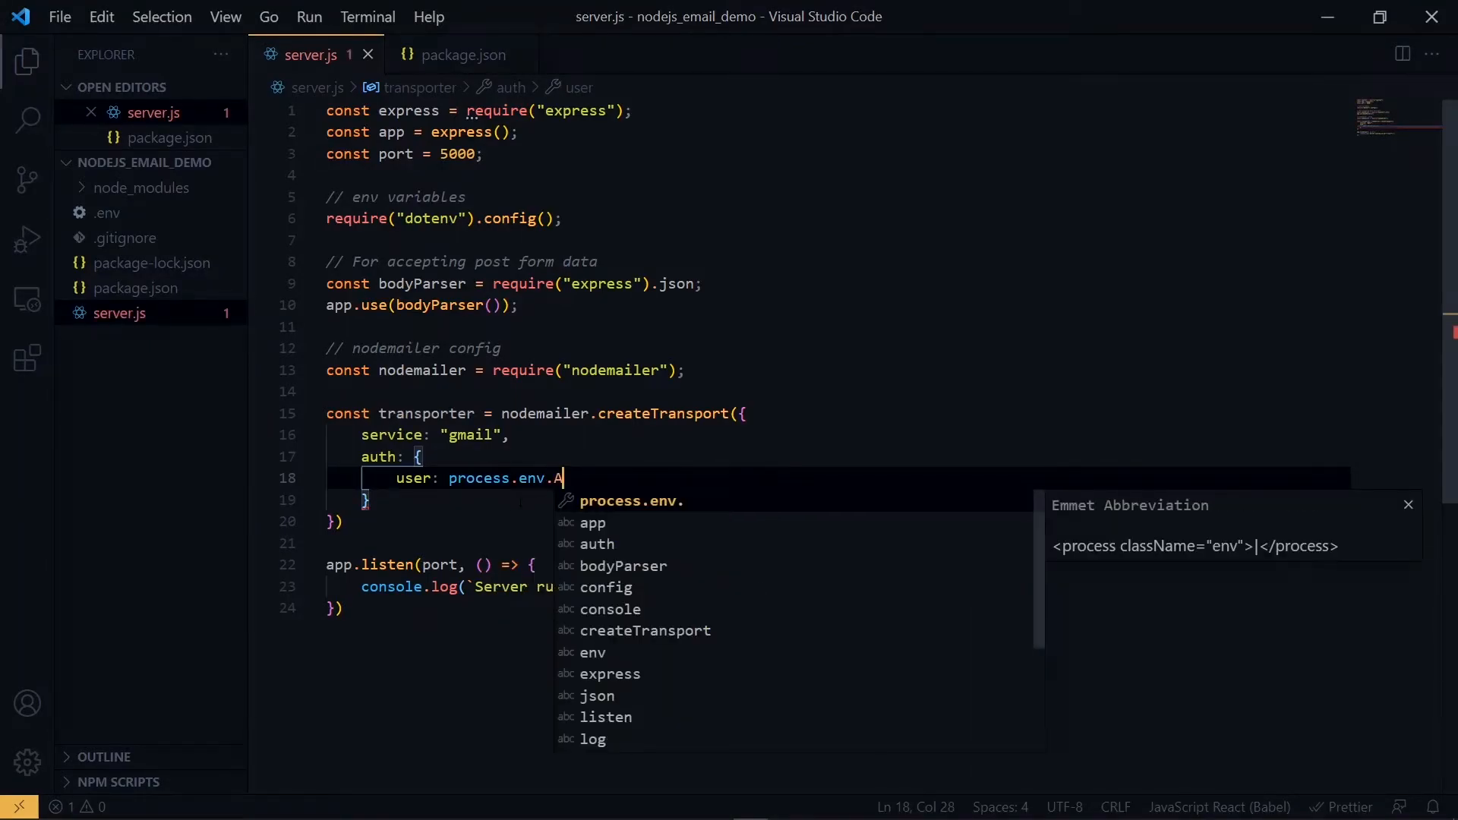
text(UTH_EMAIL)
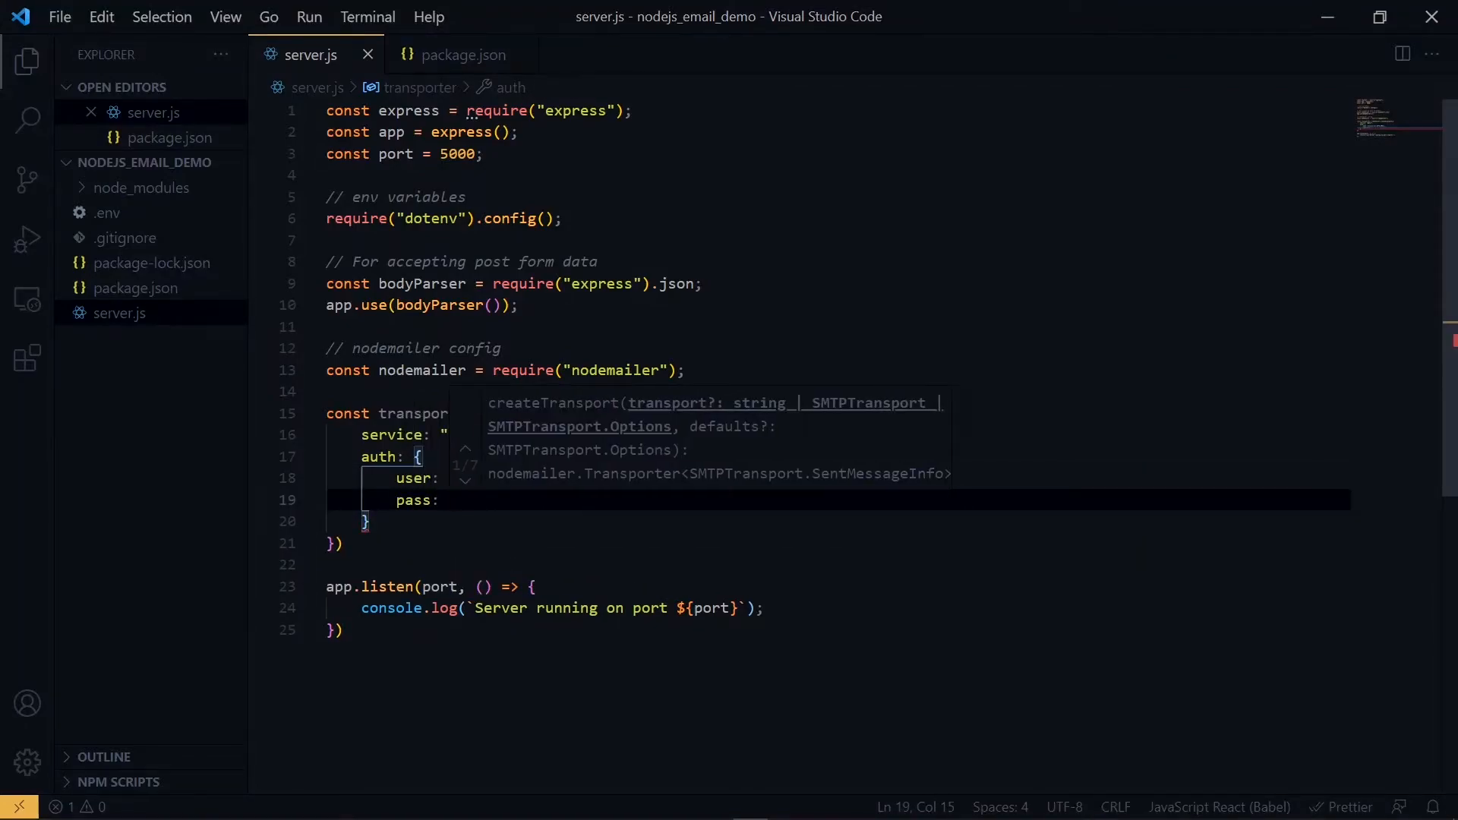
text(process.env)
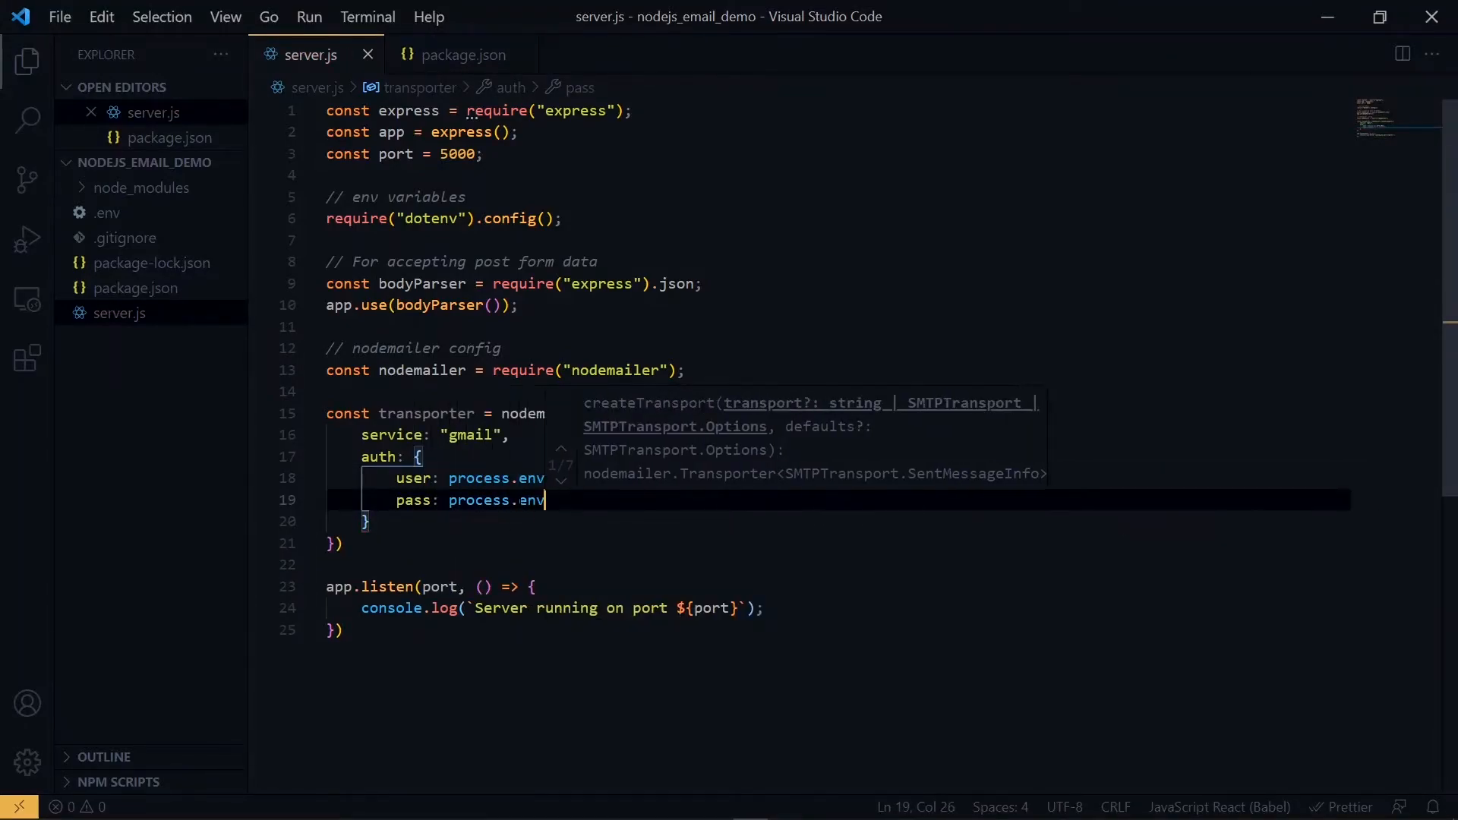
text(.AUTH_PASS)
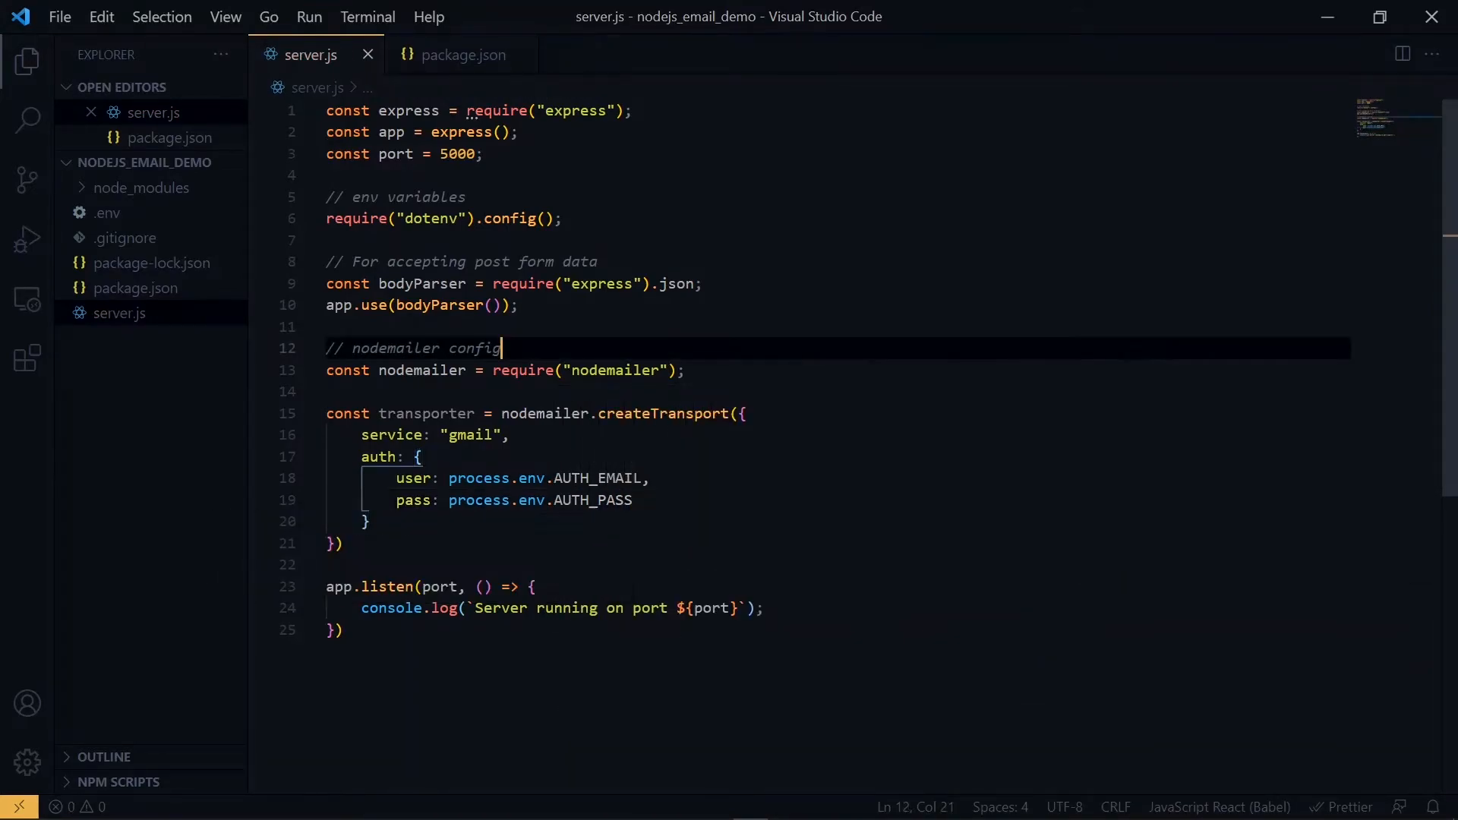
Add a '// testing node' comment and start transporter.verify((error, success) => ...)
click(366, 521)
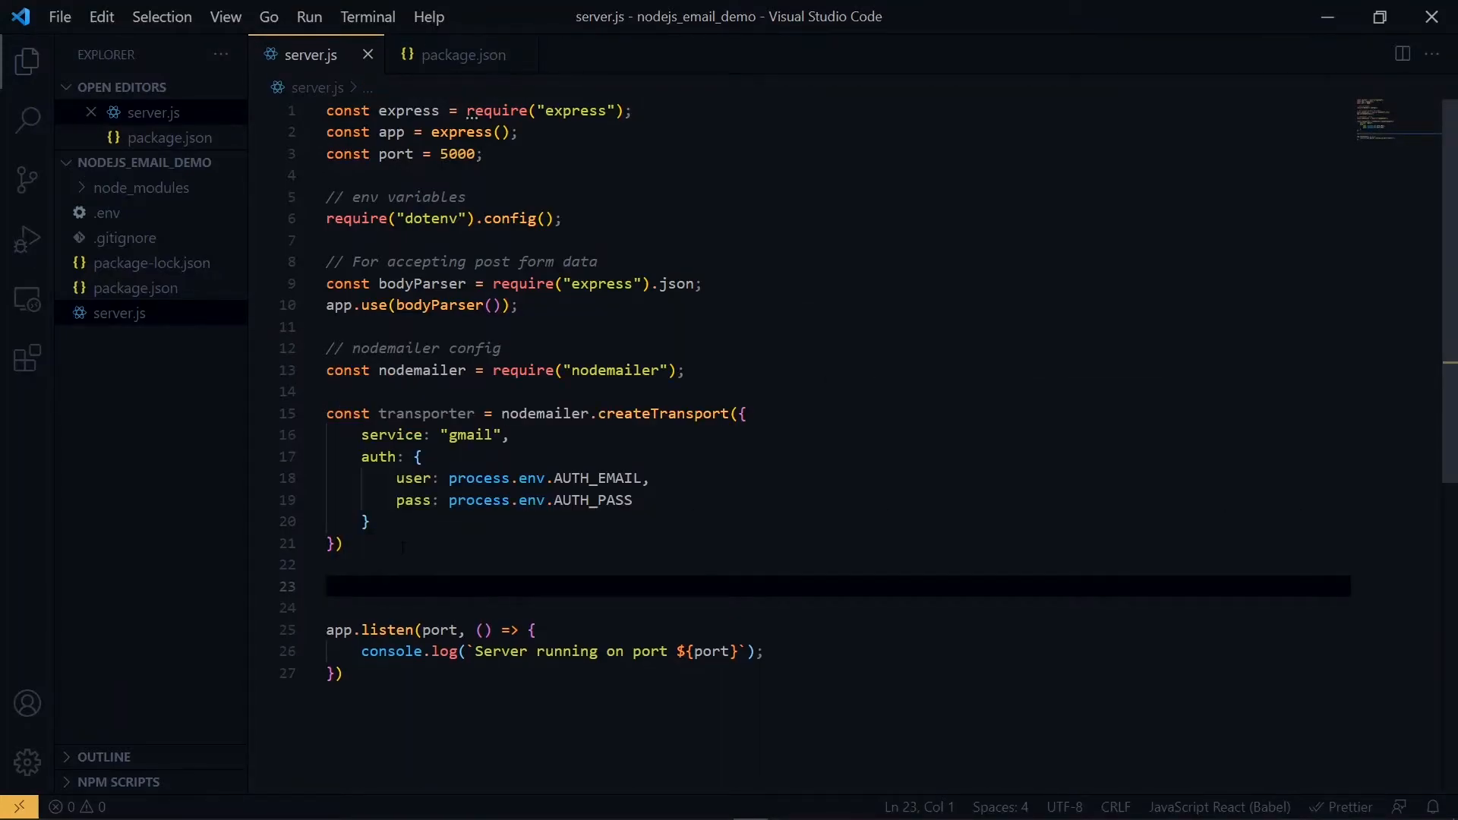
text(// testing nodemailer success)
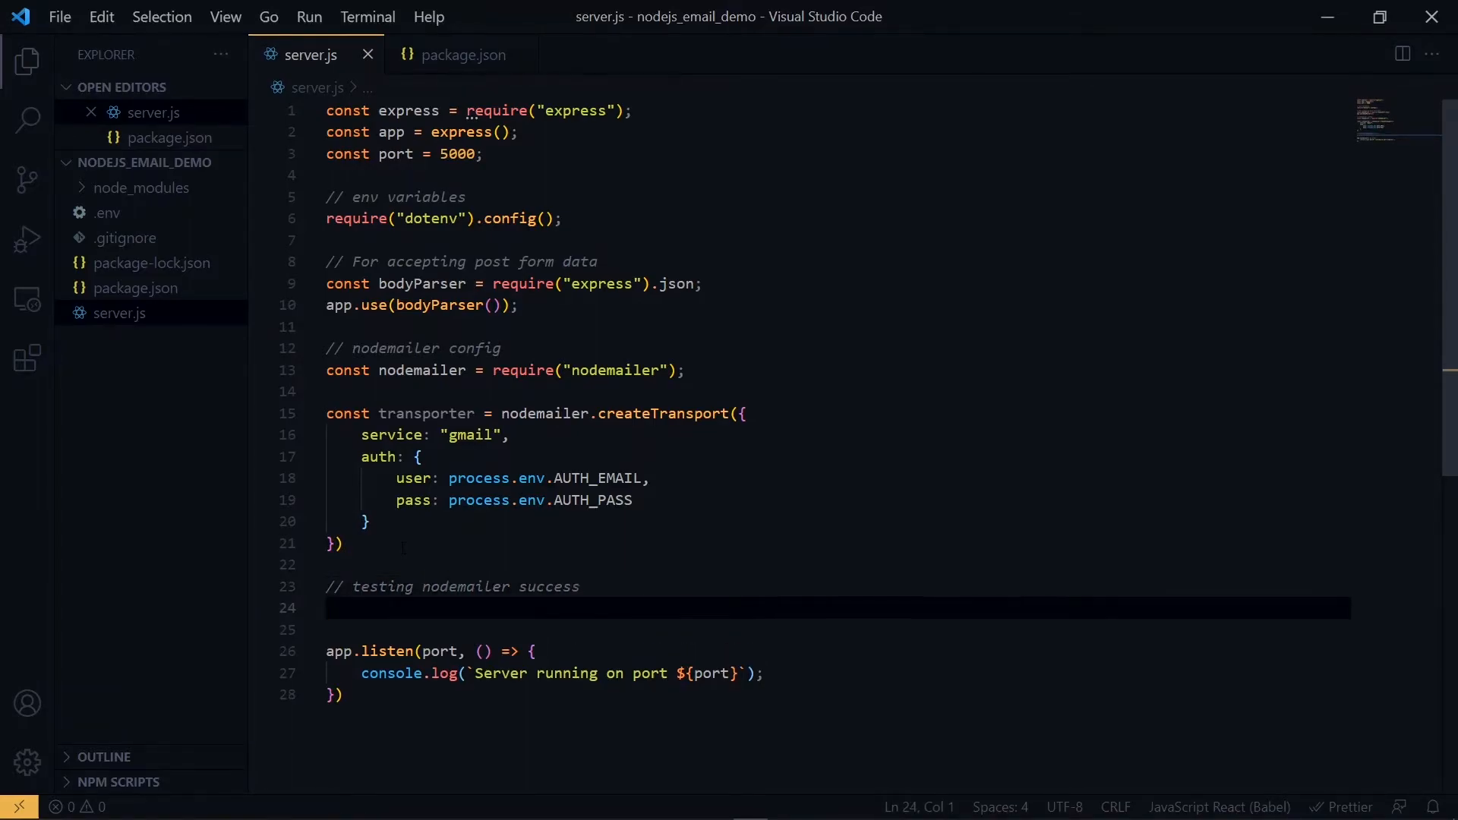
text(transporter.verify()
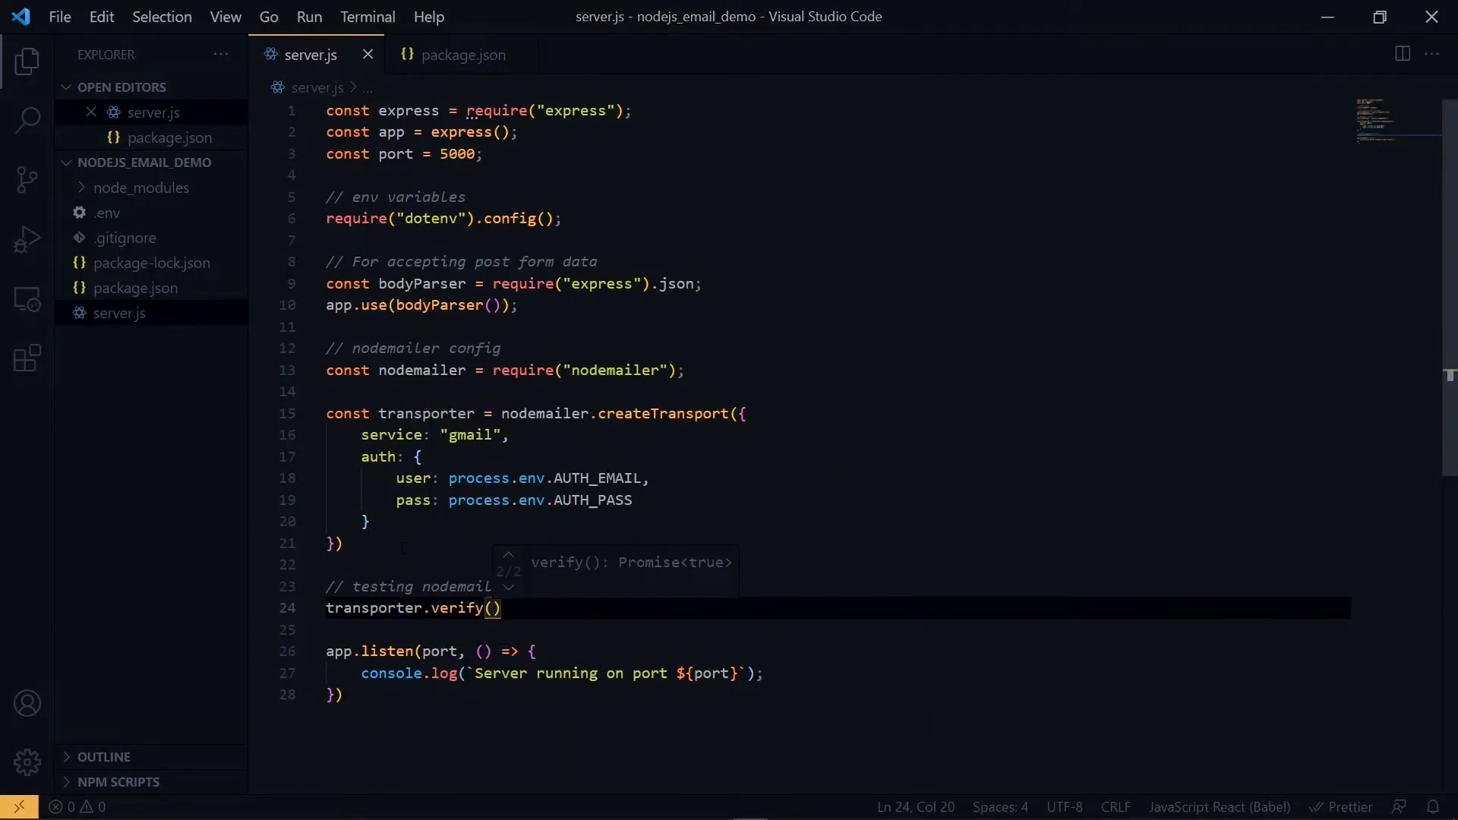
text((error, success)
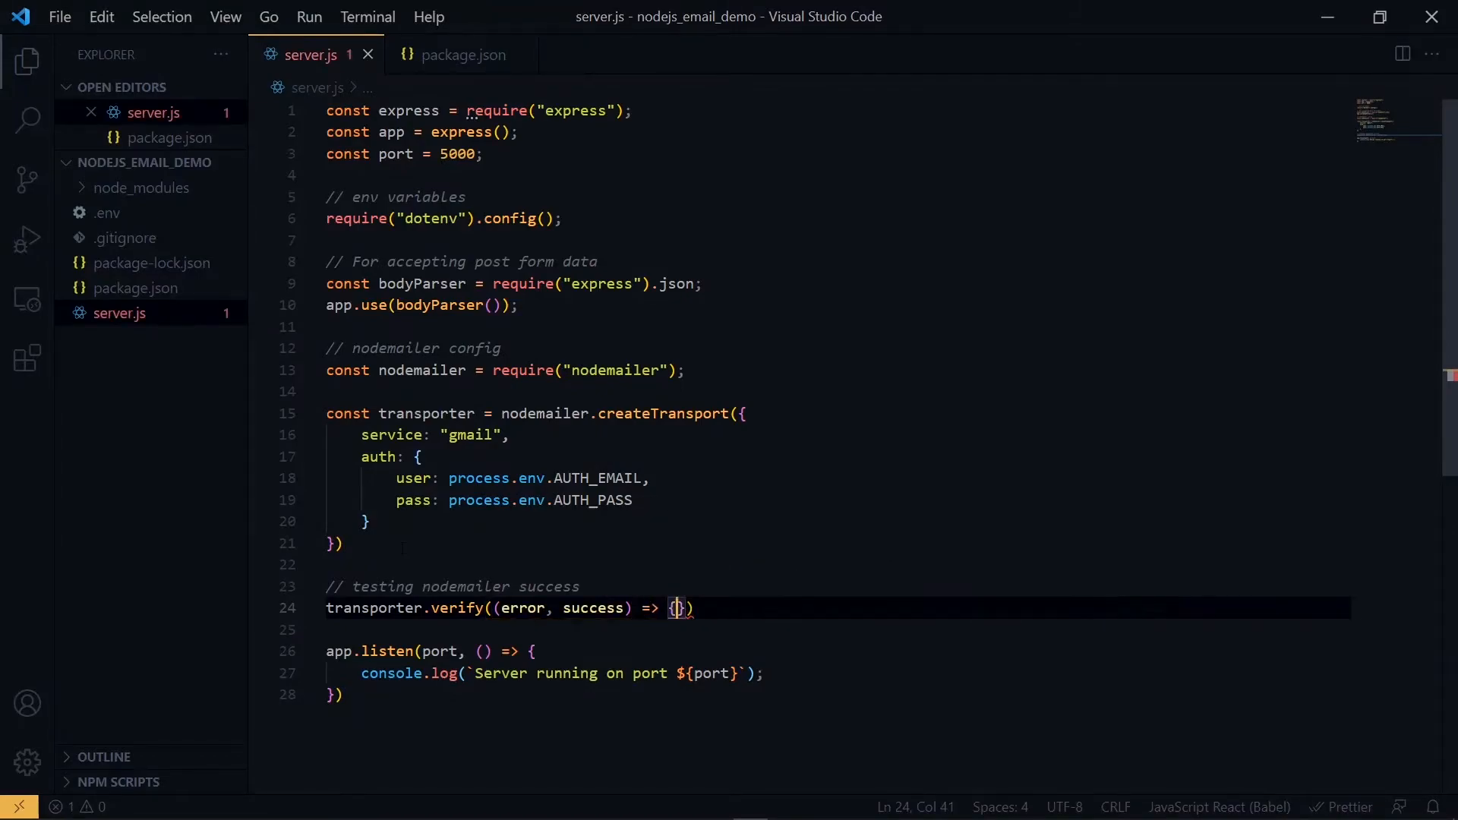
Log the error when verification fails, otherwise log "Ready for messages" and success
text(if(error) {)
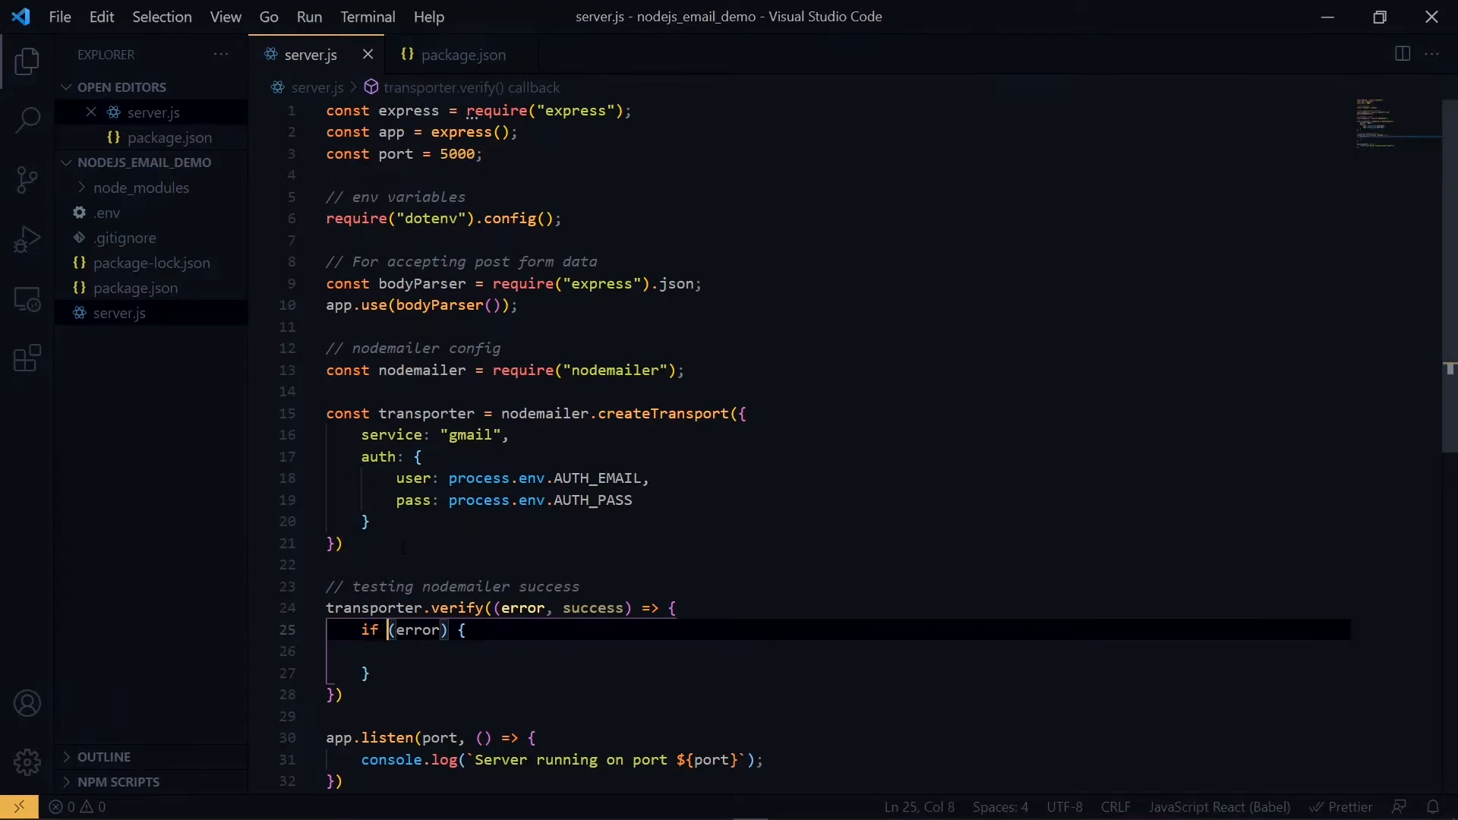
text(console.l)
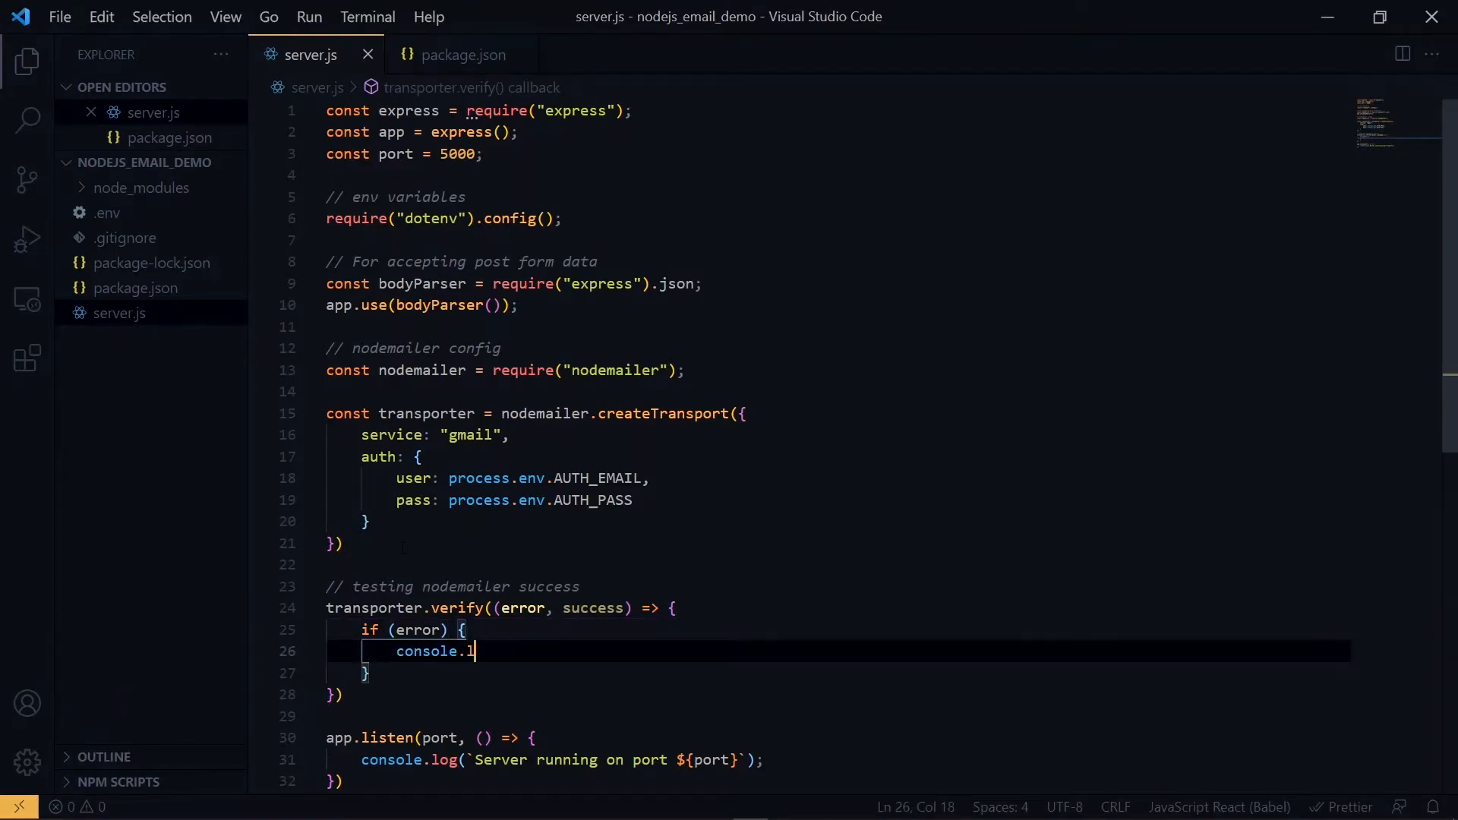
text(og(error);)
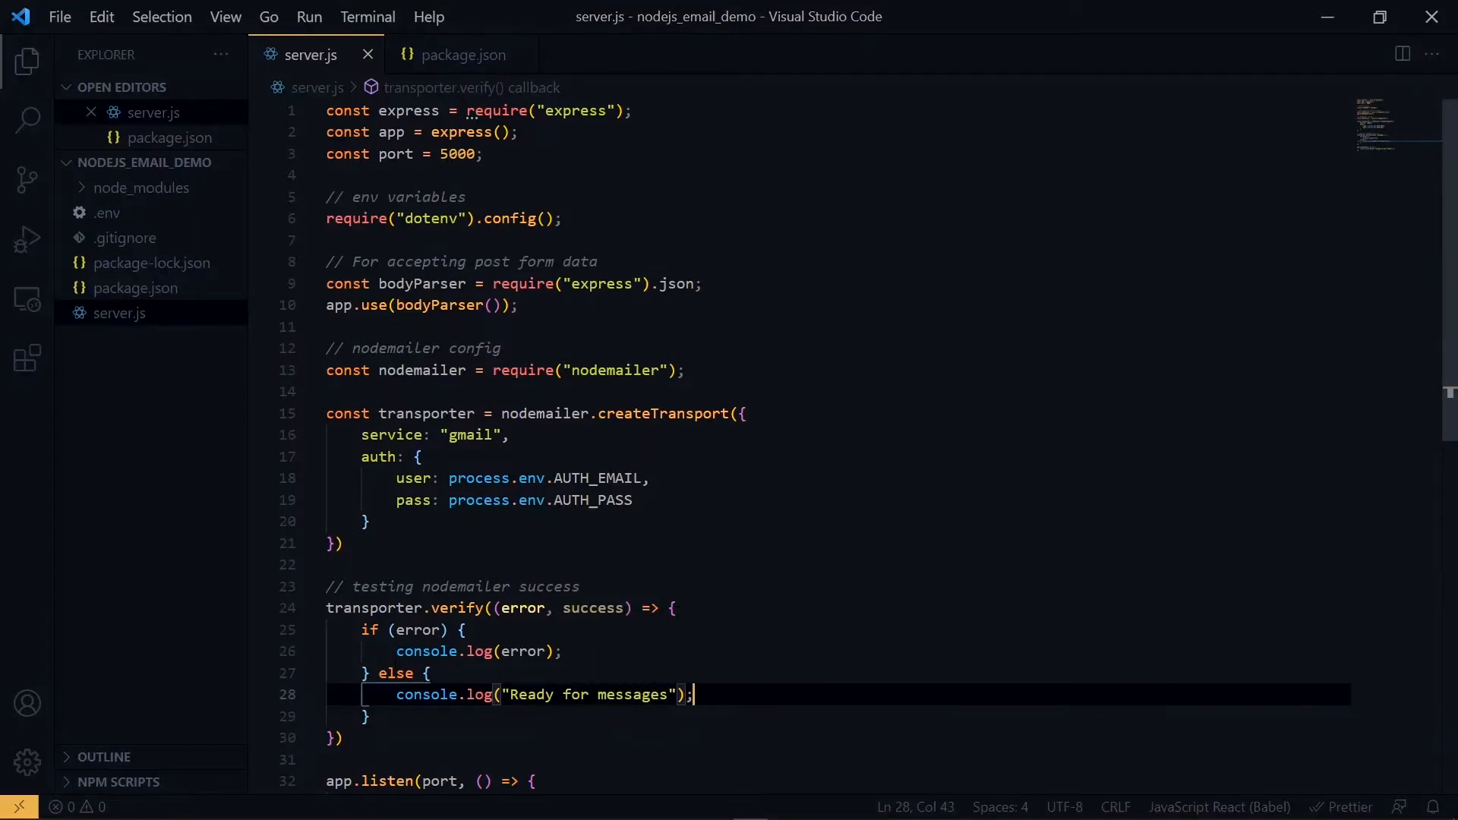
text(console.log(ss)
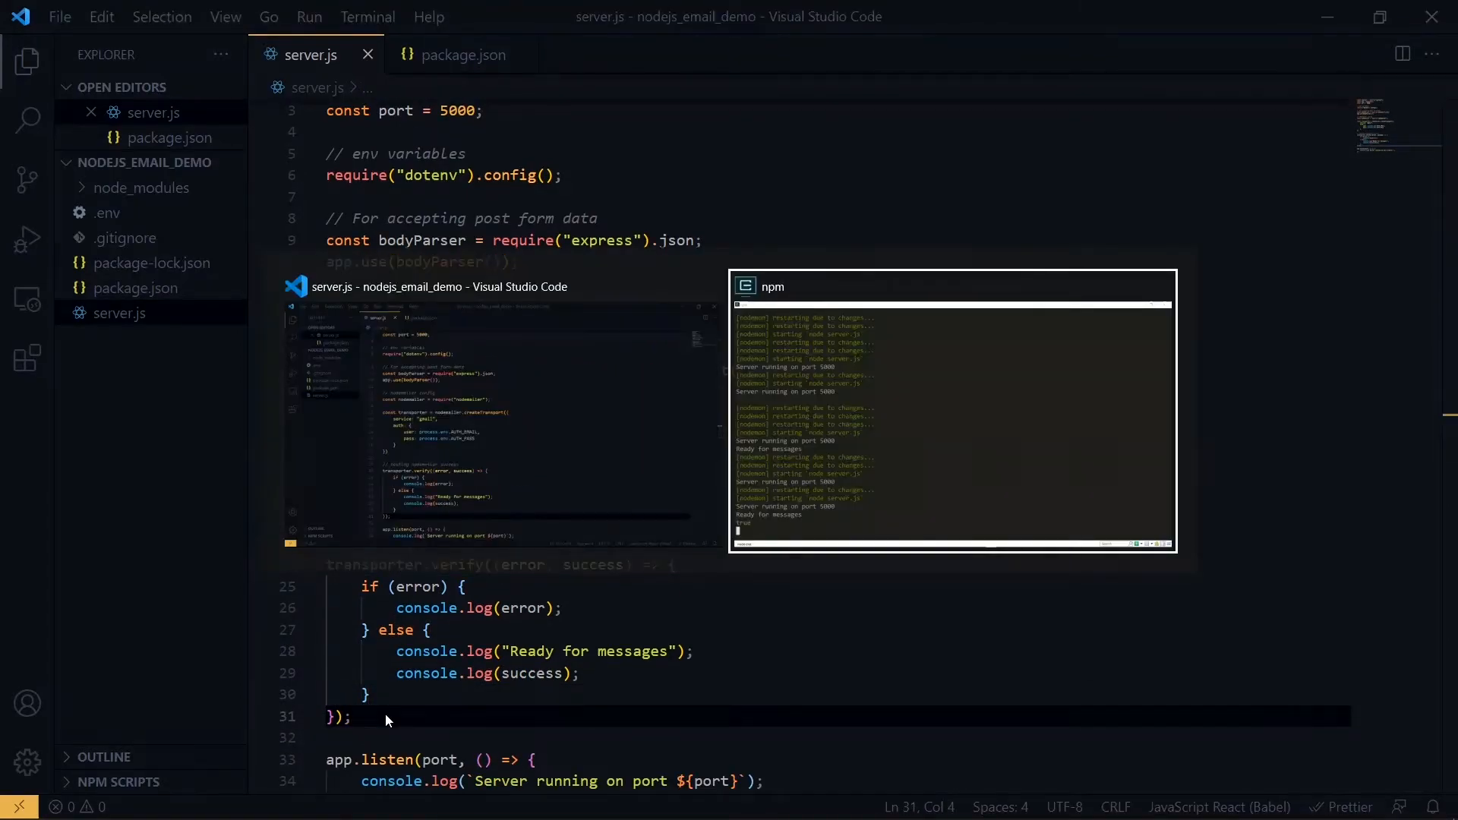
Switch to the npm terminal showing "Ready for messages" and true
click(951, 287)
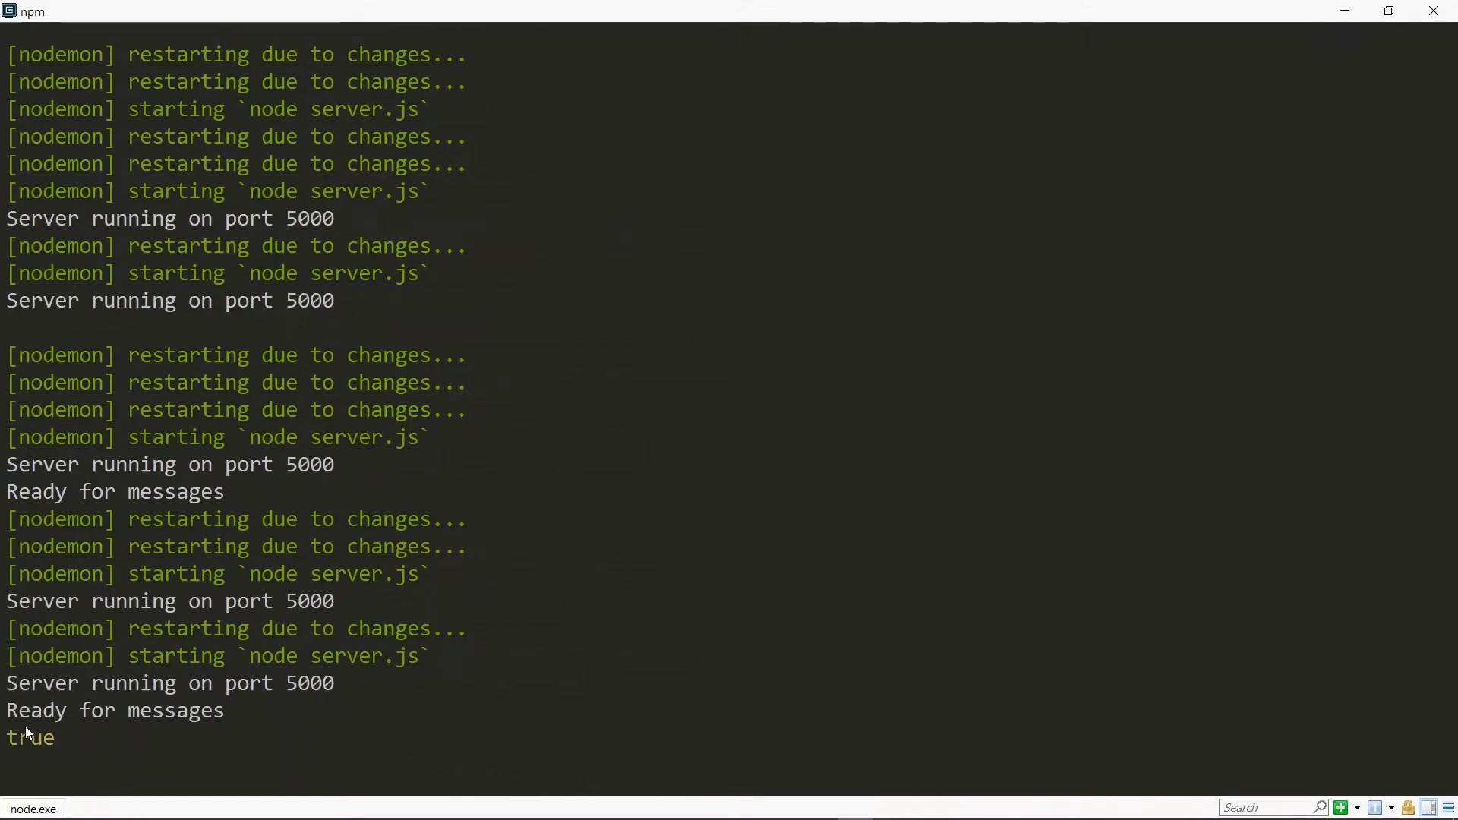
mouse_move(40, 745)
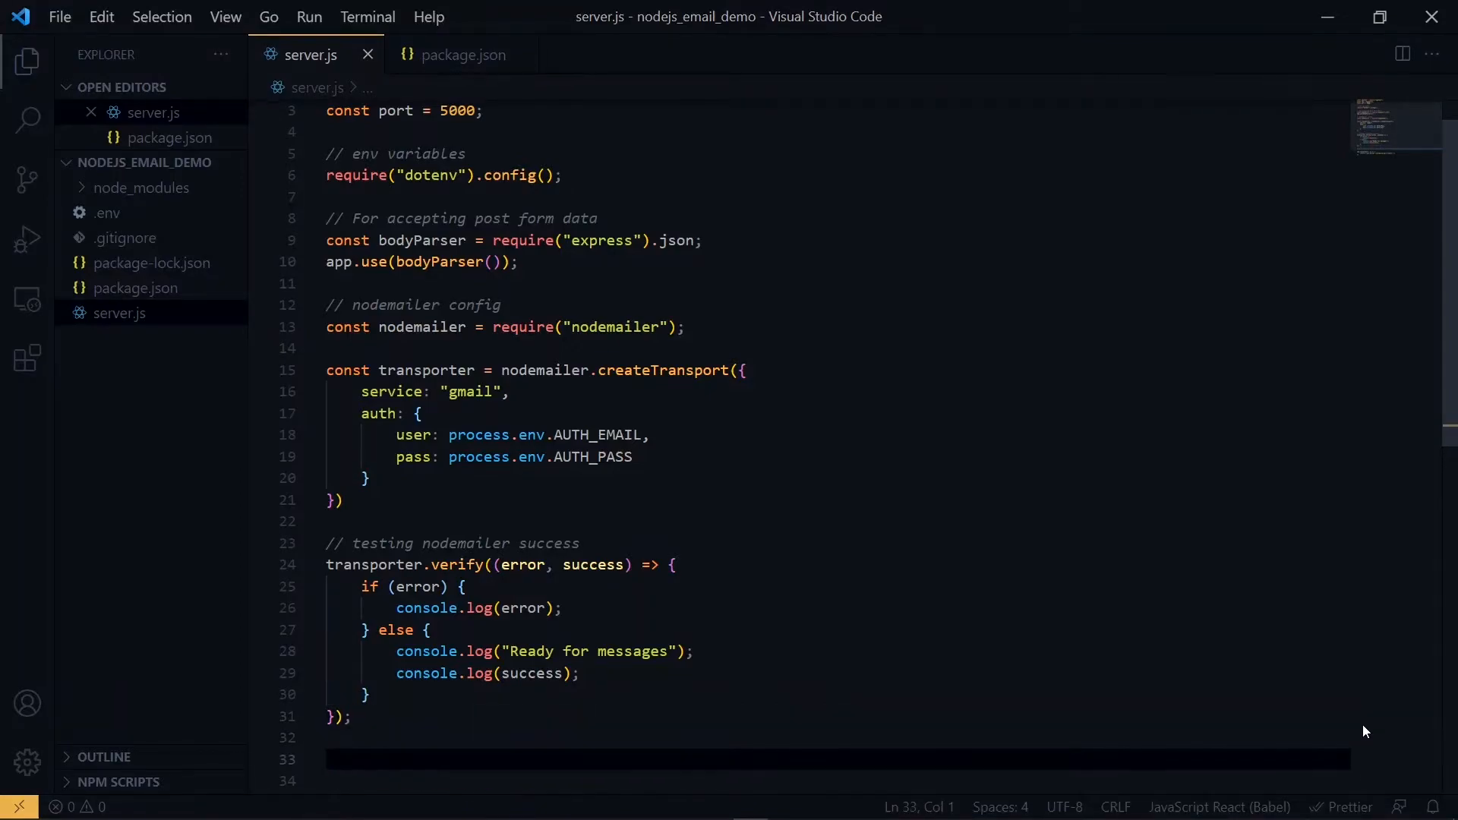
Add app.post("/sendmail", (req, res) => { }) above app.listen
text(app.post()
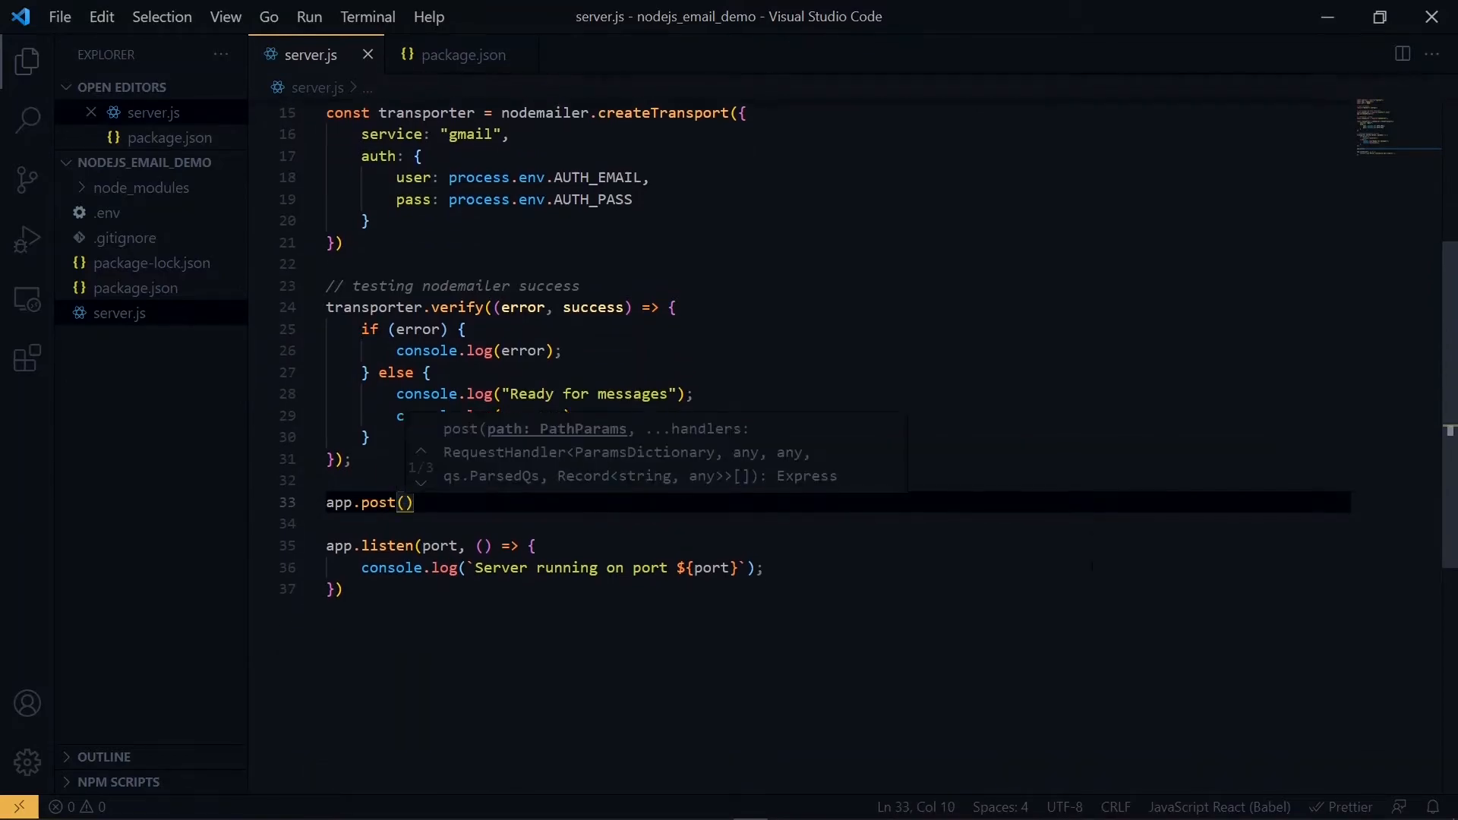
text("/sendmail")
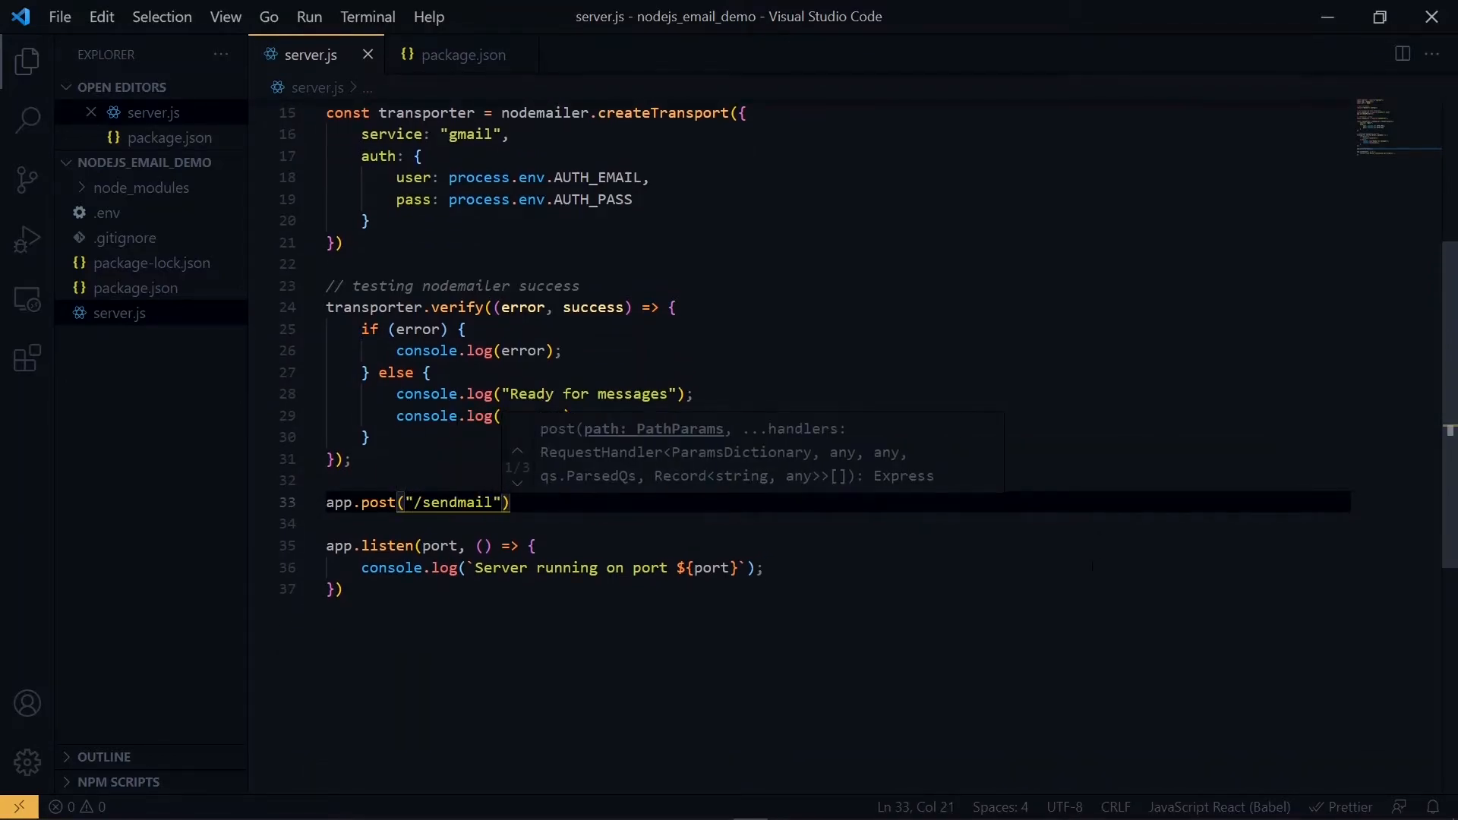
text(, (req, res)
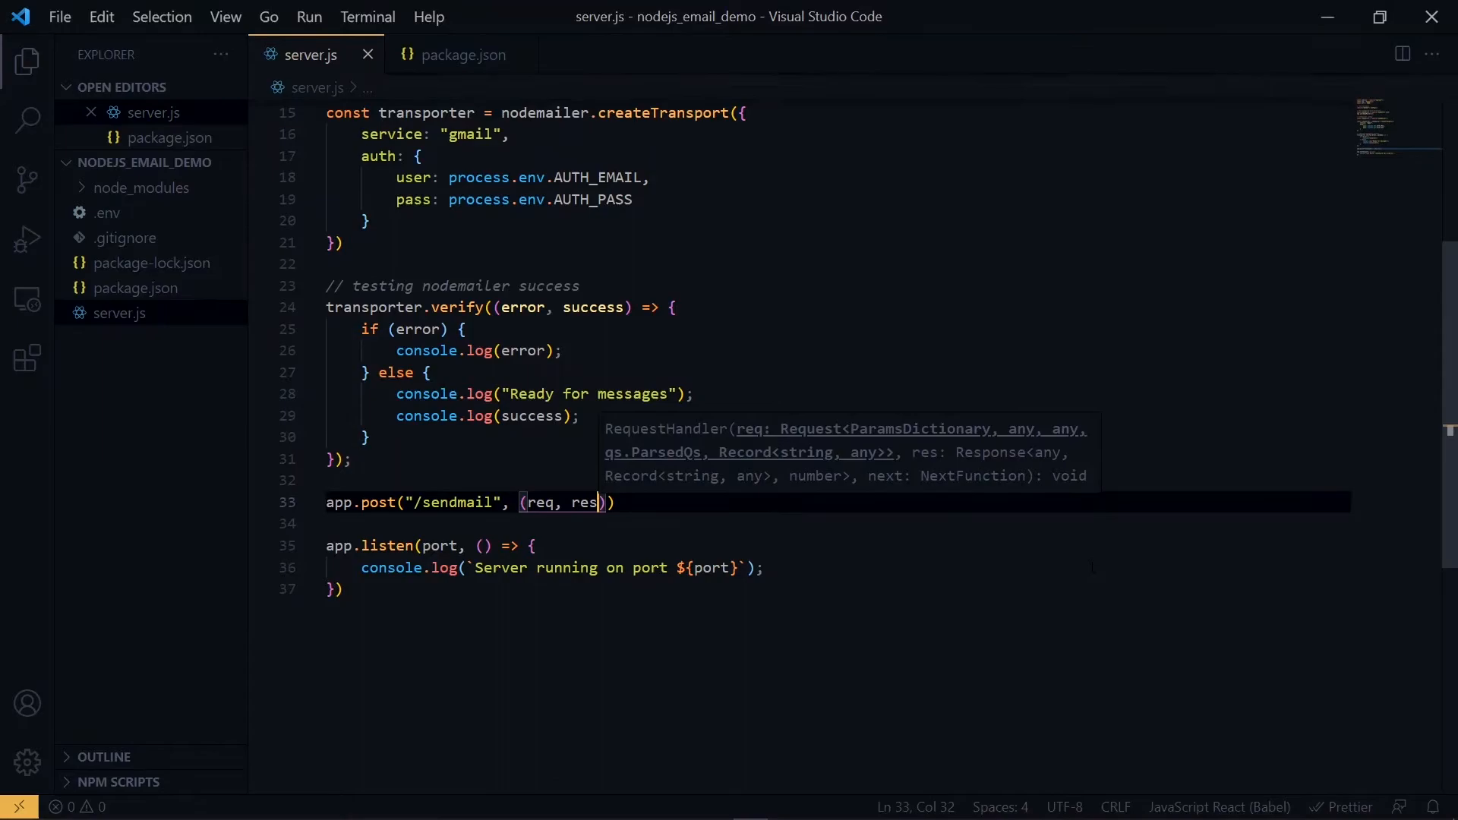
text(=> {)
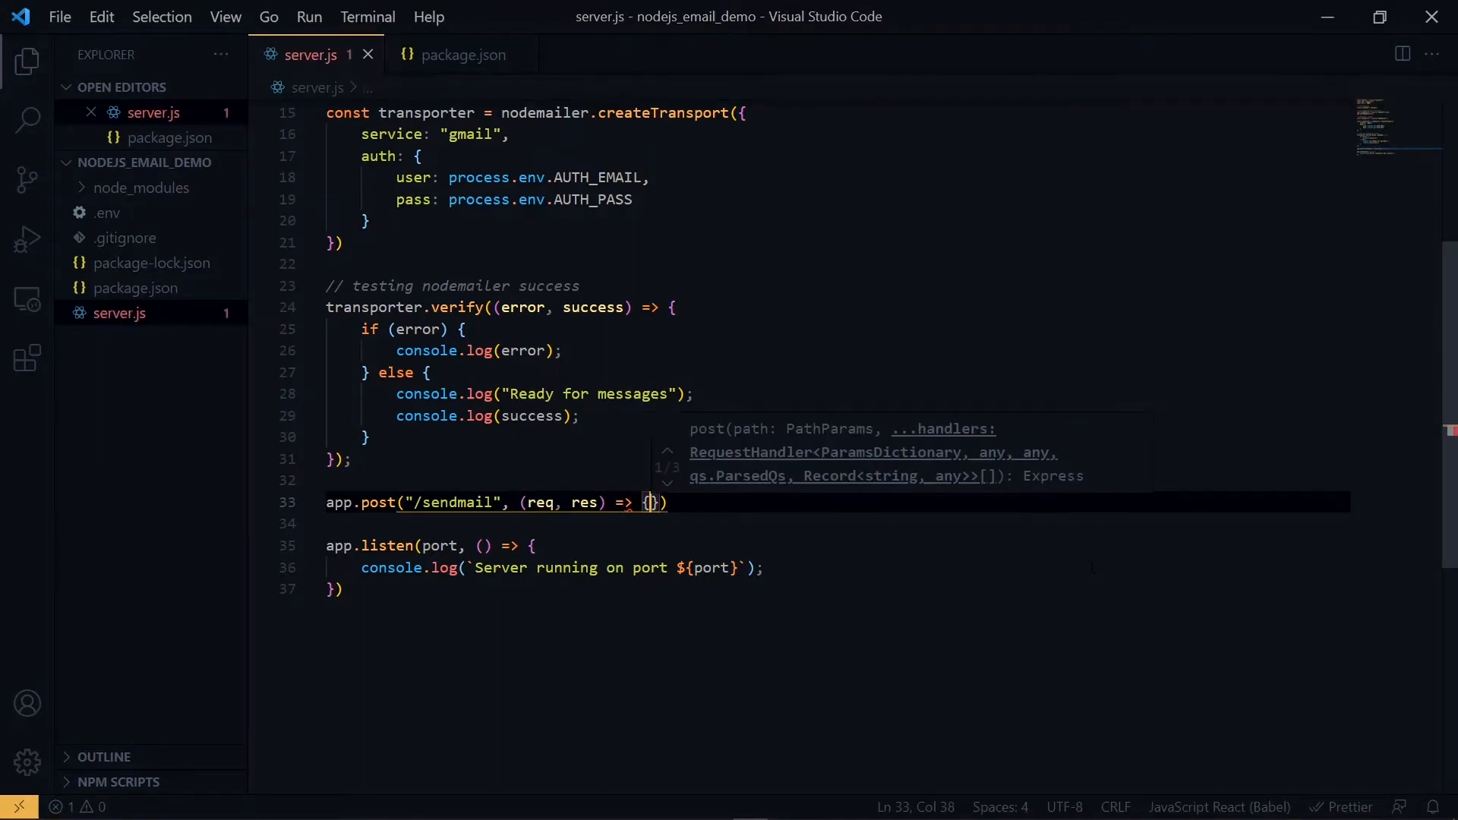
key(Enter)
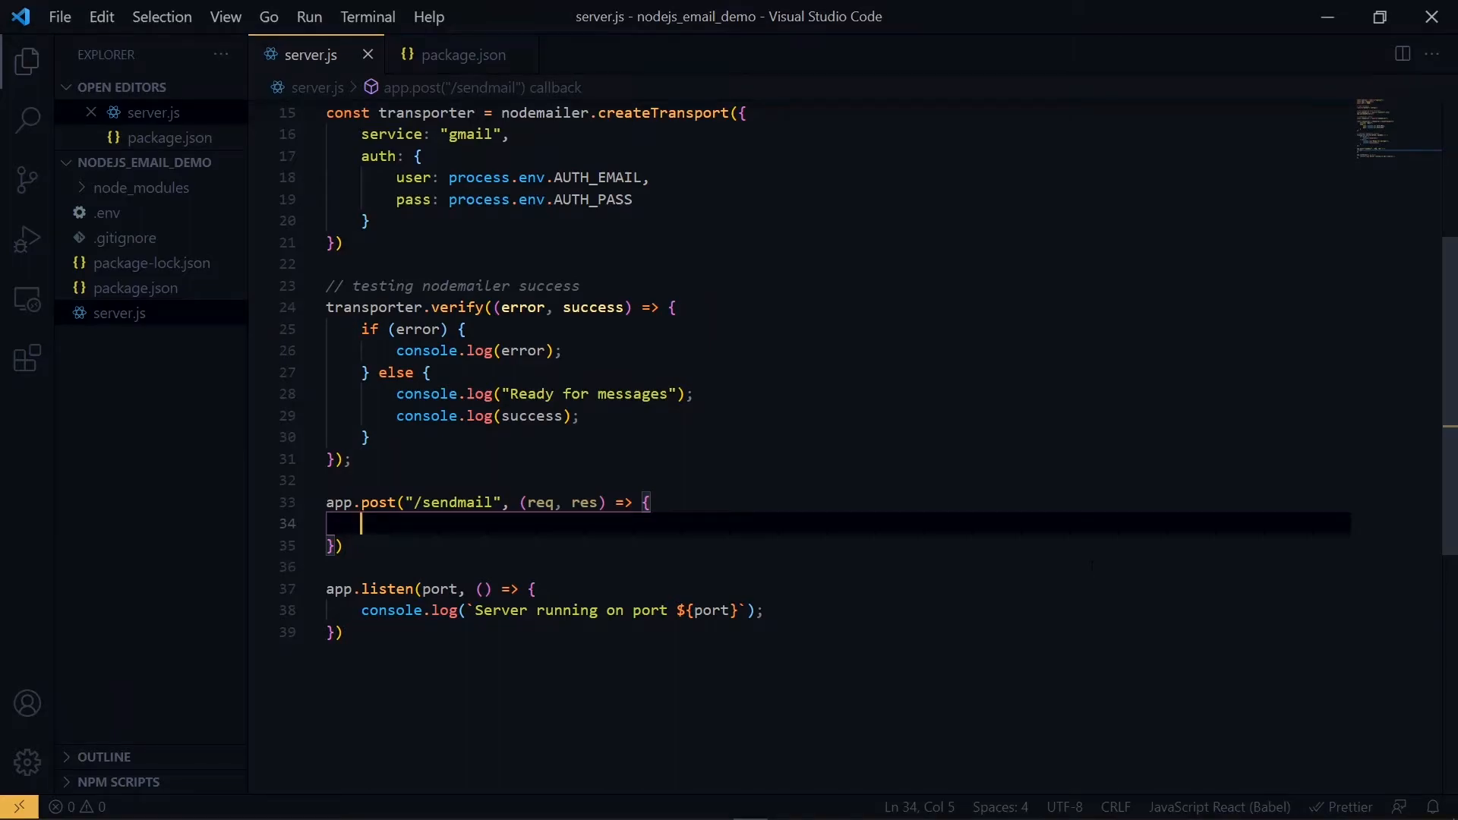
scroll(up, 3)
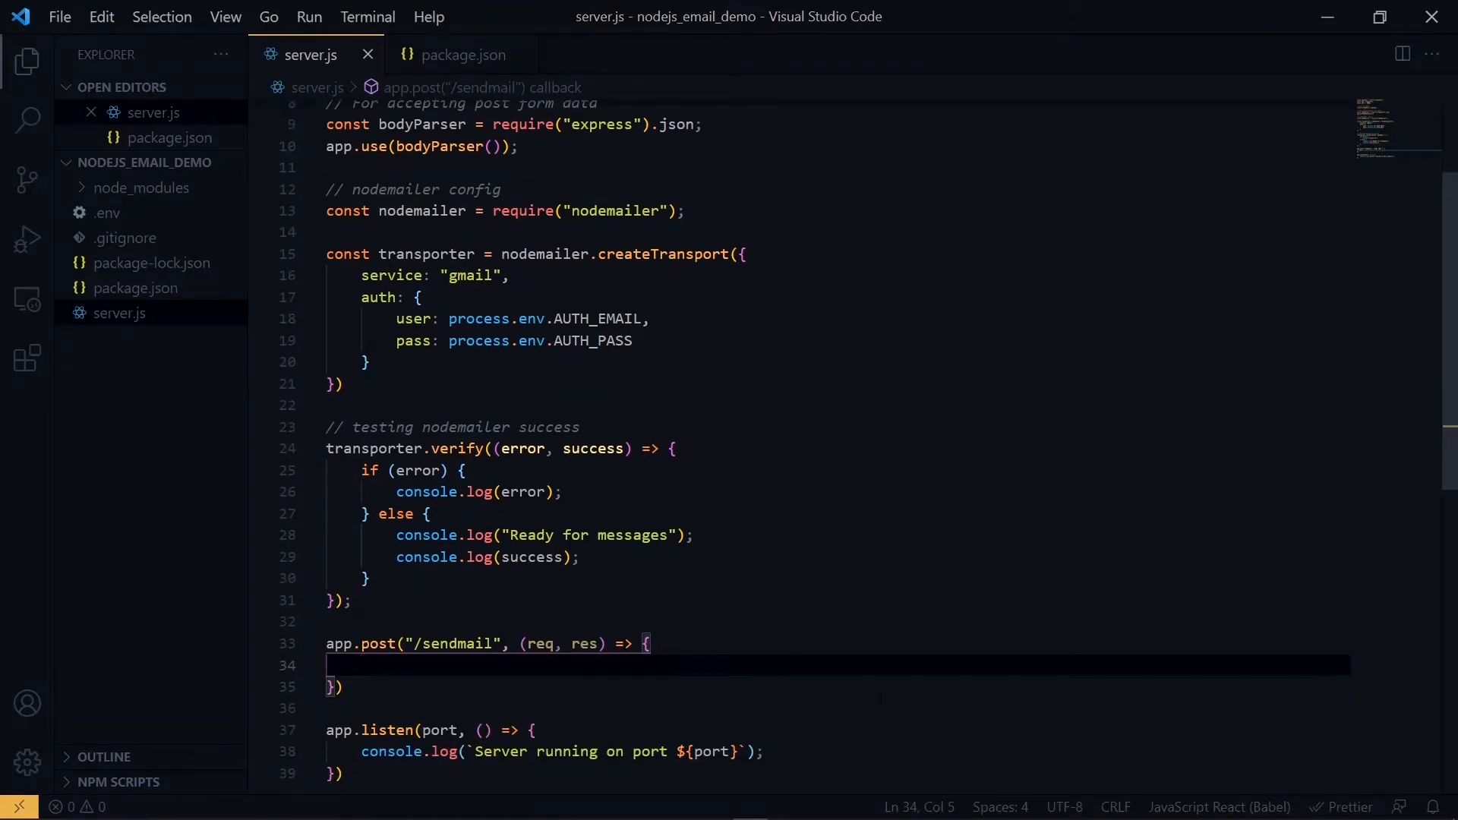
scroll(down, 3)
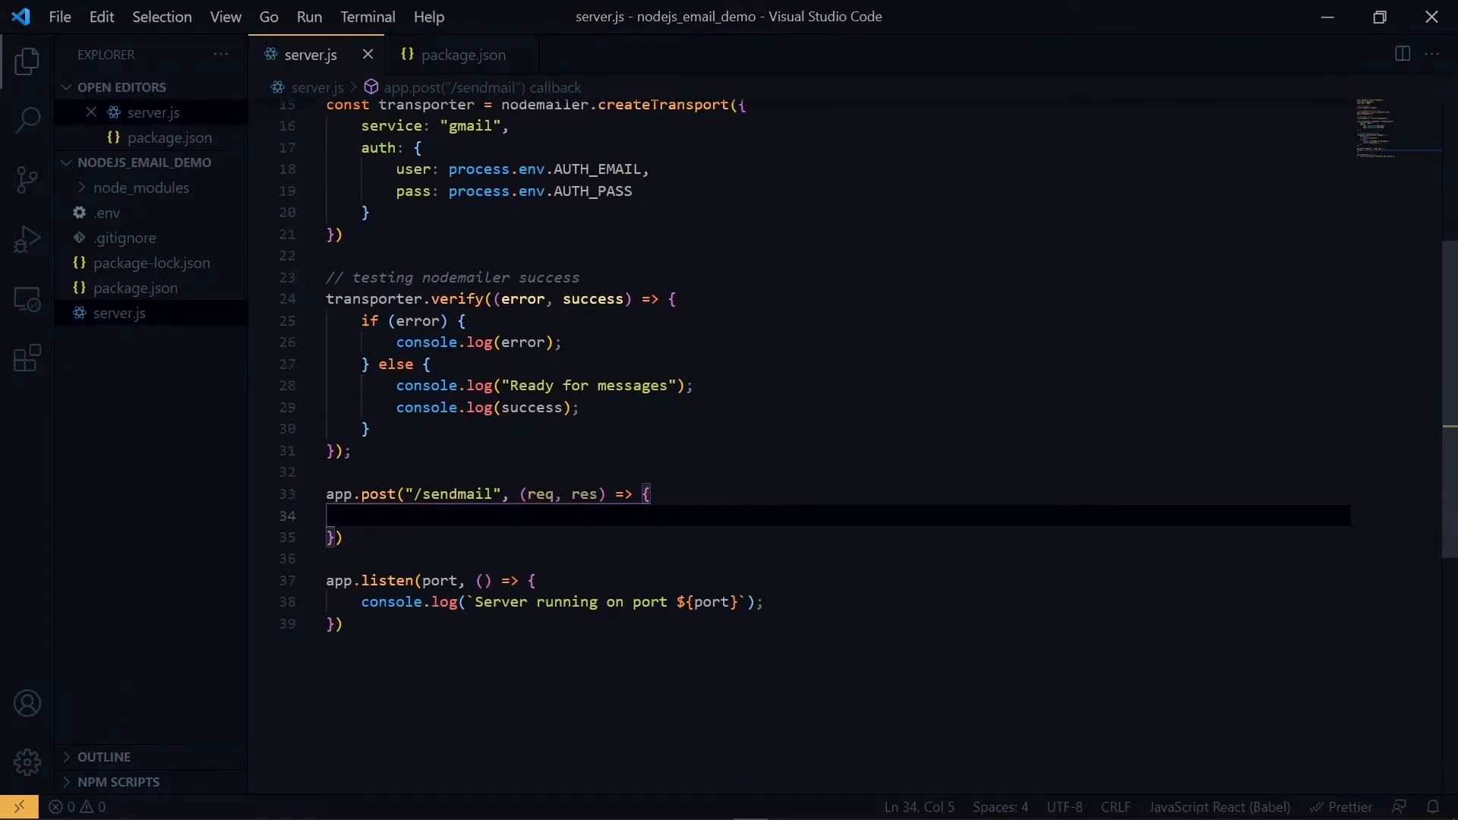
Destructure const {to, subject, message} = req.body inside the handler
text(const {)
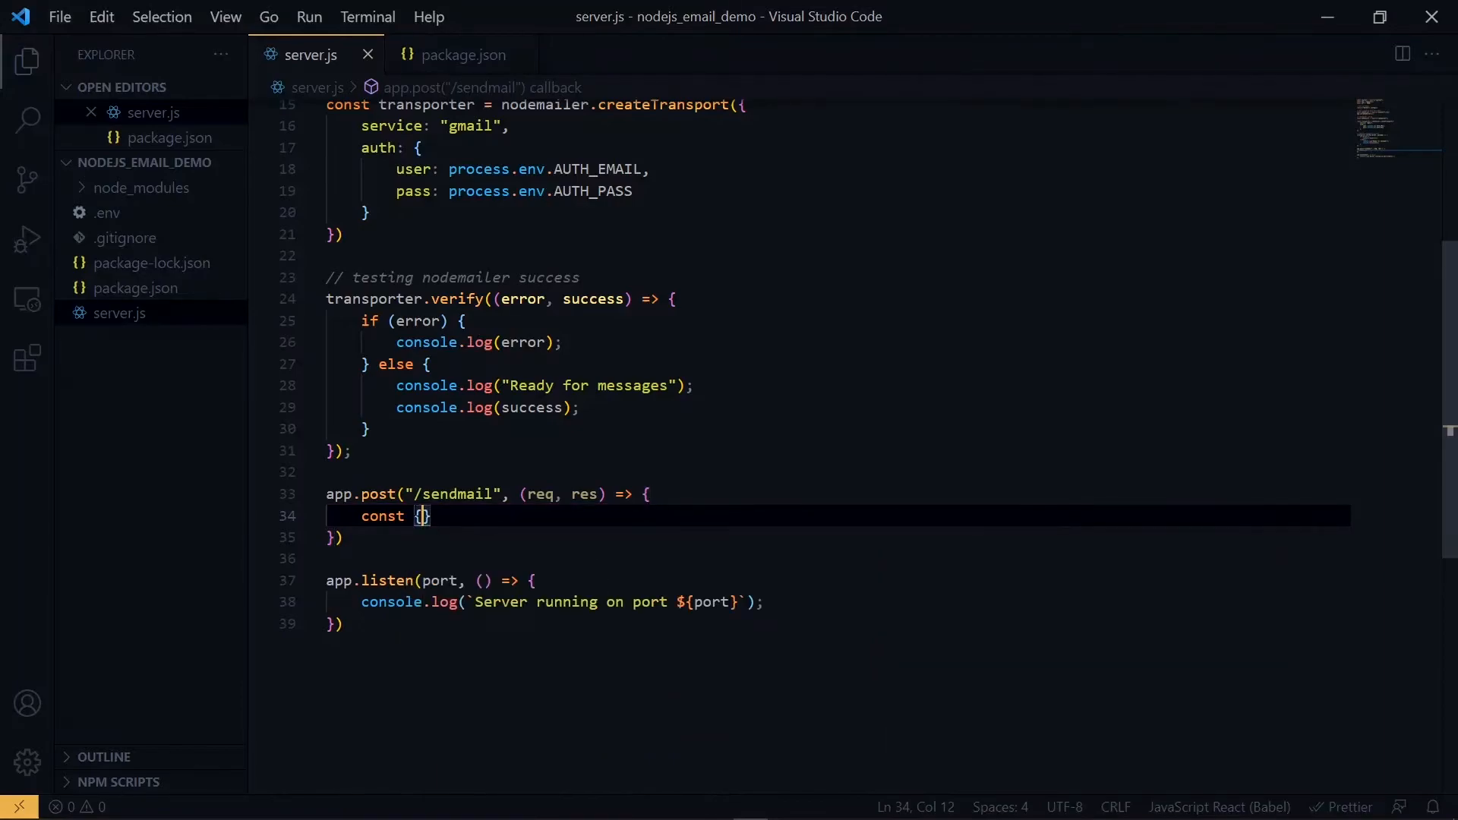
text(to, subj)
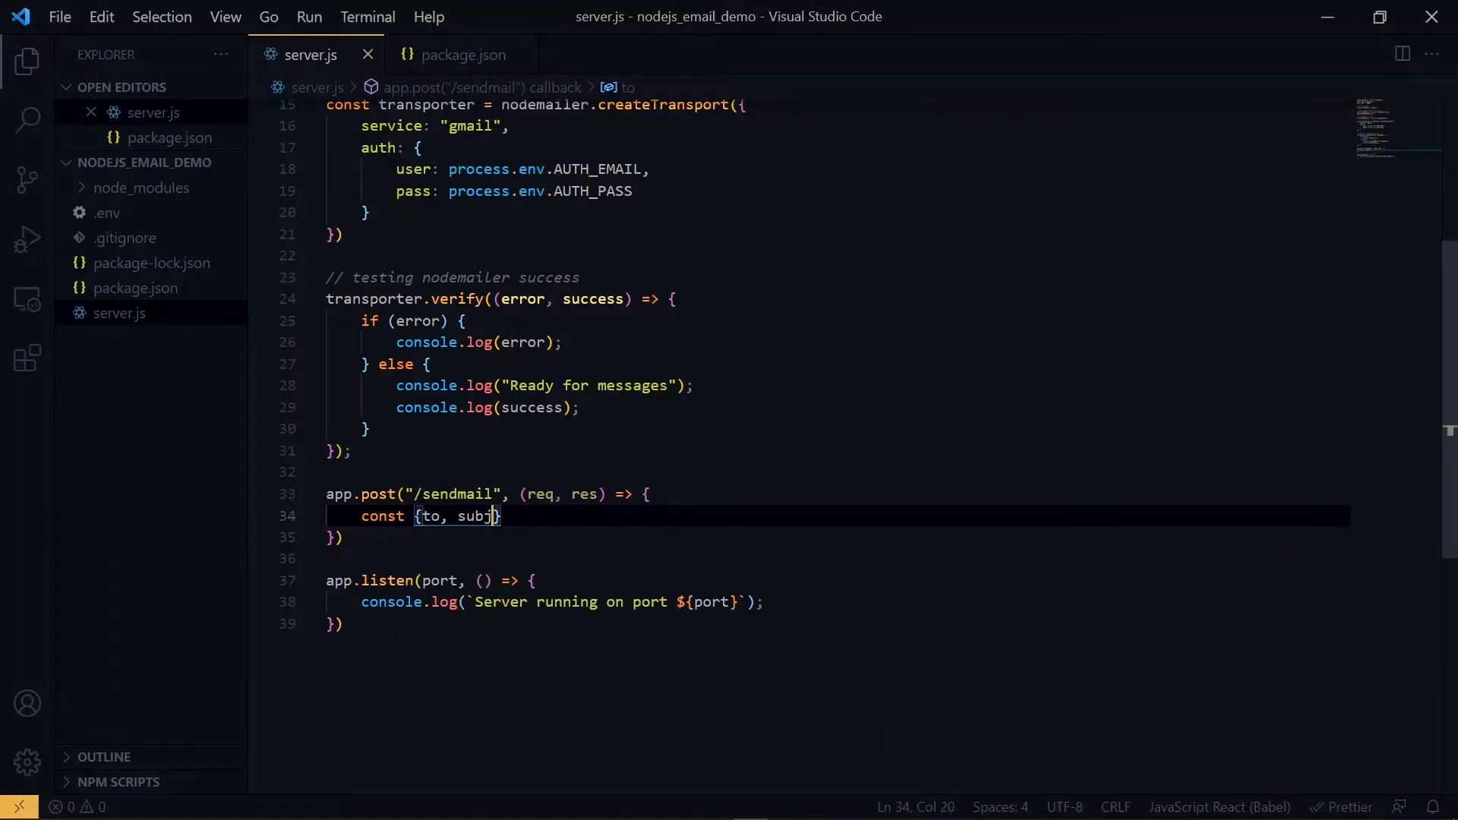
text(ect, message})
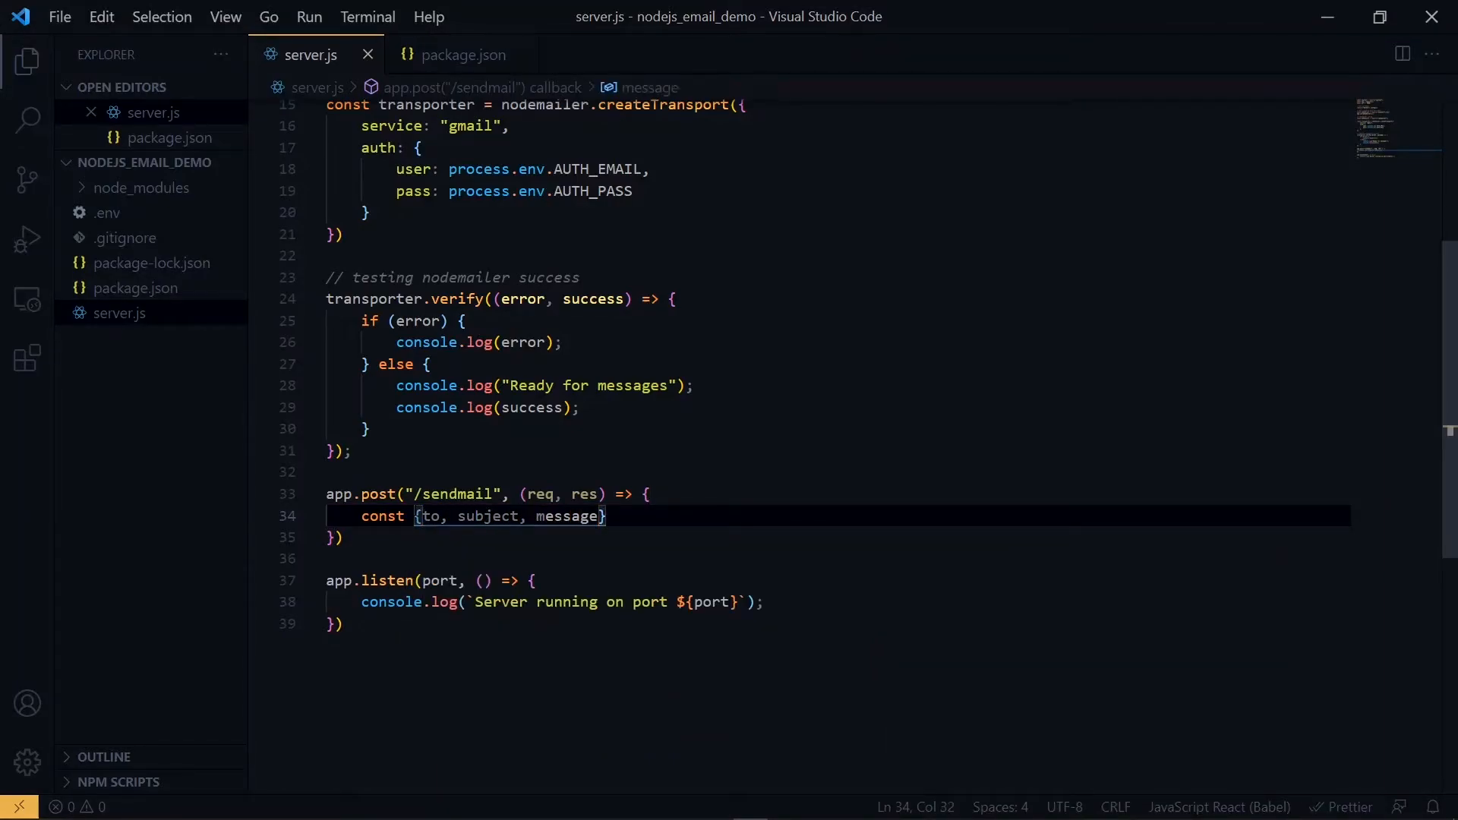
text(= req.)
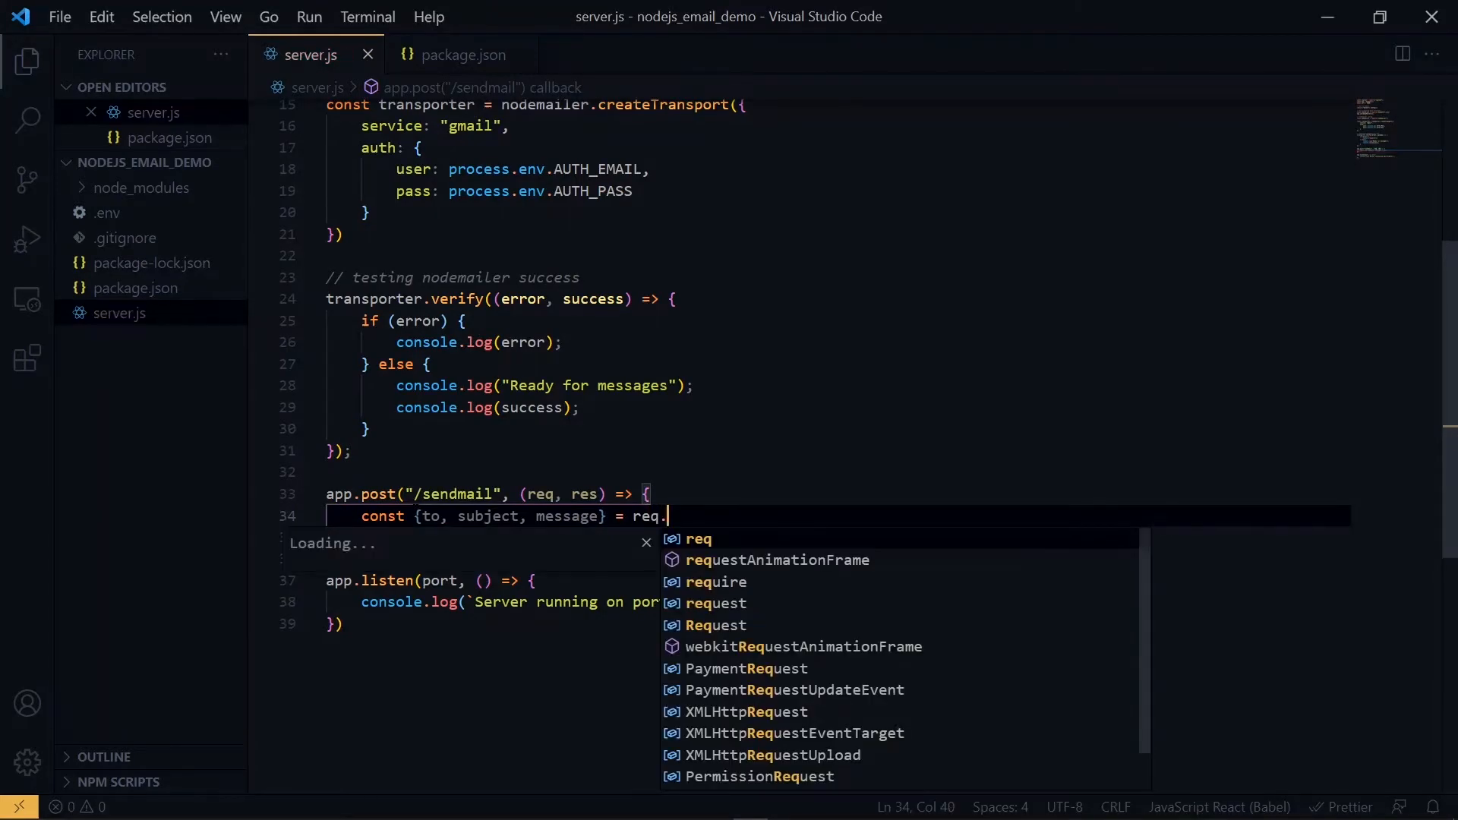
text(body;)
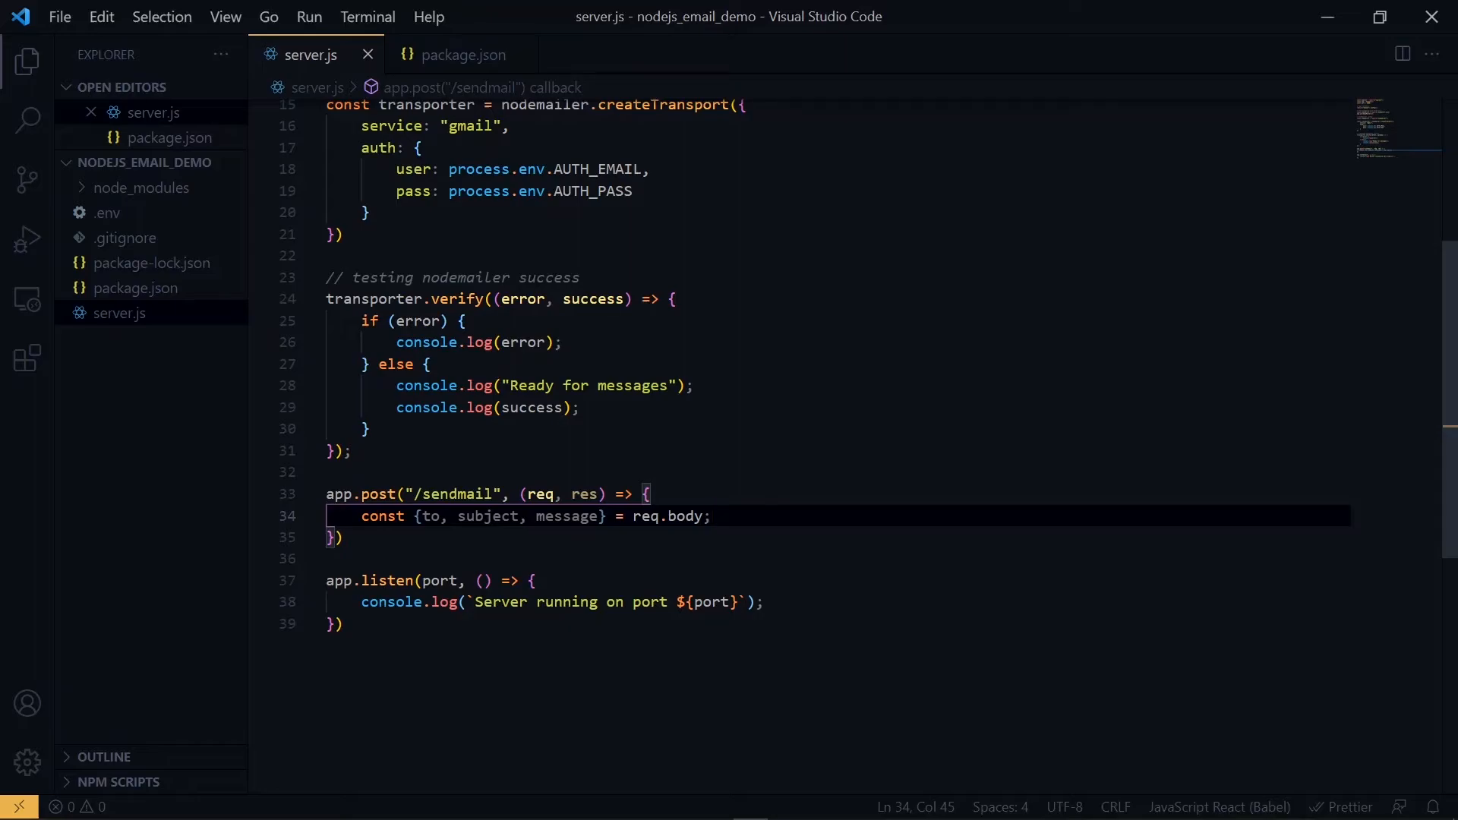
Create const mailOptions with from: process.env.AUTH_EMAIL
key(enter)
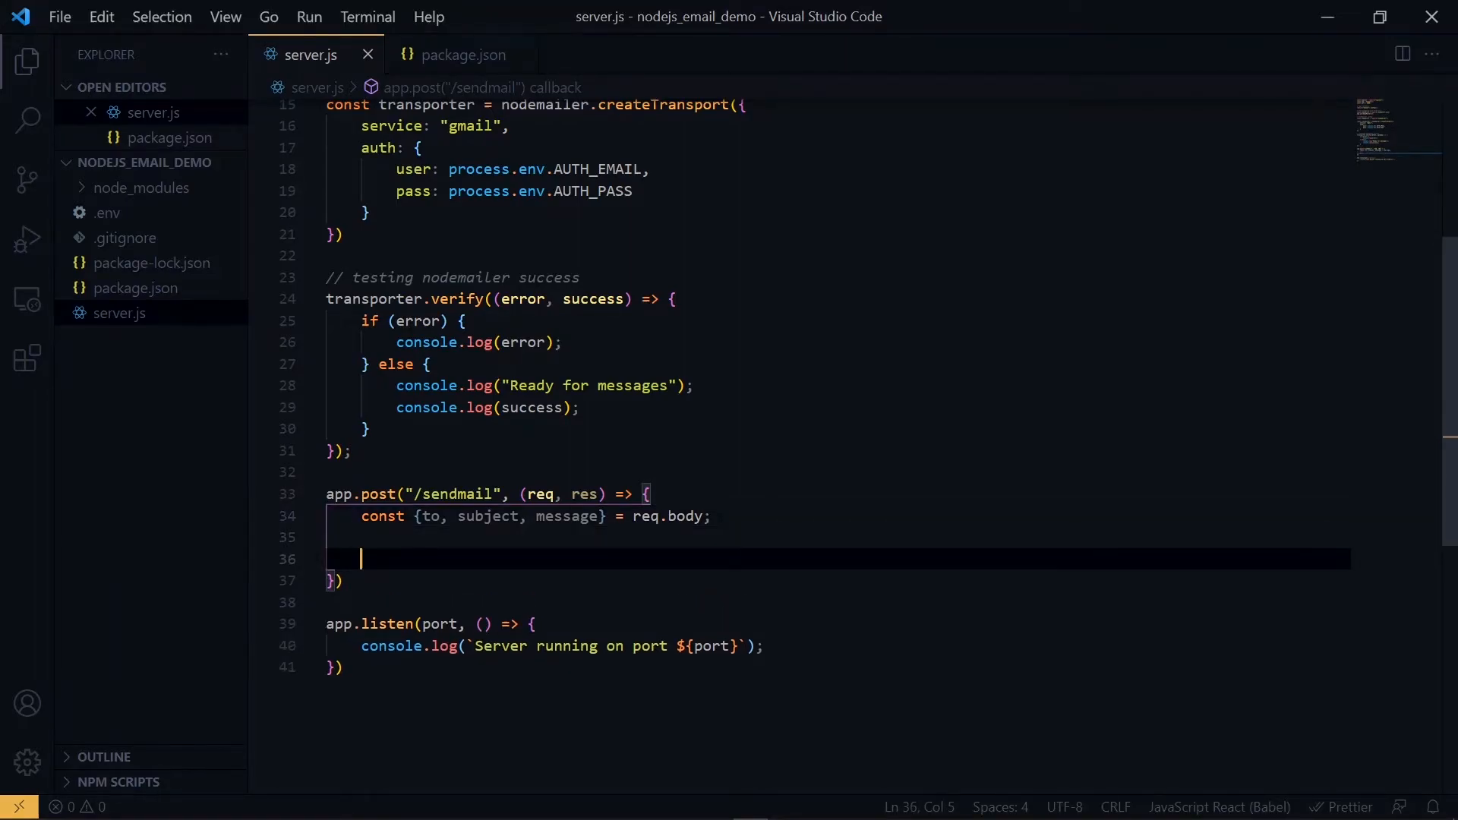
text(const mailOptions = {)
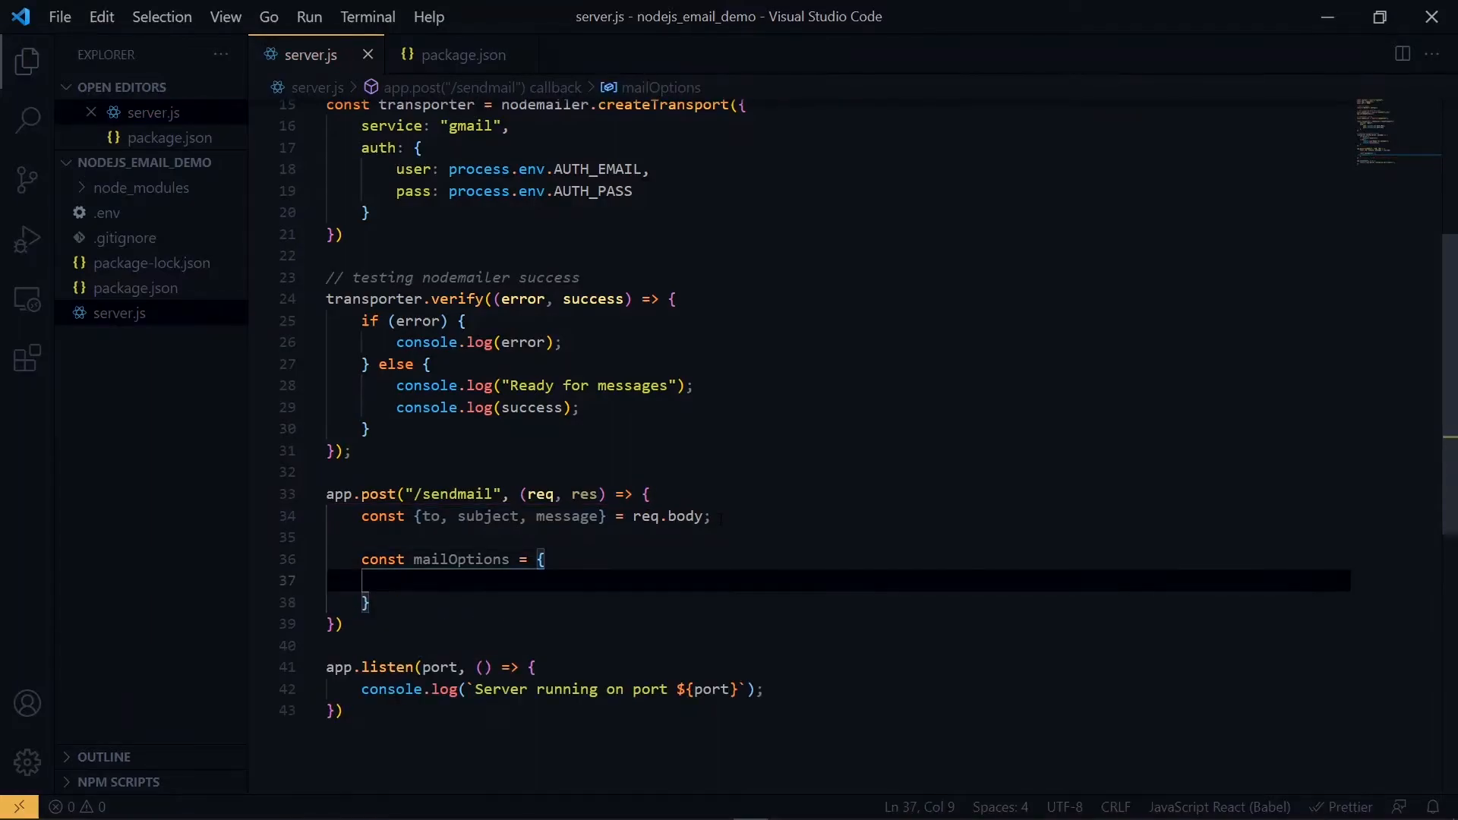
text(from:)
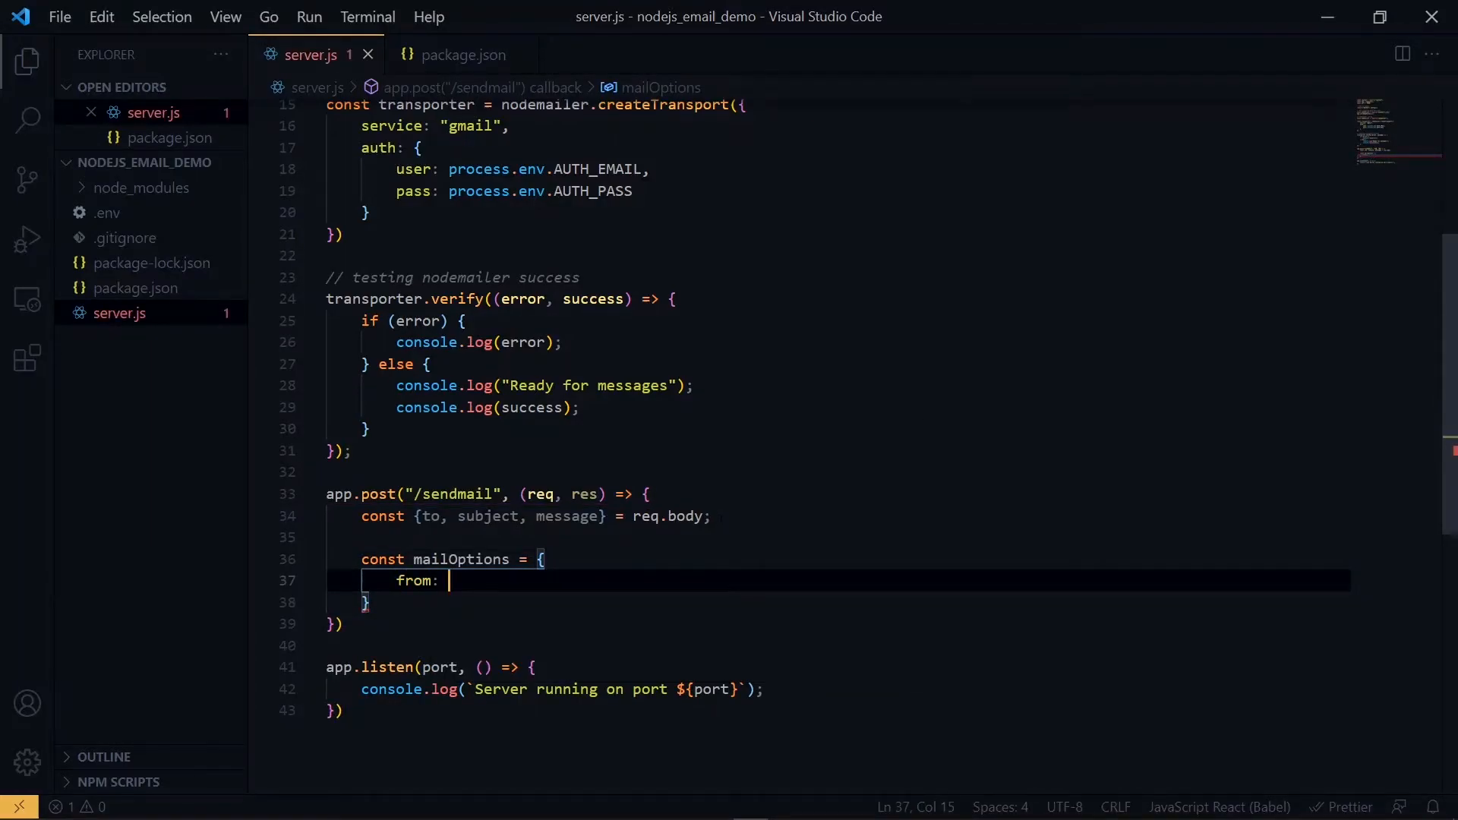
text(process)
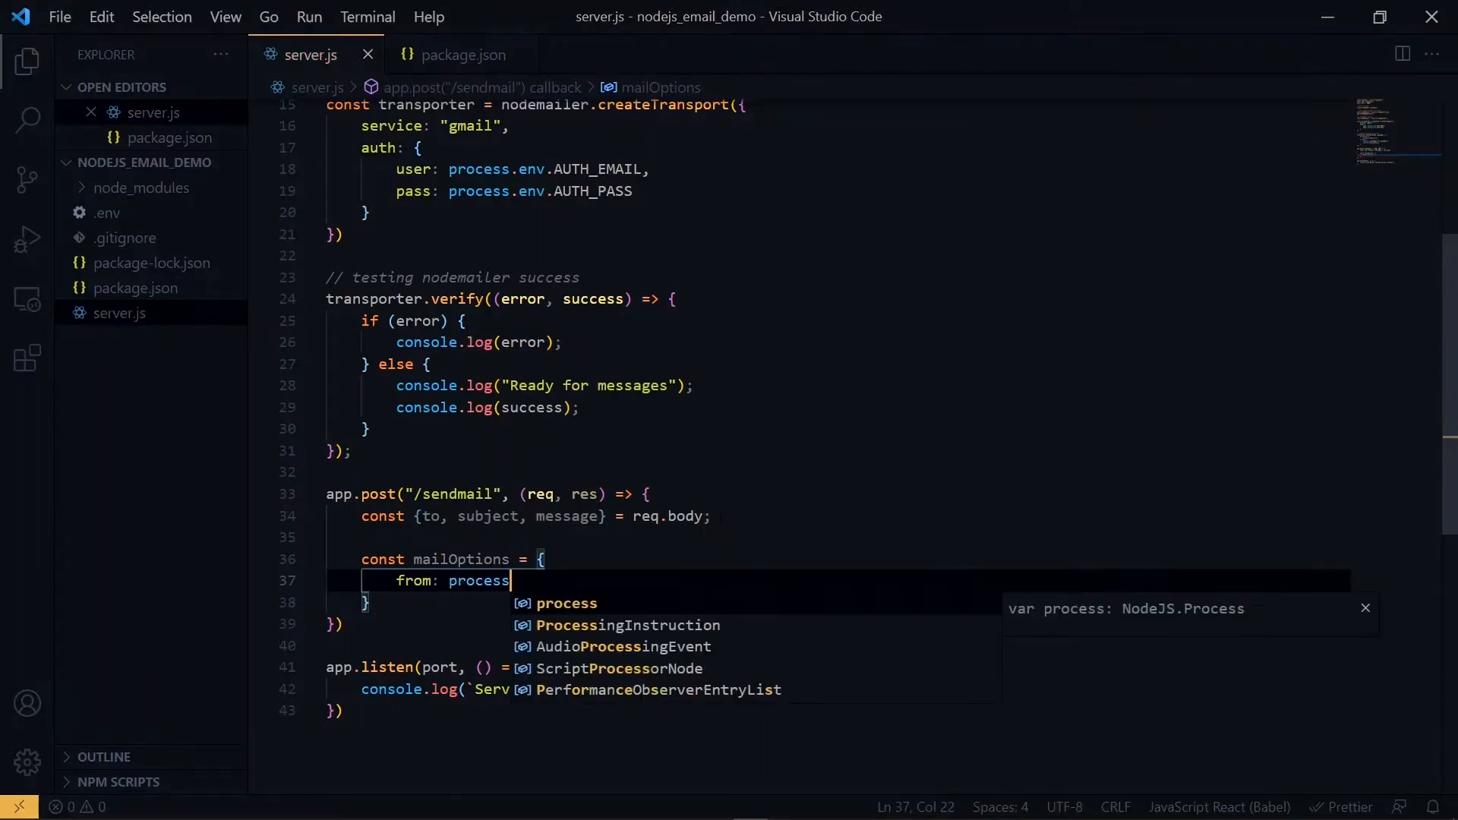
text(.env.AUTH_EMAIL,)
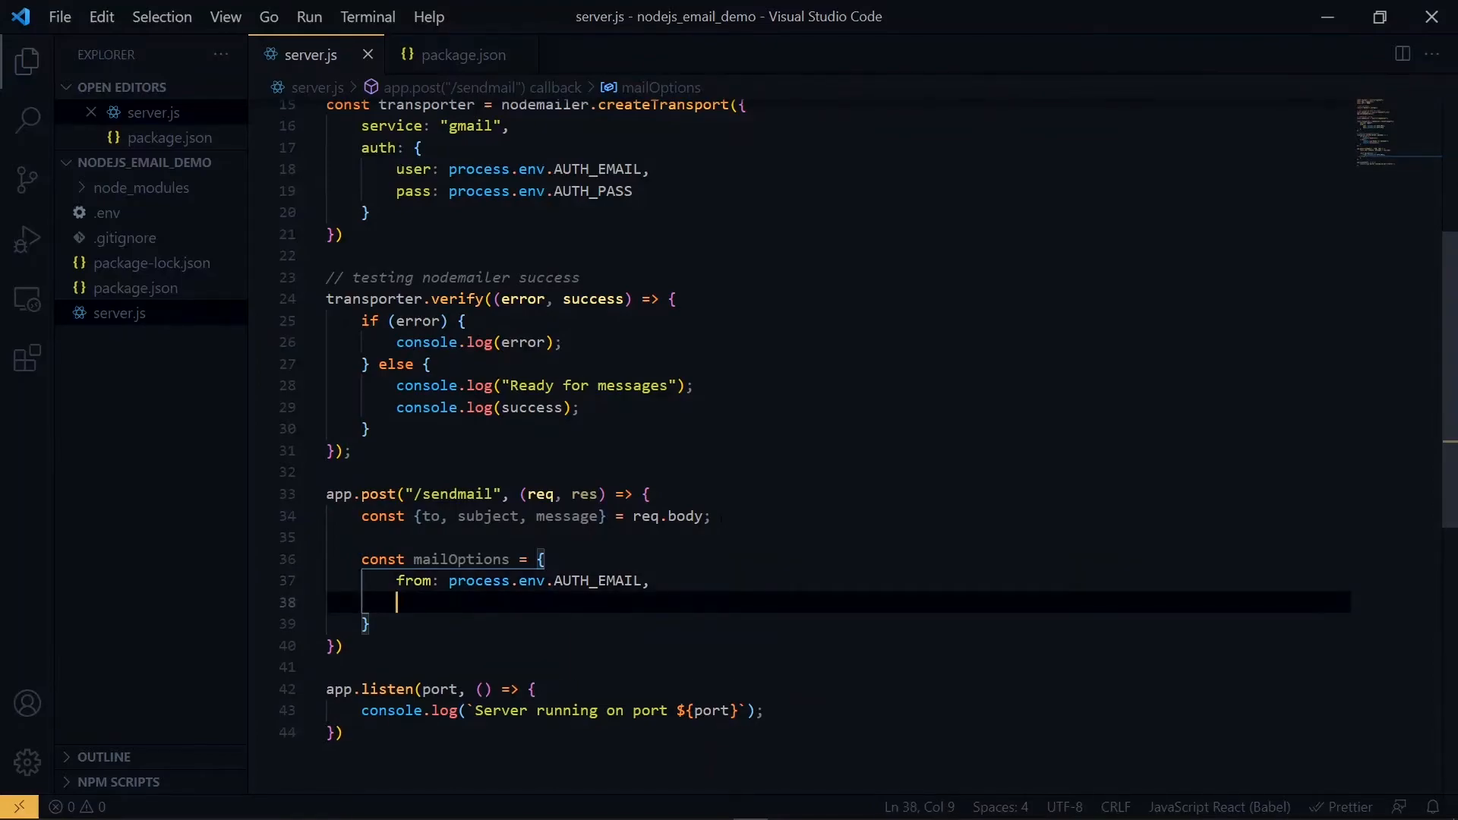
Add to: to, subject: subject and text: message to mailOptions
text(to:)
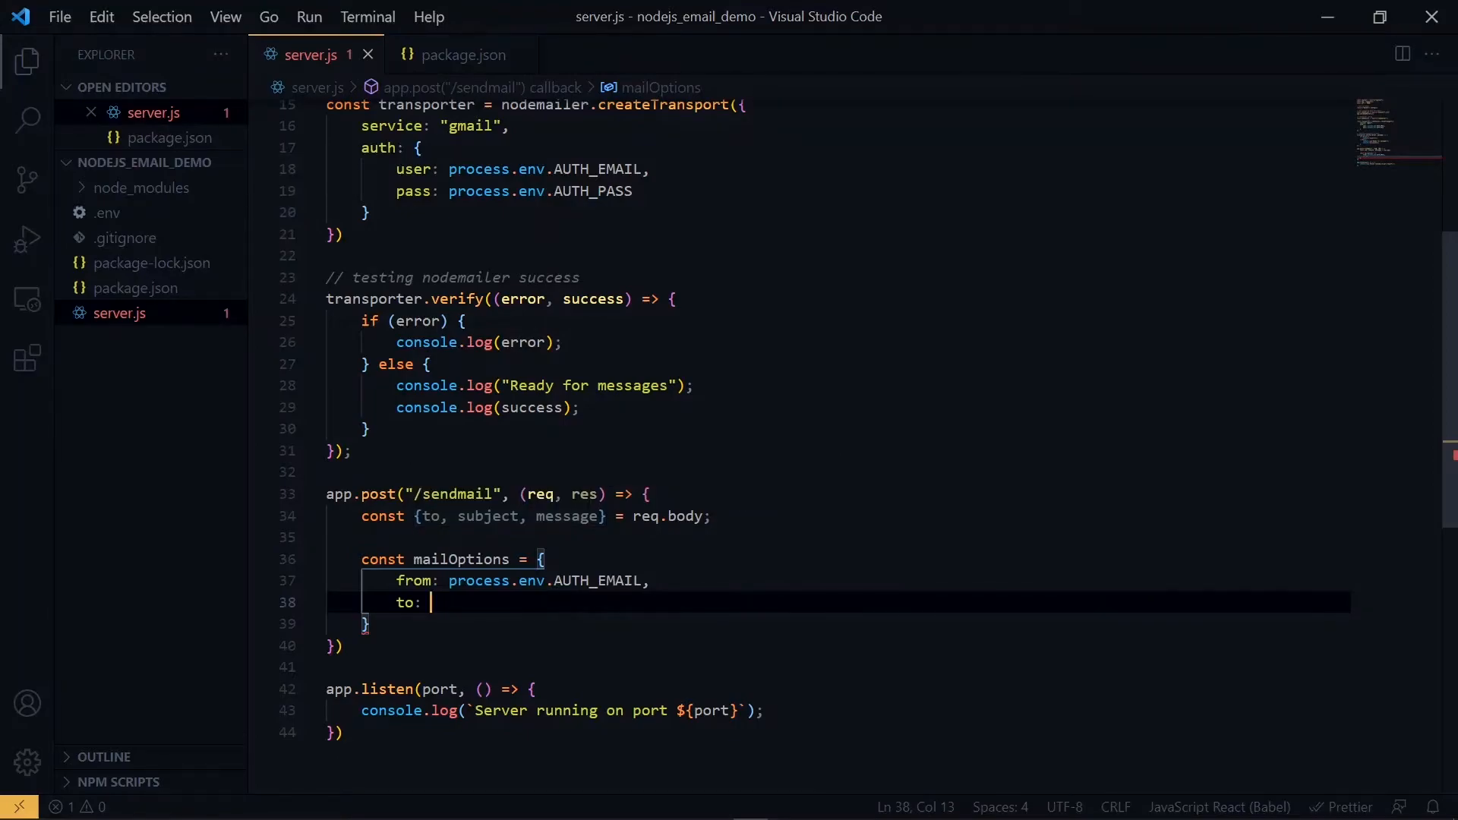
text(to,)
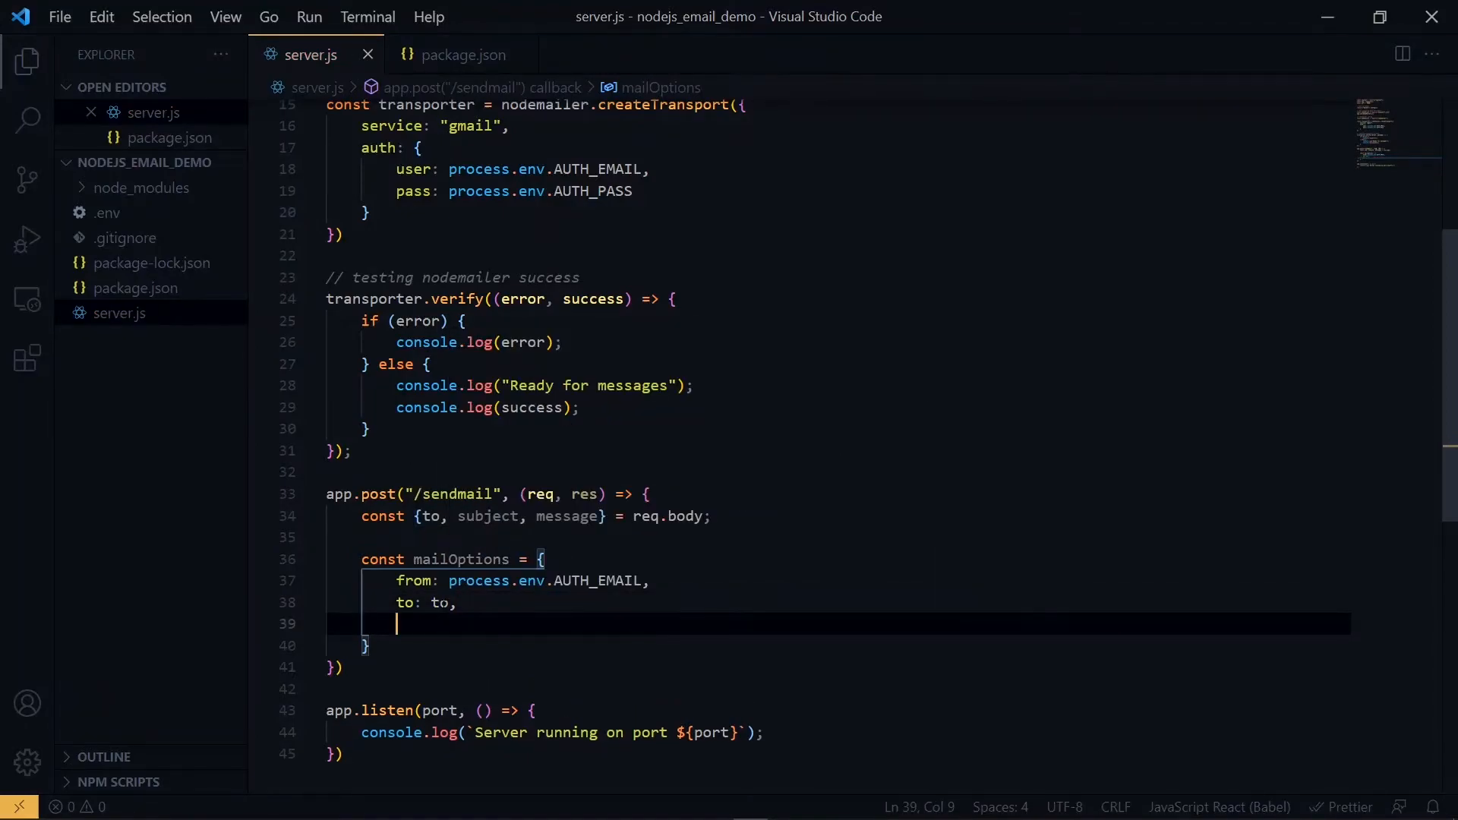
text(subje)
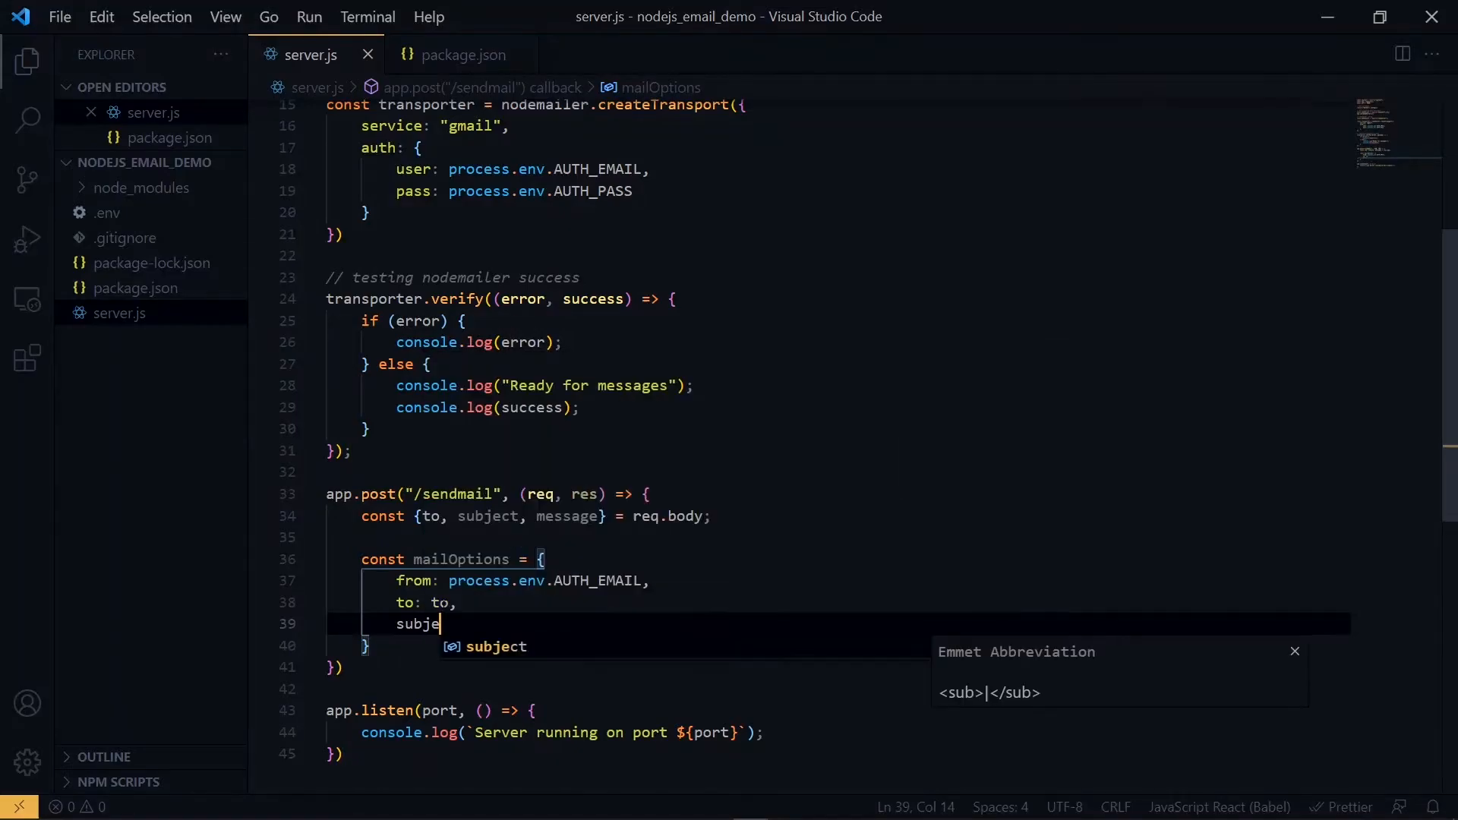
text(ct: subject,)
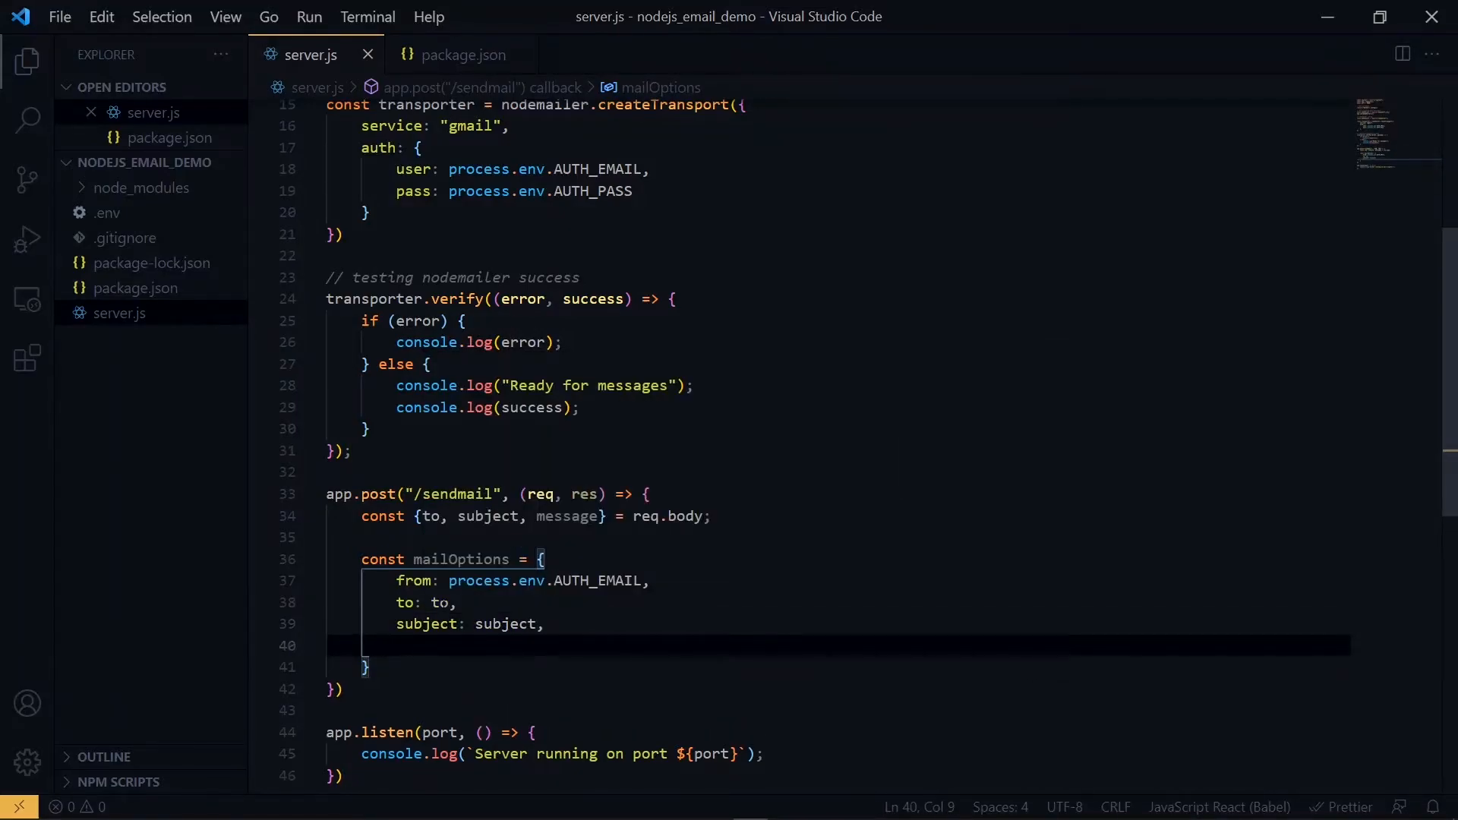
text(text: message)
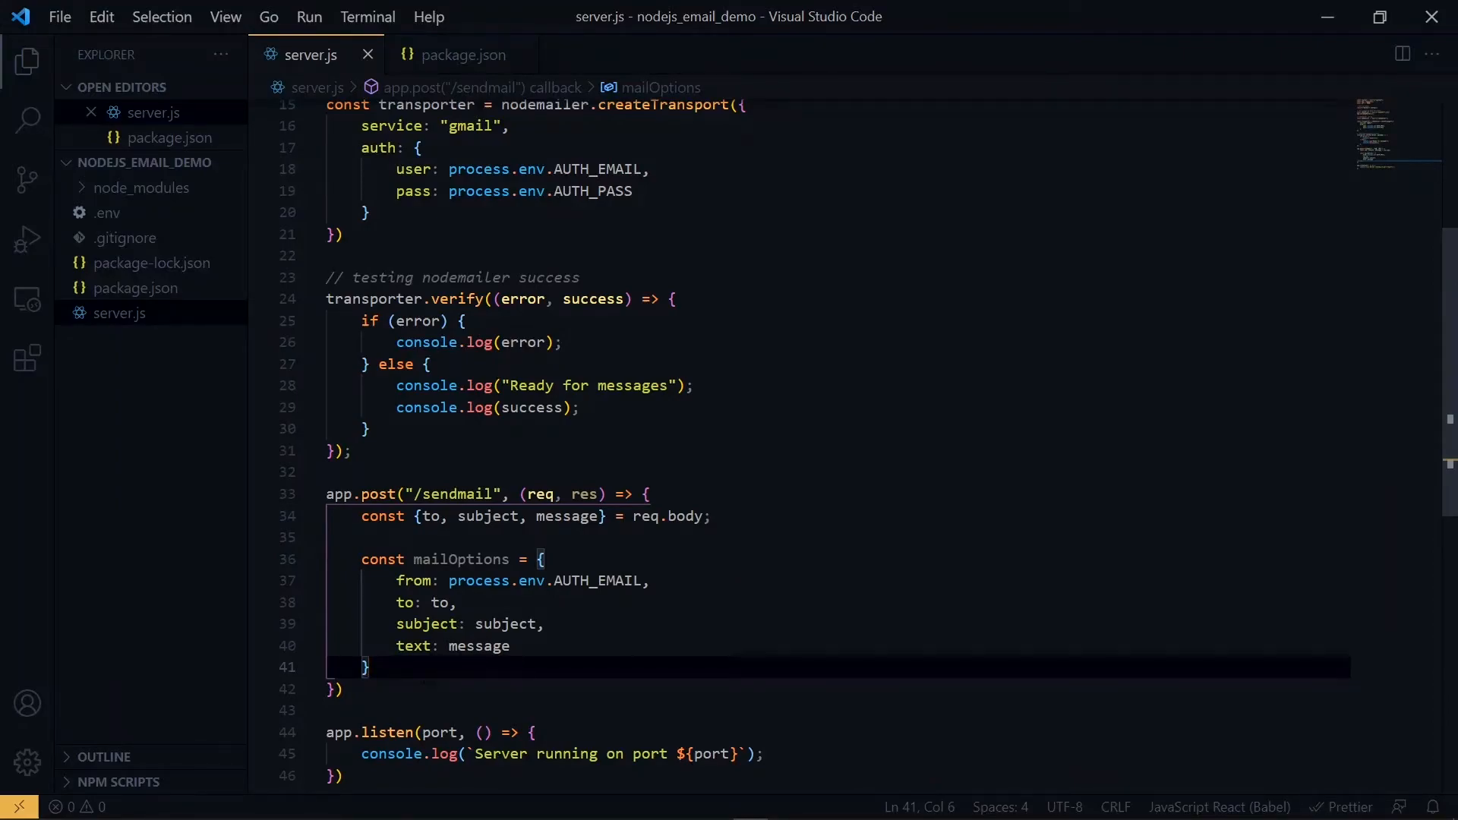
Call transporter.sendMail(mailOptions).then(() => {})
key(Enter)
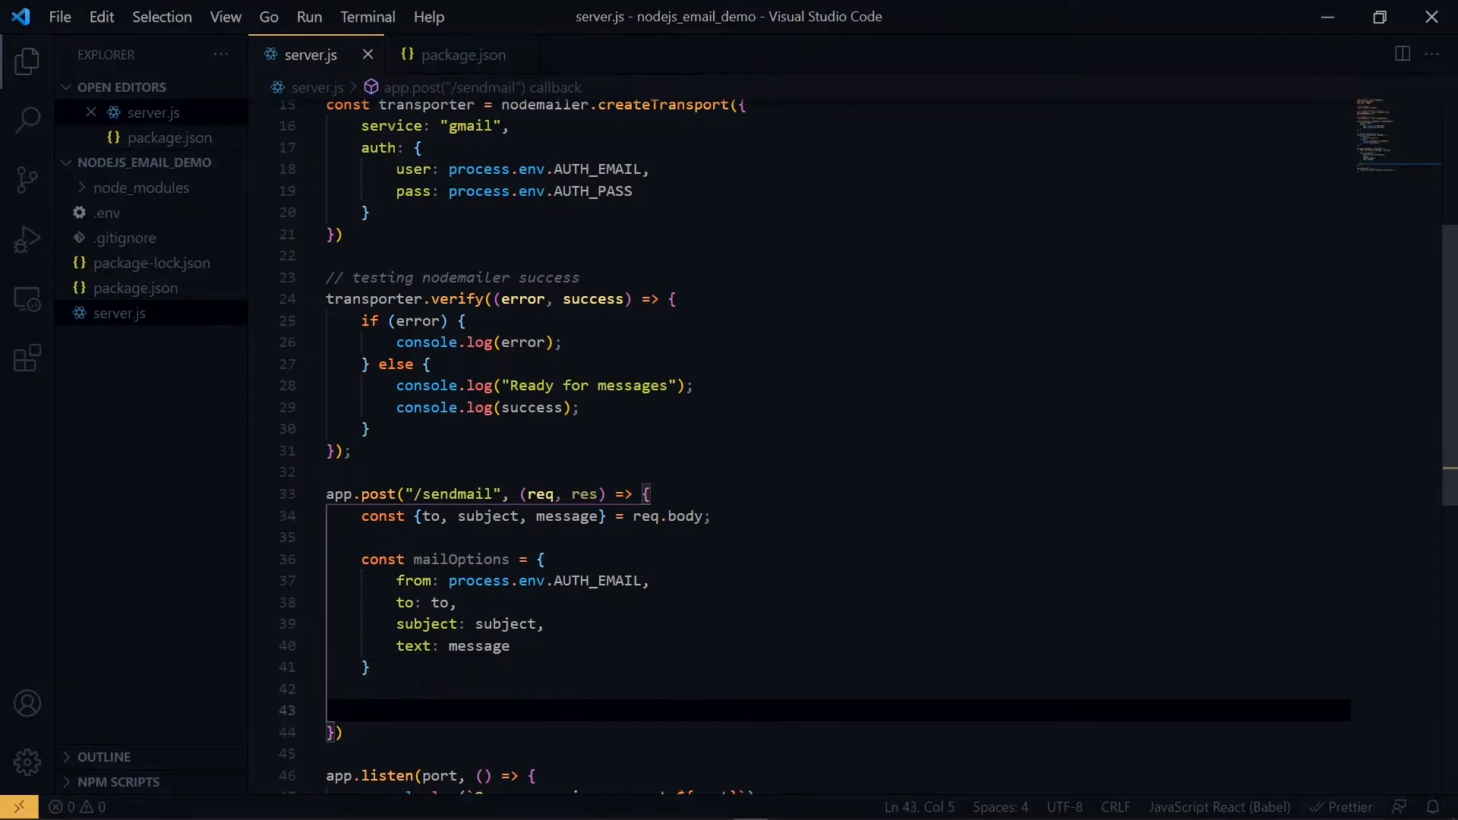
text(transporter.)
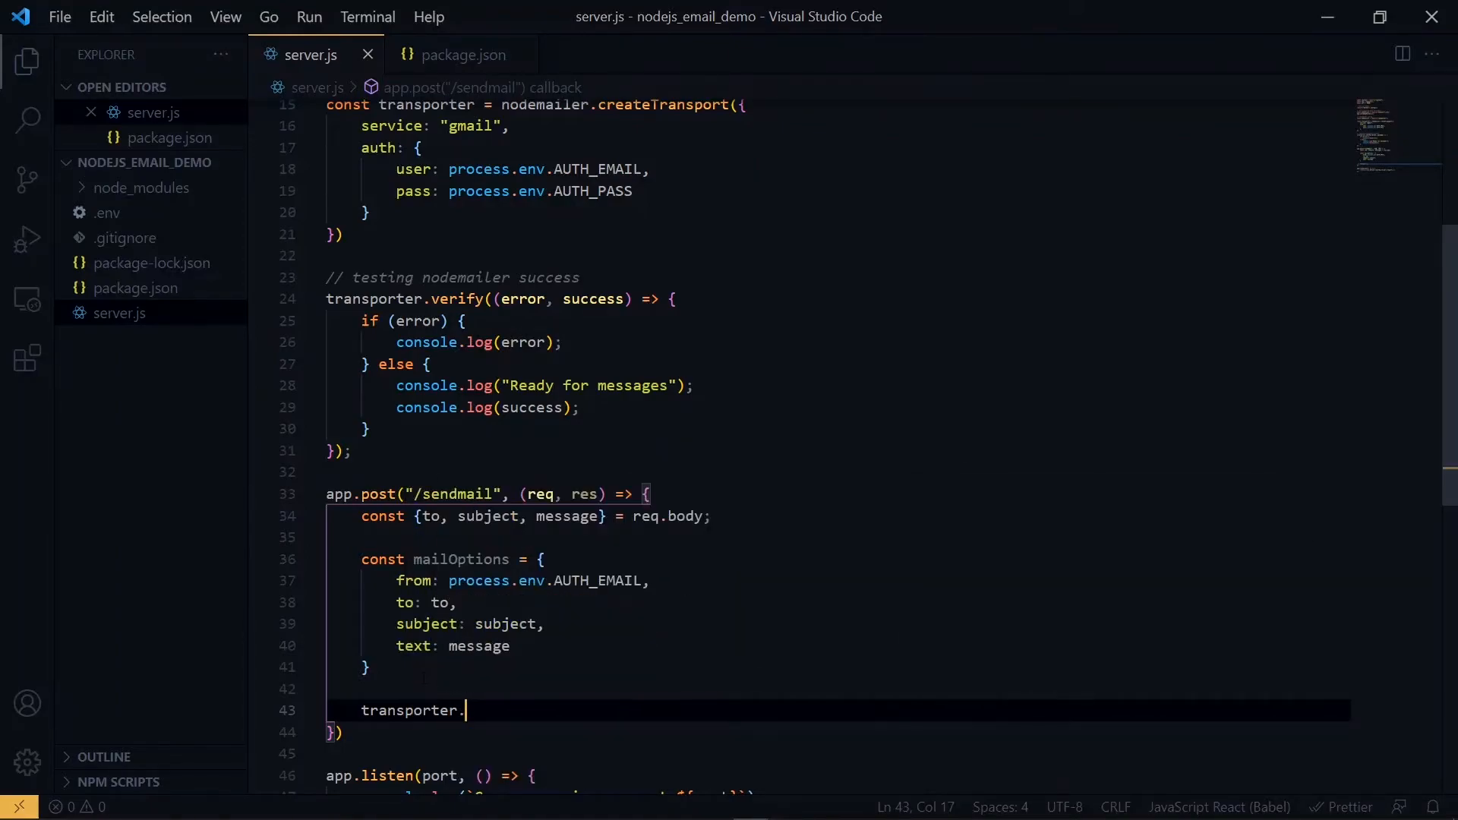
text(sendmail()
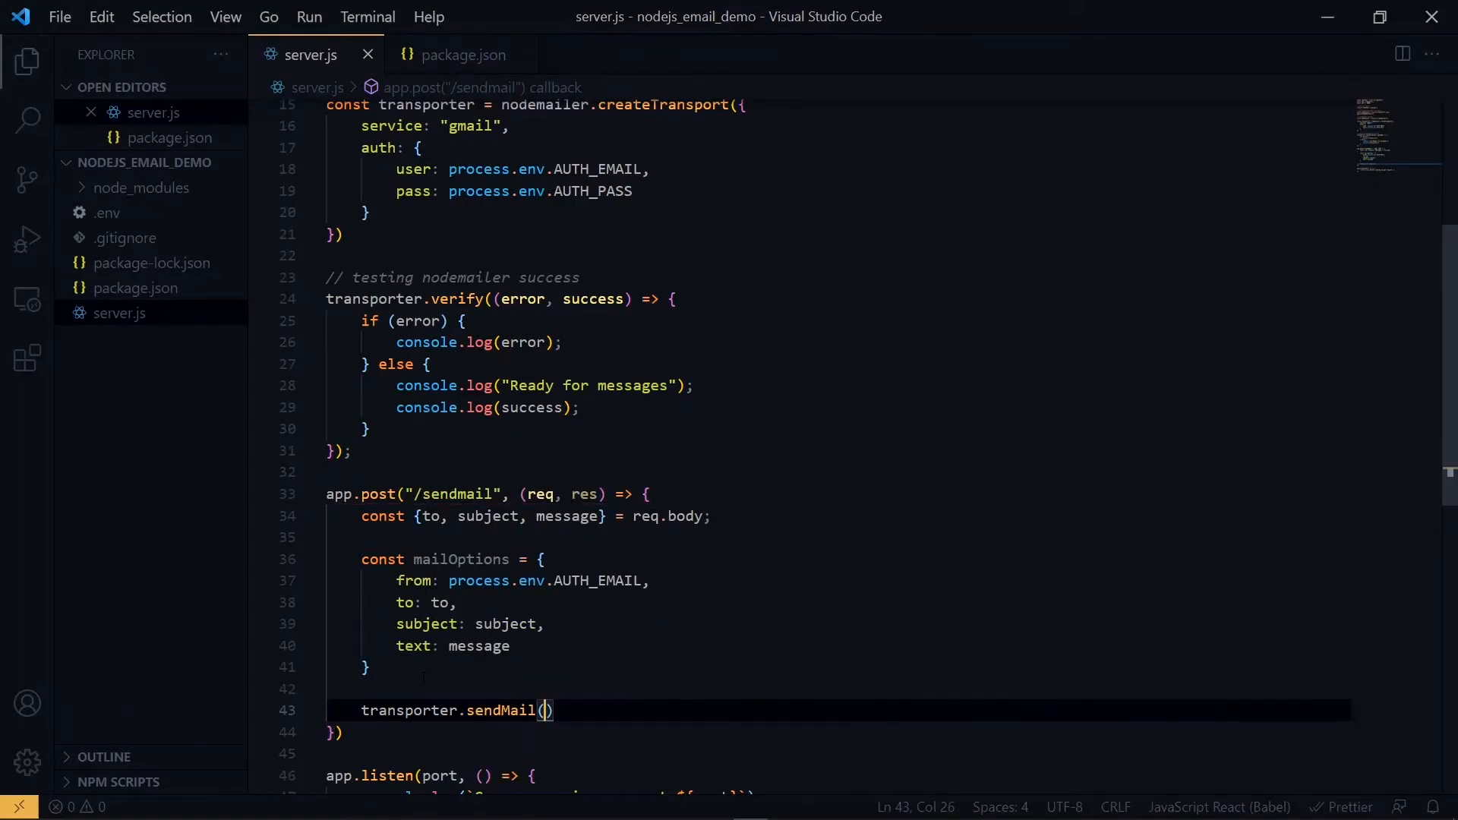
text(mailOptions)
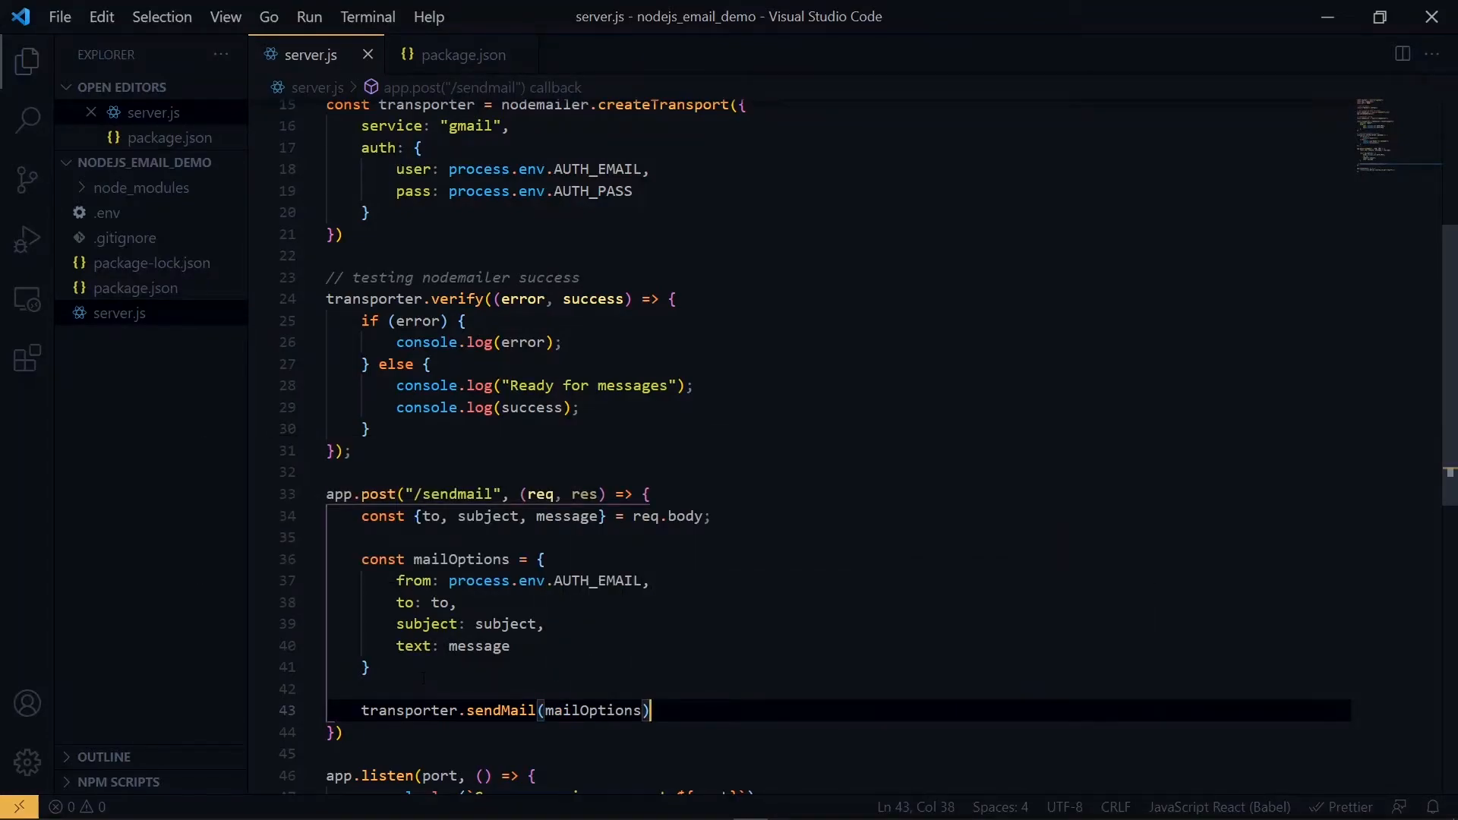
text(.then(())
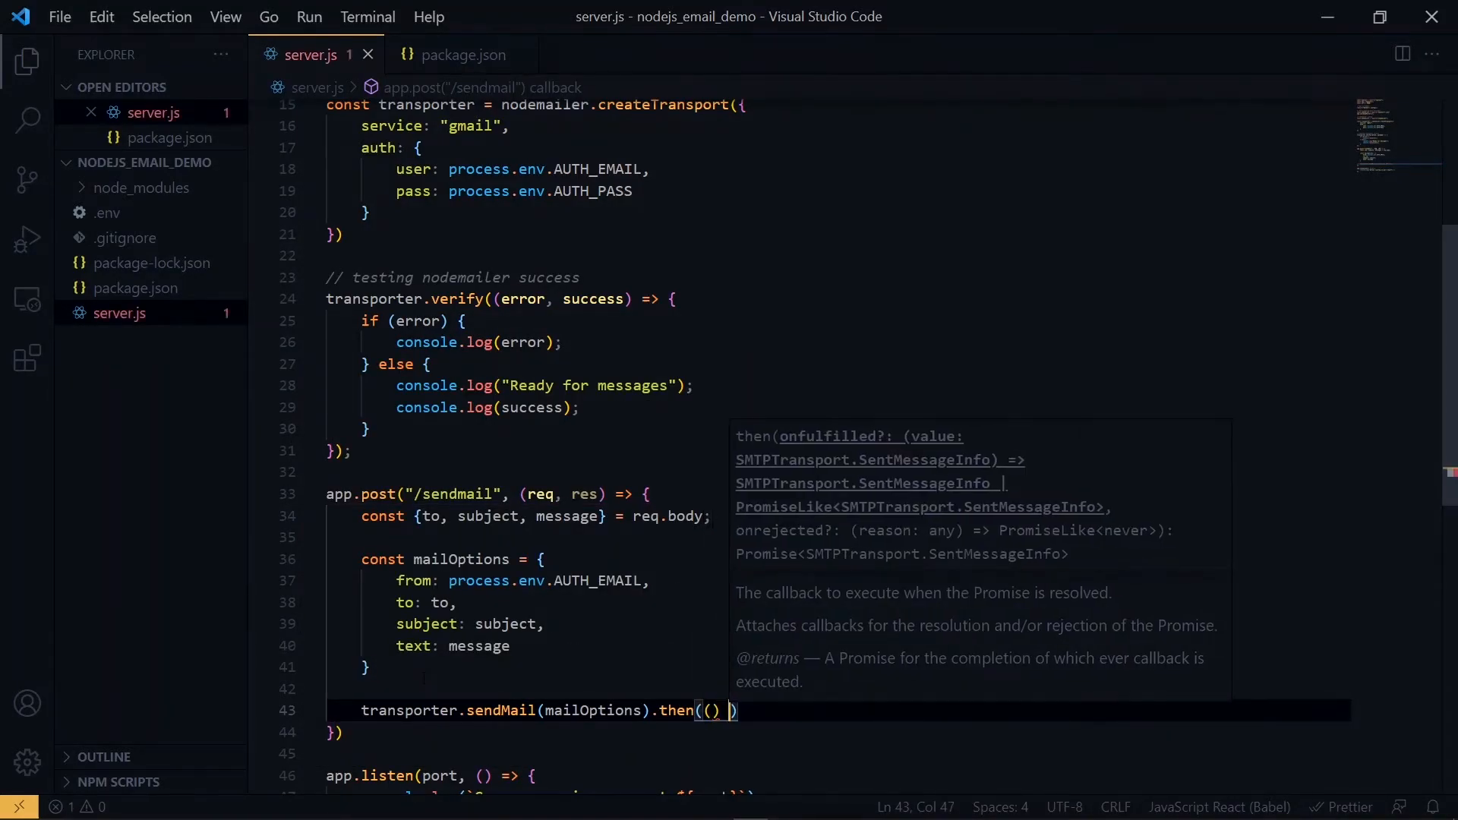
text(=> {}))
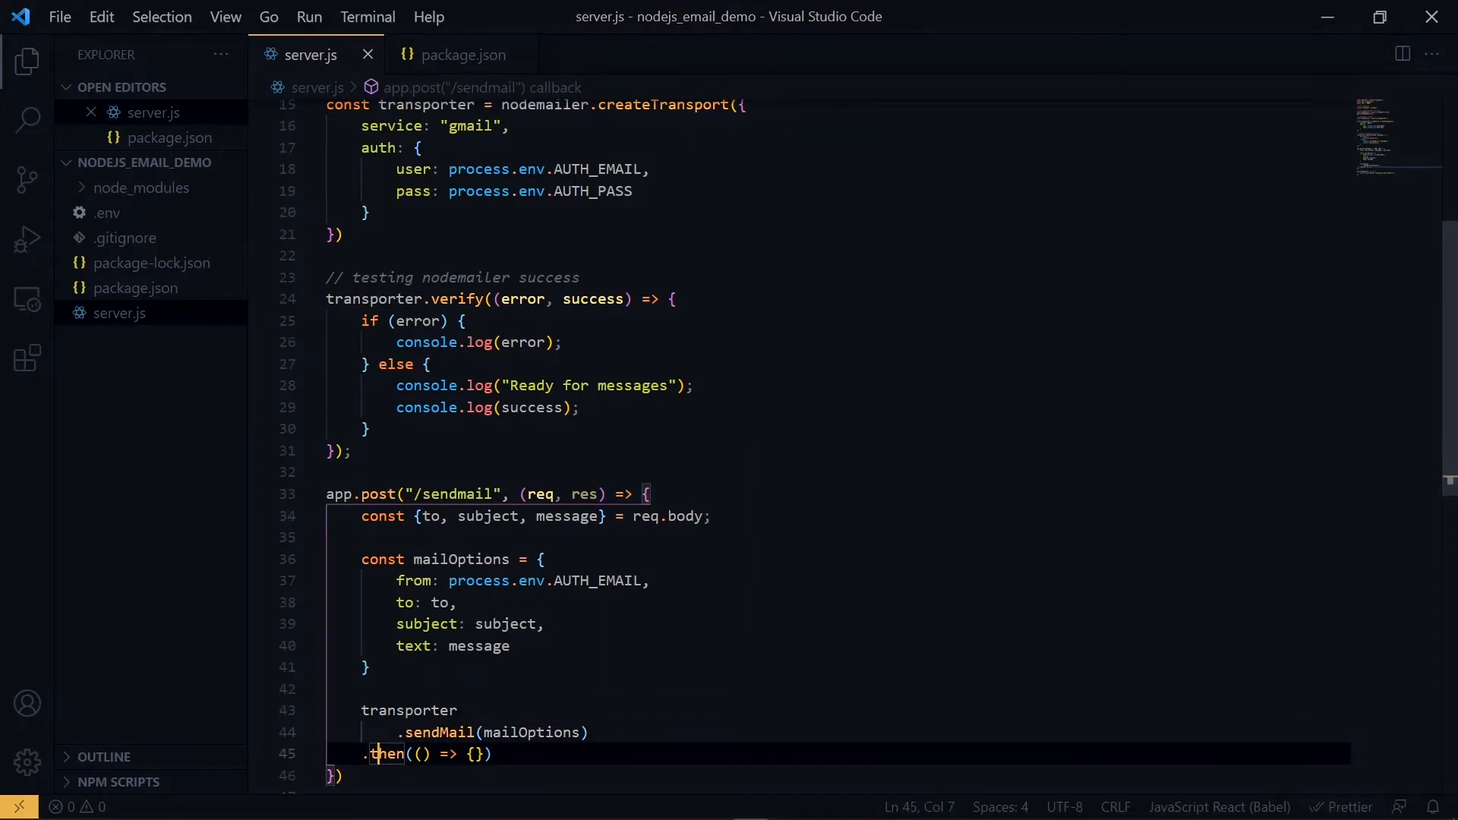
Add a .catch((error) => { ... }) handler with an '// An error occurred' comment
key(enter)
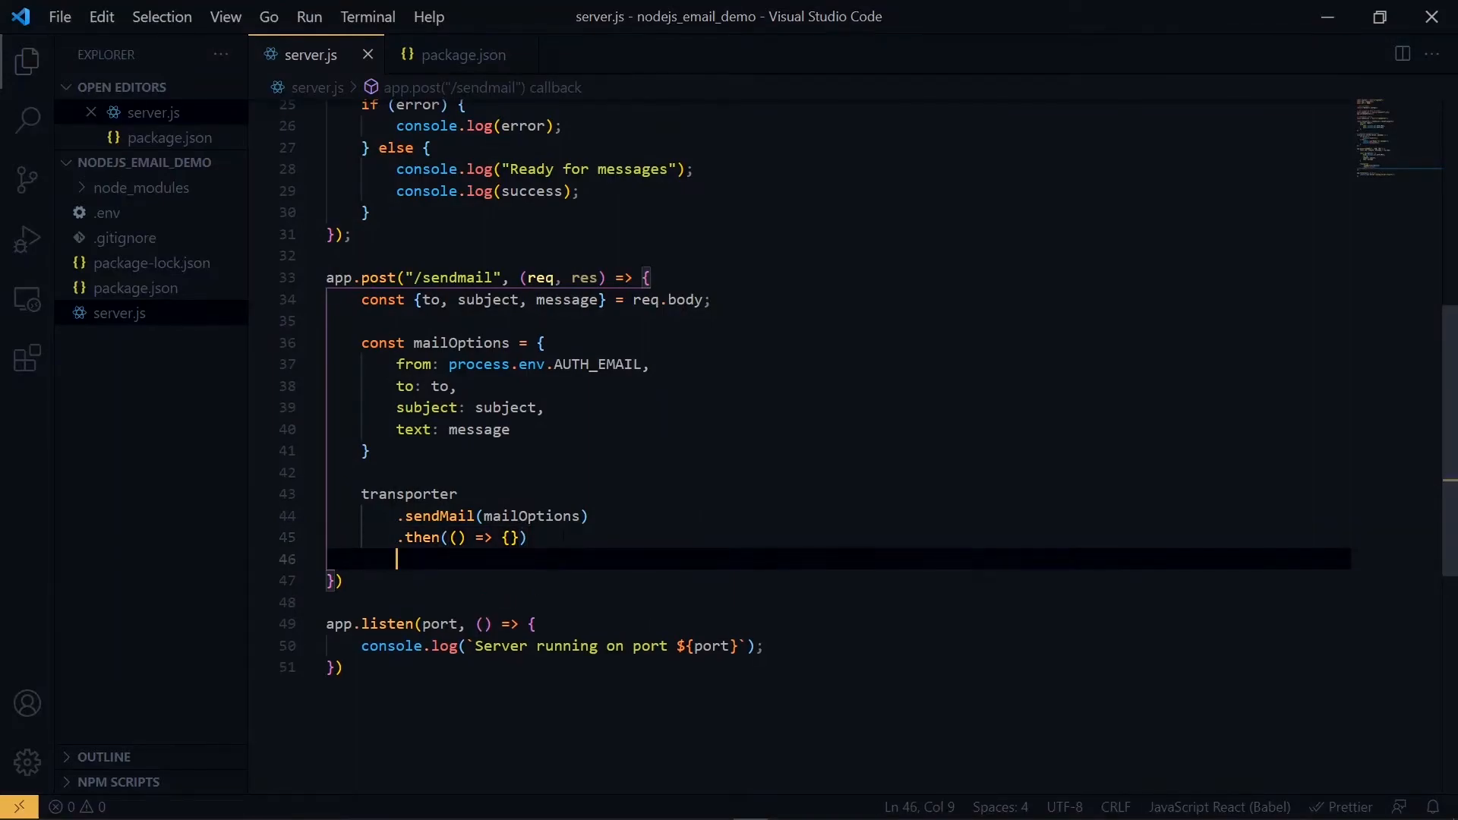
text(.catch()
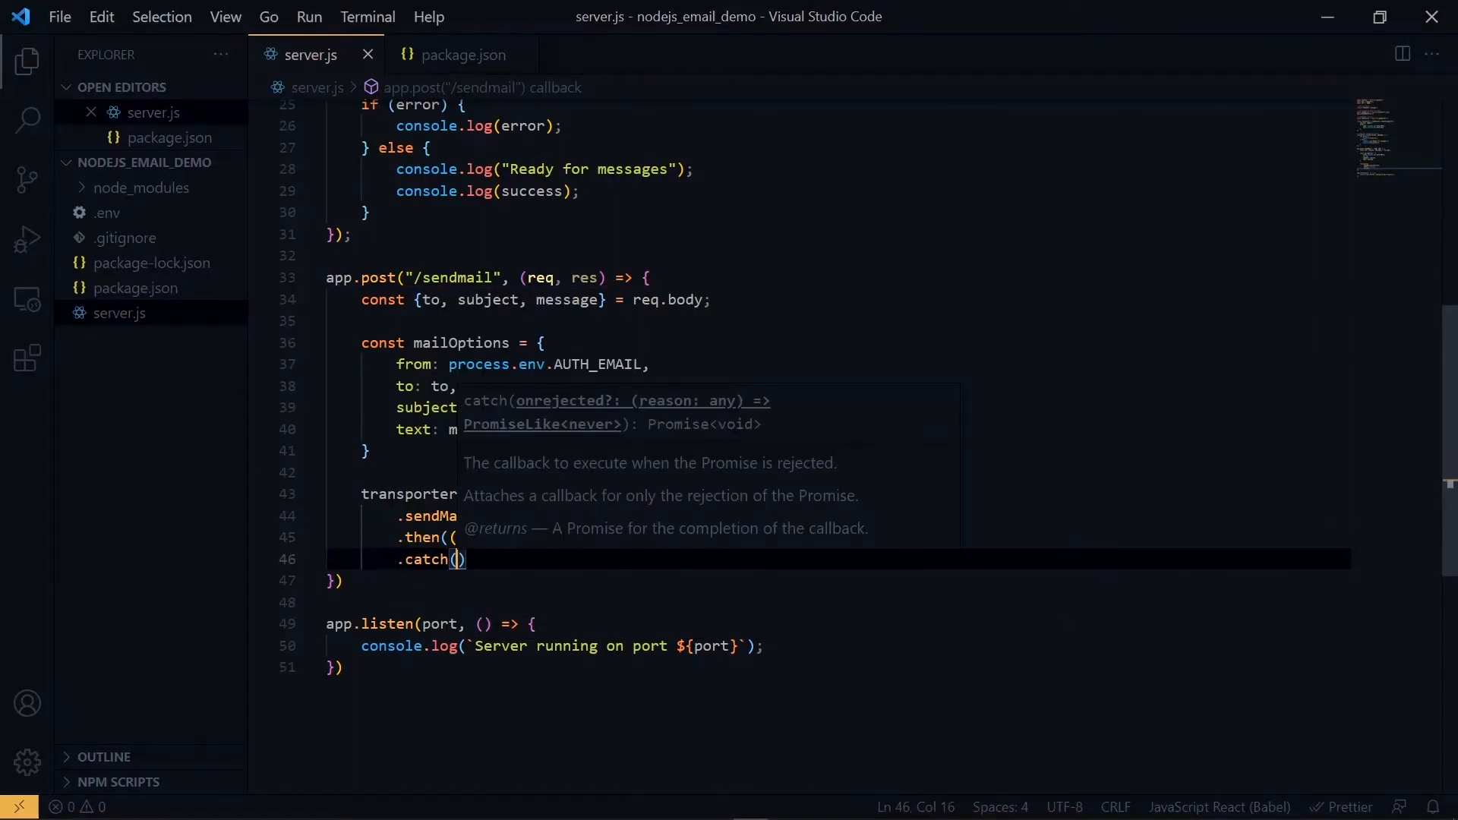
text((error) =>)
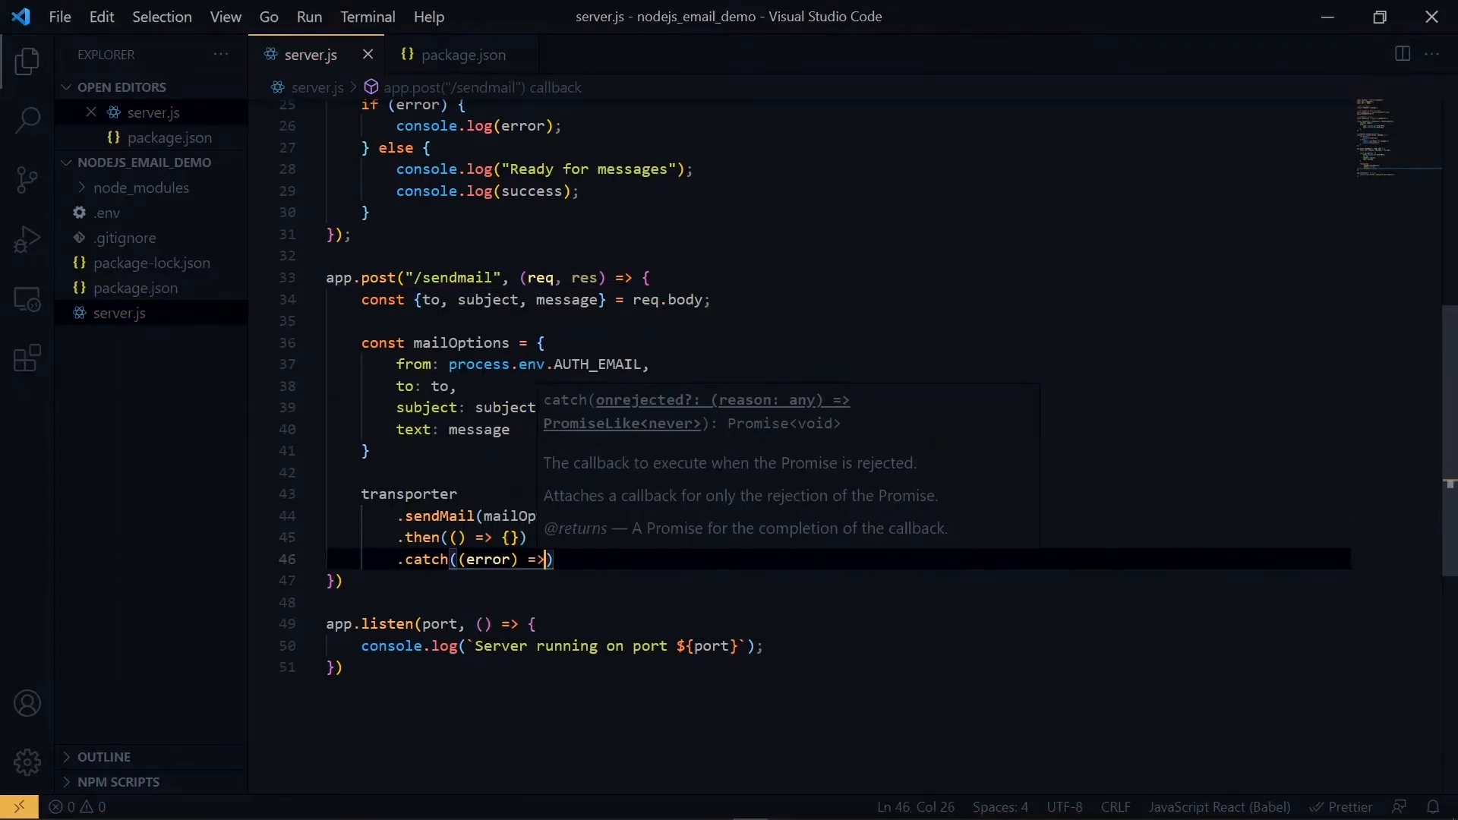
text({)
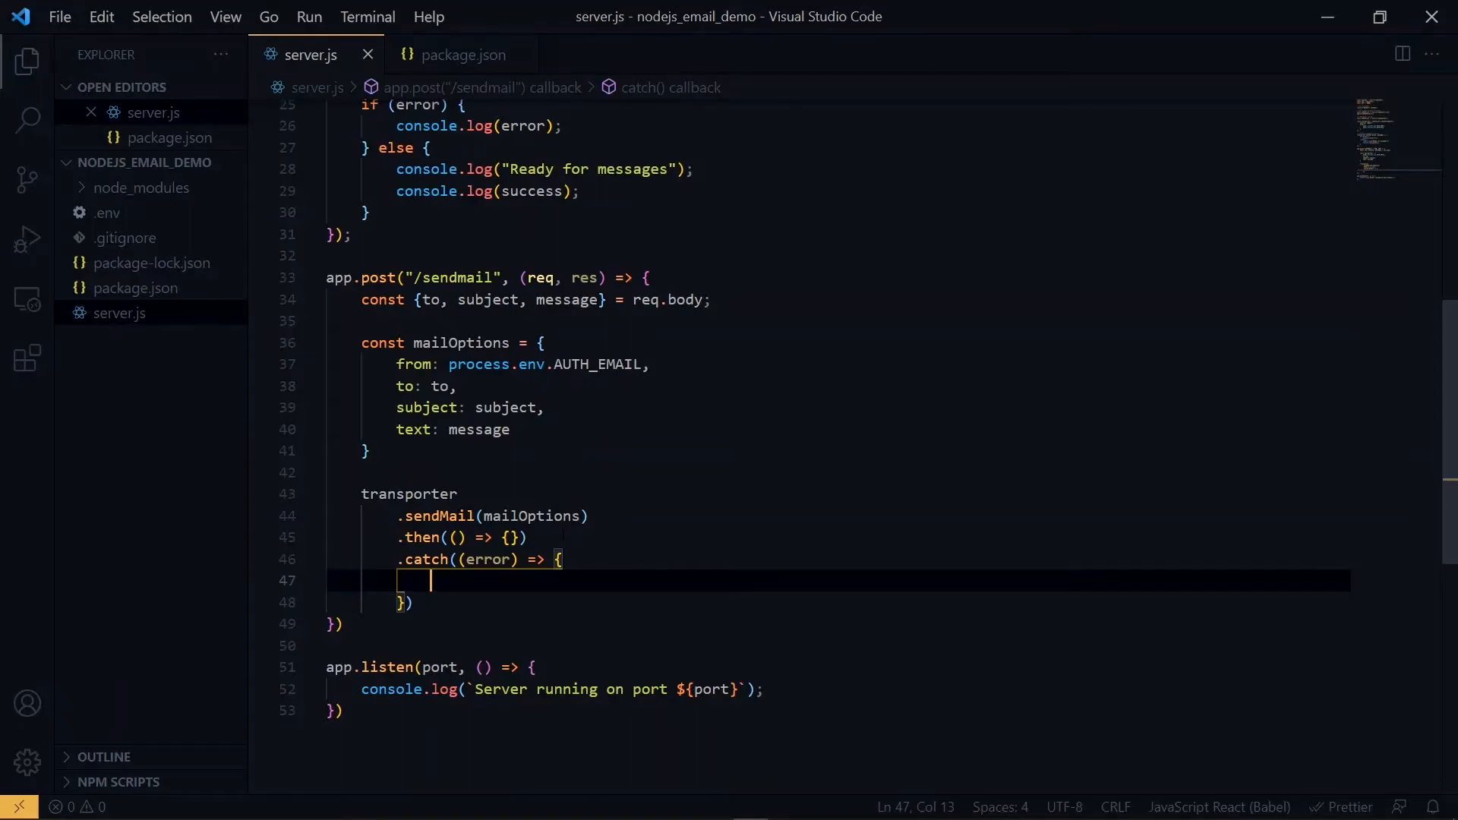
text(// An e)
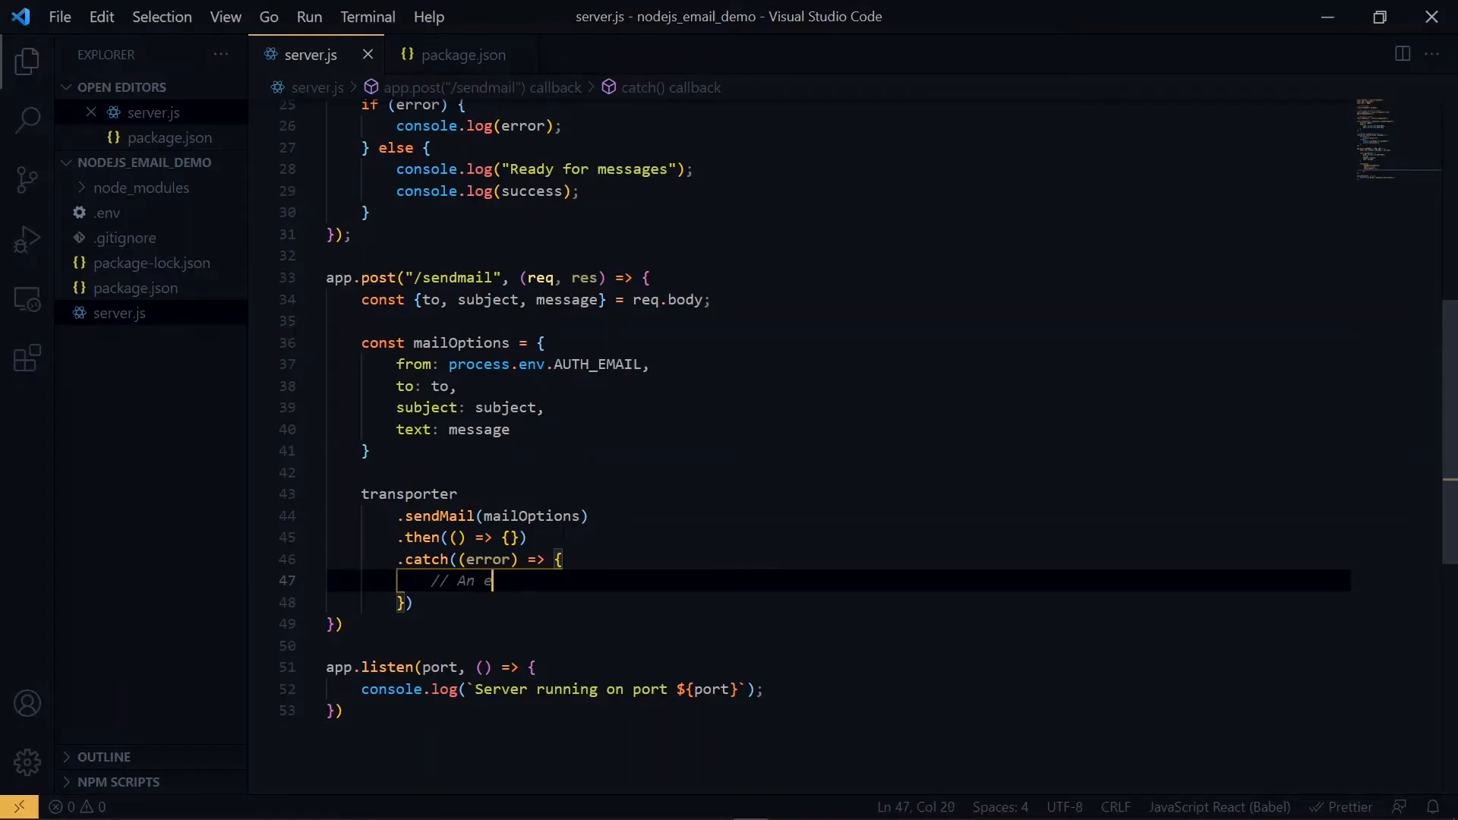
text(rror occurred)
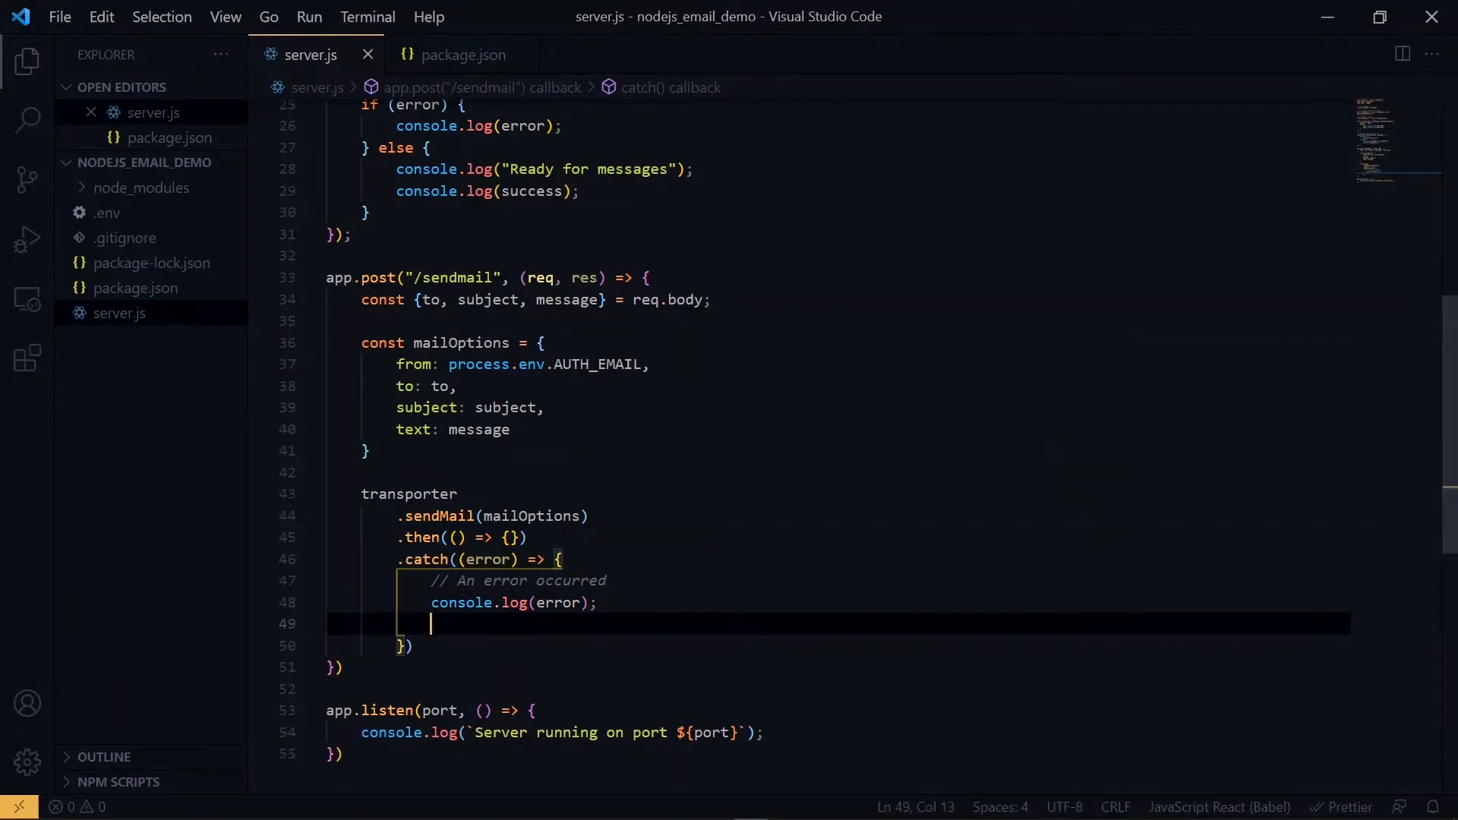
Reply res.json({status: "FAILED", message: "An error occurred!"}) and start the success response
text(res.json({st)
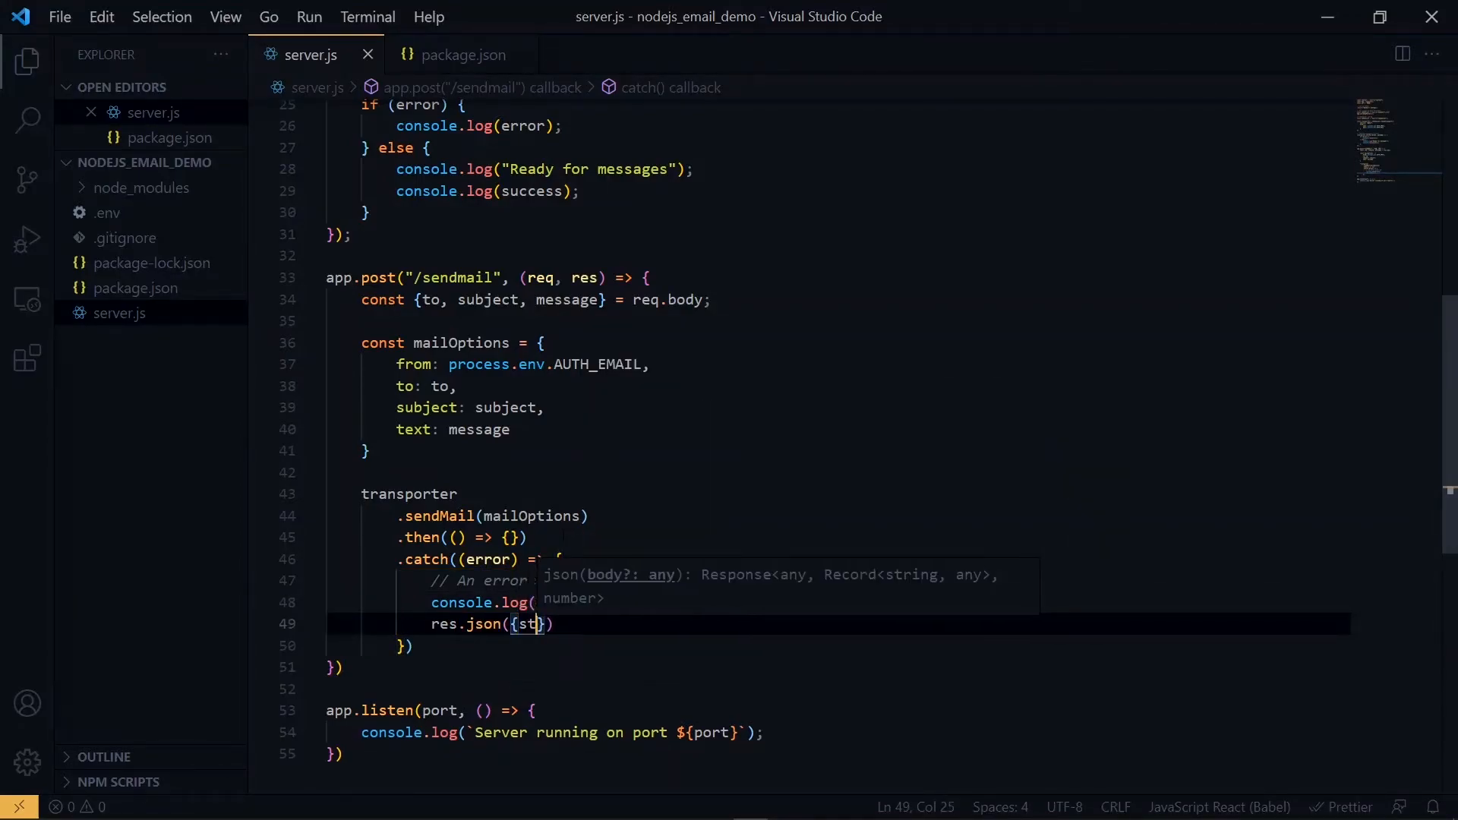
text(atus: "FAILED")
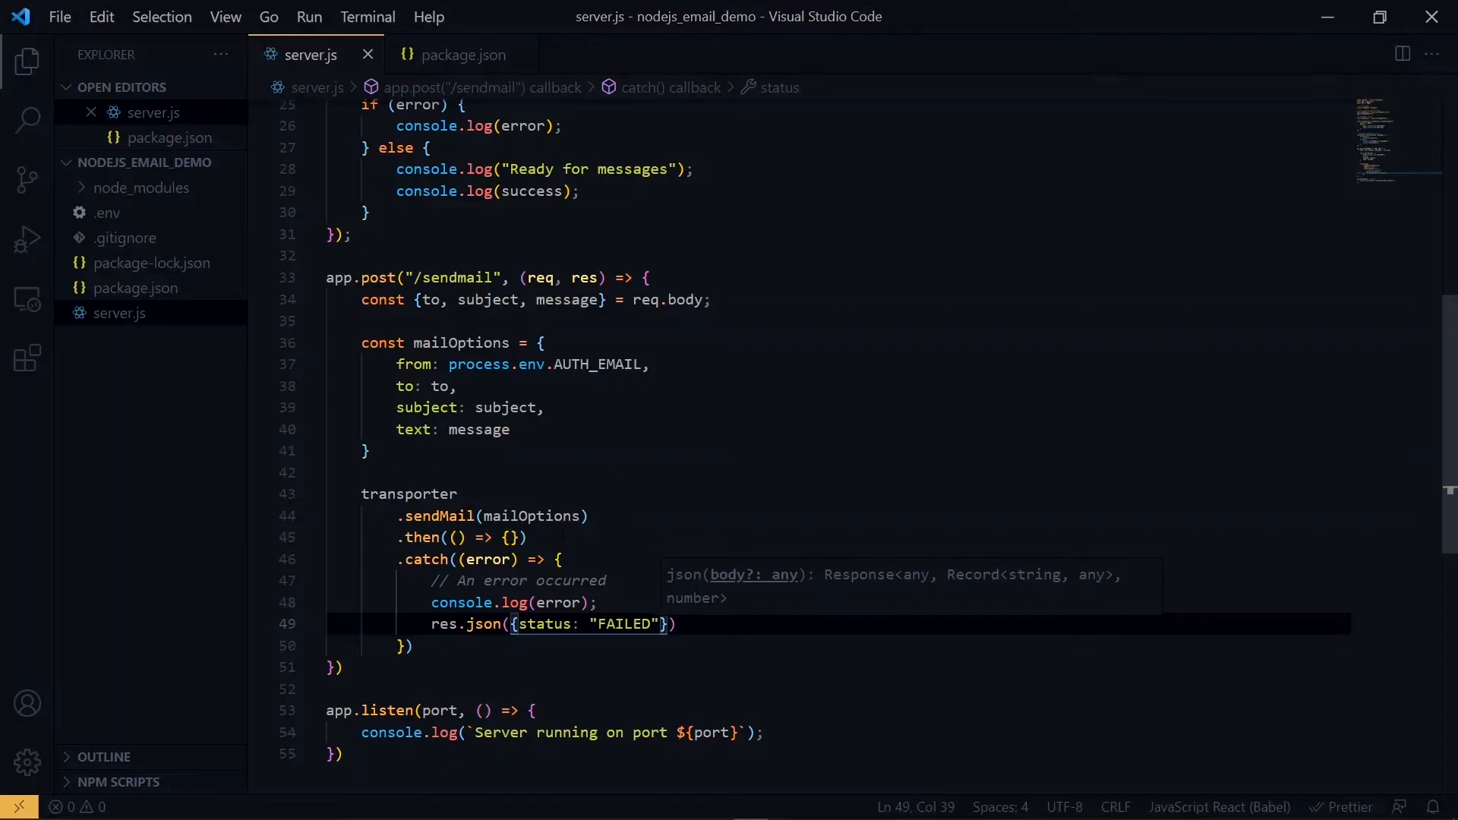
text(, message: "An e)
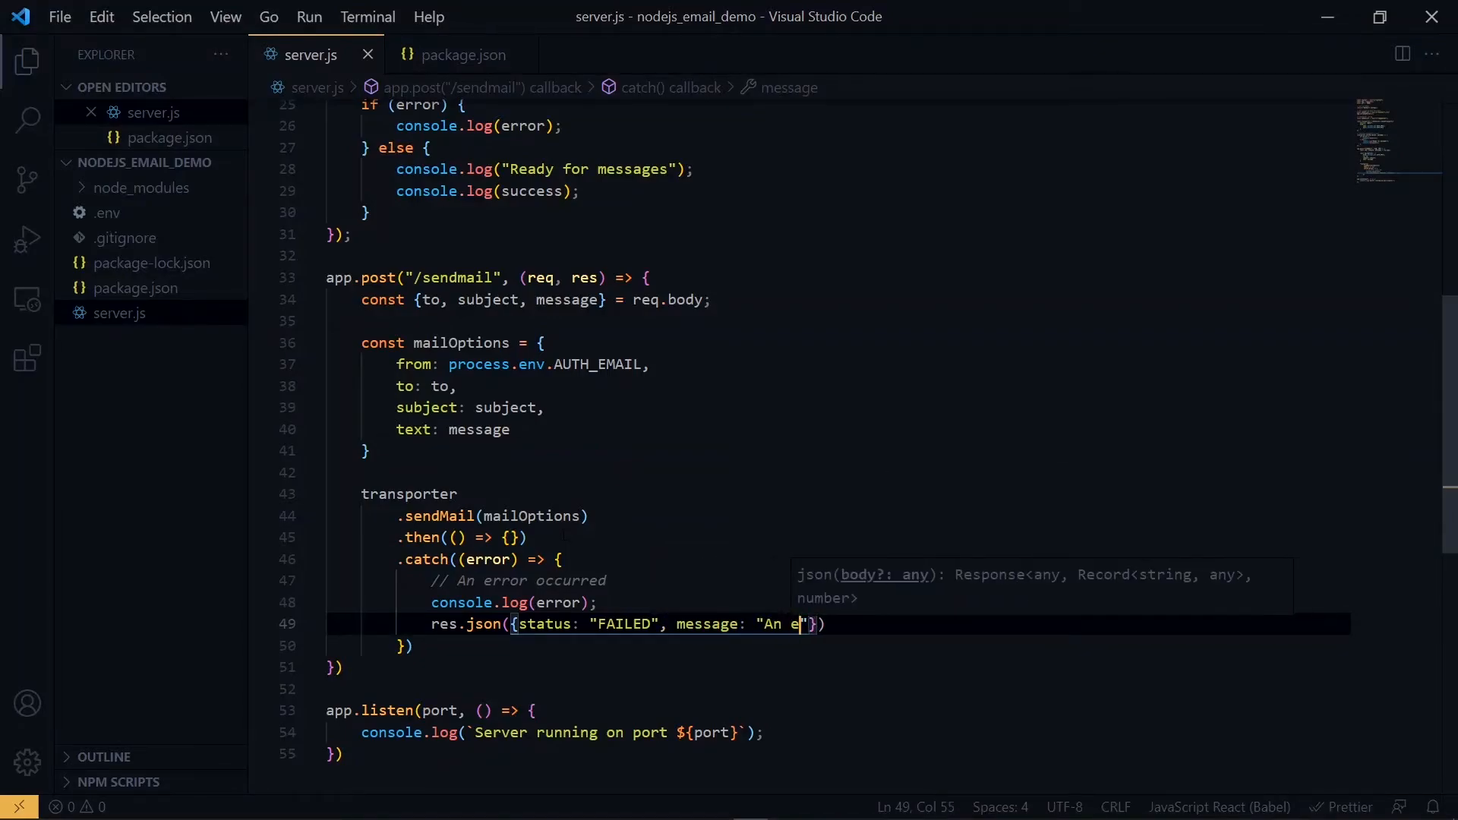
text(rror occurred.)
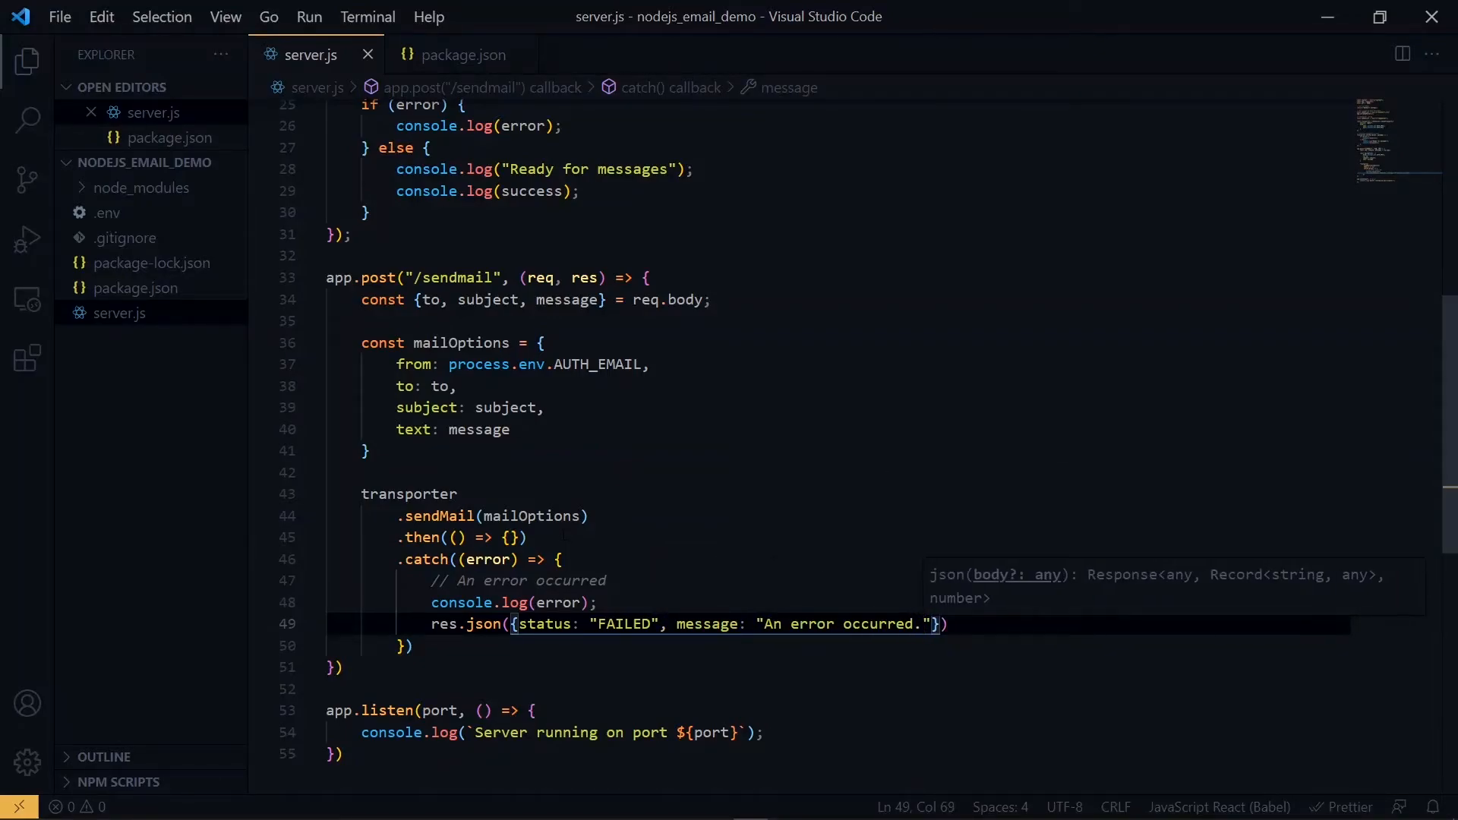
text(!});)
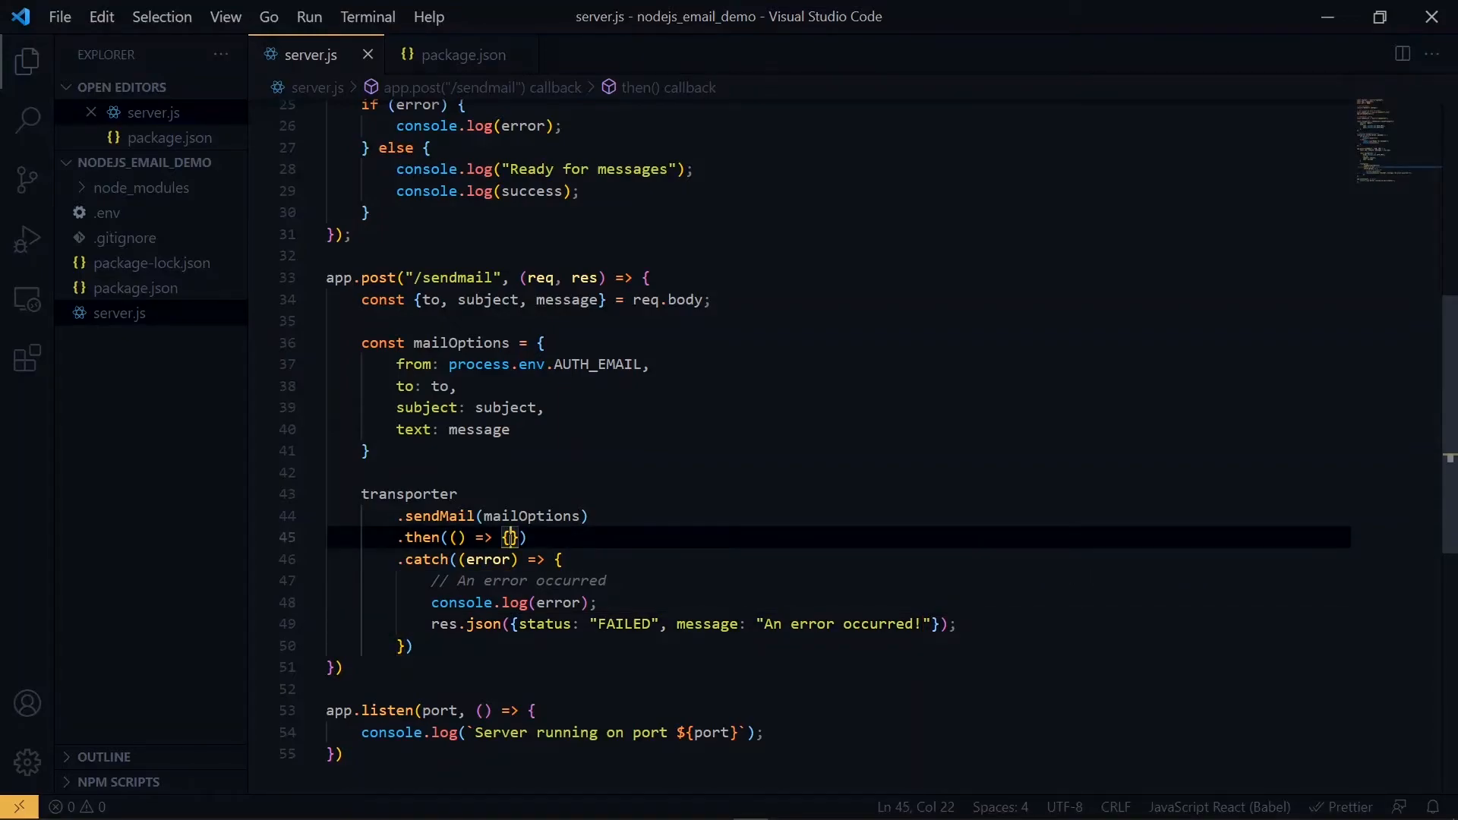
text(// successful message)
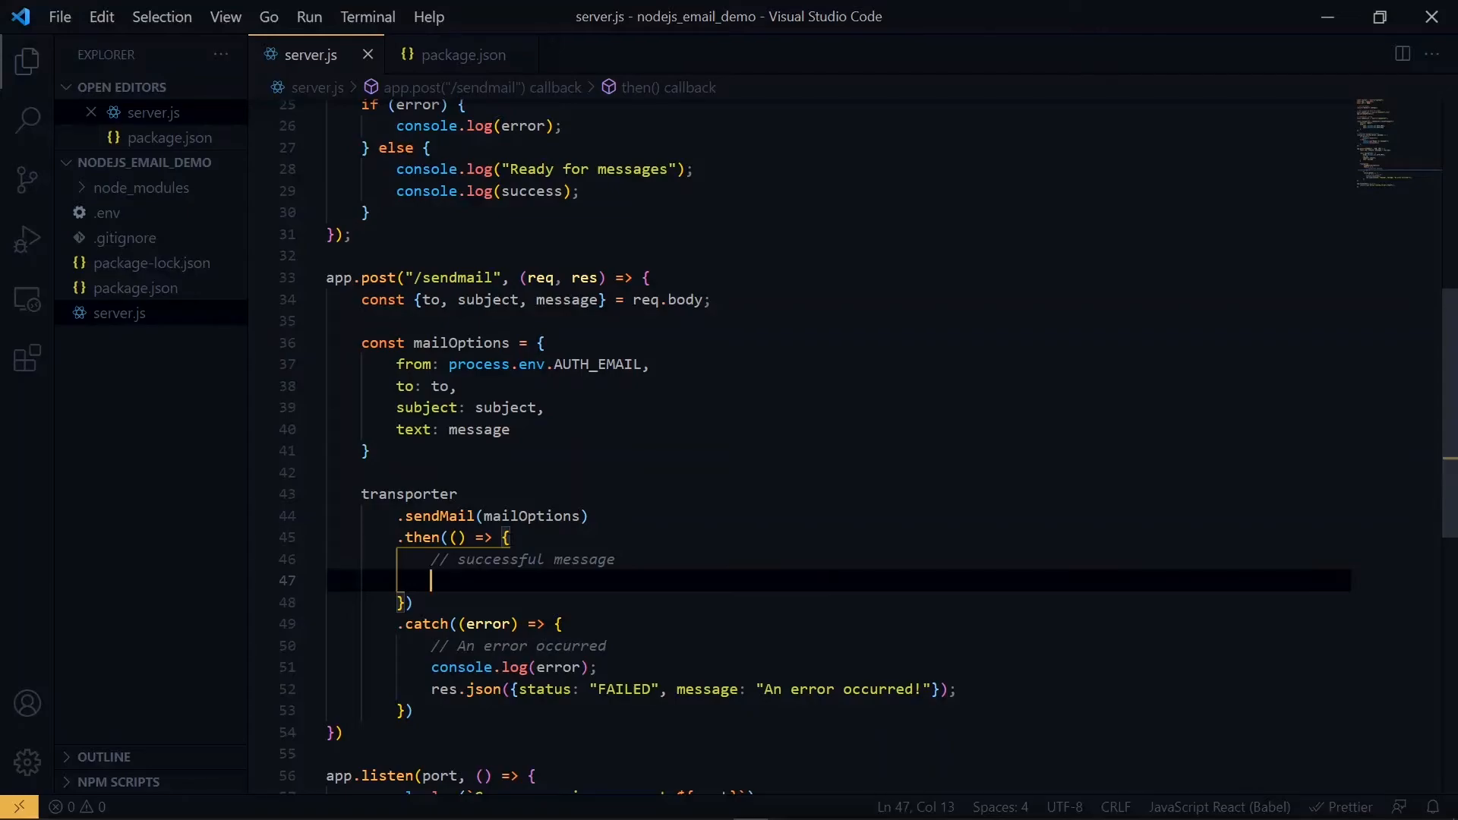
text(res.)
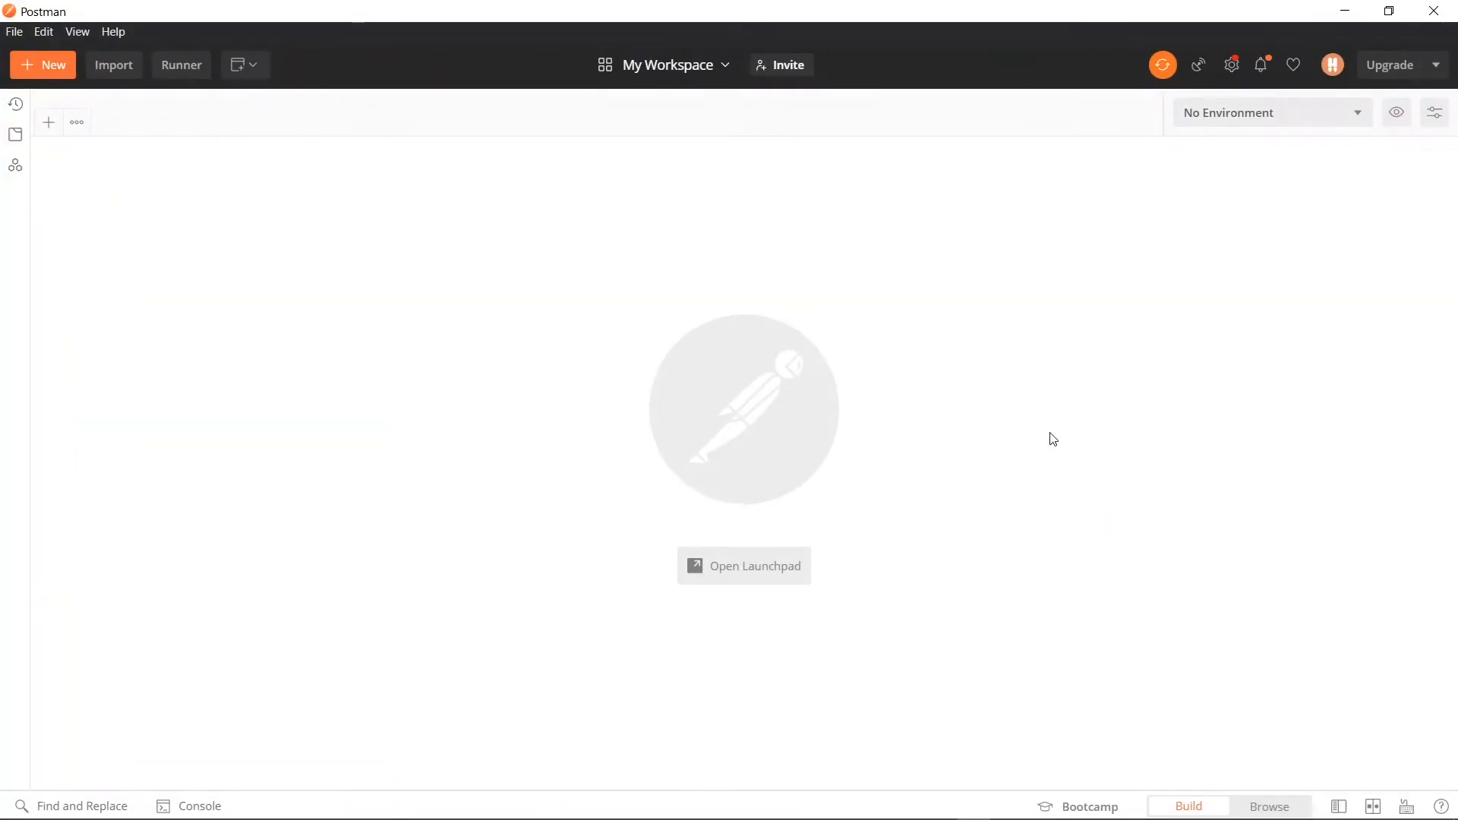
mouse_move(195, 350)
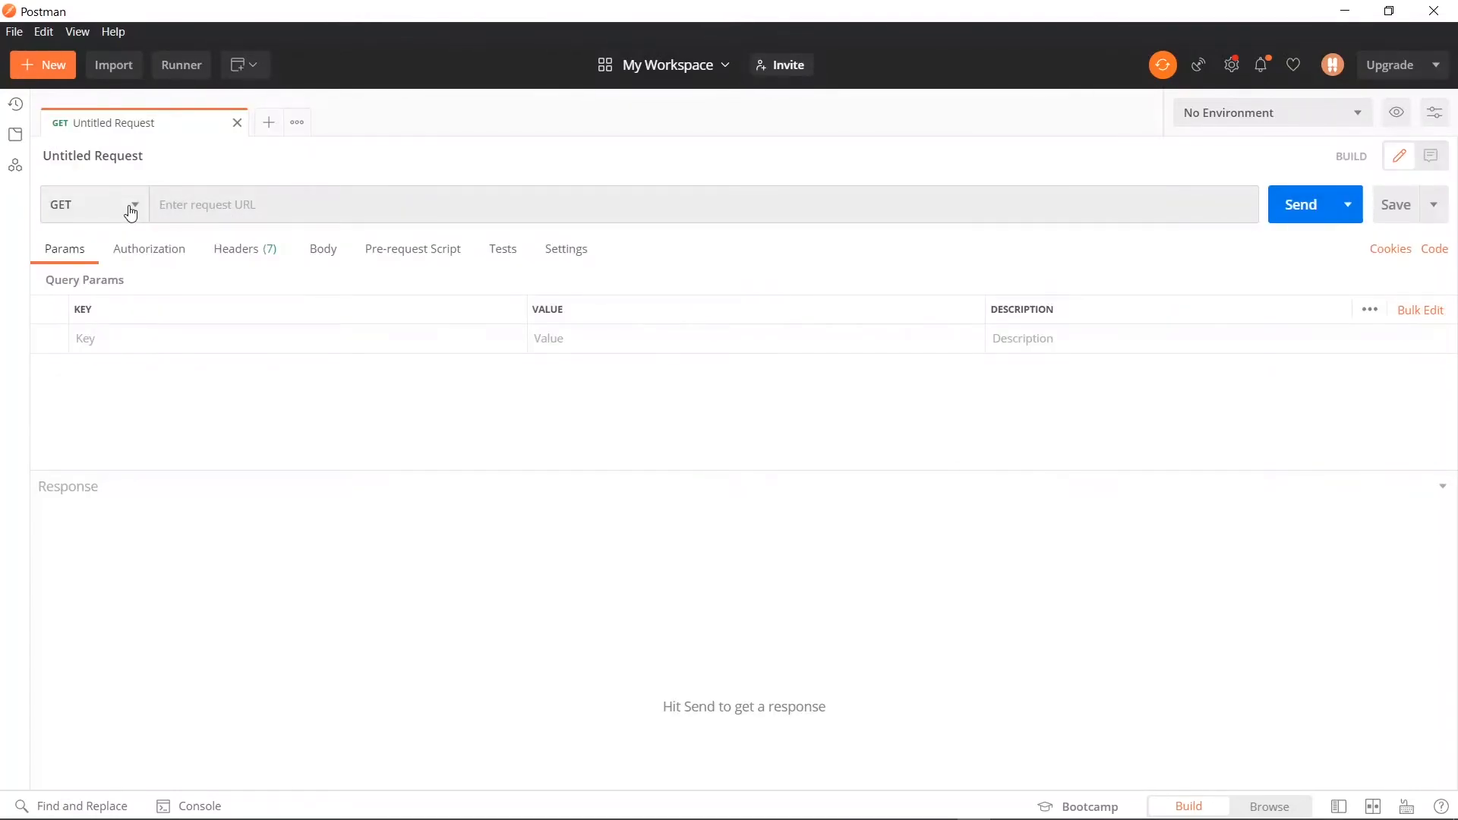
click(93, 206)
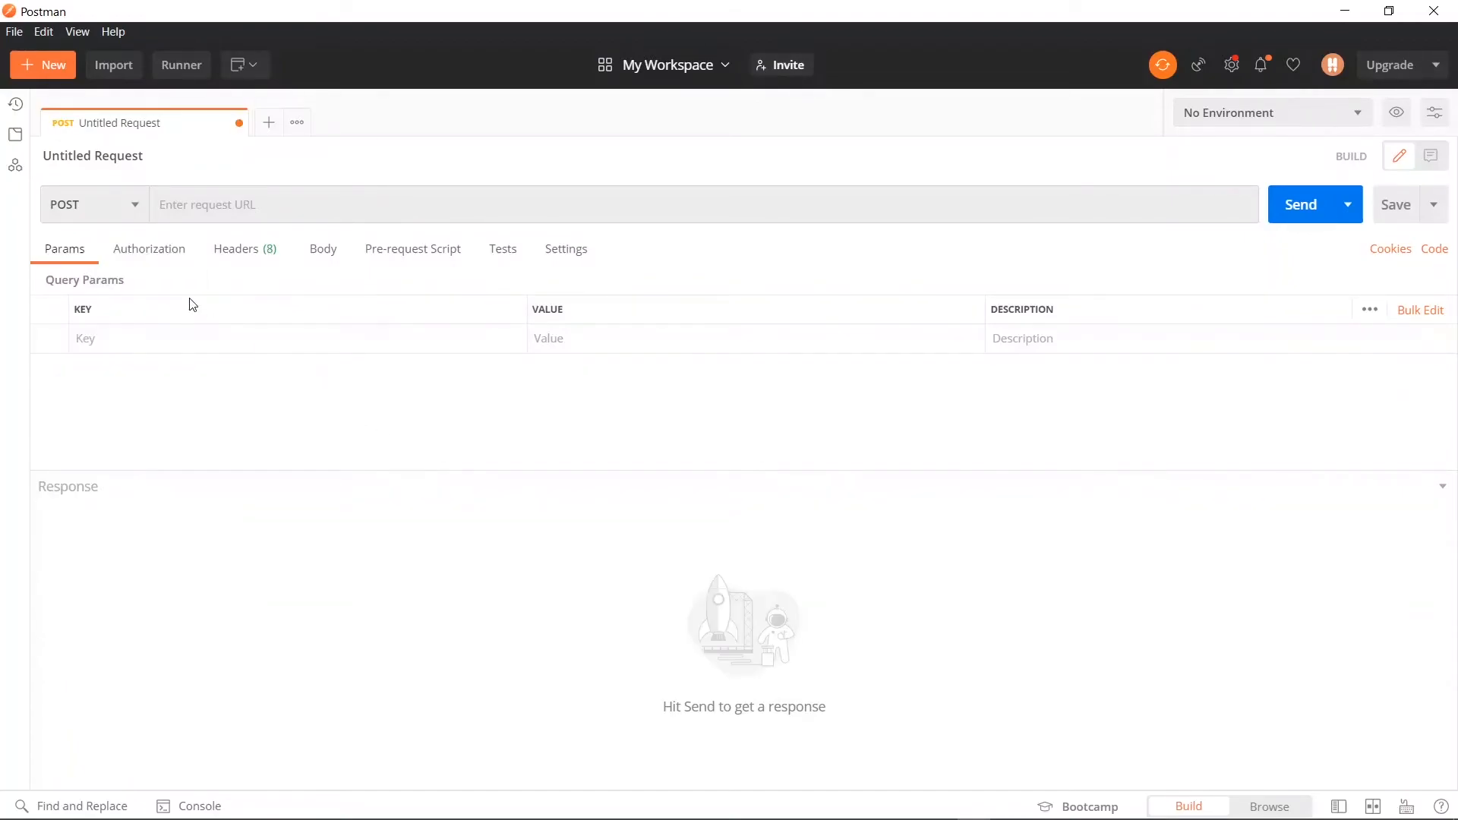
text(https://localhost:5000/)
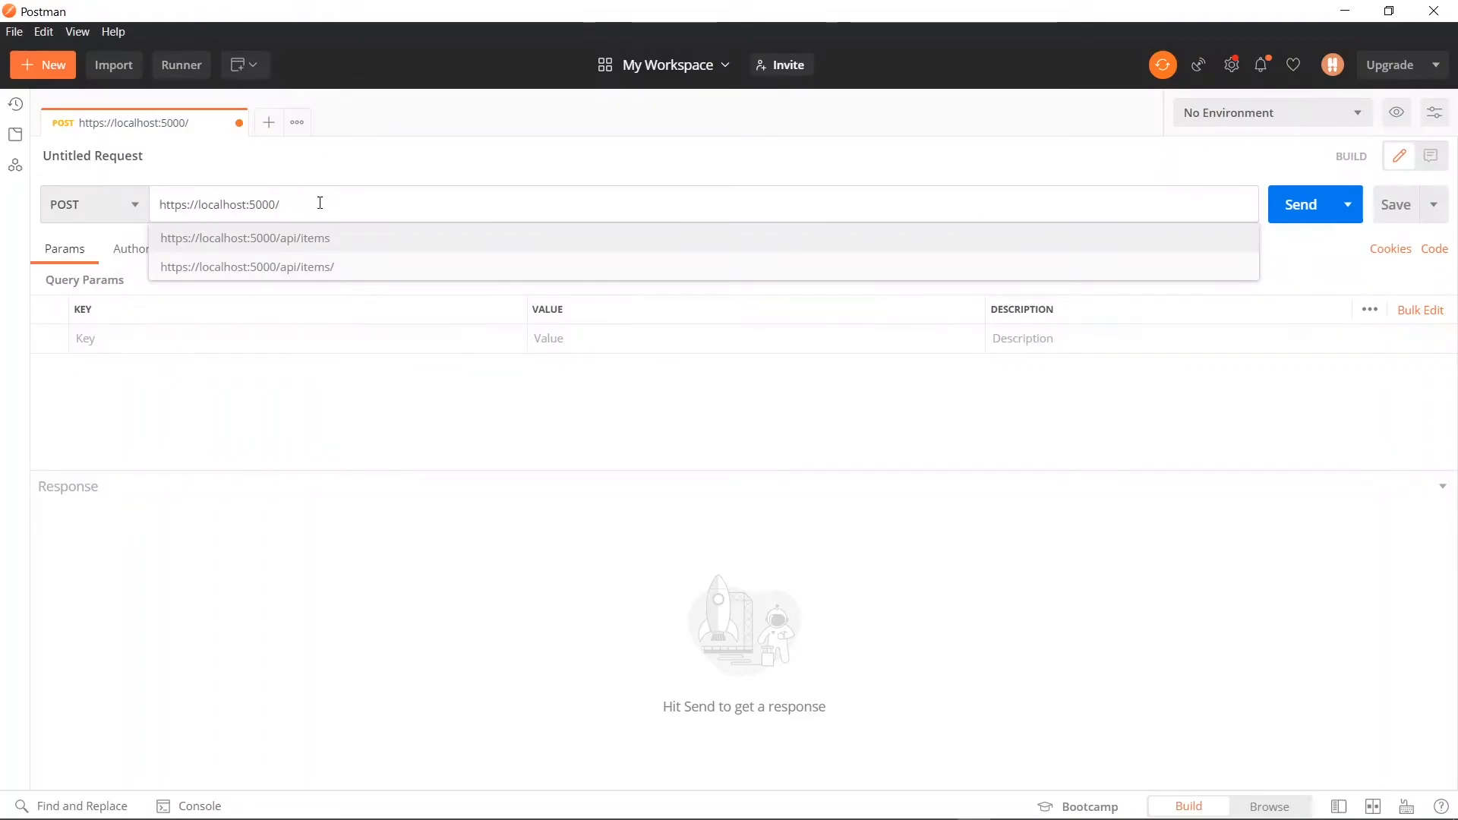
text(sendmail)
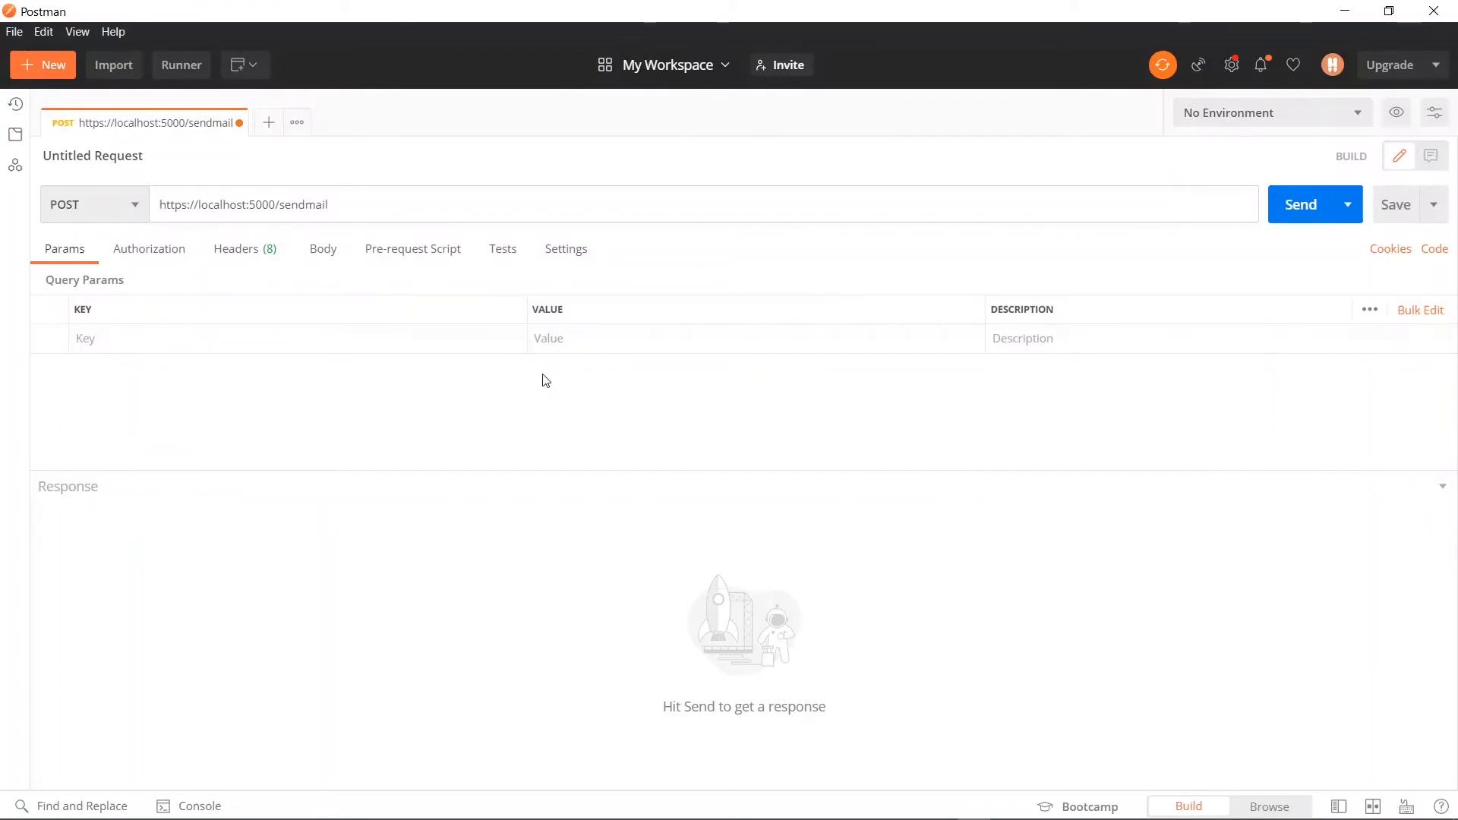
Set a raw JSON body with "to" gmail address and "subject": "Demo Email Subject"
click(322, 248)
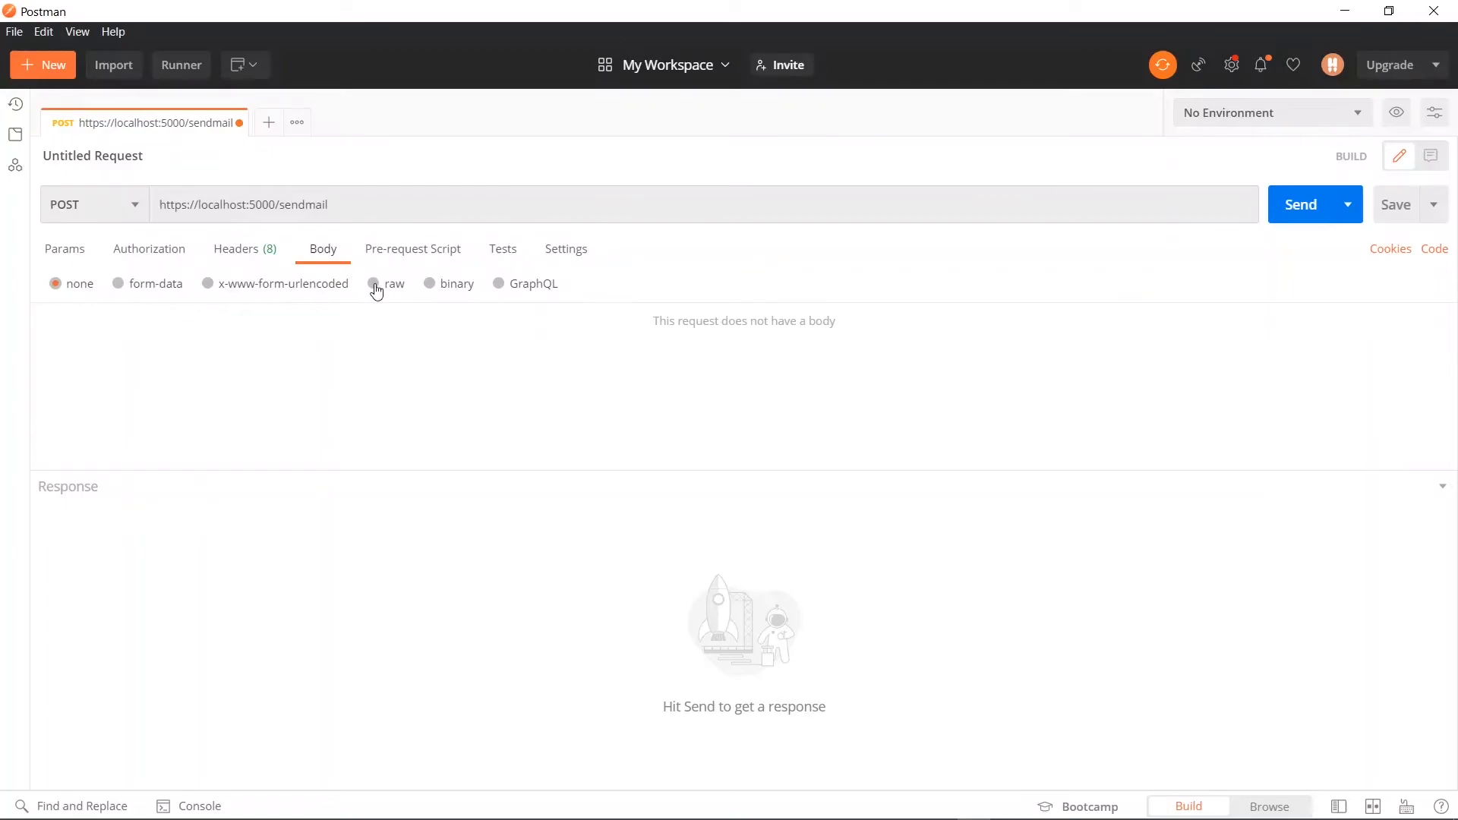
click(375, 284)
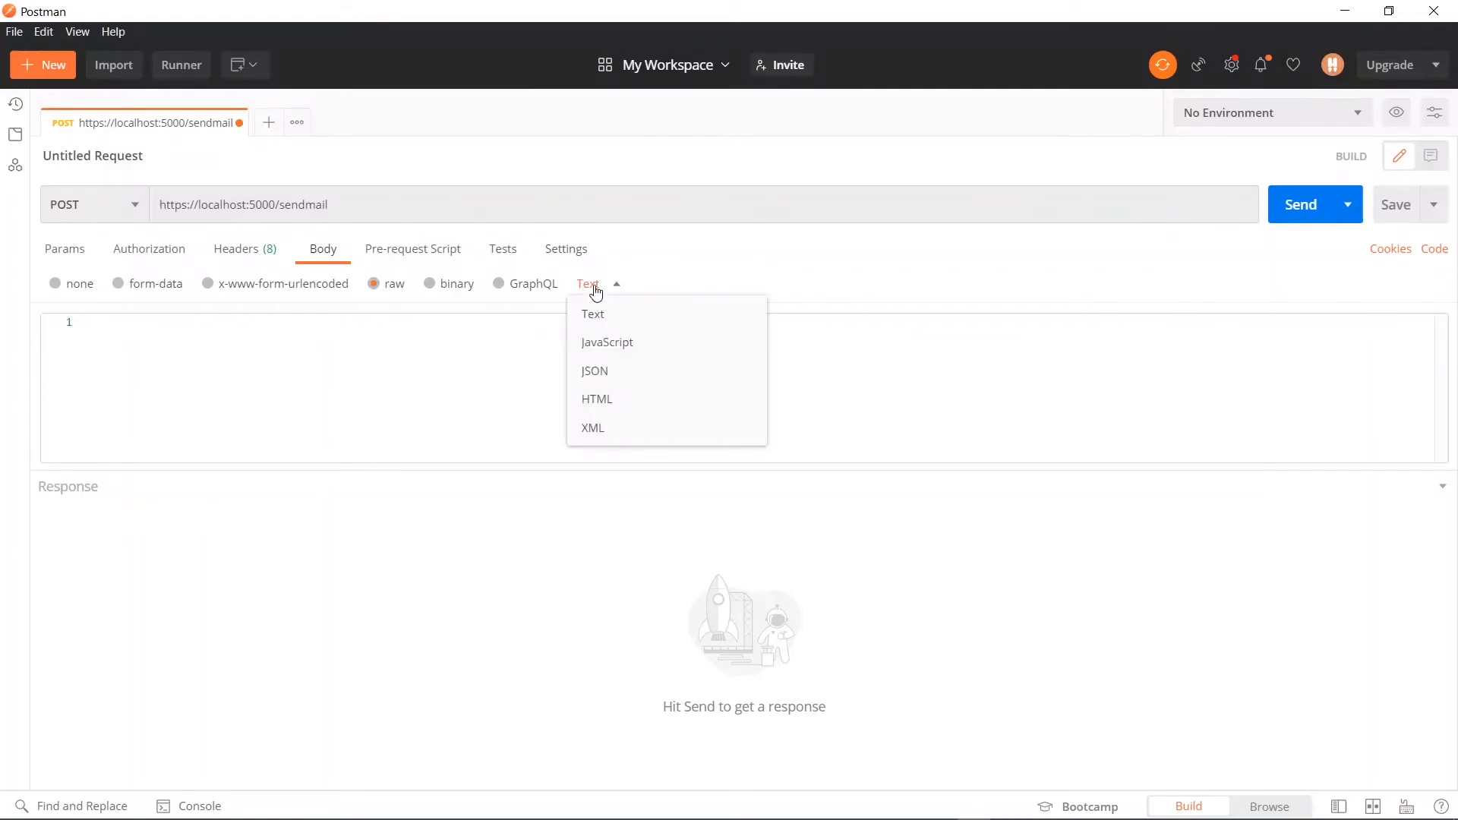
click(594, 370)
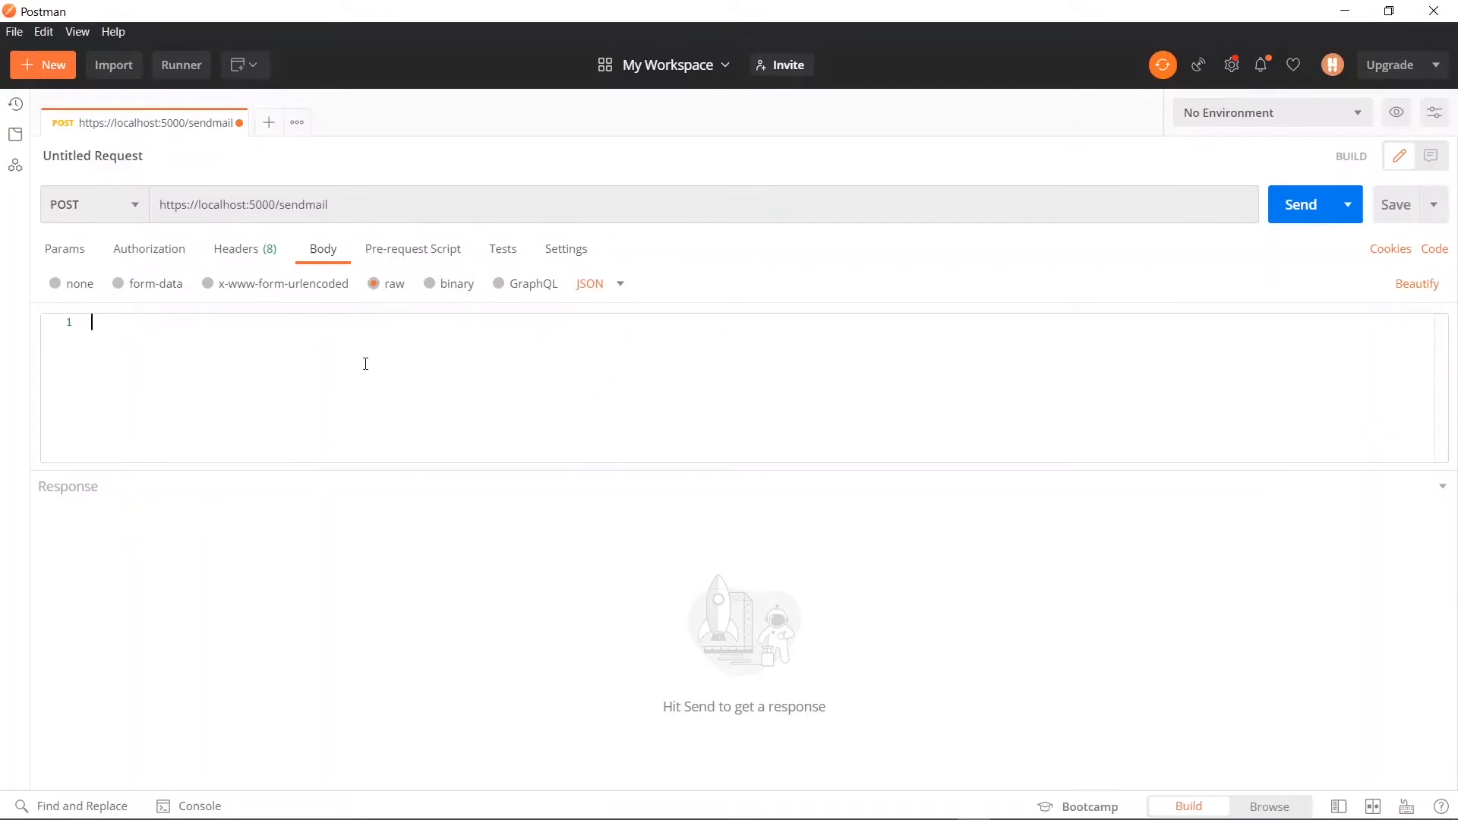
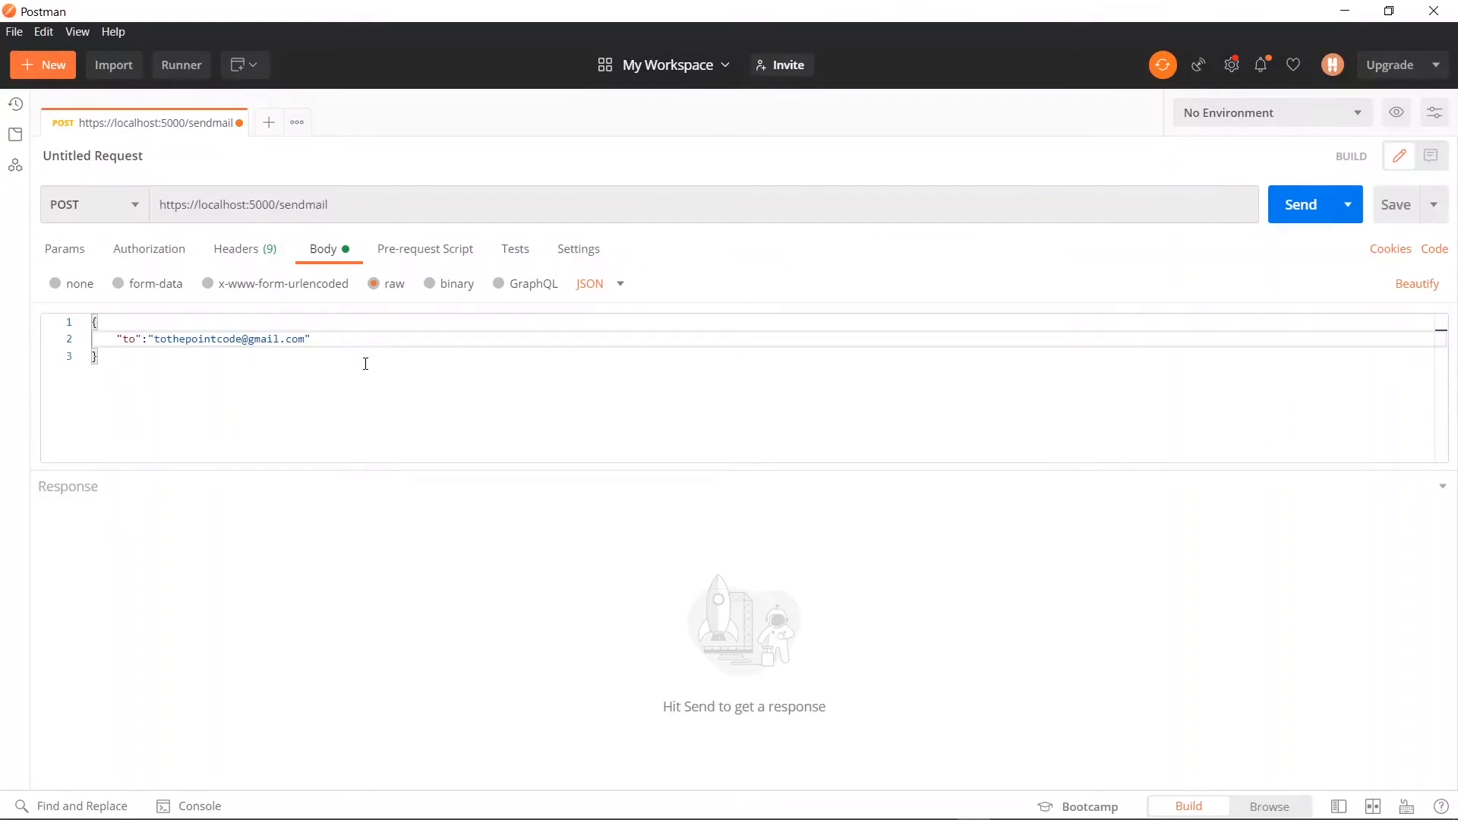
text(test.)
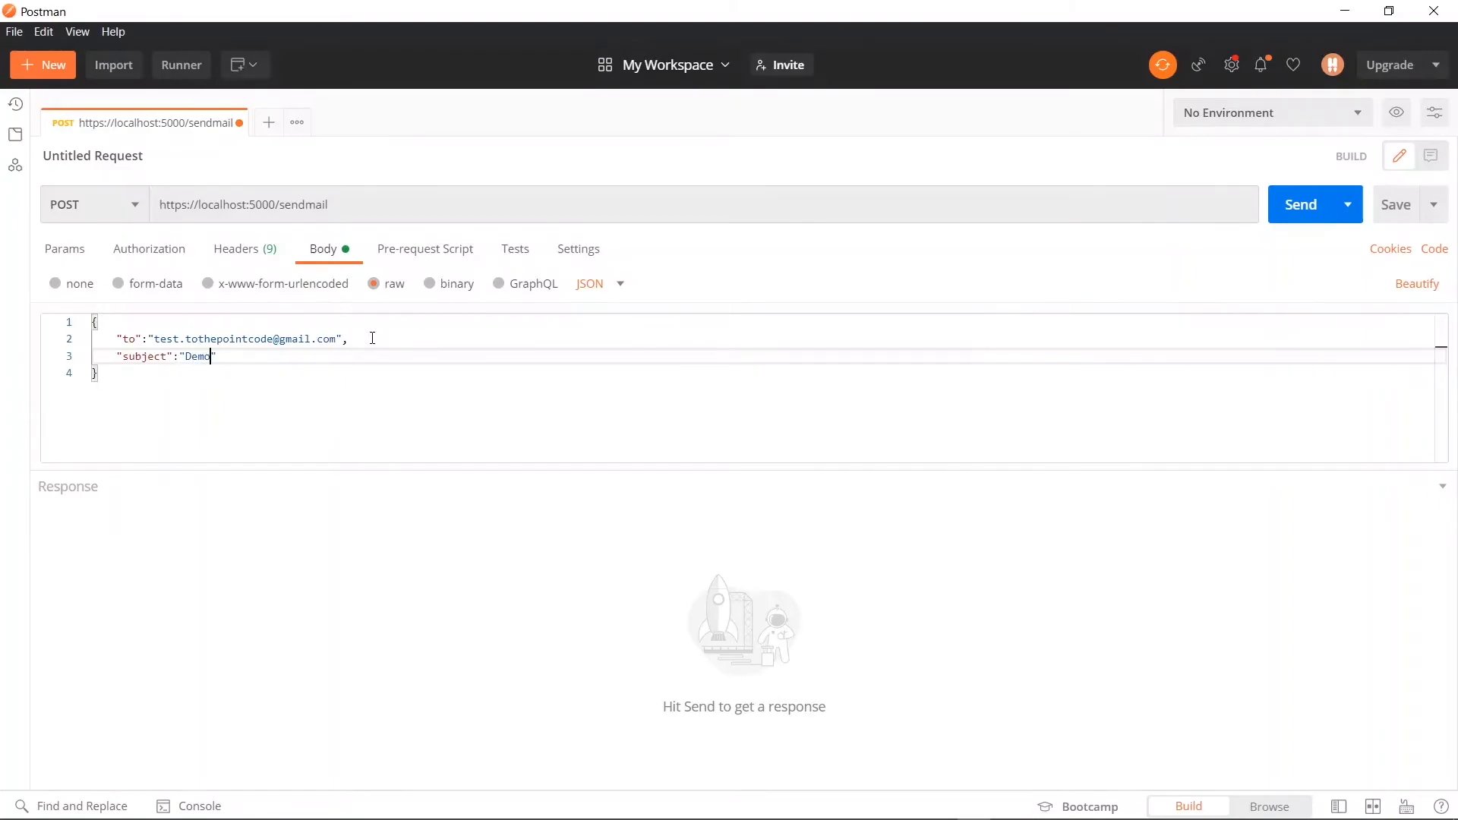
text(" ")
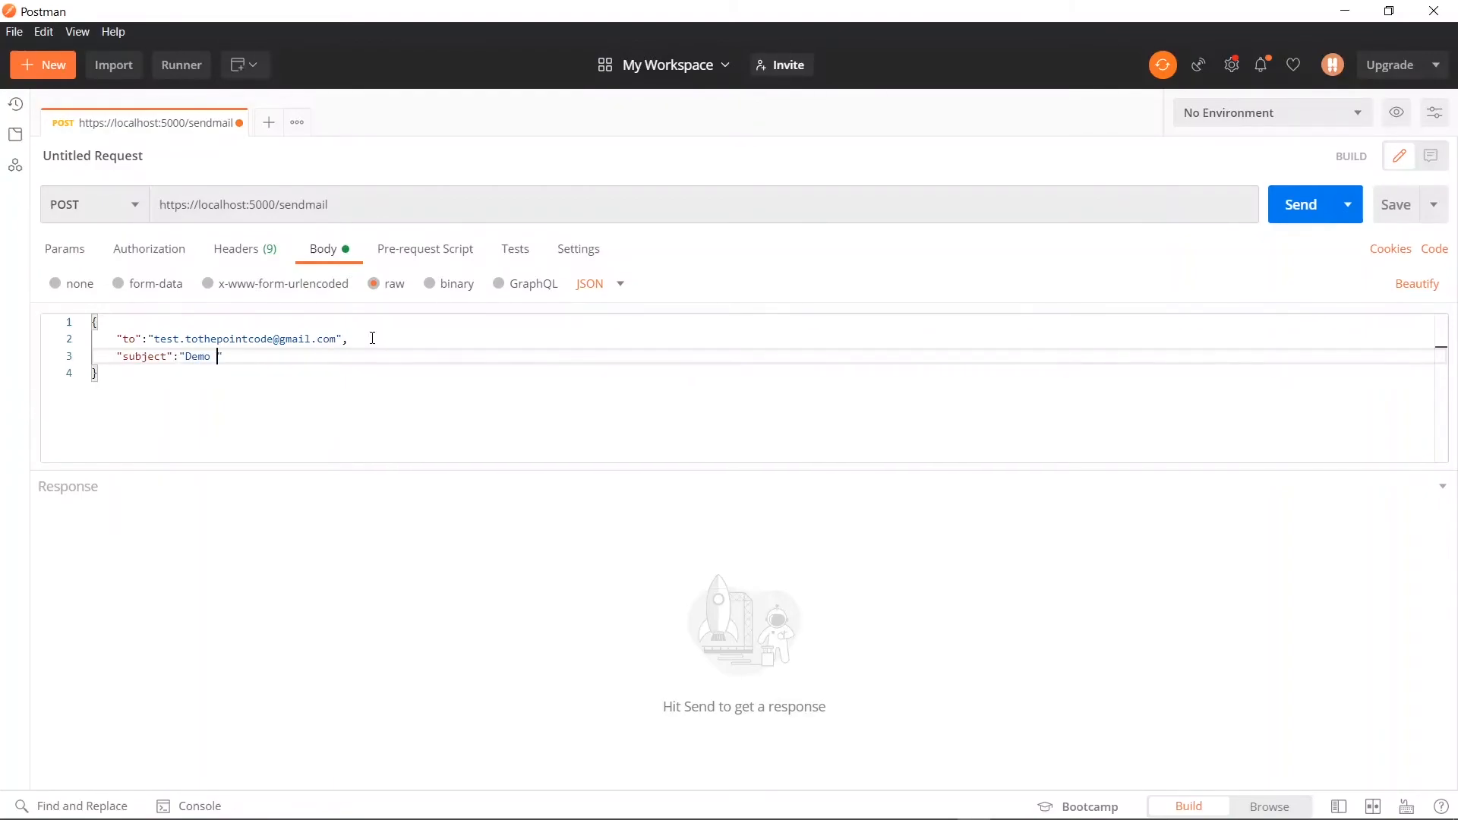
text(Email Subject")
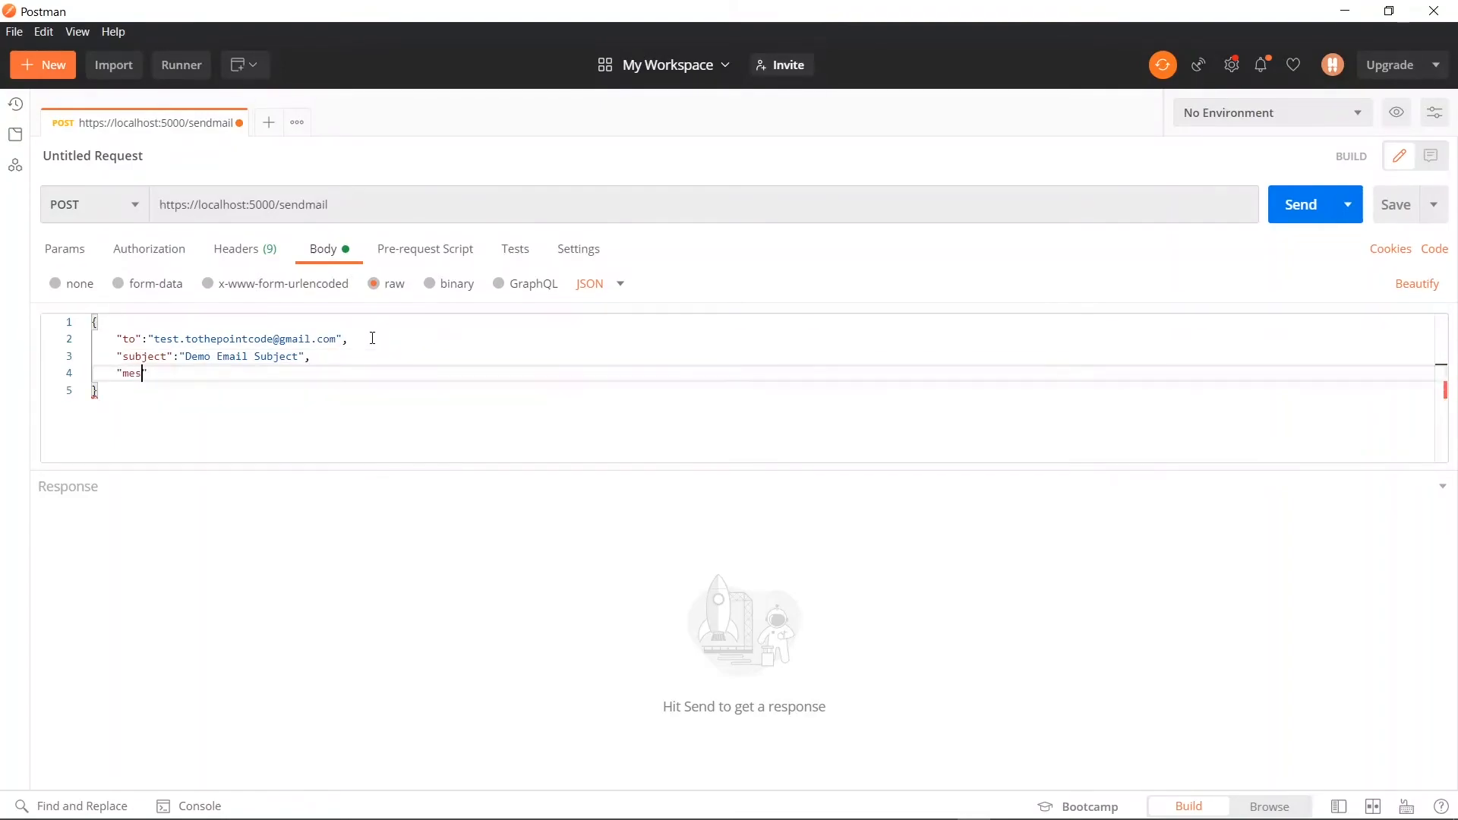
Add "message": "Hello there, ... emails in node js. Hopefully..." and send the request
text(sage":")
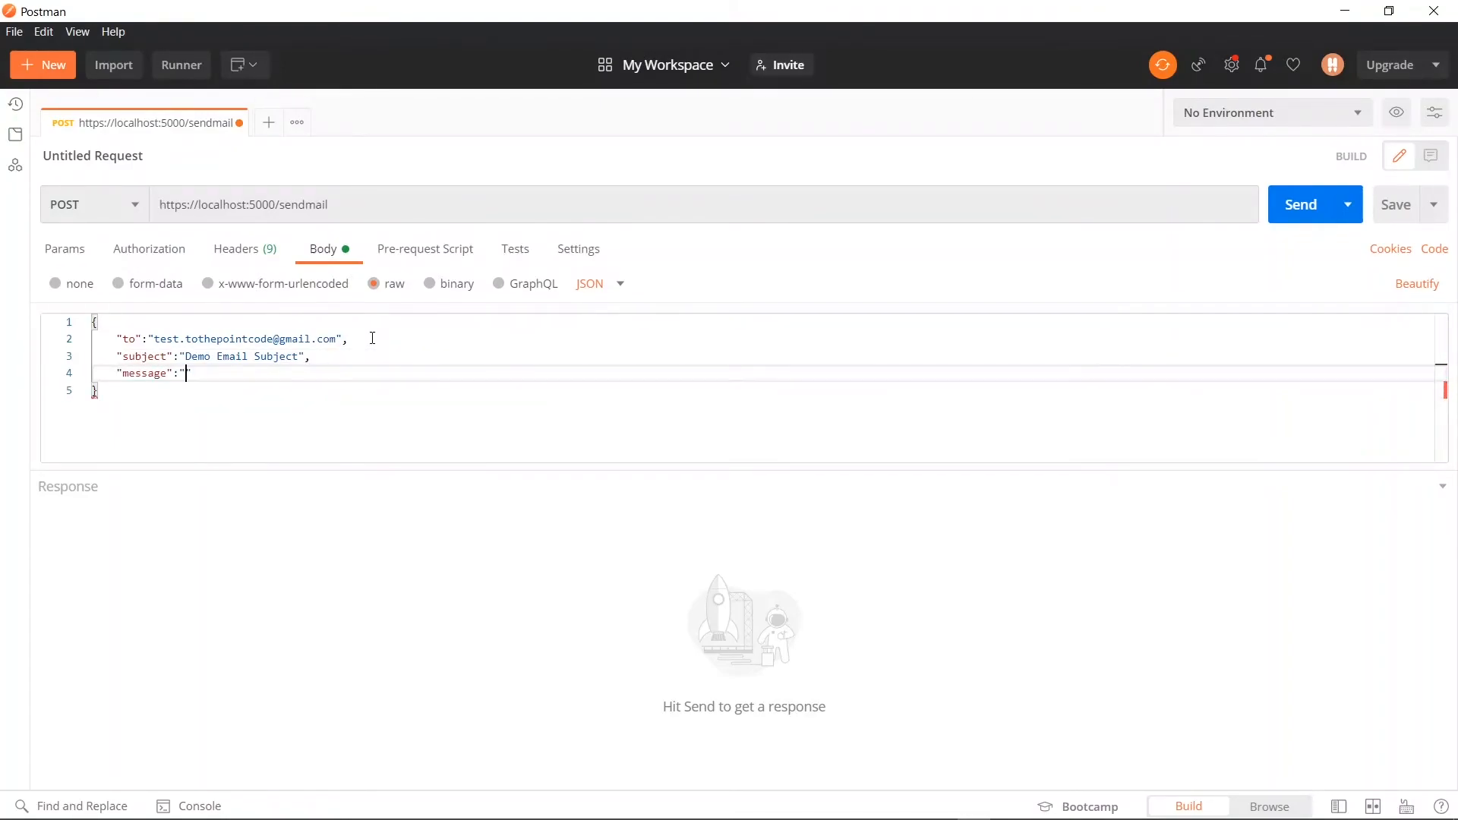
text(Hello there, just testing out)
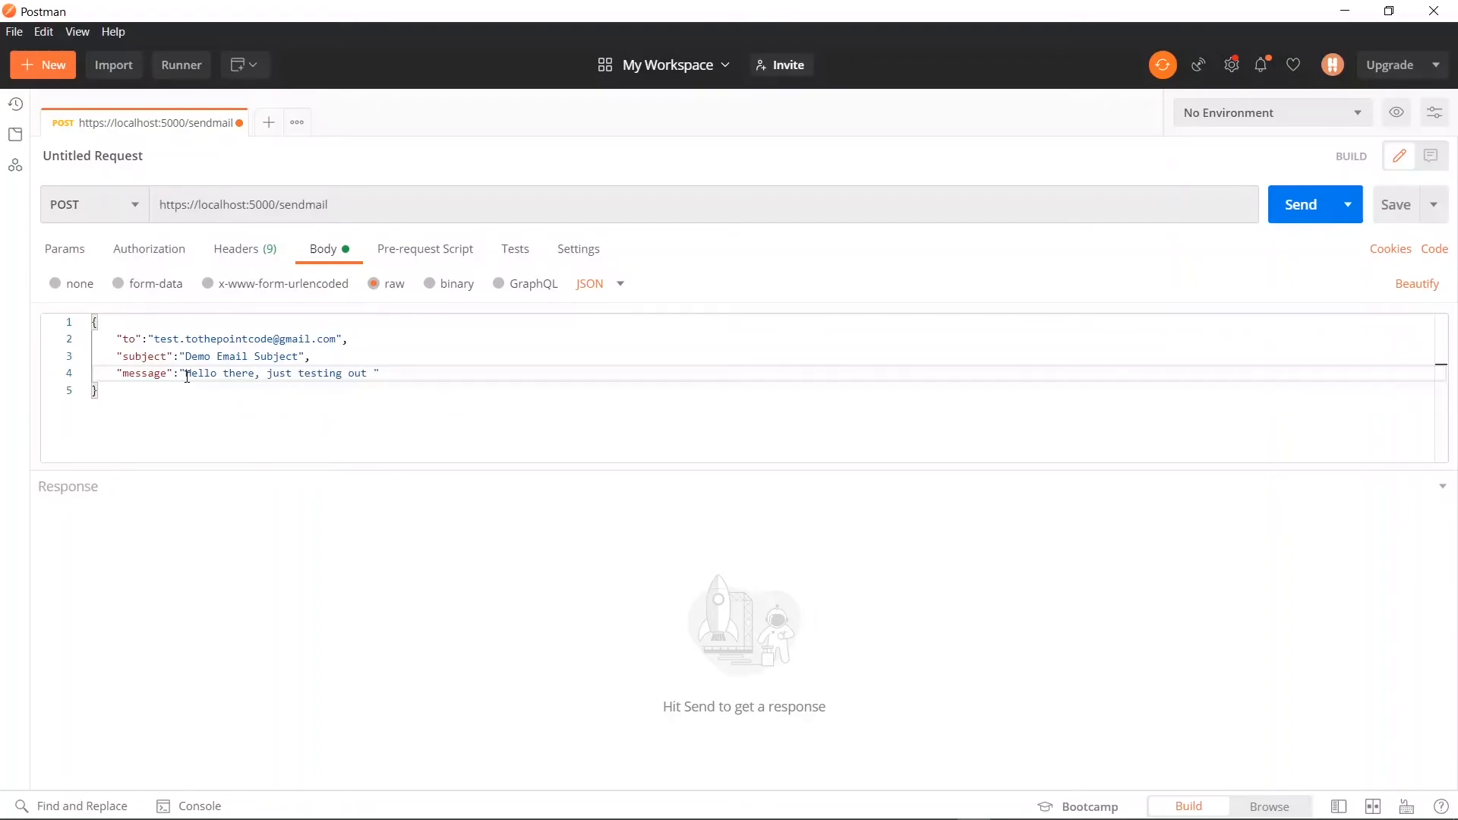
text(emails in node)
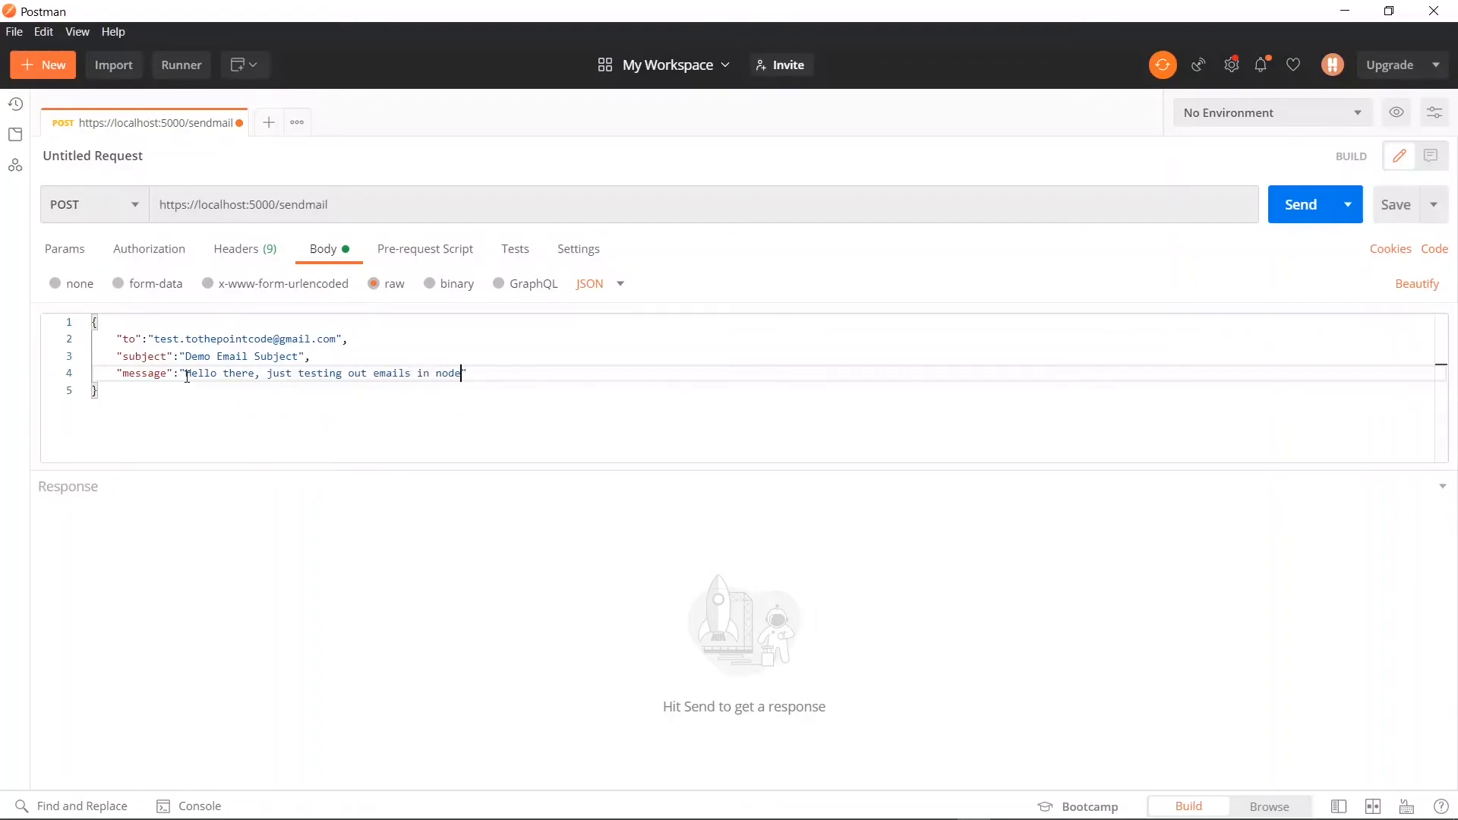
text(js. Hopefully, this gets to you)
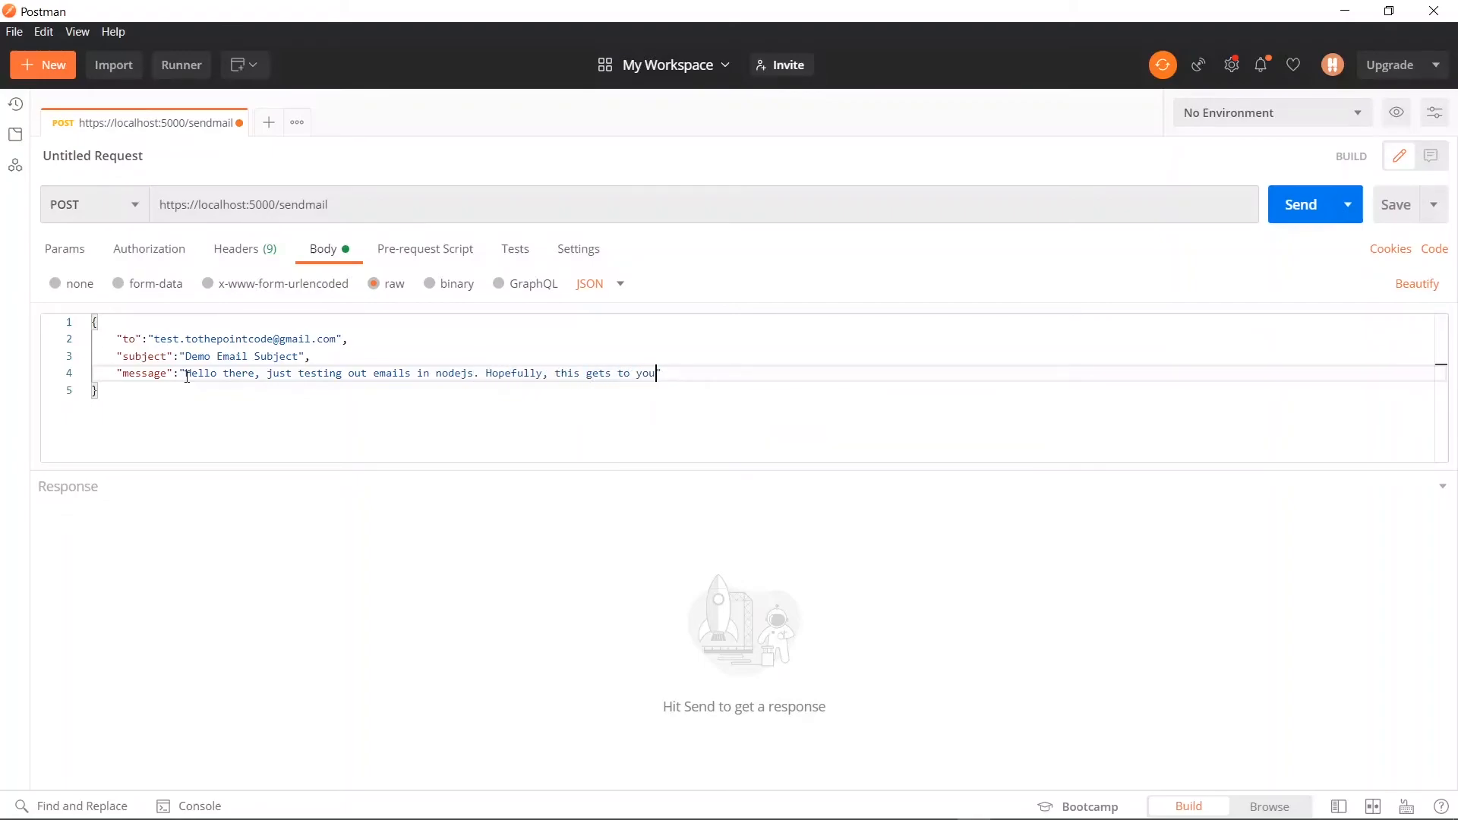
text(.")
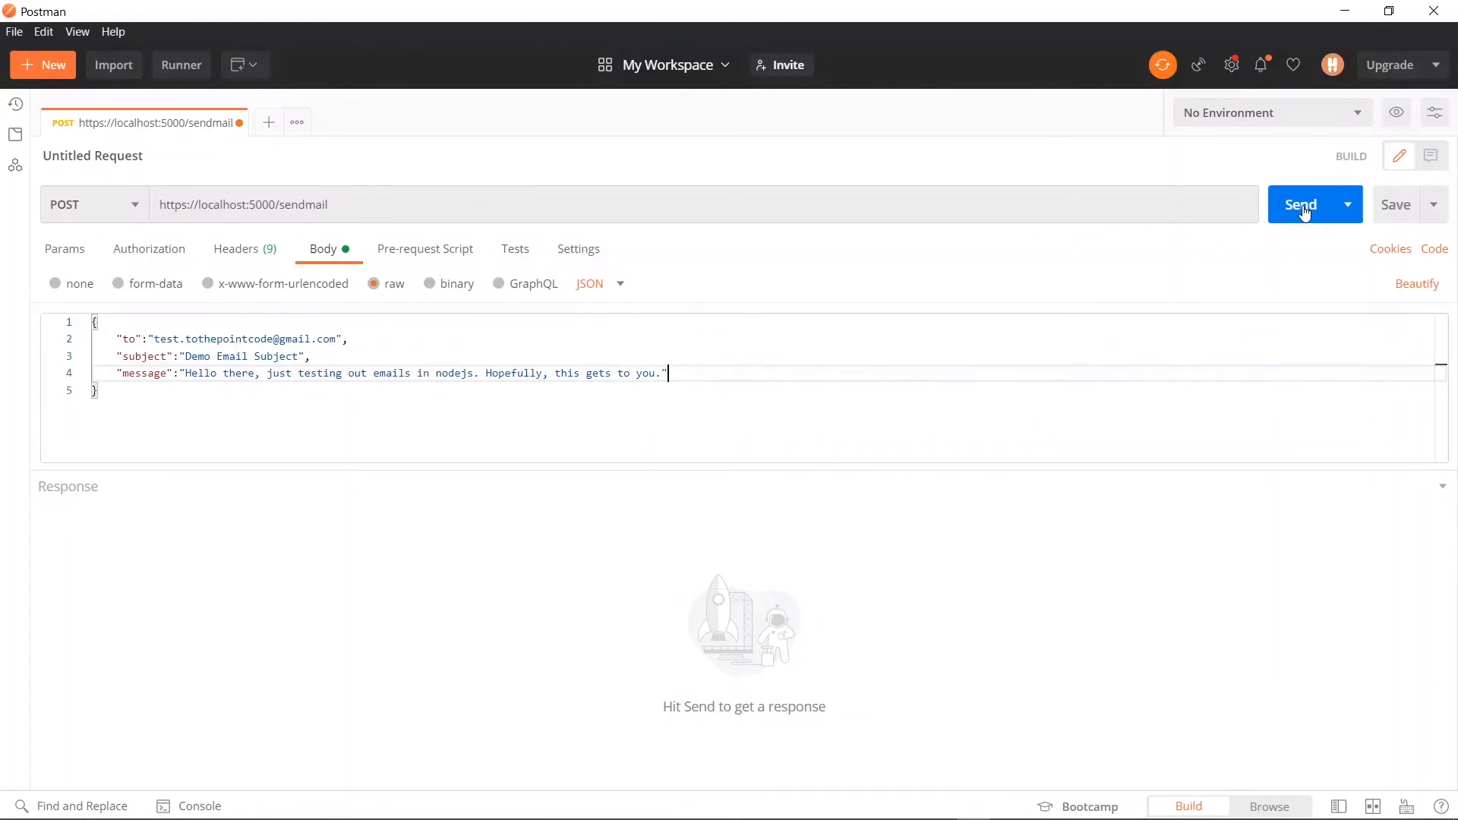
click(1301, 205)
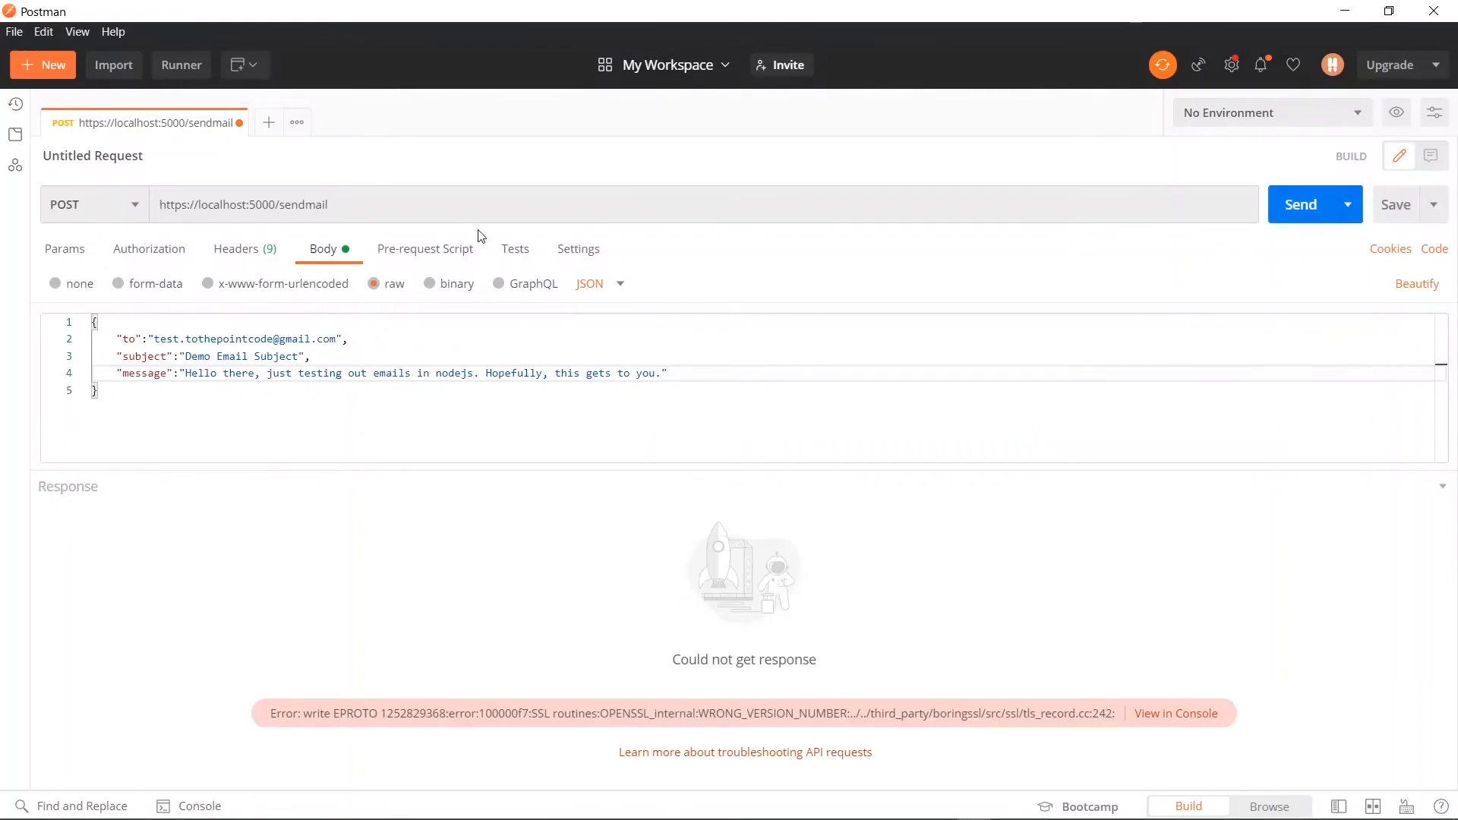
mouse_move(457, 229)
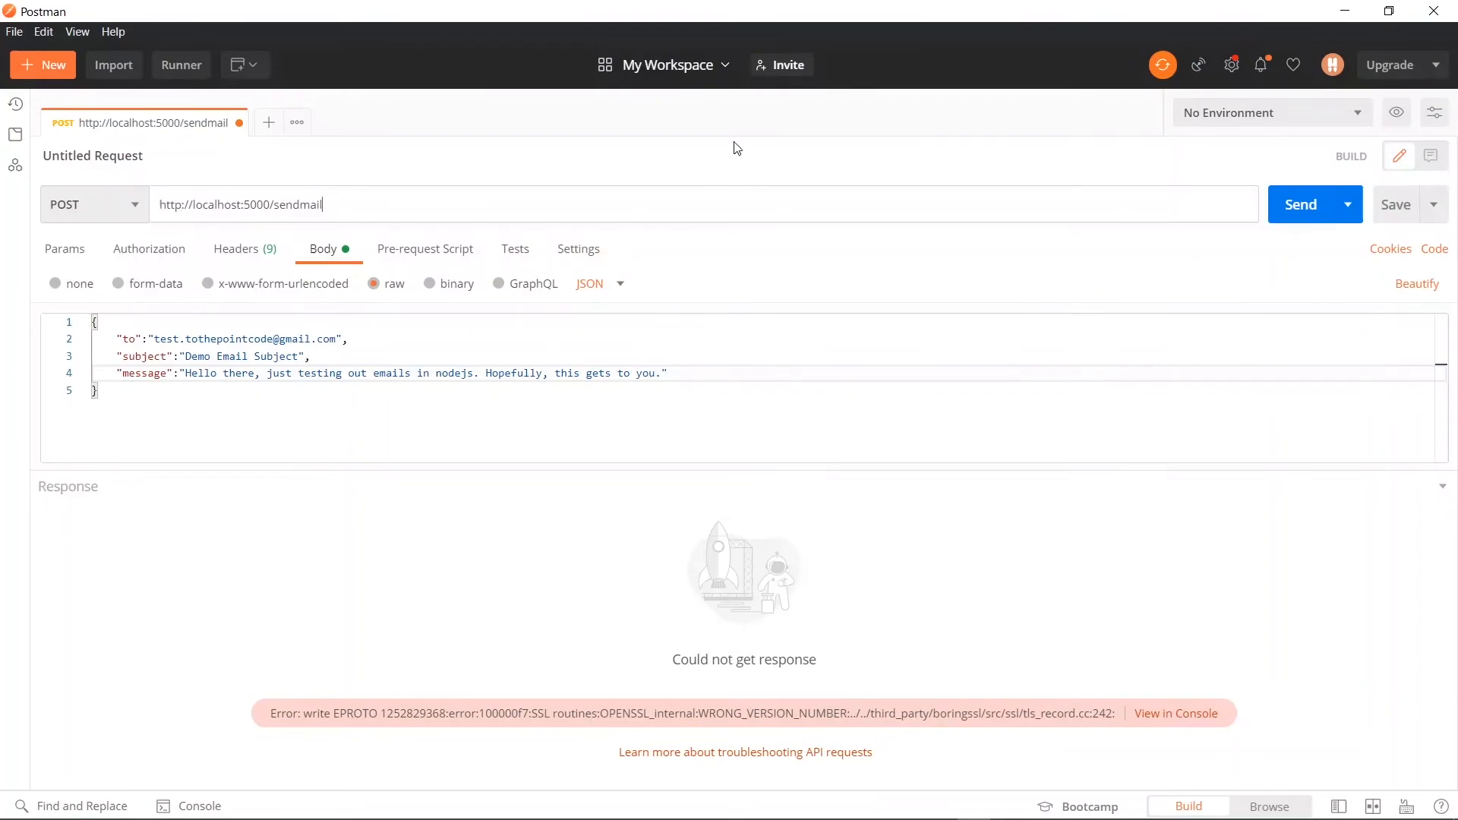
click(1300, 204)
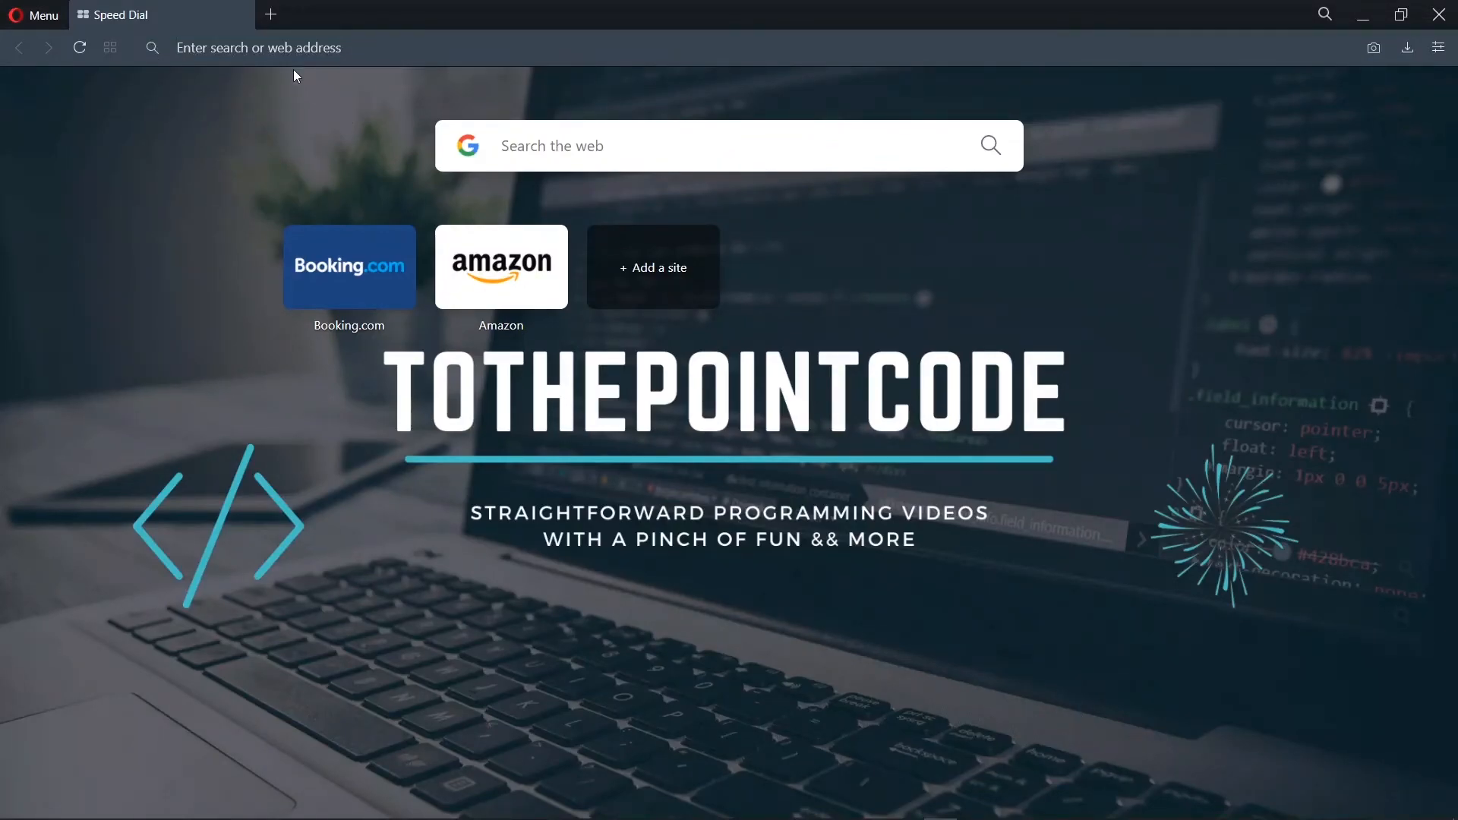
Search 'gmail settings' and open Google Account security settings
text(gmail settings)
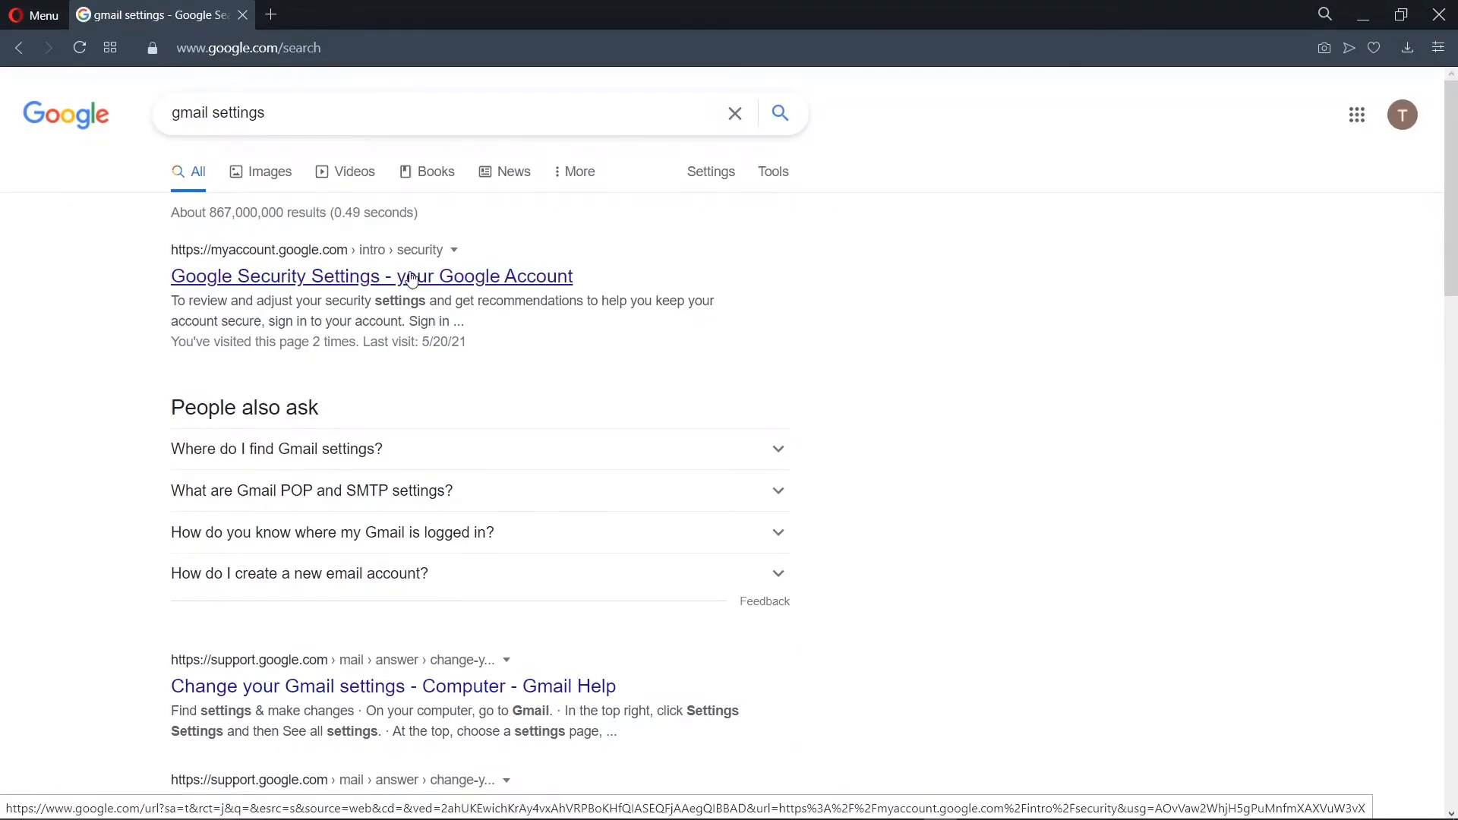
click(370, 277)
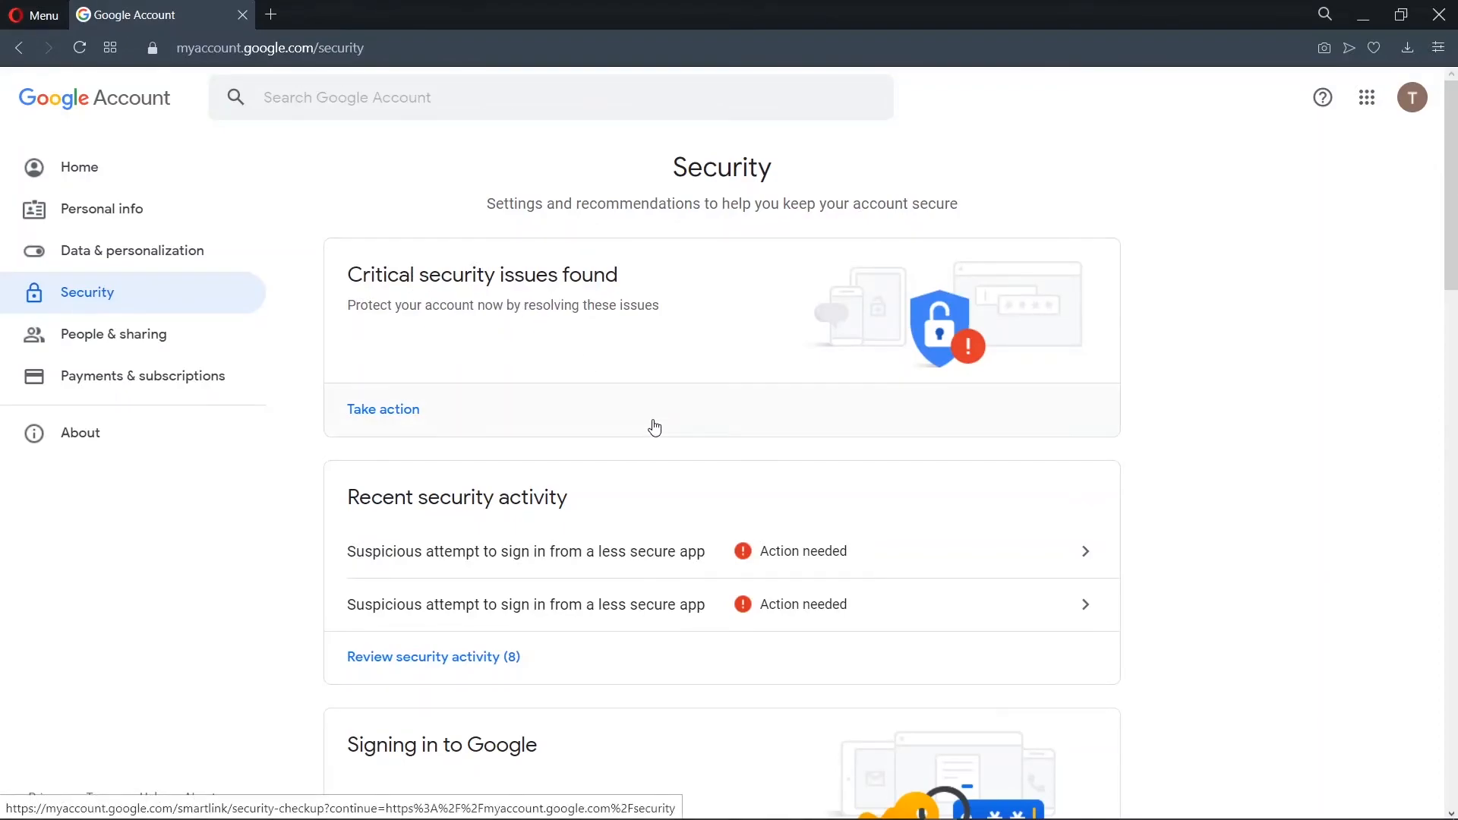
scroll(down, 3)
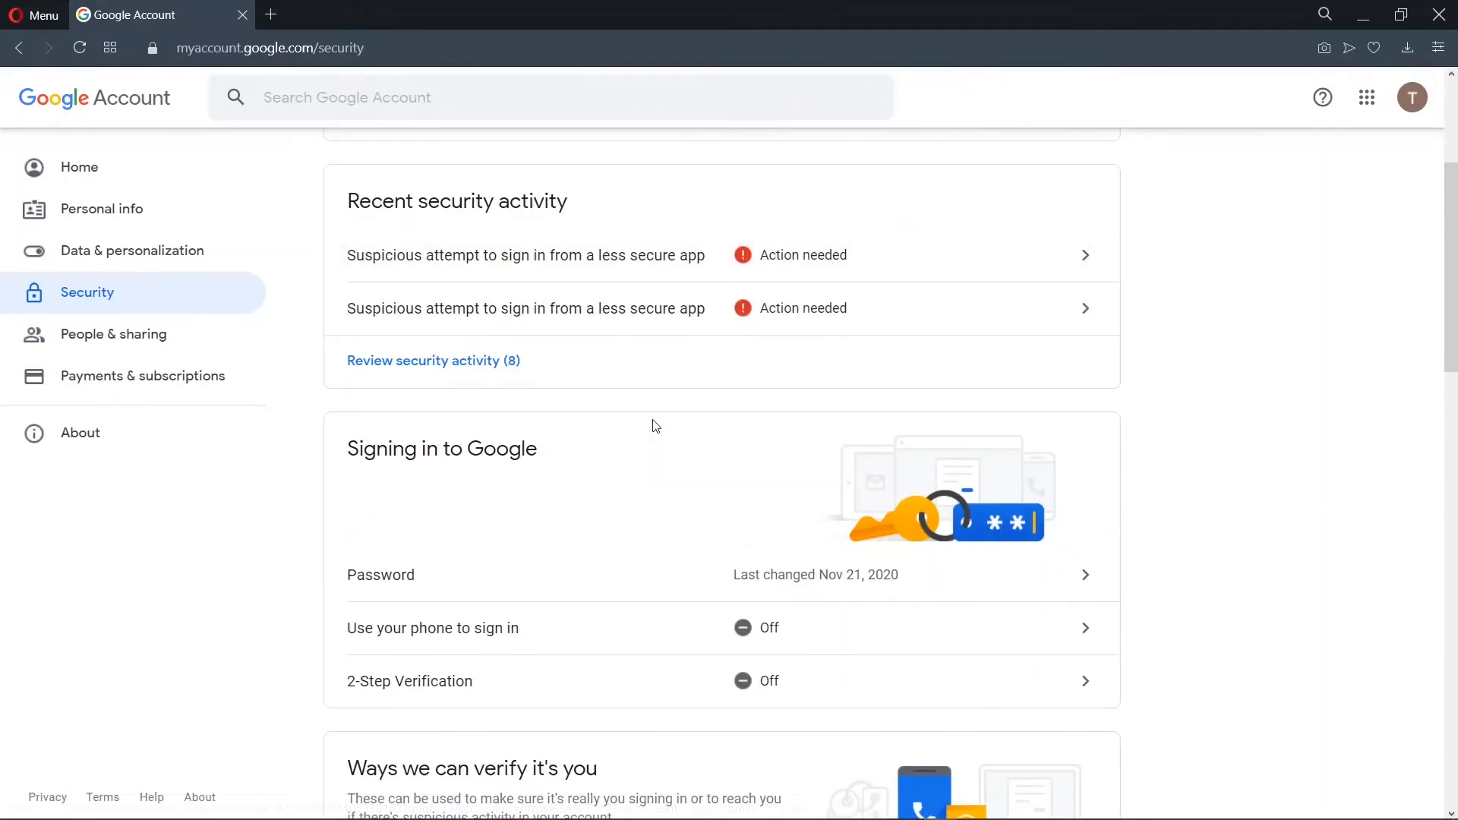
mouse_move(1275, 690)
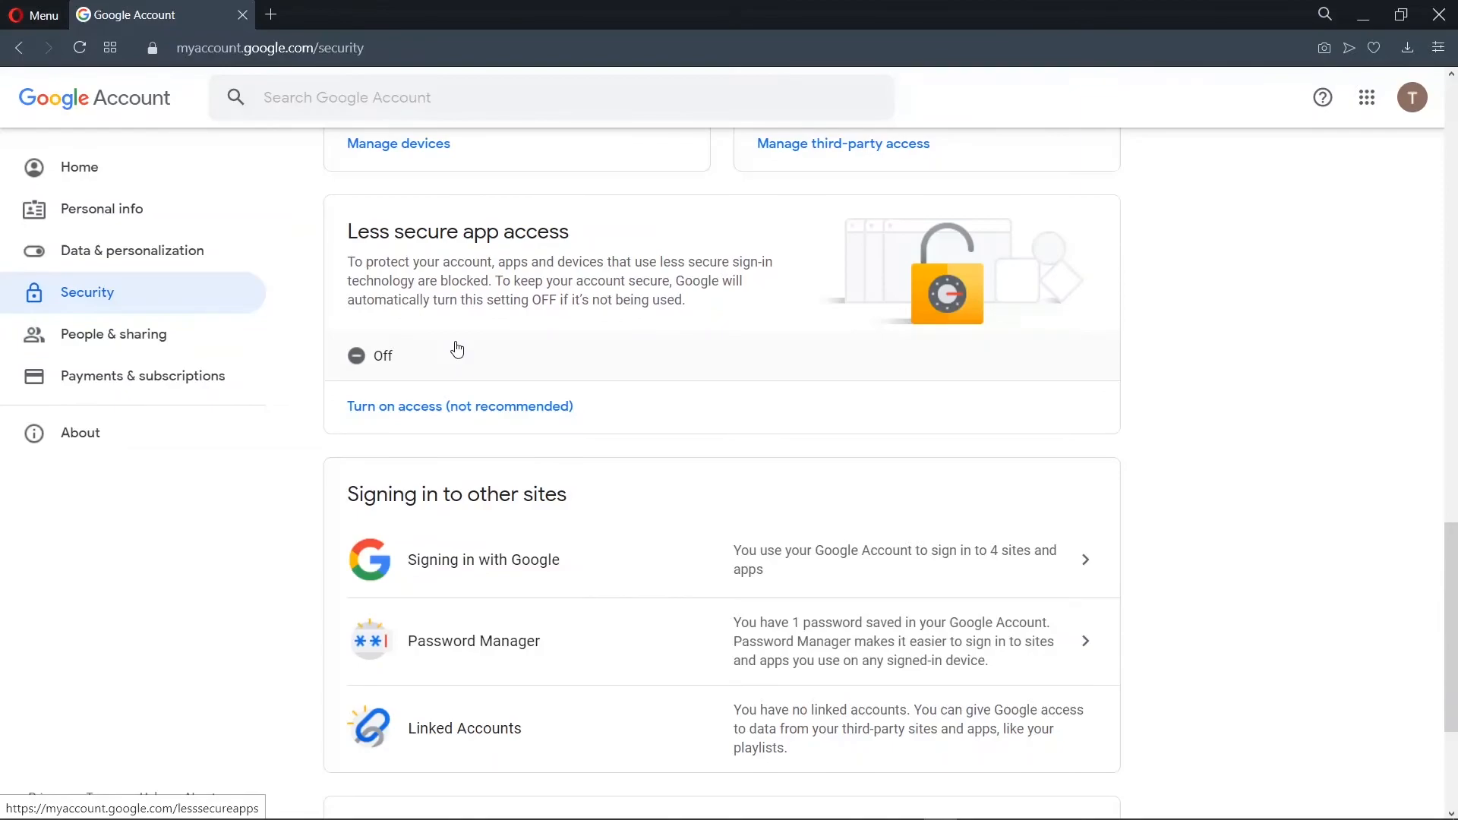
Turn on Less secure app access, then search gmail settings again
click(458, 407)
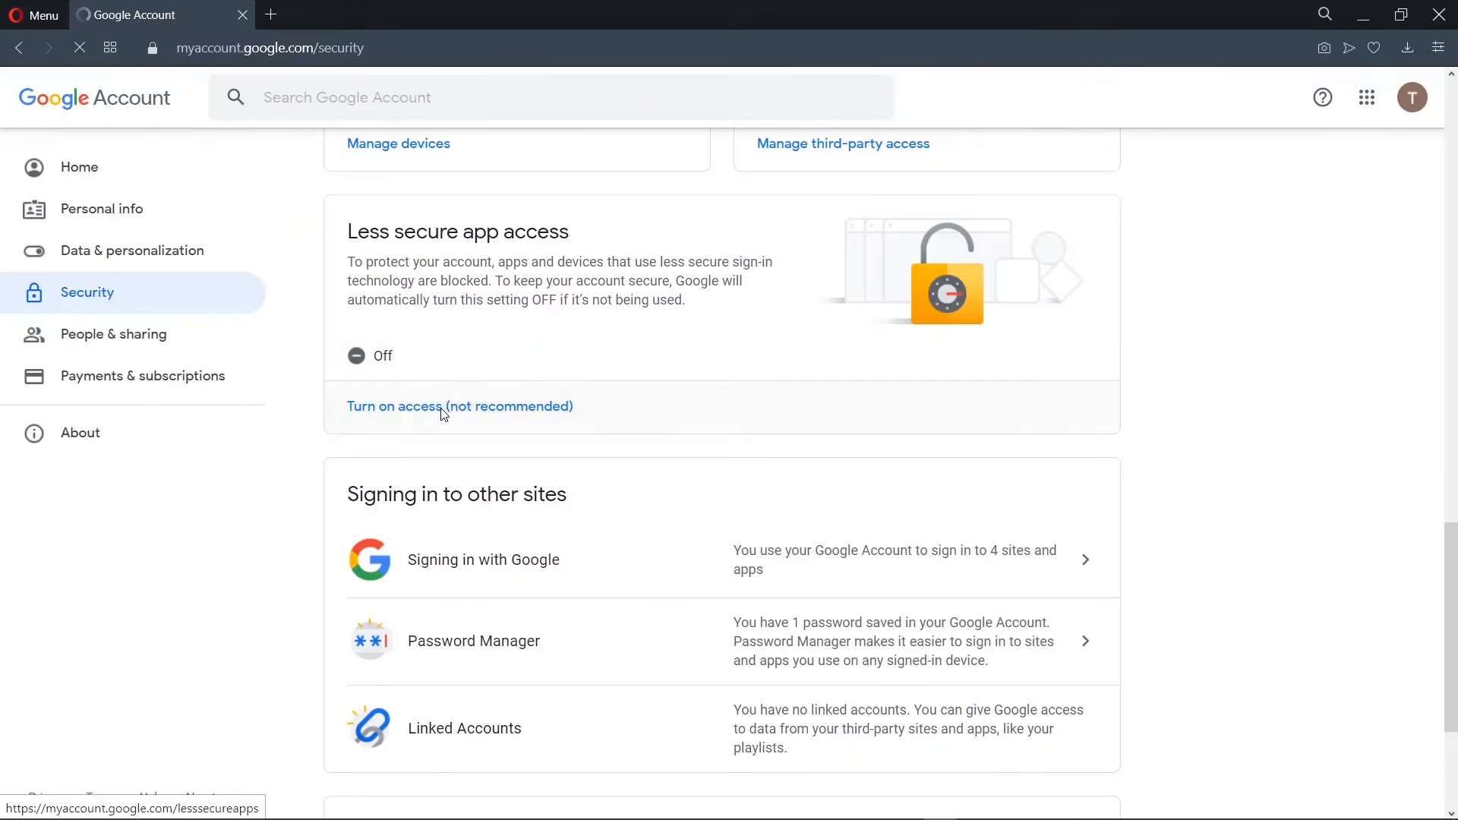
click(458, 407)
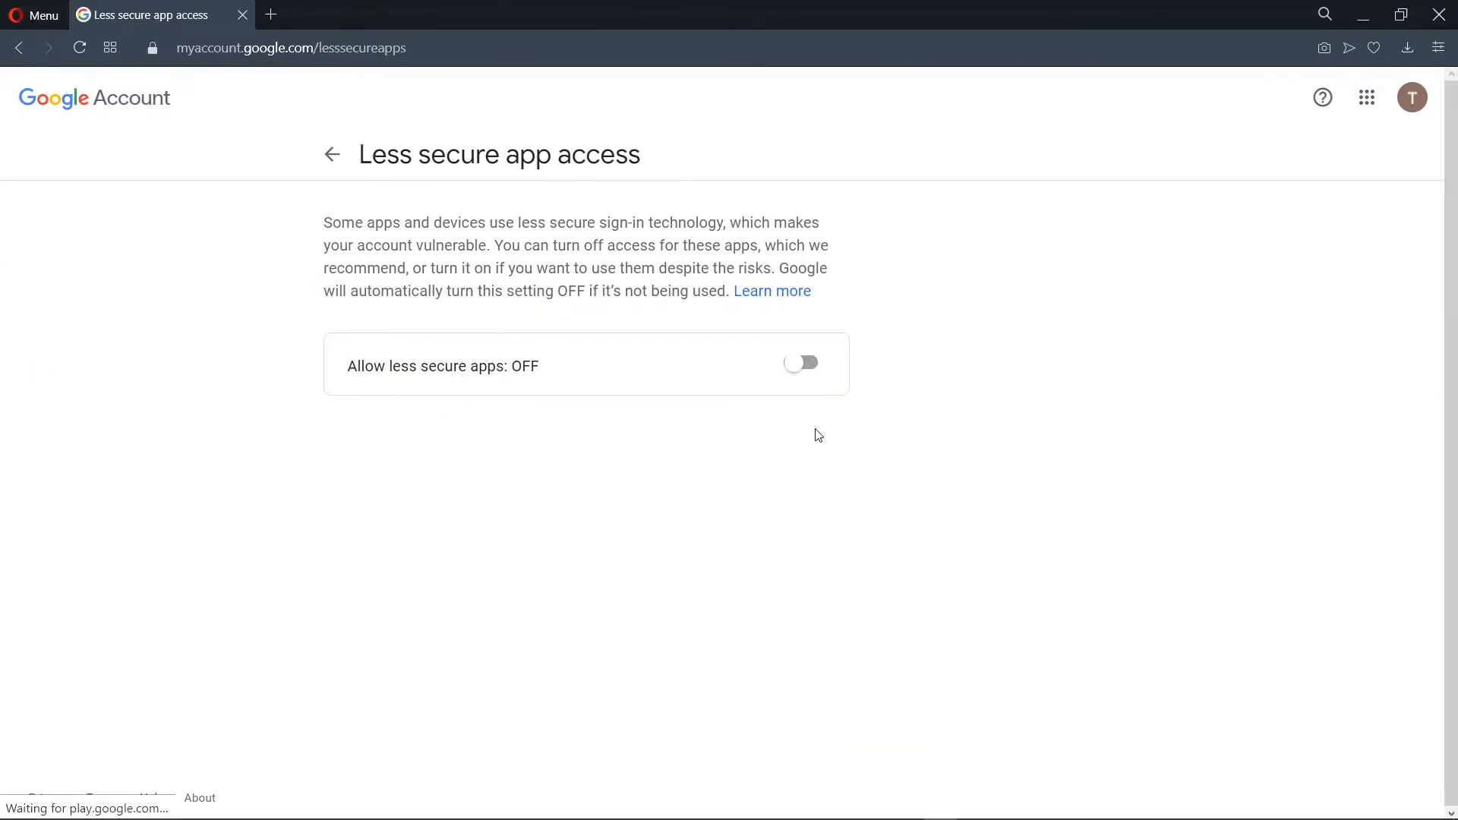
click(802, 363)
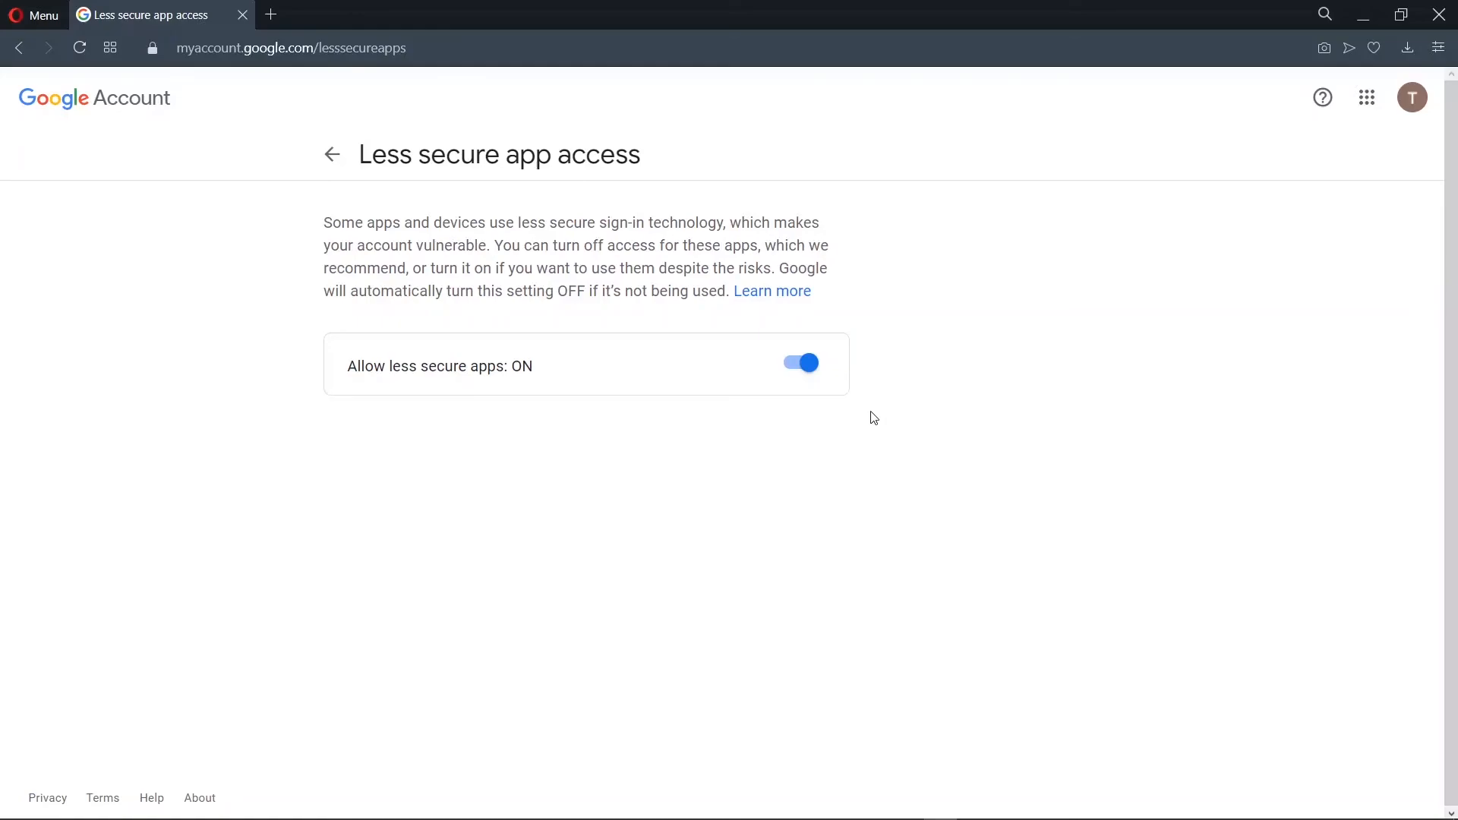
mouse_move(214, 8)
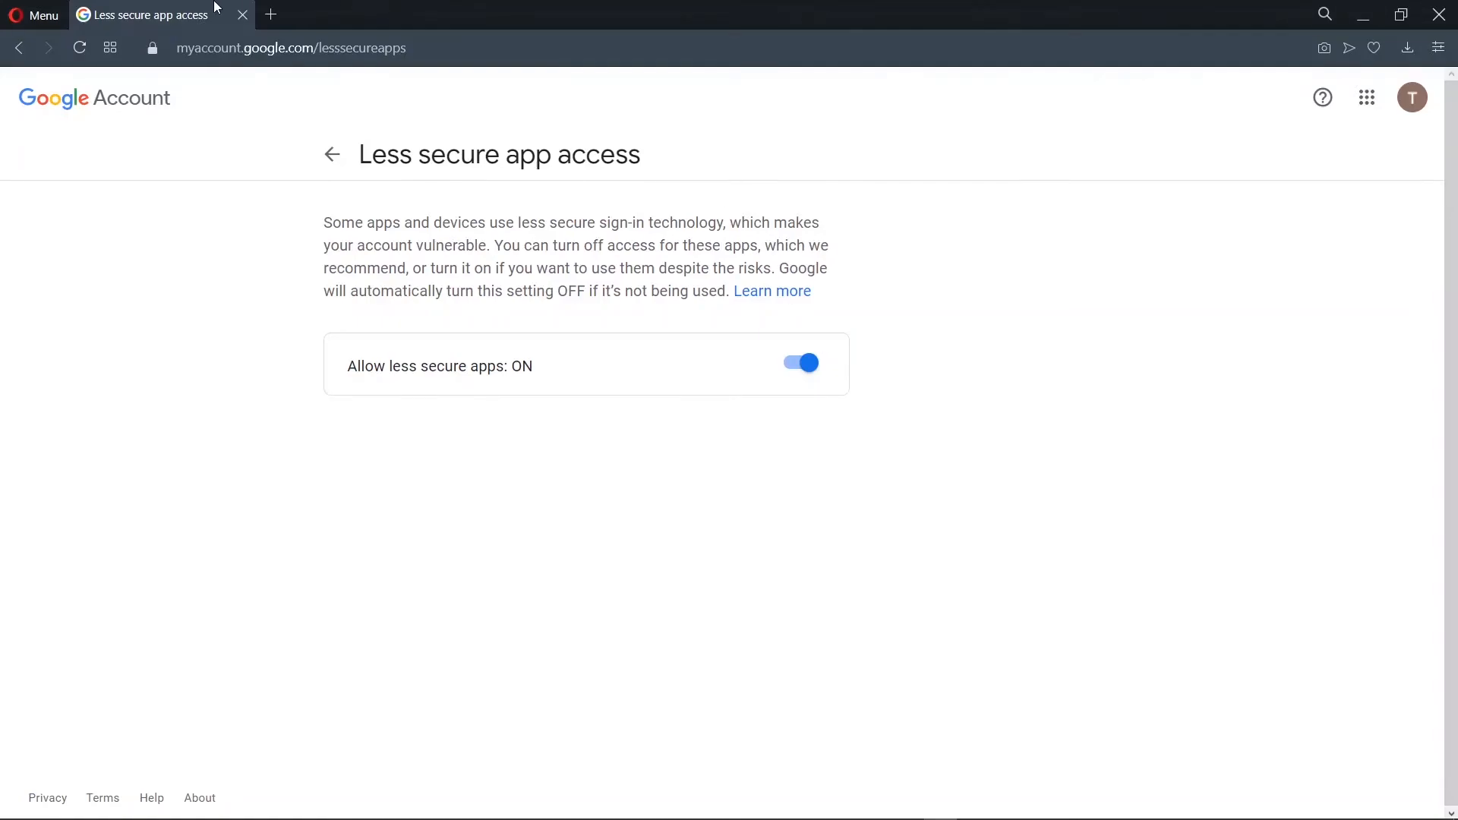
text(gmail settings)
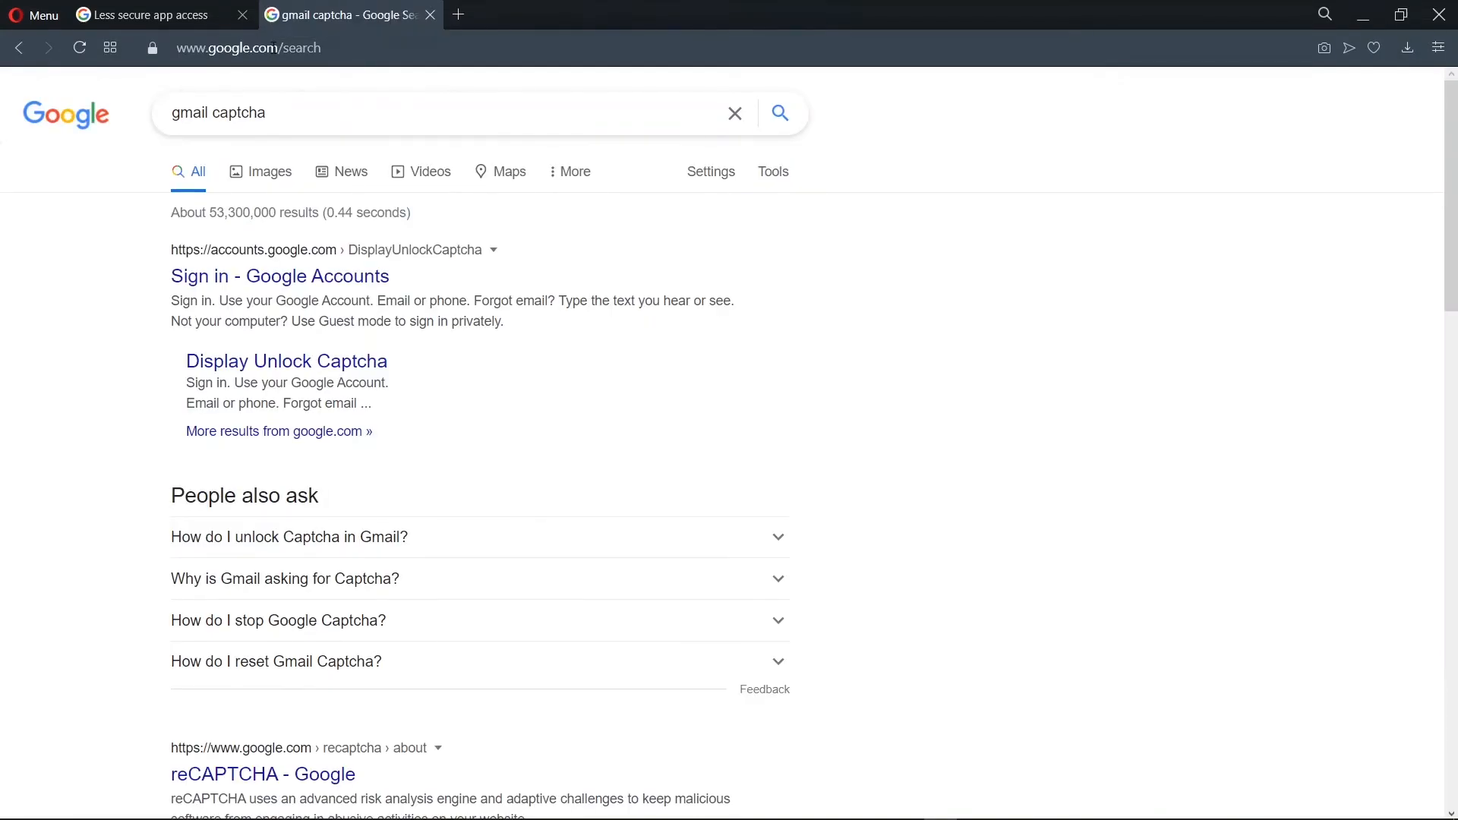
mouse_move(287, 361)
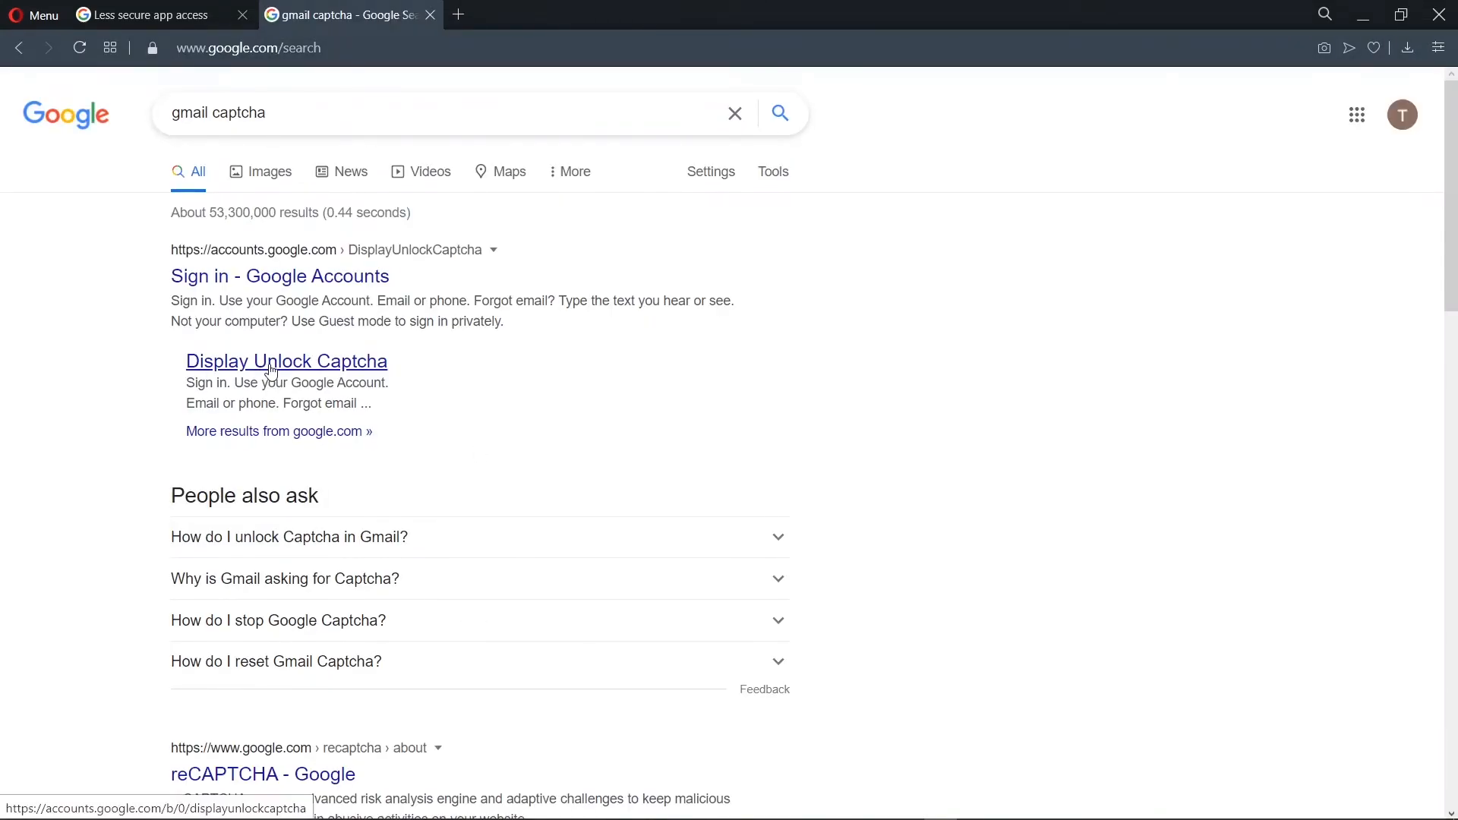
Use Display Unlock Captcha and continue so the account allows access from new applications
click(287, 361)
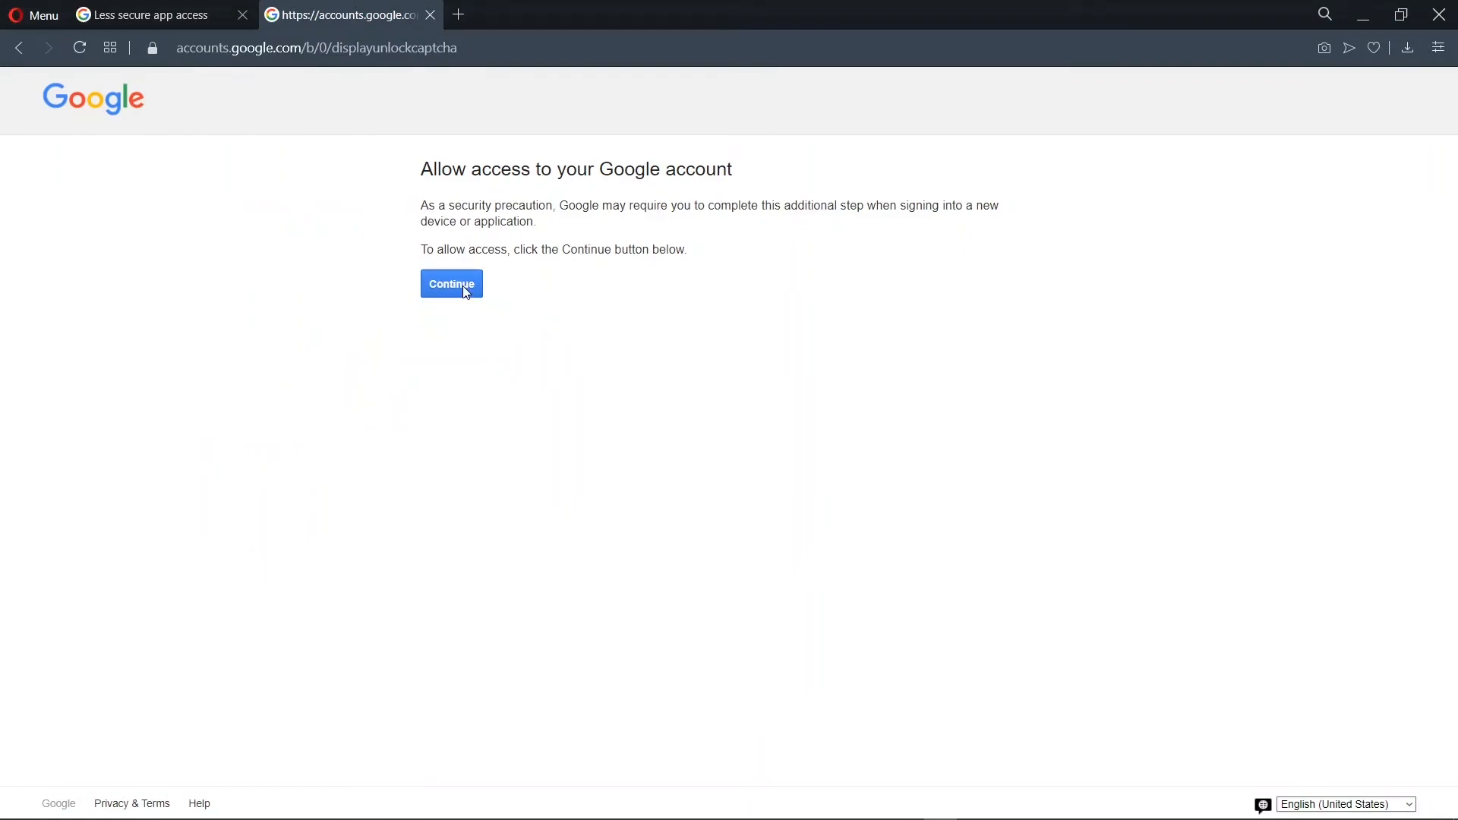
click(451, 284)
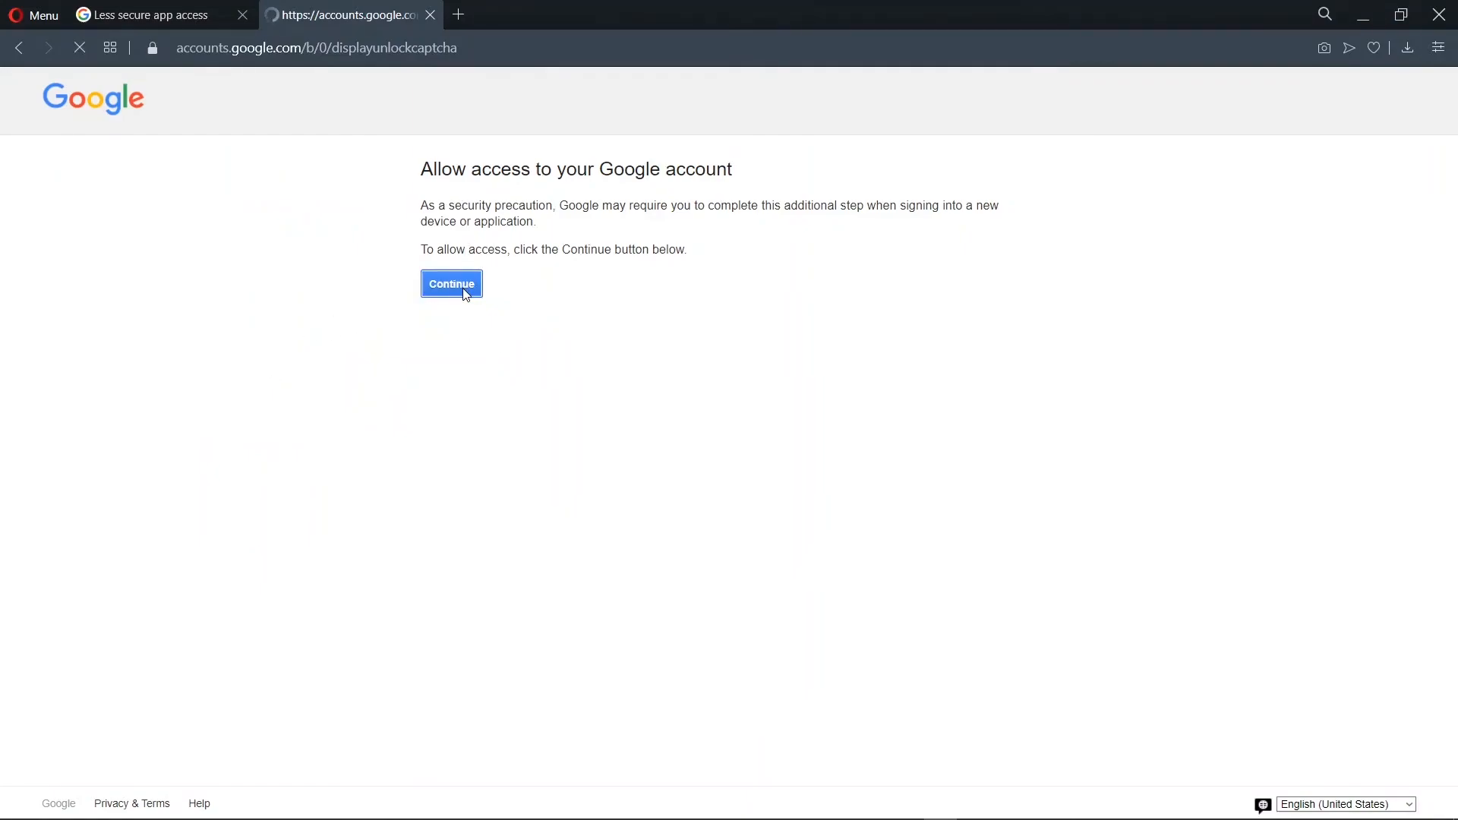
click(451, 285)
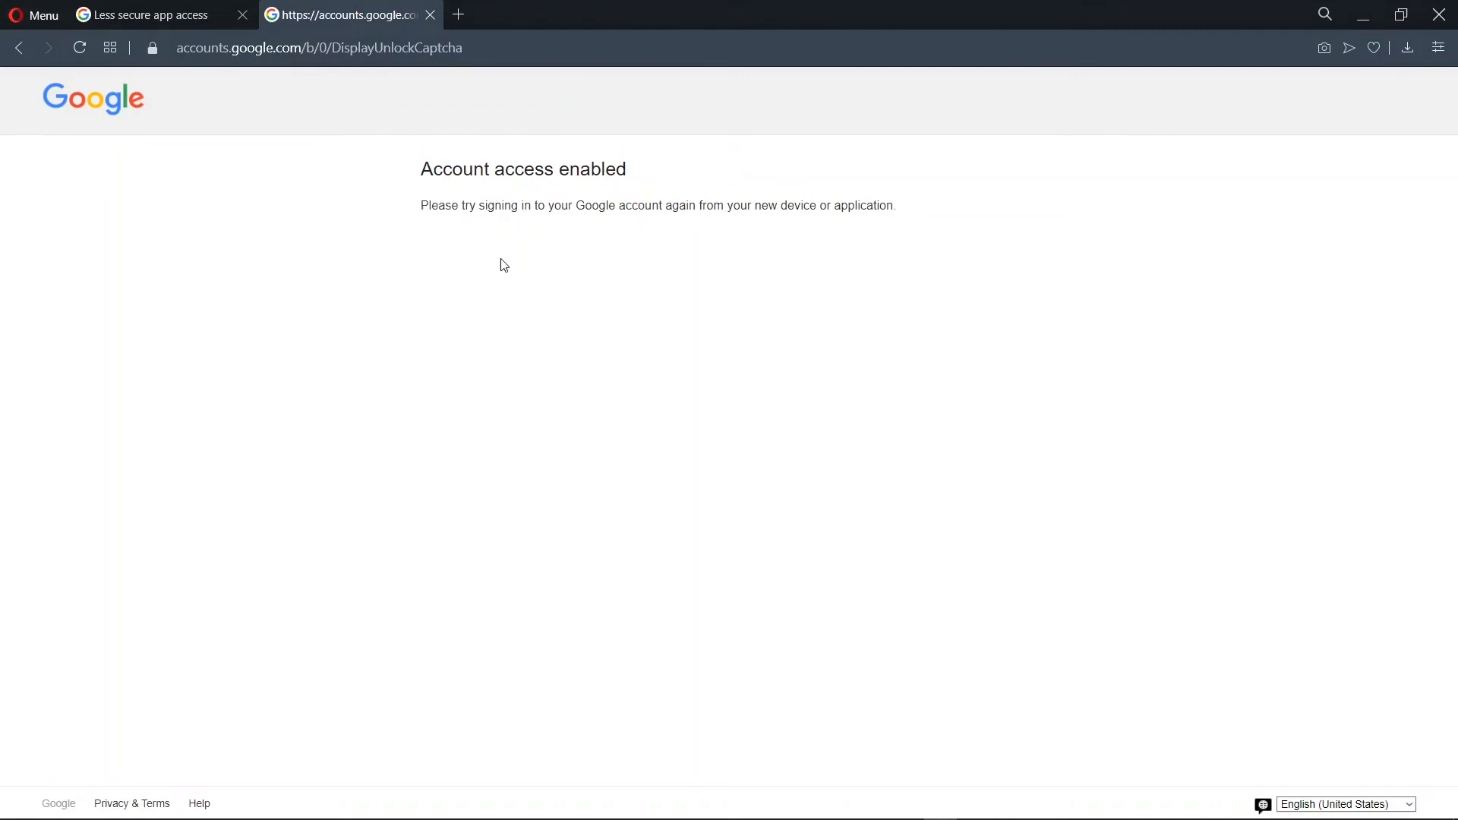
mouse_move(401, 473)
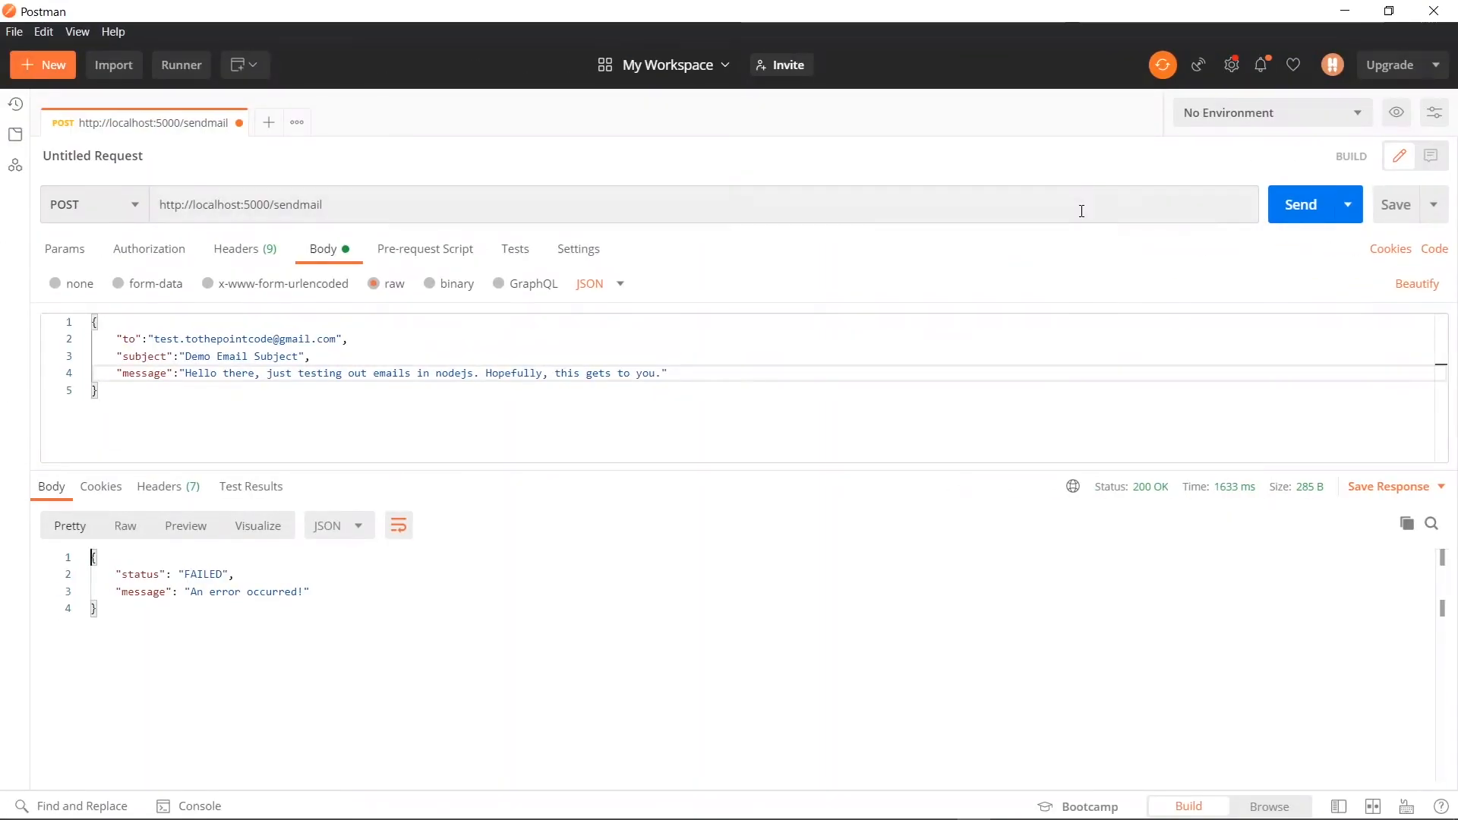
click(1306, 203)
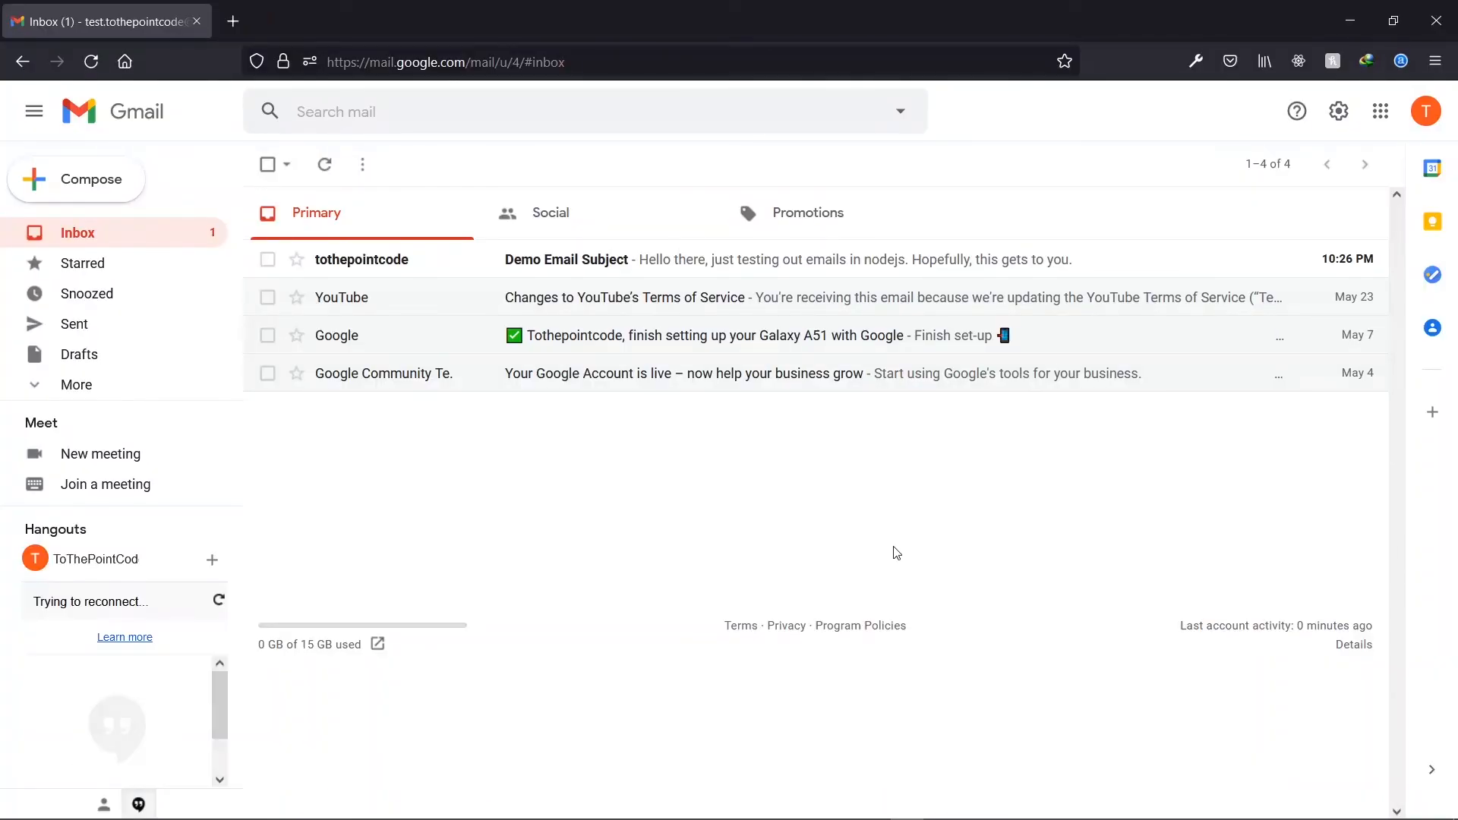
mouse_move(565, 259)
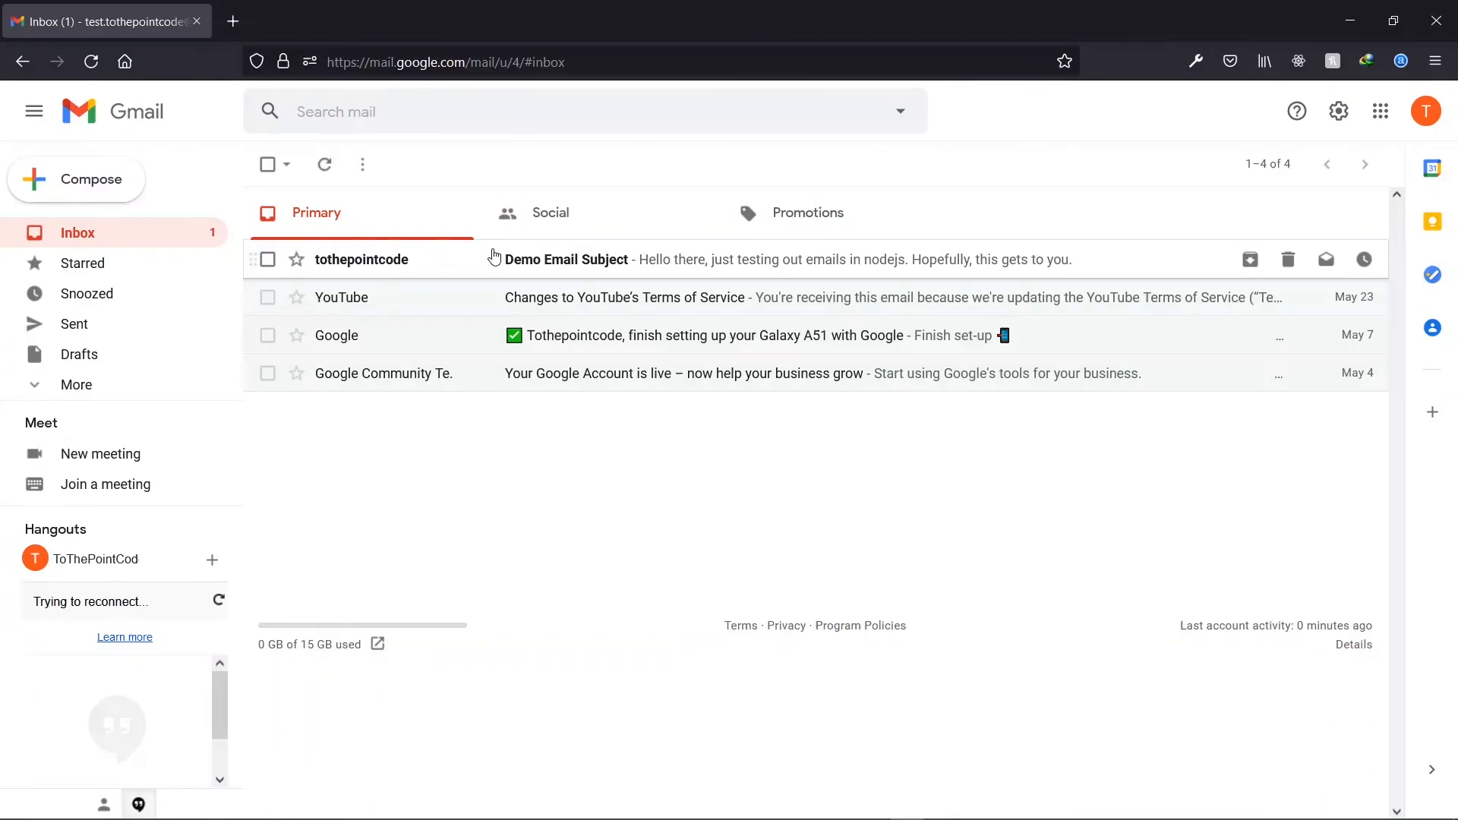
Read the Demo Email Subject message and return to the inbox
click(570, 260)
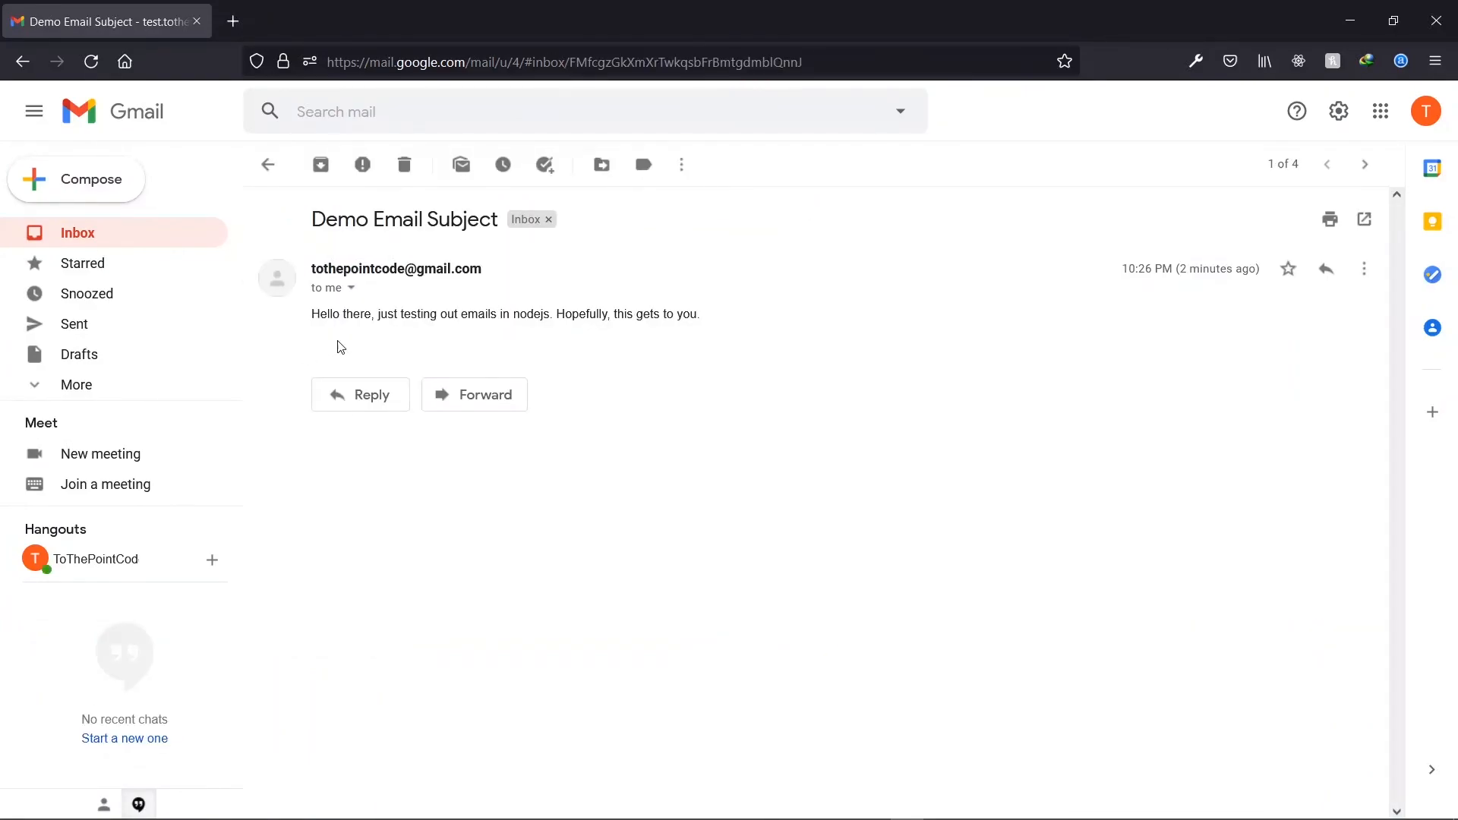
click(267, 164)
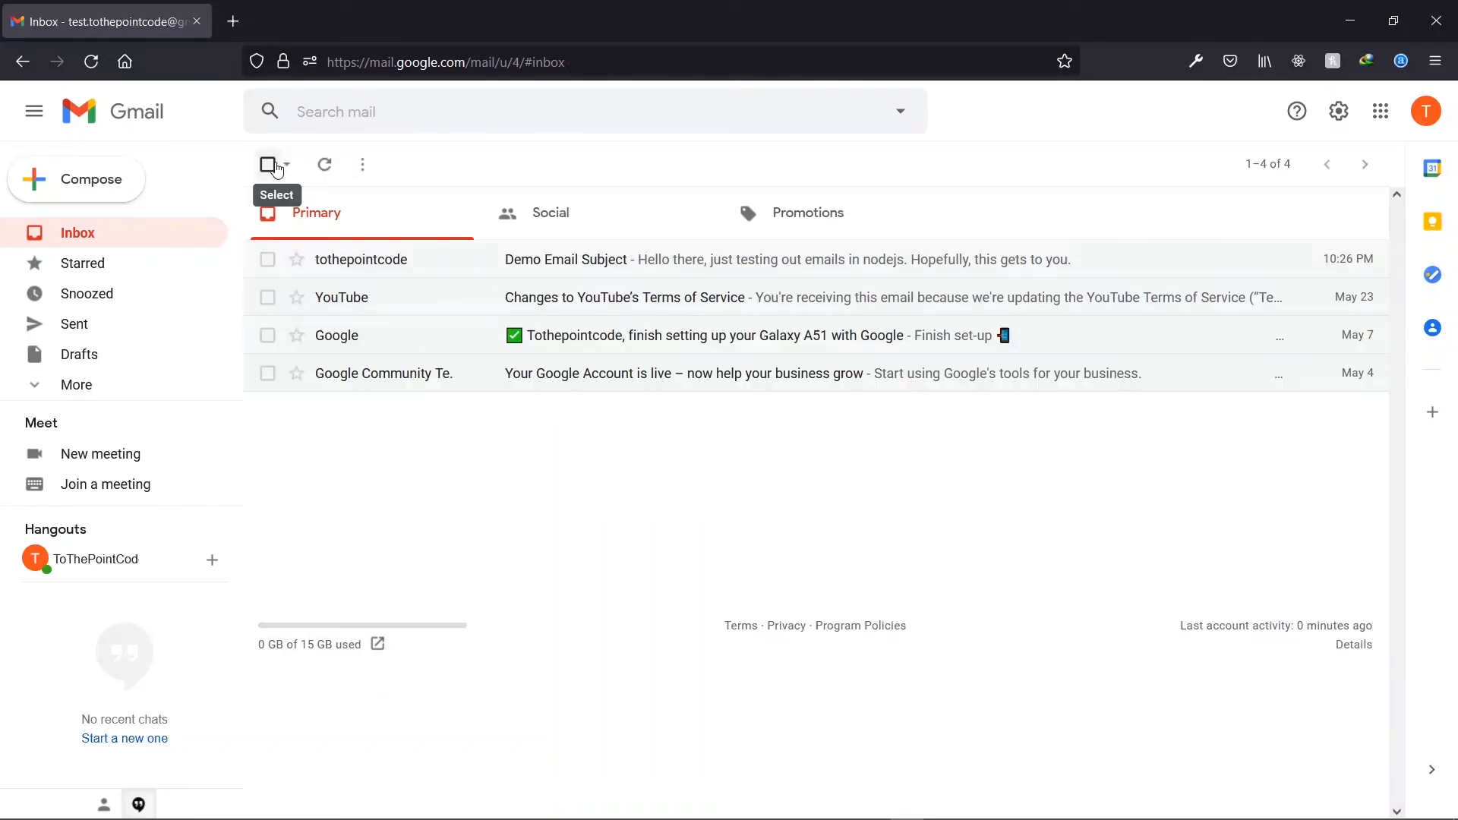
mouse_move(448, 449)
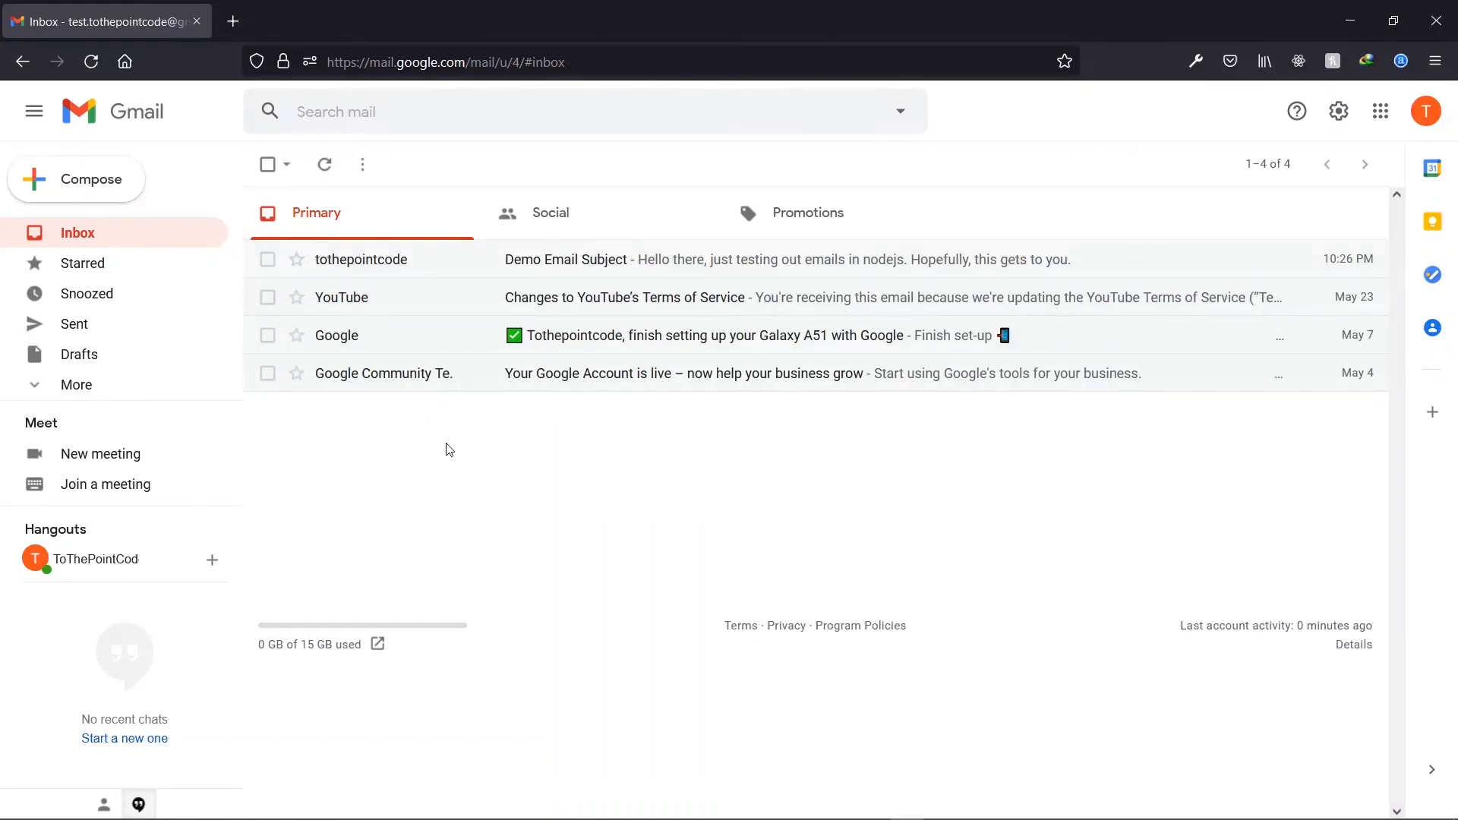